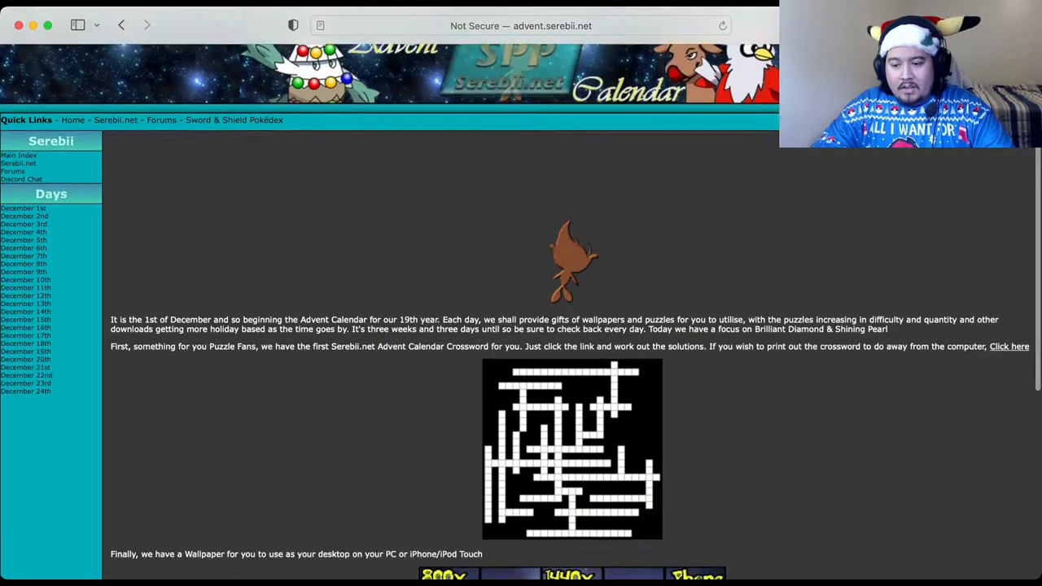
Step: Open the G-MAX Crossword puzzle from the 24th of December advent entry
left_click(1009, 345)
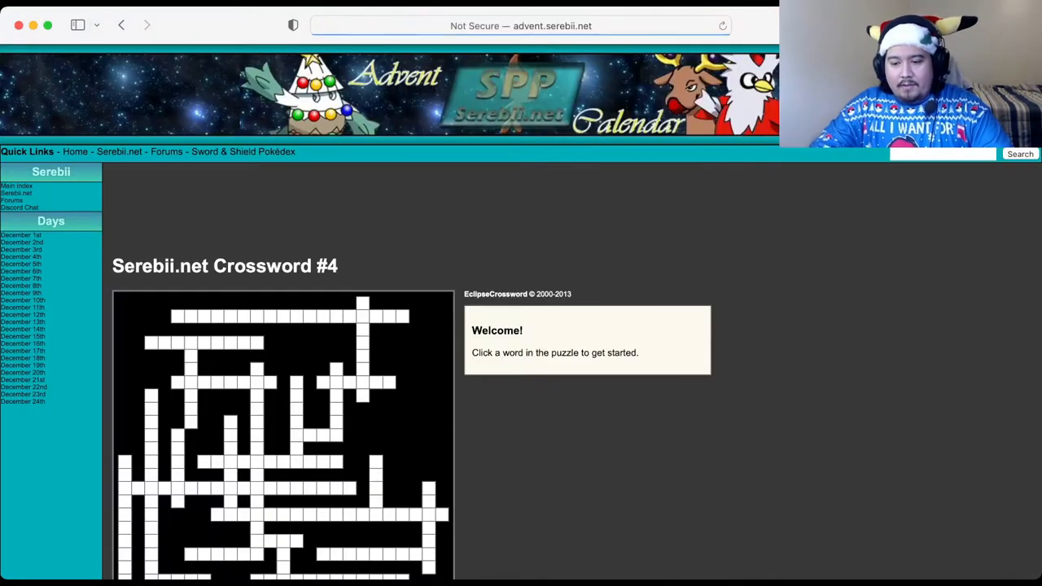
scroll("down", 3)
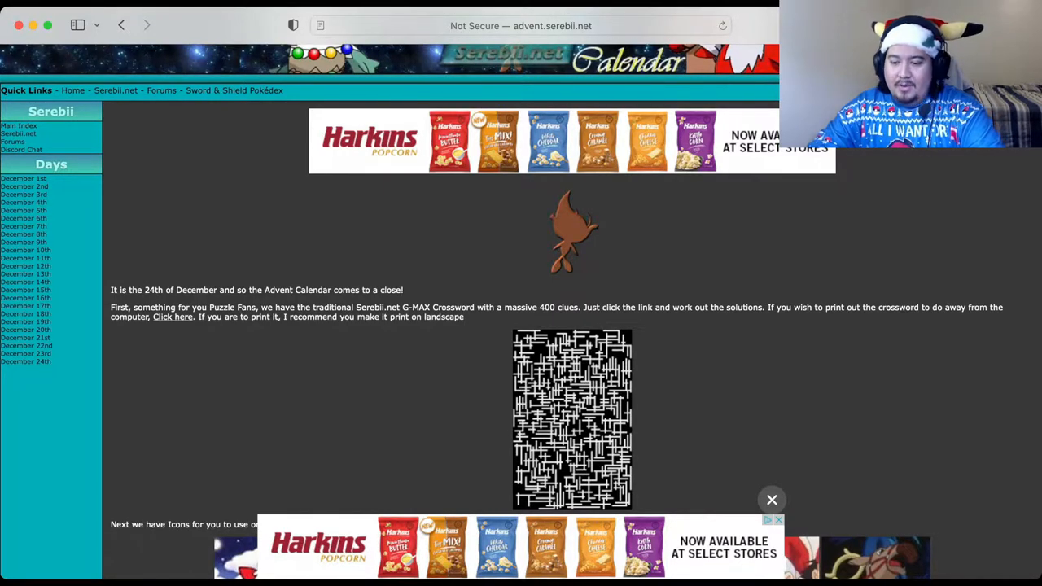
left_click(173, 316)
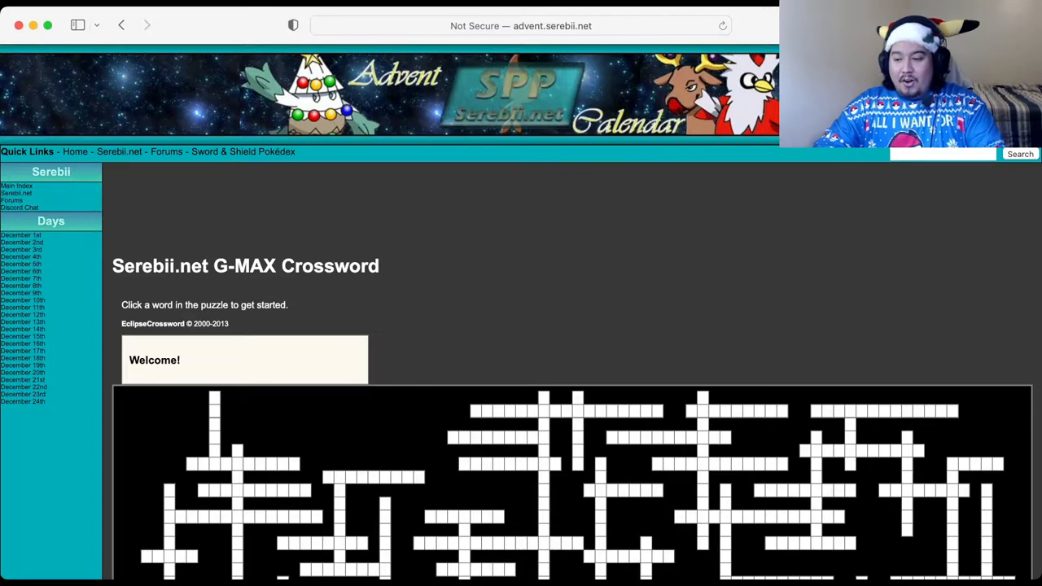
scroll("down", 3)
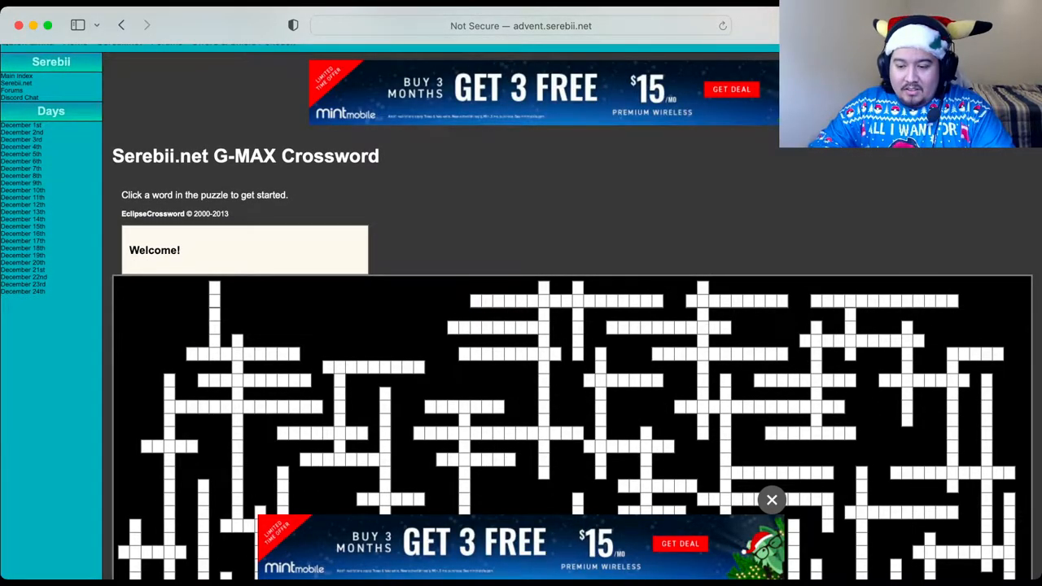
scroll("down", 3)
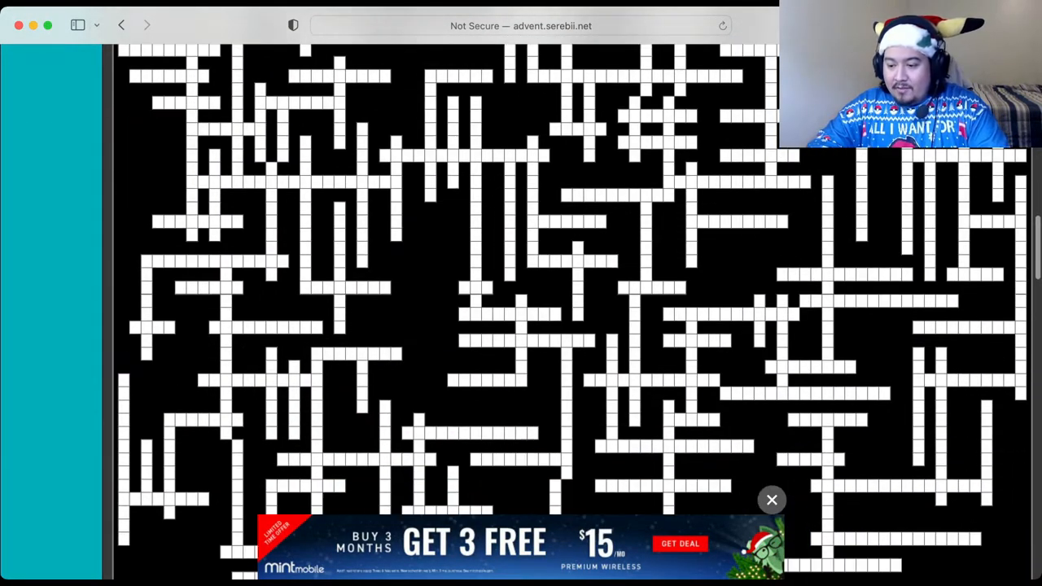
scroll("down", 3)
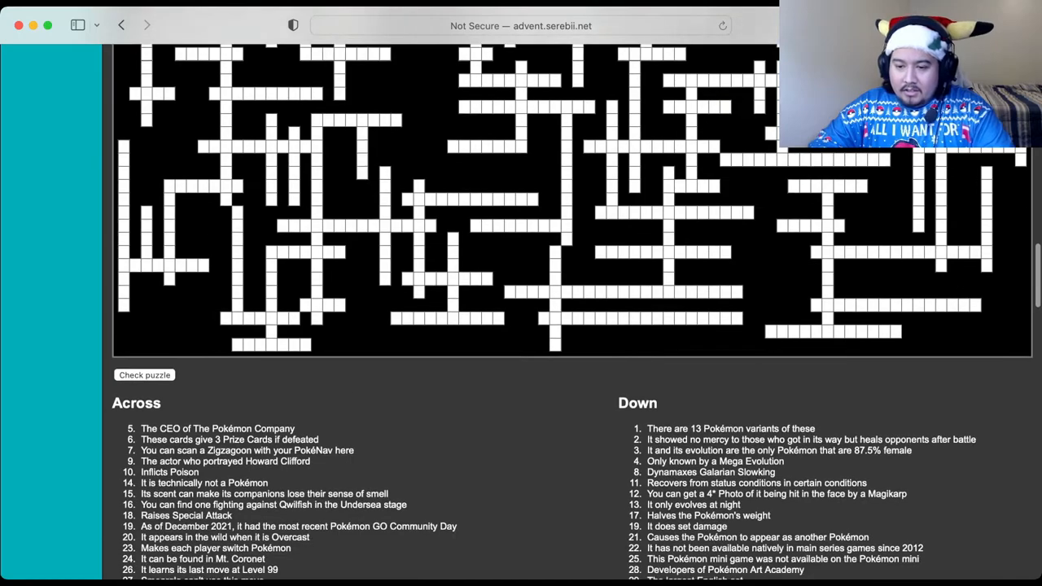
scroll("down", 3)
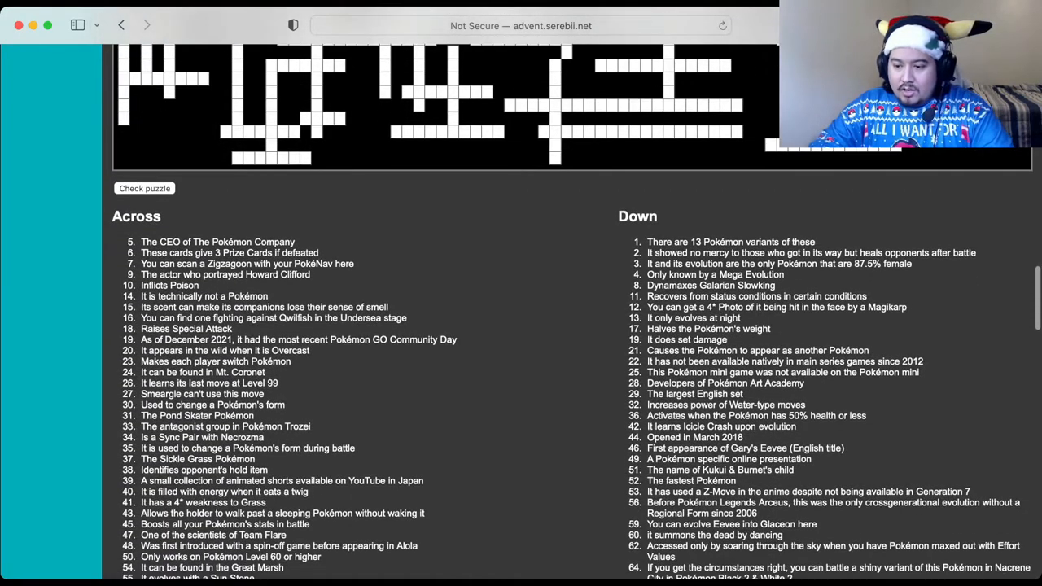
scroll("down", 3)
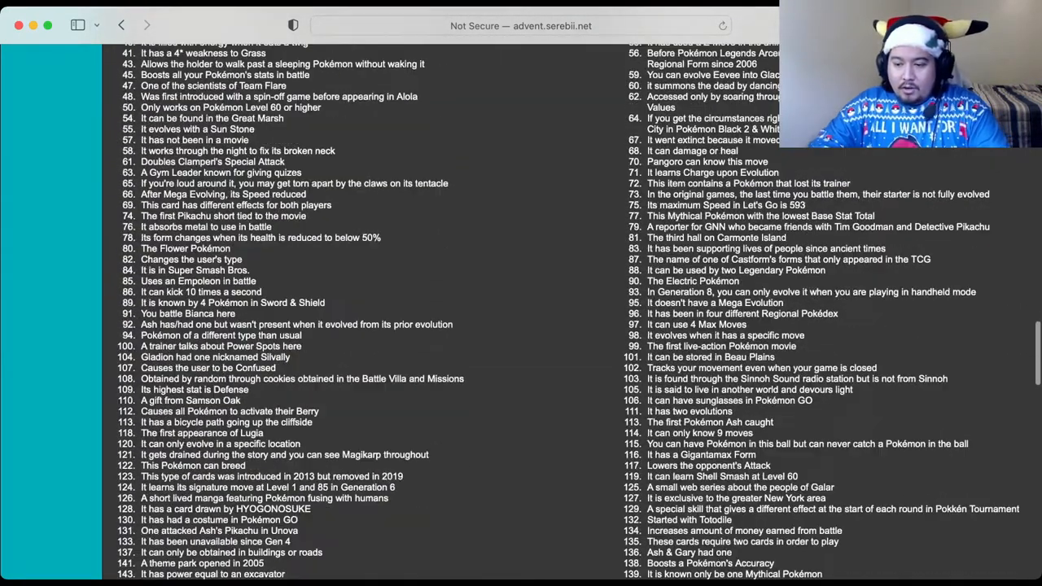
scroll("down", 3)
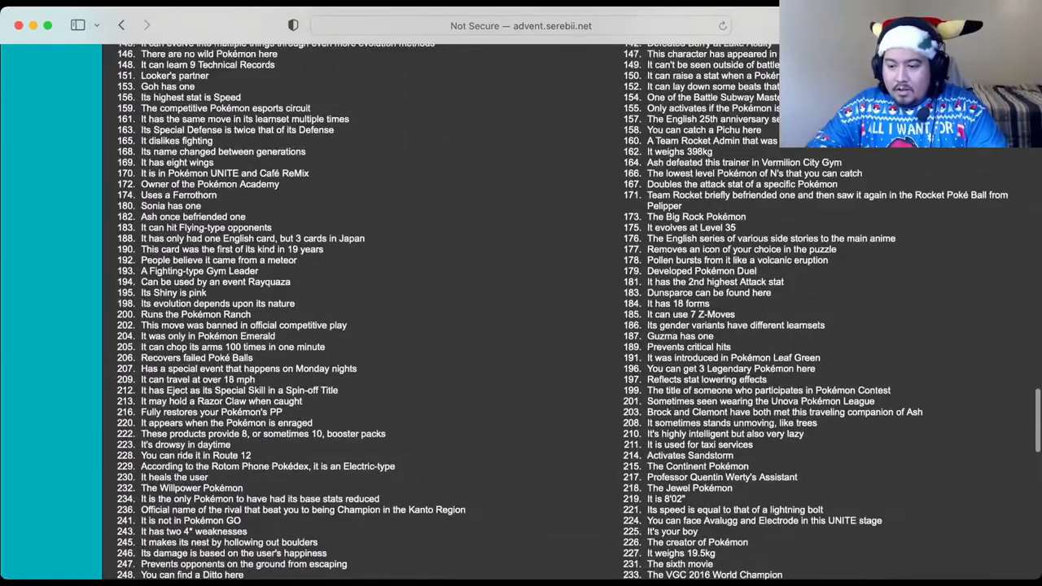
scroll("down", 3)
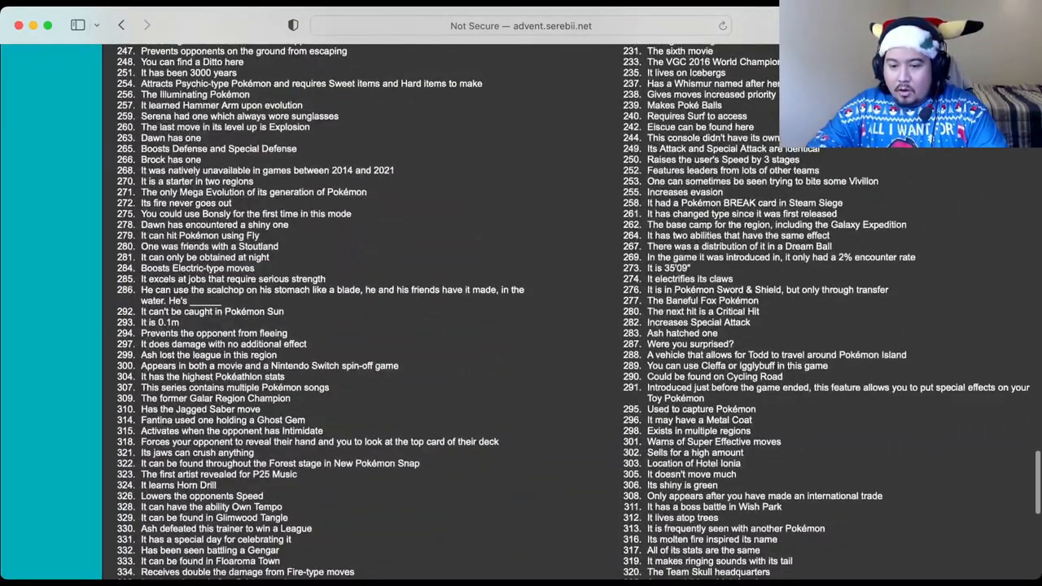
scroll("down", 3)
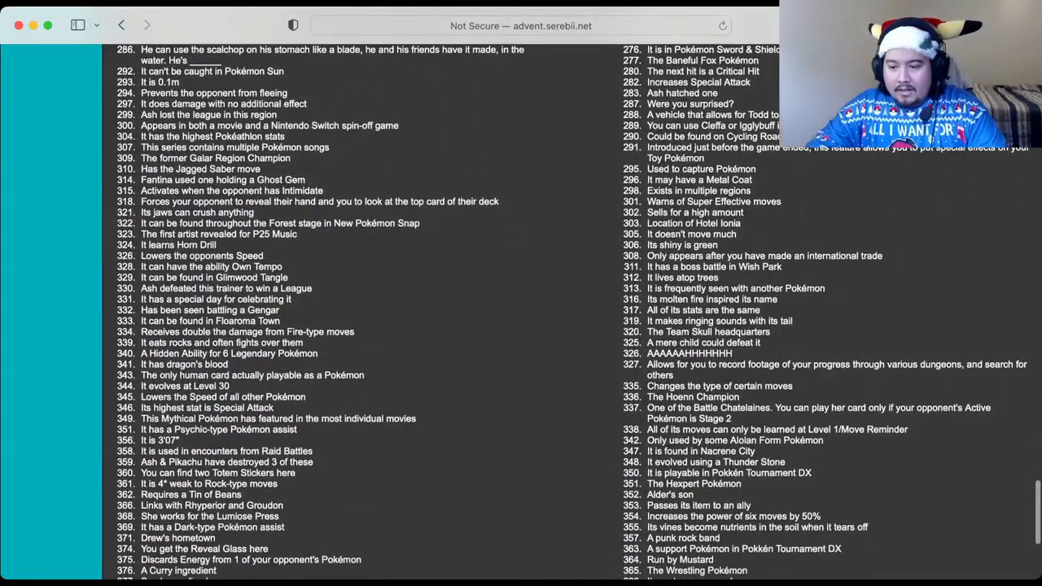
scroll("up", 3)
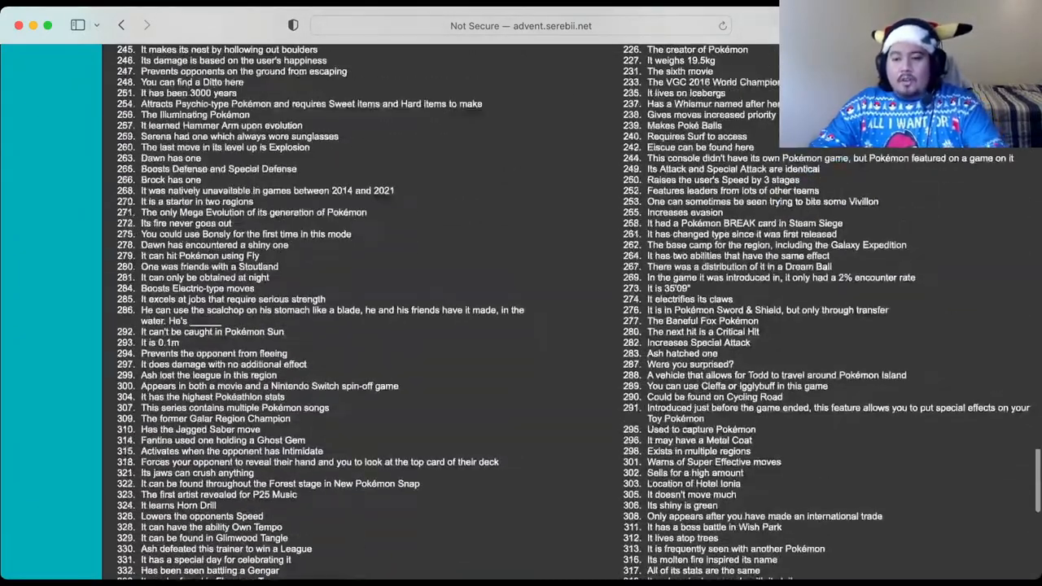
scroll("up", 3)
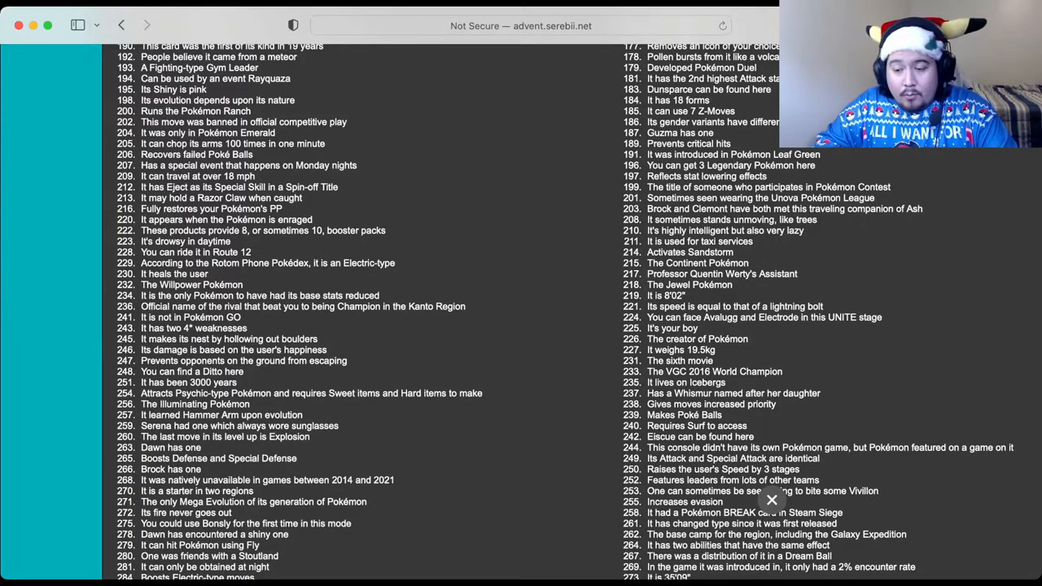
scroll("up", 3)
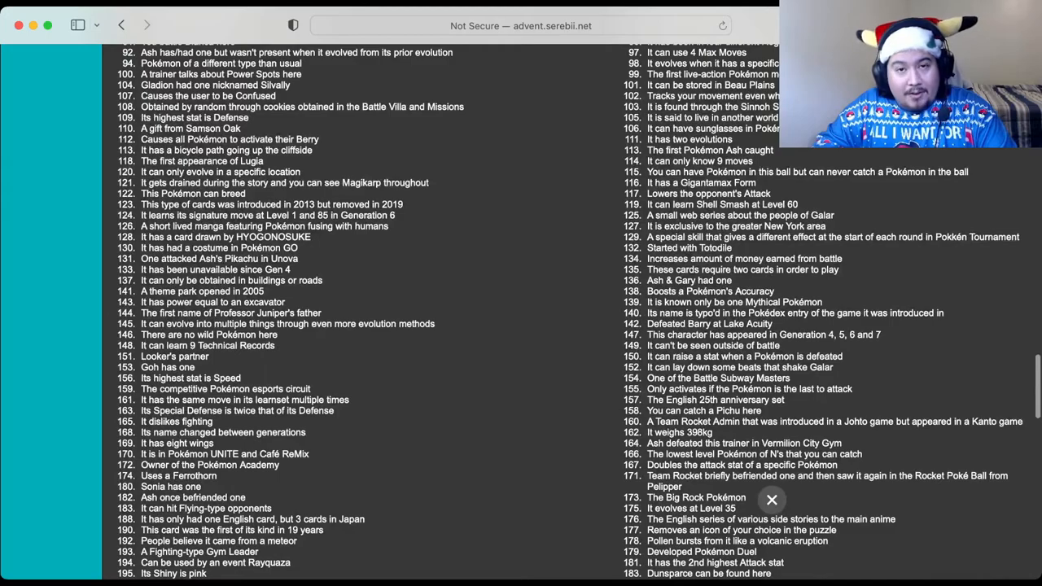
scroll("up", 3)
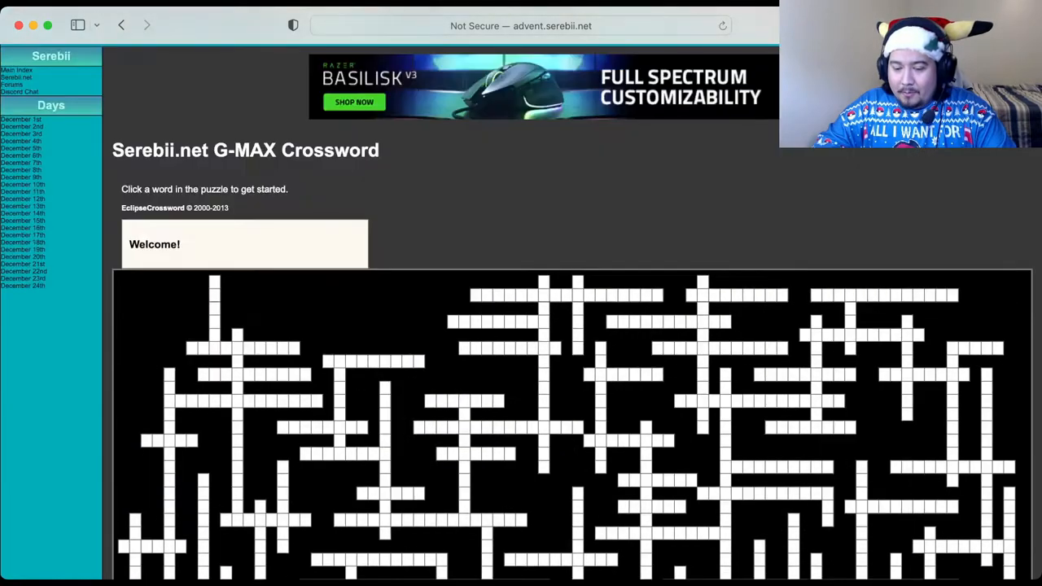
Step: Enter FURFRO as the answer for 1 Down, correcting typos along the way
scroll("down", 3)
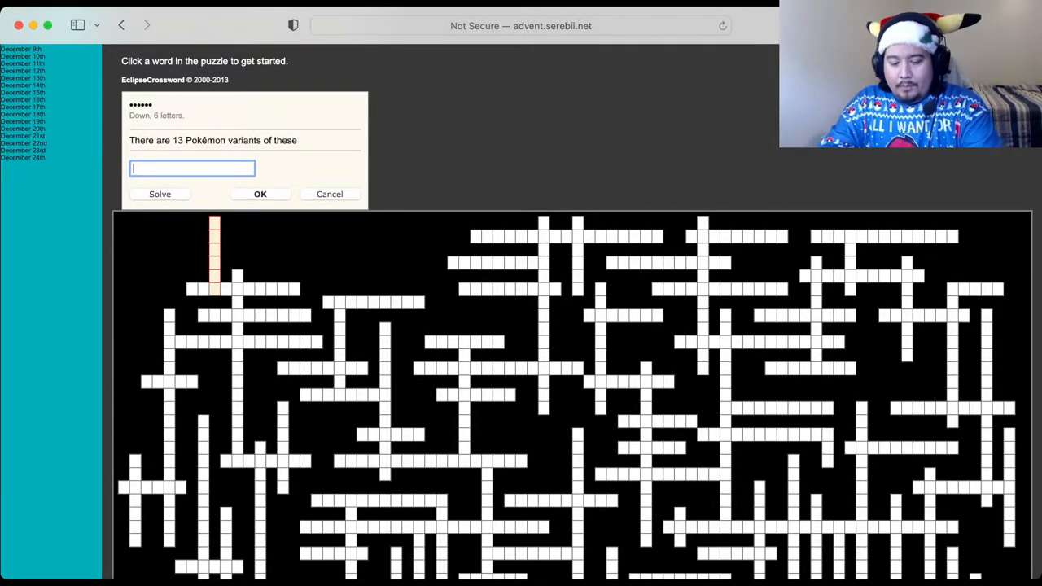
type("FURF")
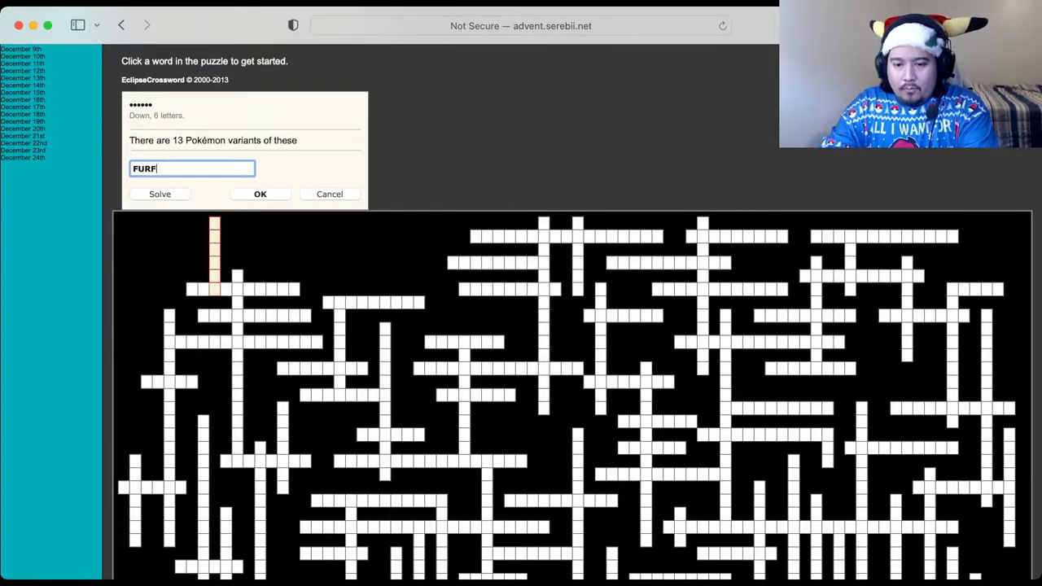
type("RO")
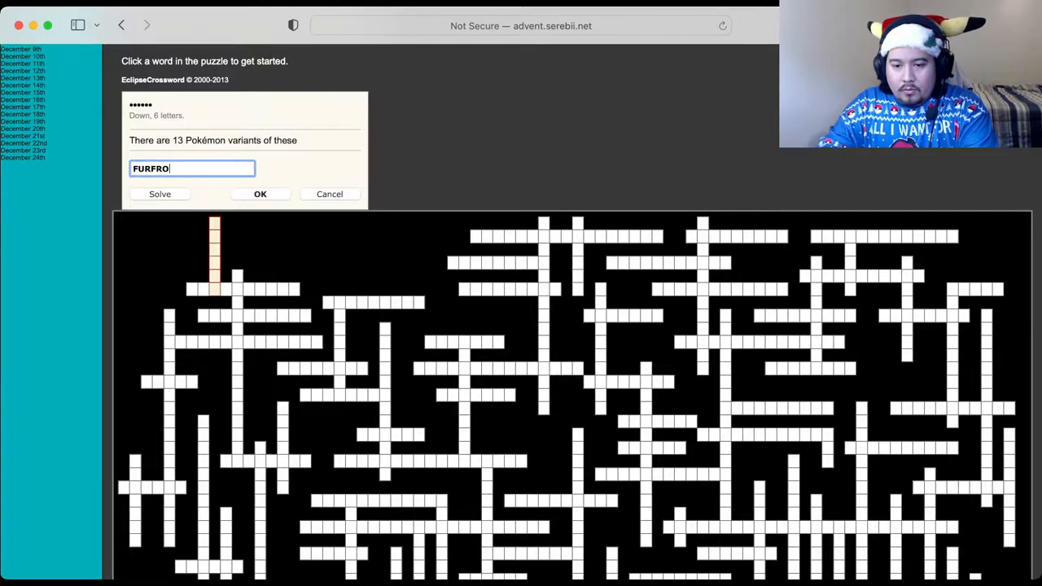
key("Backspace")
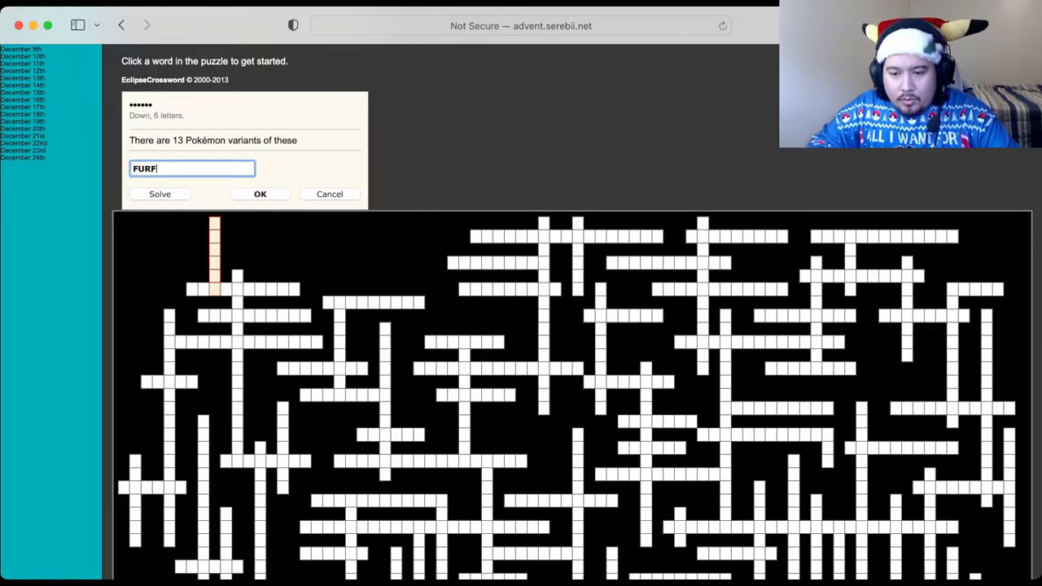
type("RO")
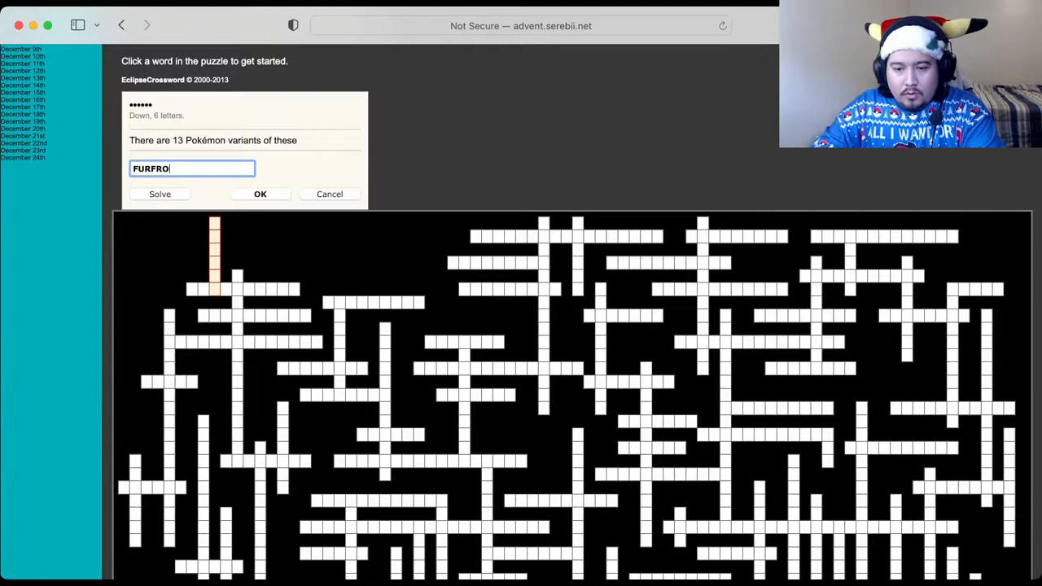
key("Backspace")
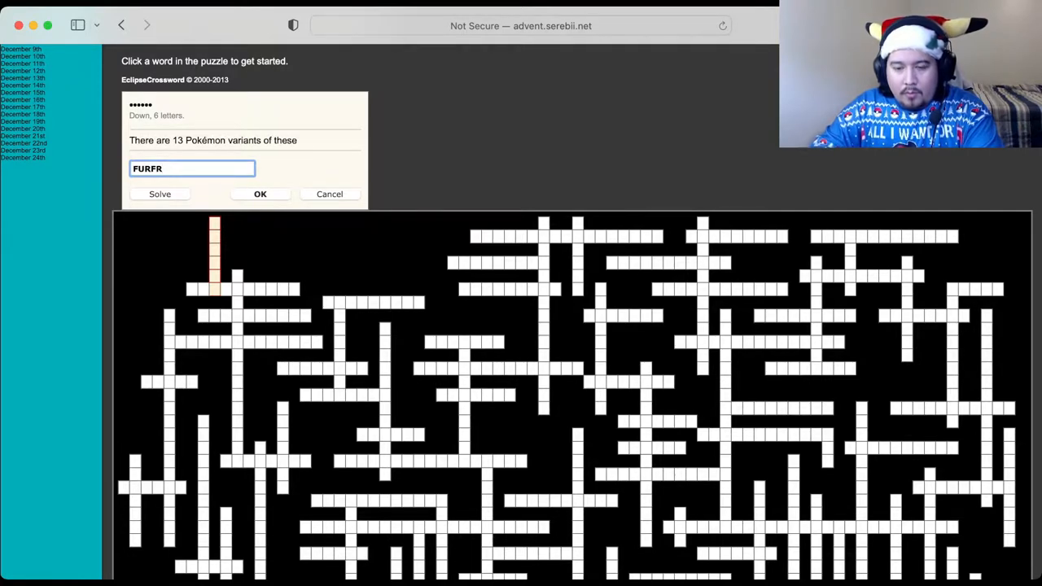
type("O")
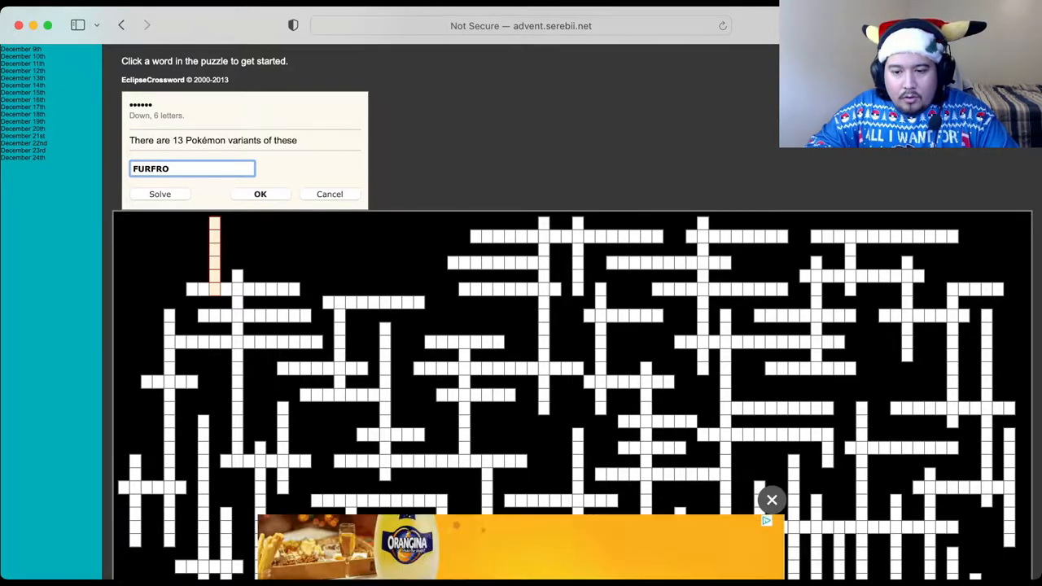
left_click(261, 194)
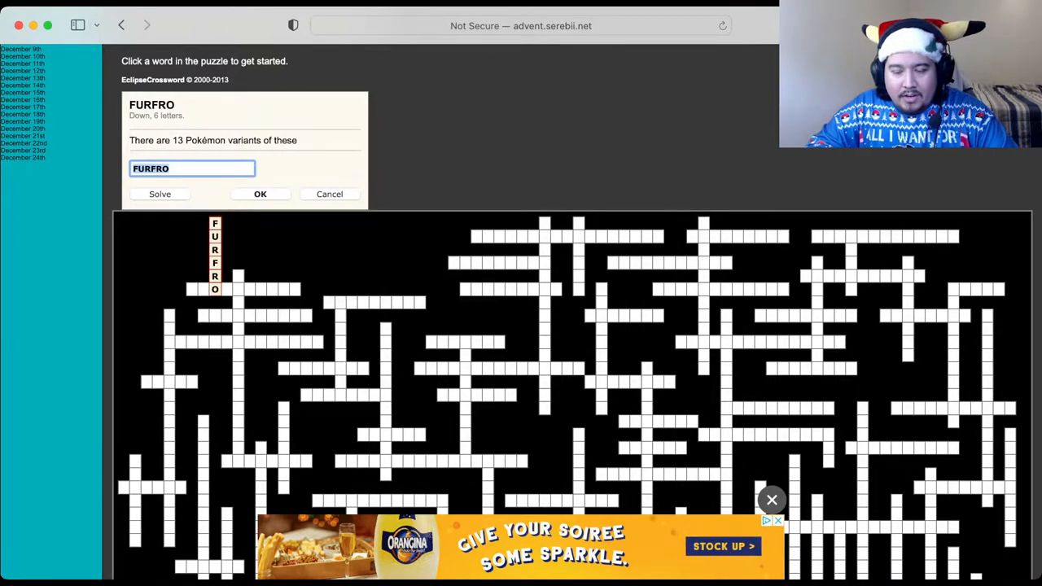
left_click(260, 193)
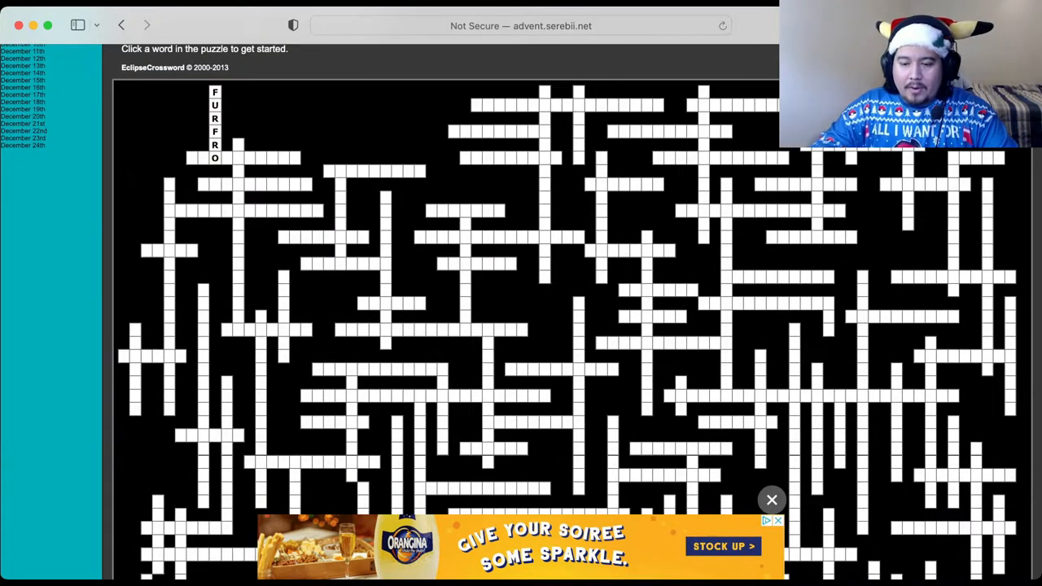
Step: Check the puzzle, which reports 1 error and 399 incomplete words
scroll("down", 3)
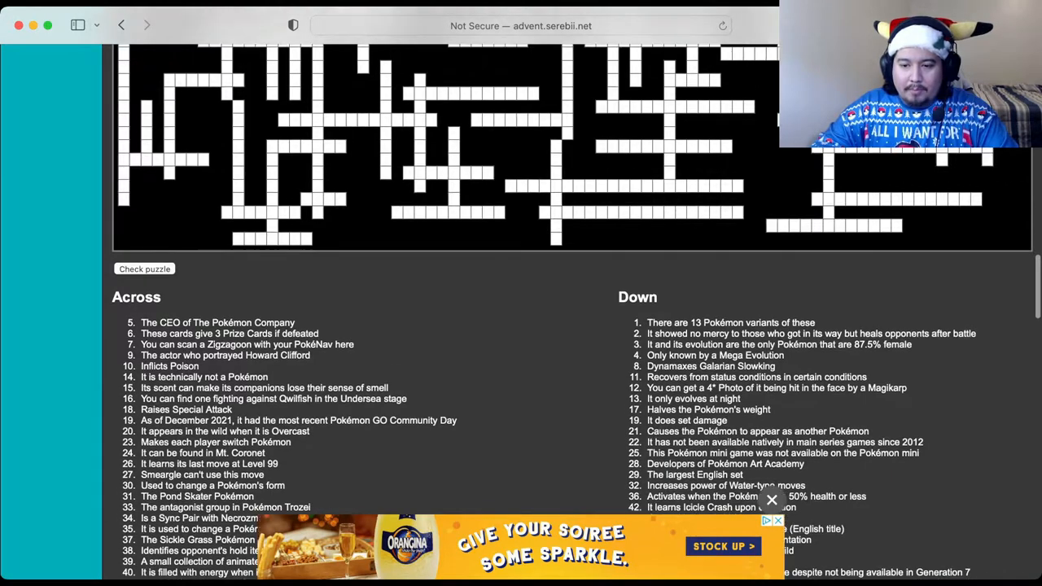
scroll("up", 3)
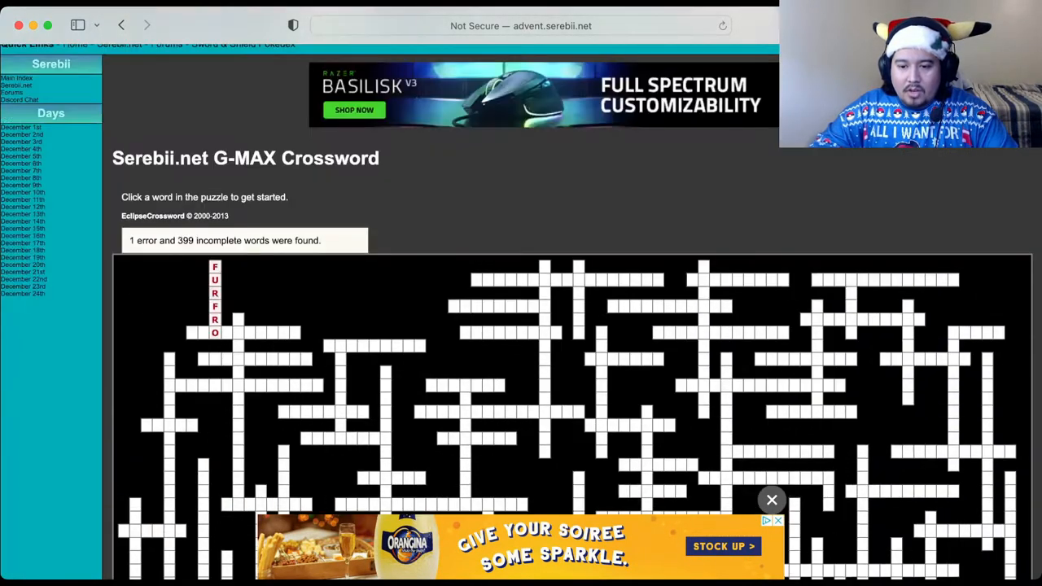
scroll("up", 3)
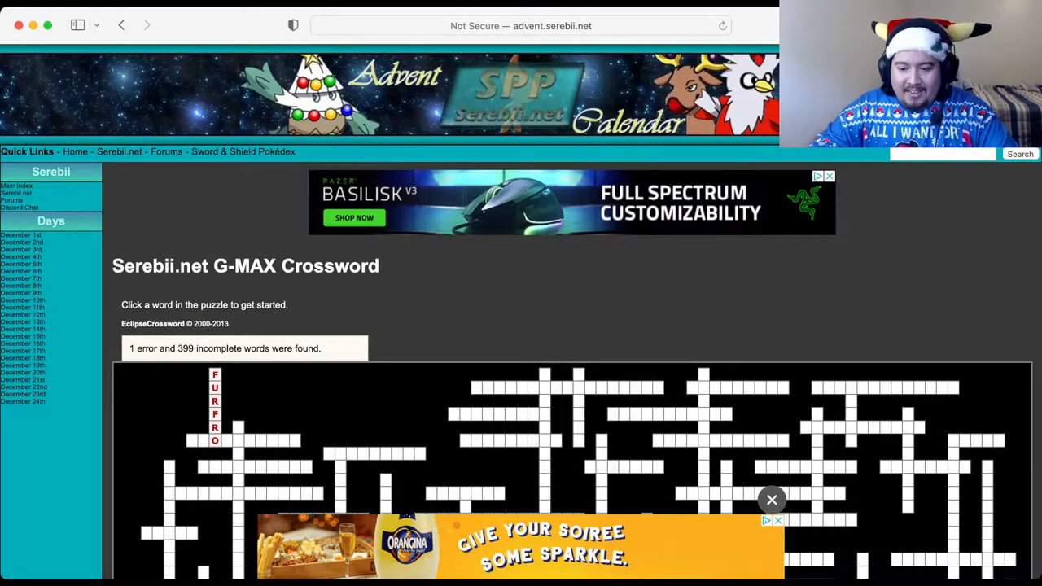
Step: Try UNOWN for the reopened 1 Down clue, then erase the wrong guess
left_click(215, 399)
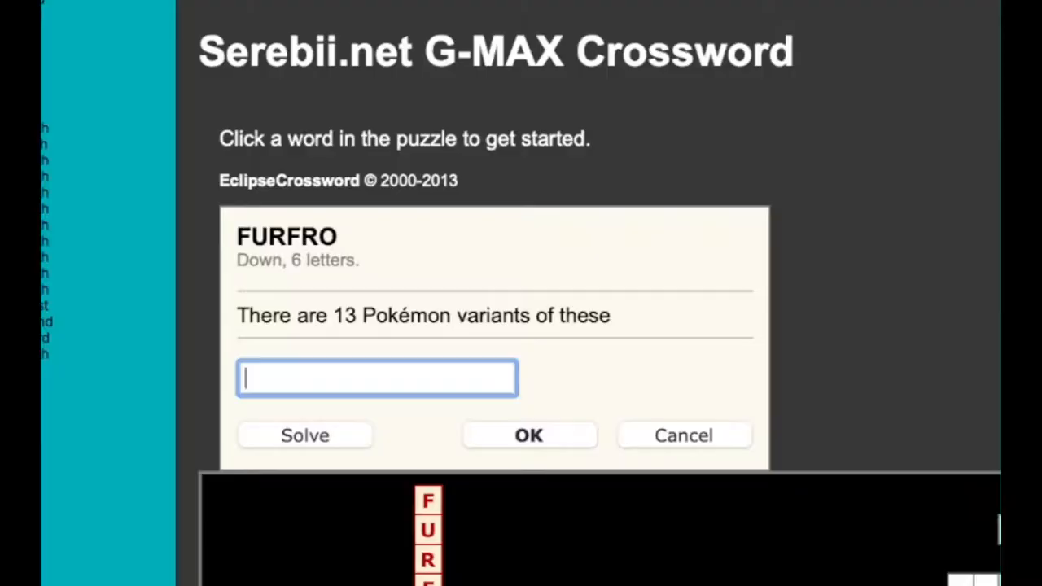
type("UNOWN")
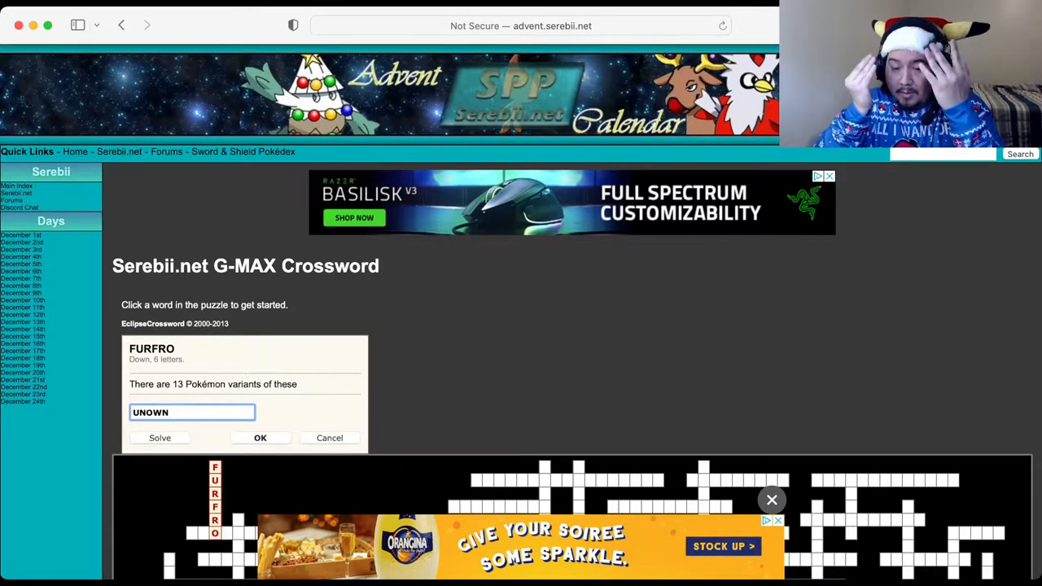
key("Backspace")
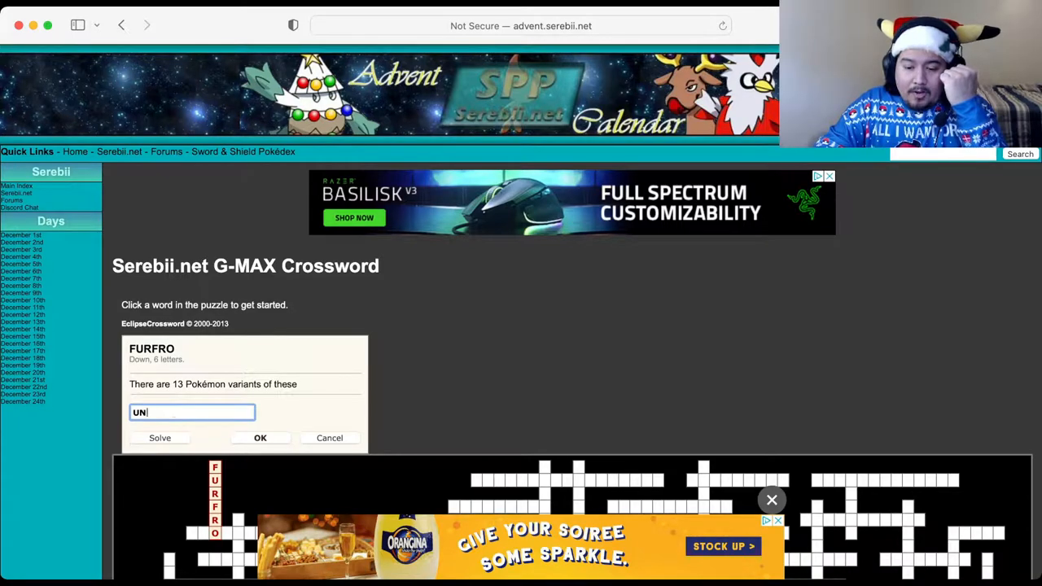
key("backspace")
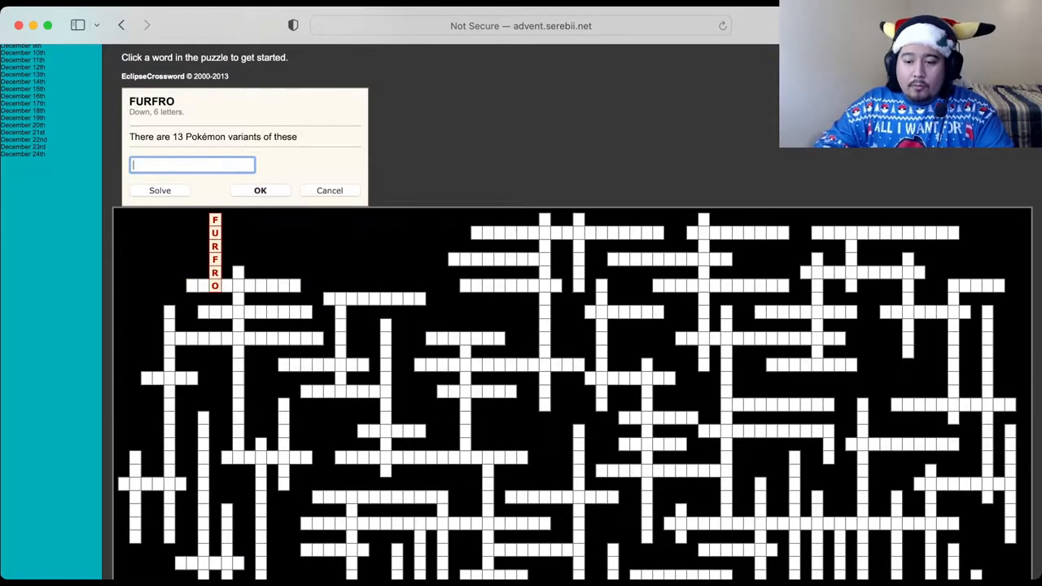
Step: Return to FURFRO and select the 15-letter 'It only evolves at night' clue
left_click(244, 297)
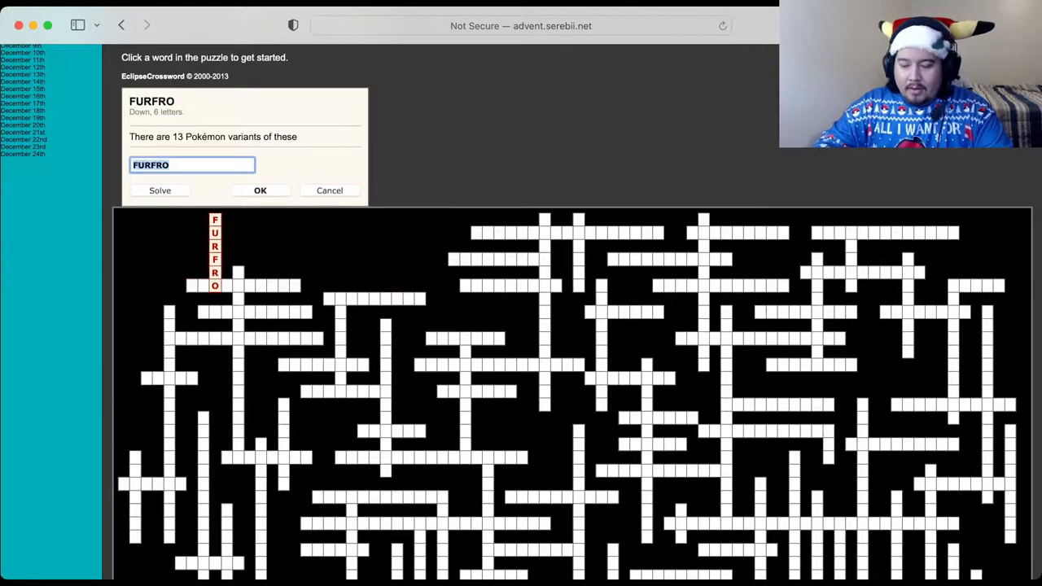
left_click(261, 189)
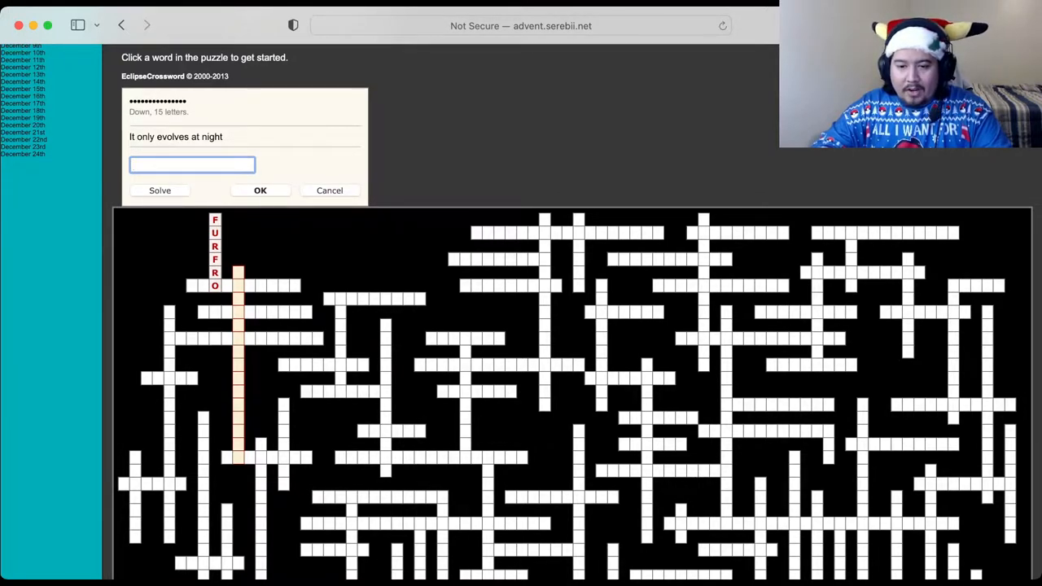
Step: Browse the Overcast and unavailable-games clues, settling on the 5-letter opponent's hold item clue
left_click(374, 299)
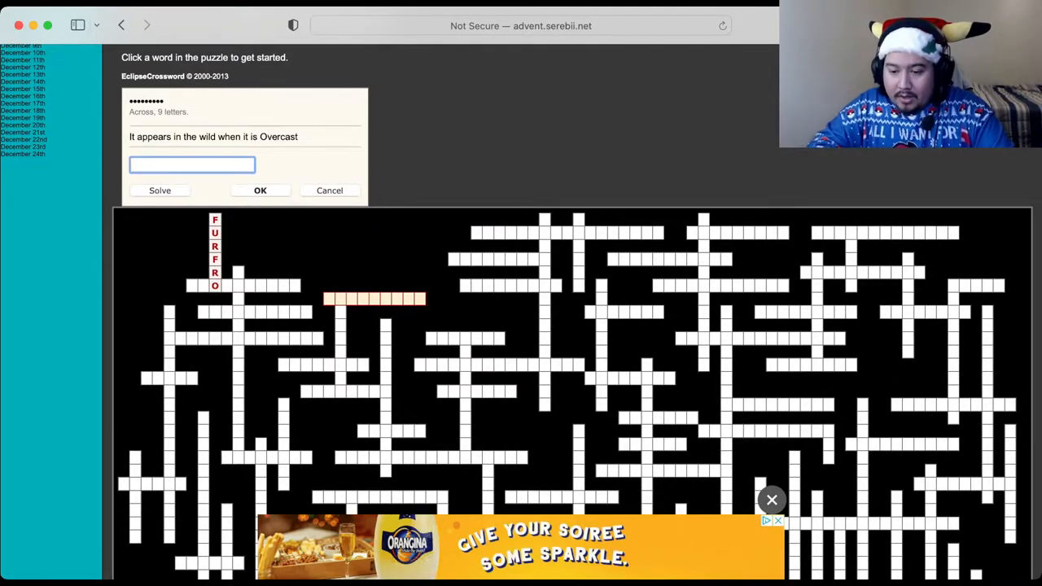
left_click(169, 407)
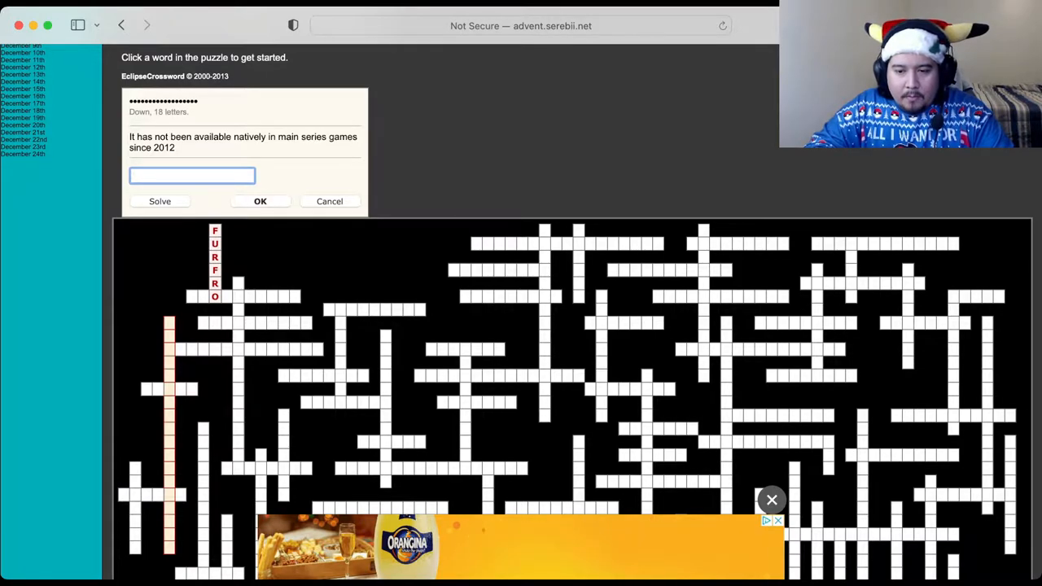
left_click(170, 377)
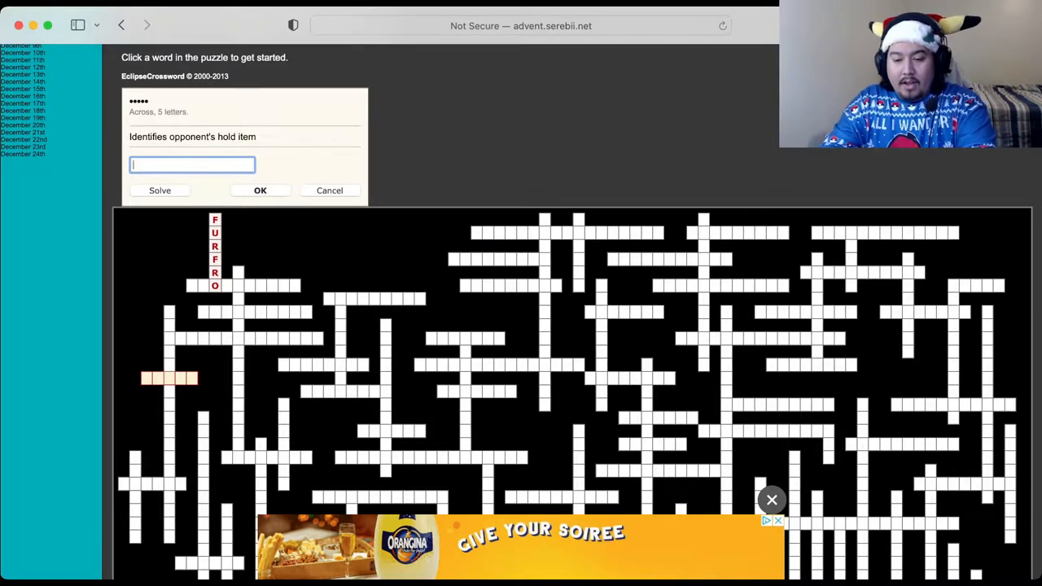
Step: Enter FRISK as the answer for the opponent's hold item clue
type("FRISK")
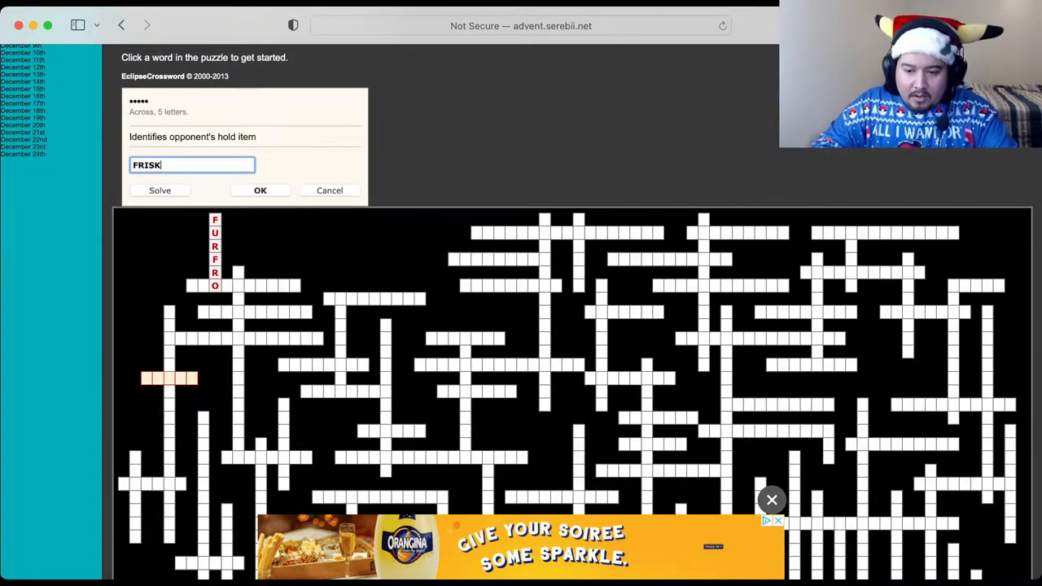
left_click(260, 189)
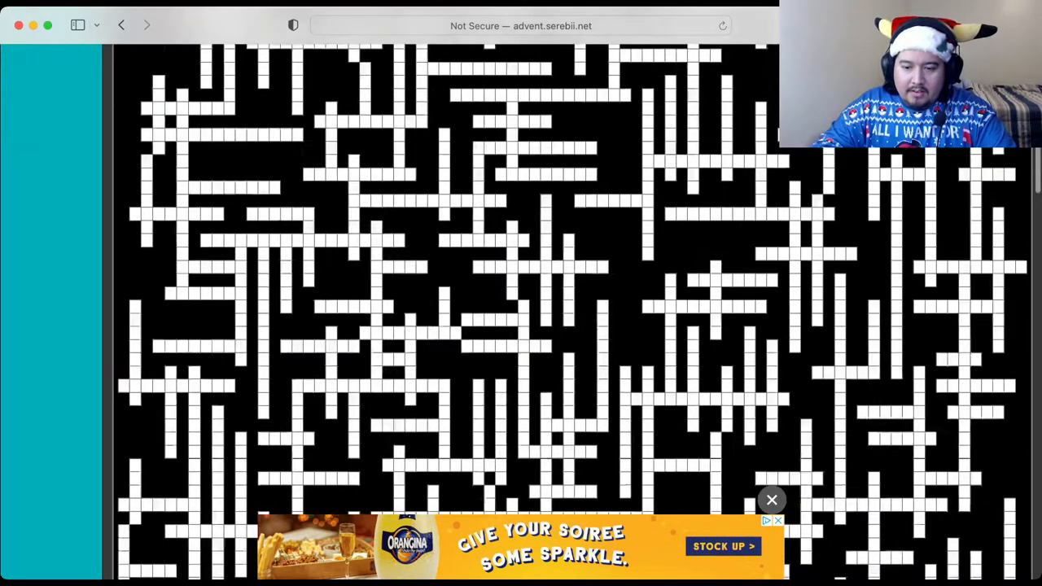
scroll("down", 3)
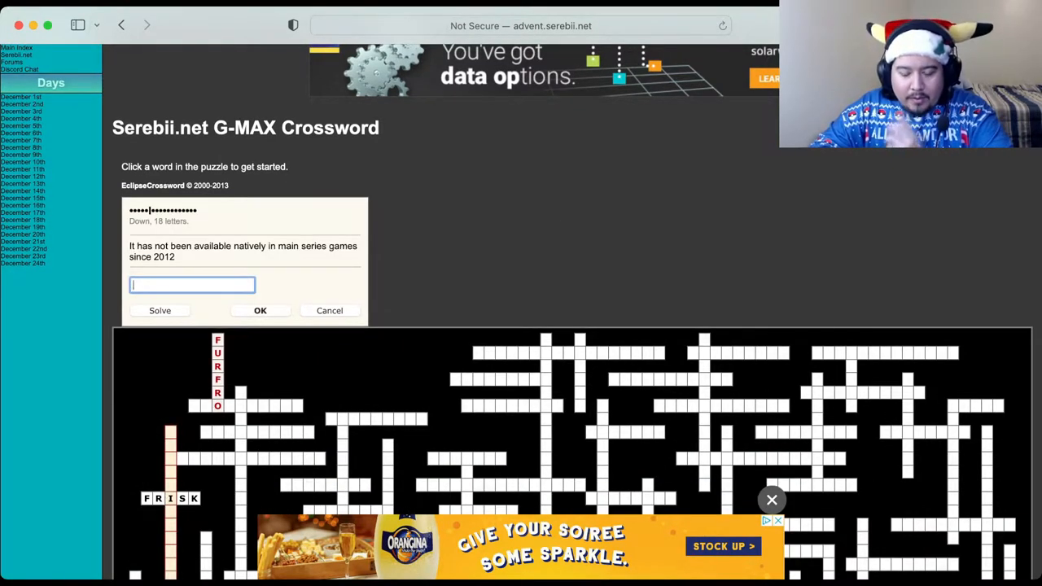
scroll("down", 3)
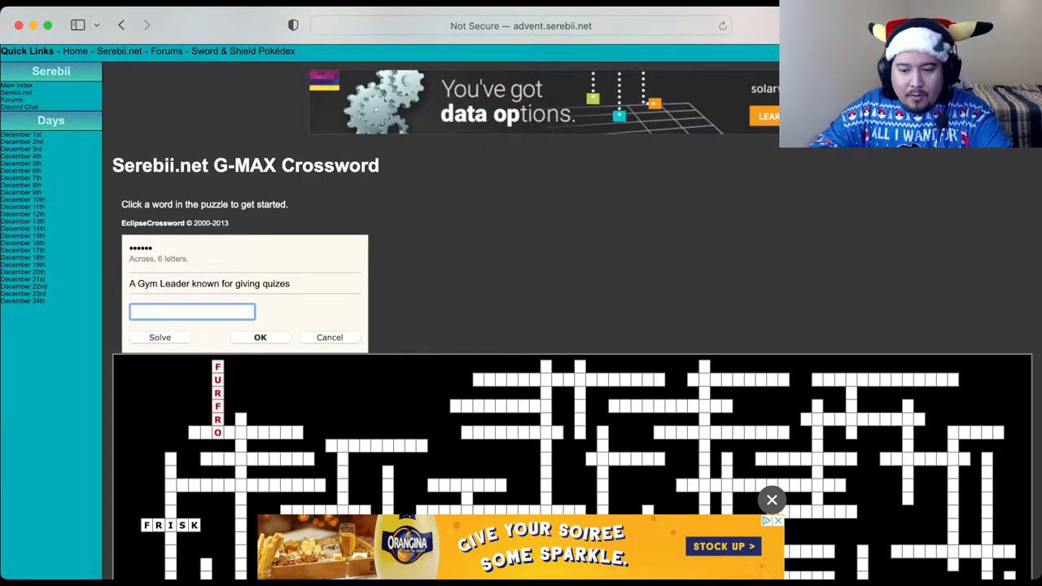
Step: Enter BLAINE for the quiz-giving Gym Leader clue
type("BL")
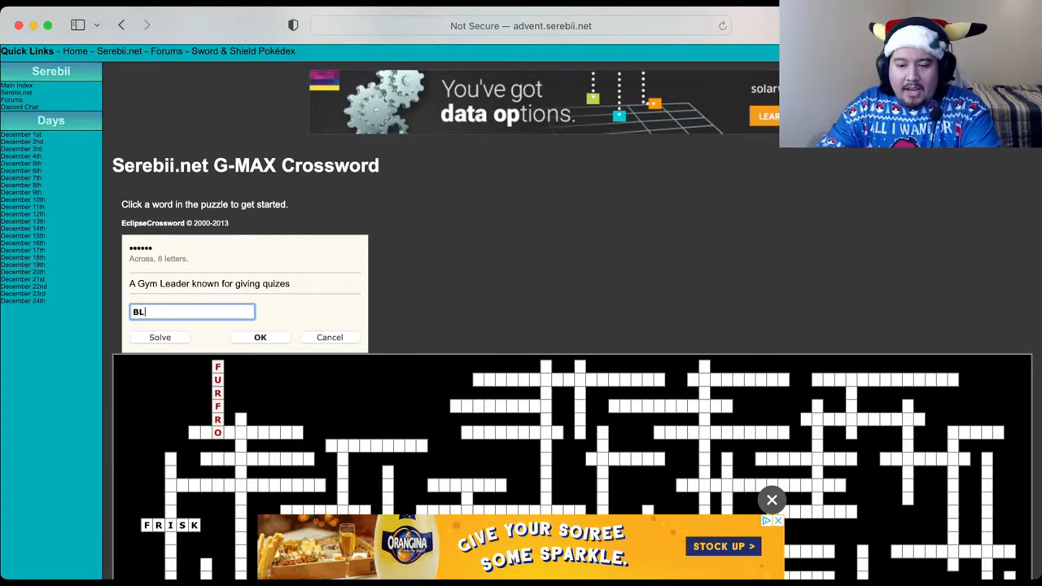
type("AINE")
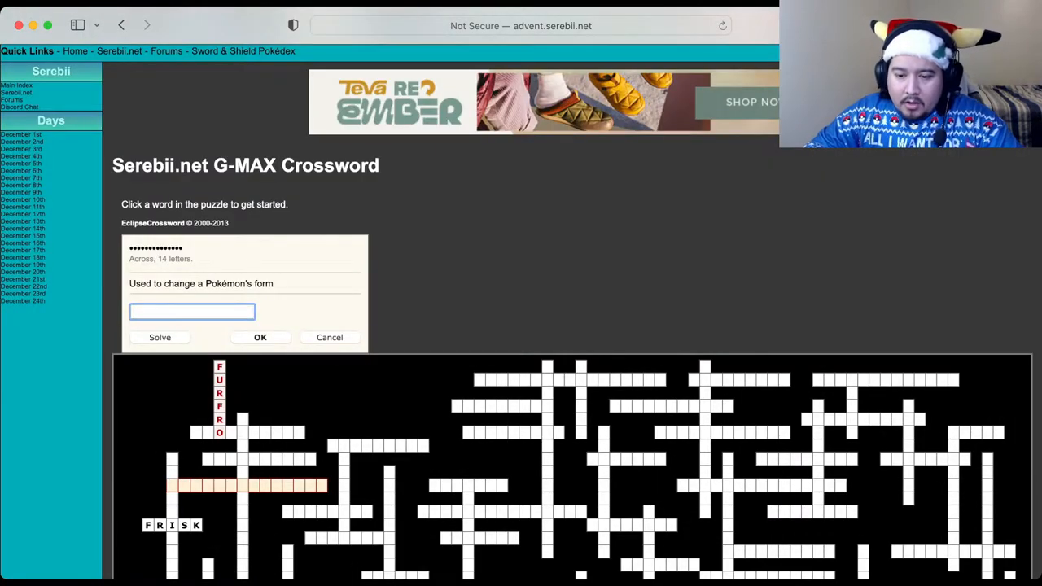
scroll("down", 3)
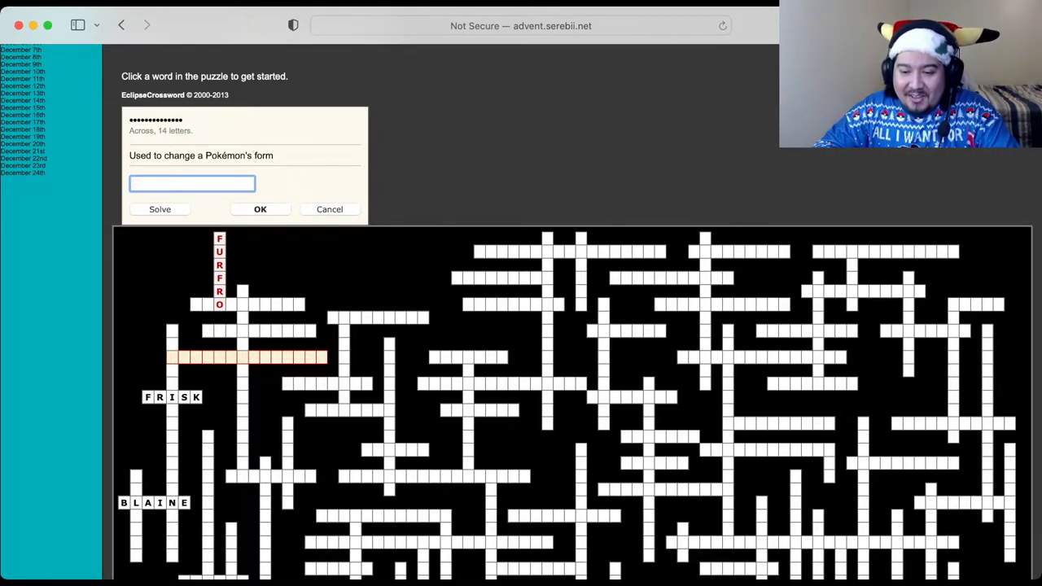
Step: Browse clues and select the 8-letter Down clue about appearing as another Pokémon
left_click(259, 330)
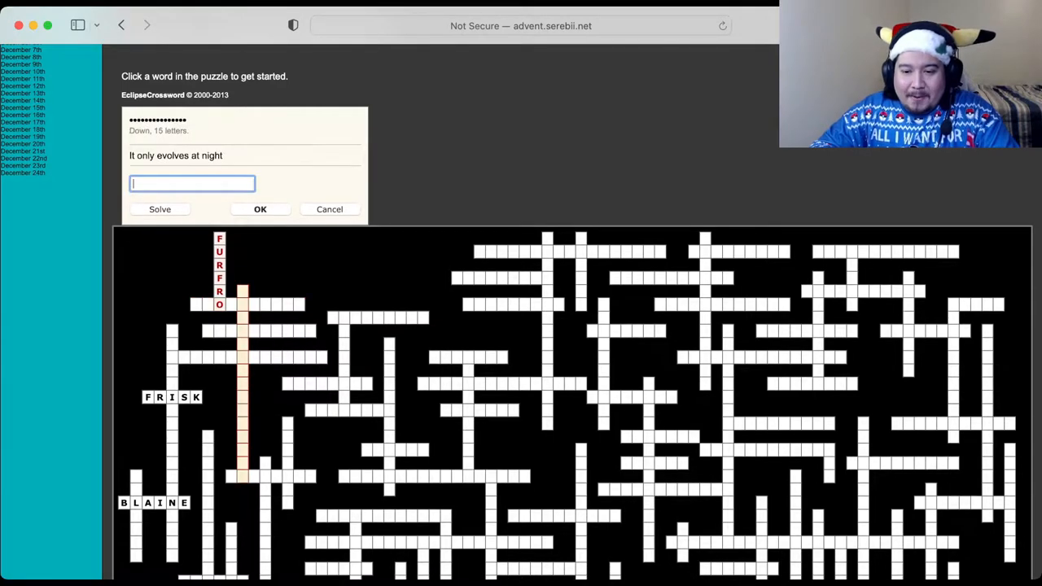
left_click(378, 318)
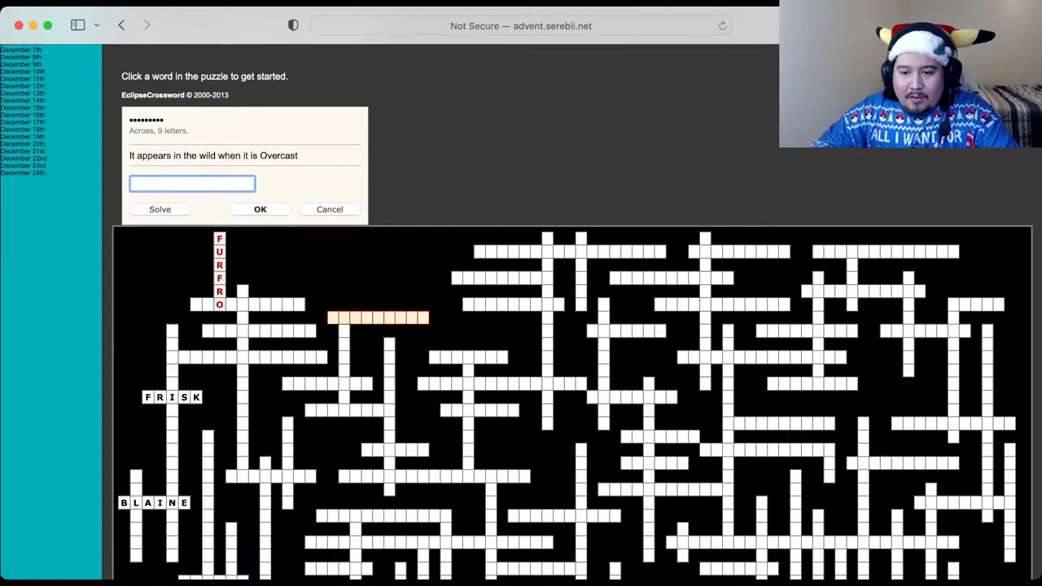
left_click(342, 317)
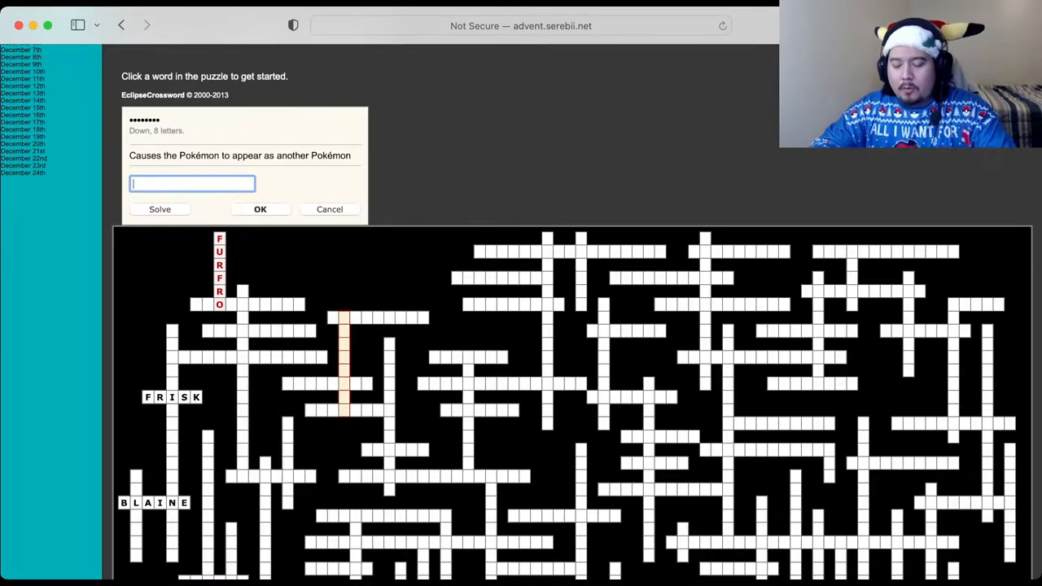
Step: Enter ILLUSION for the appearing-as-another-Pokémon clue
type("ILL")
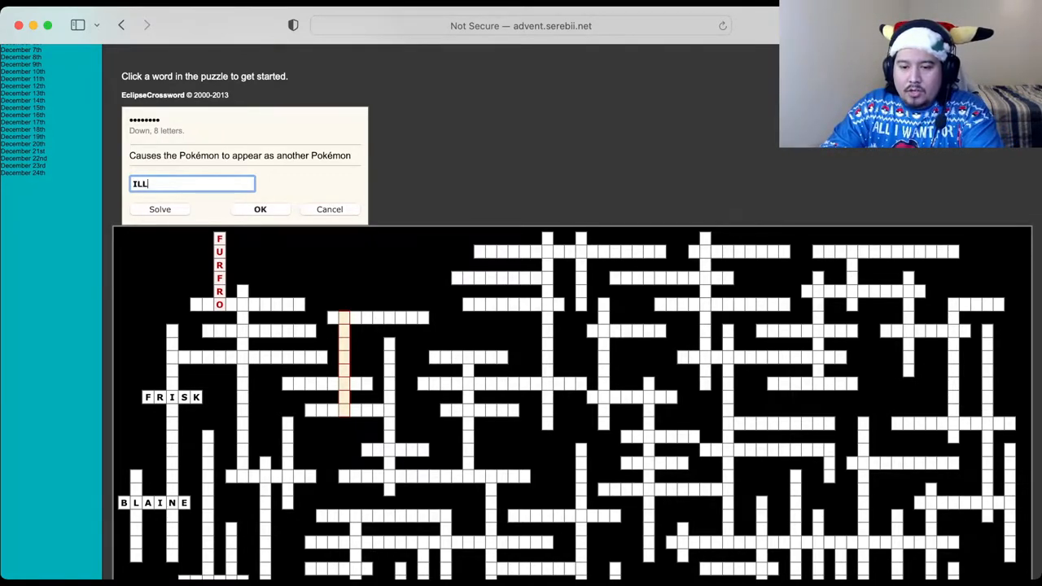
type("USION")
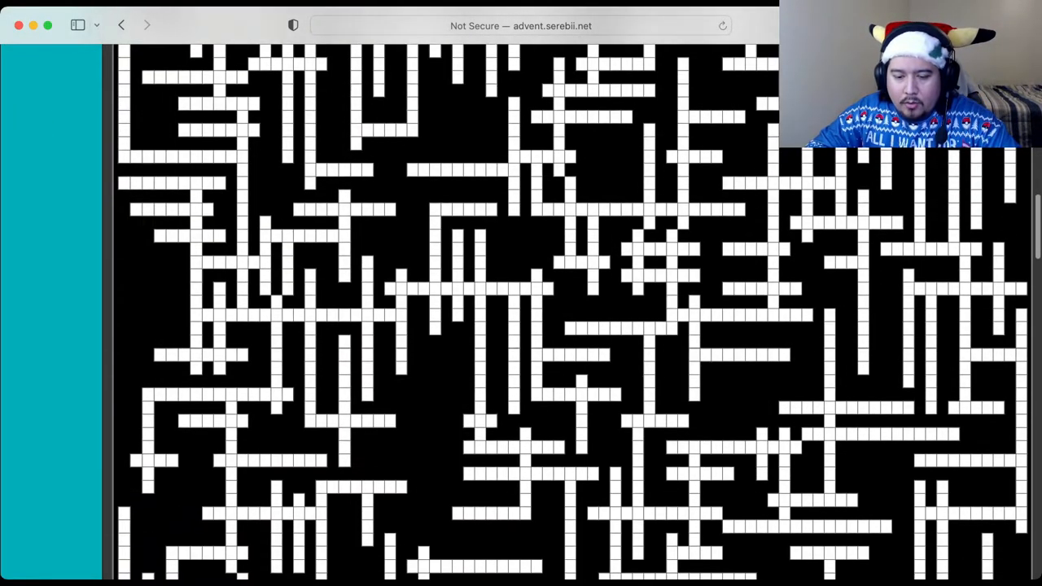
scroll("down", 3)
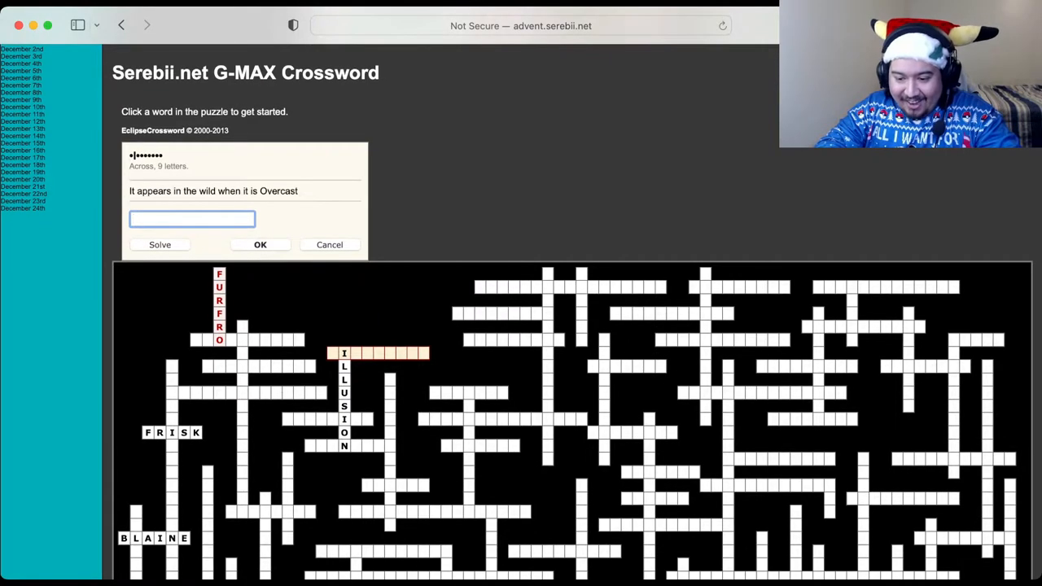
Step: Enter LUSAMINE for the 8-letter Necrozma Sync Pair clue, then select the twig-eating clue
left_click(326, 418)
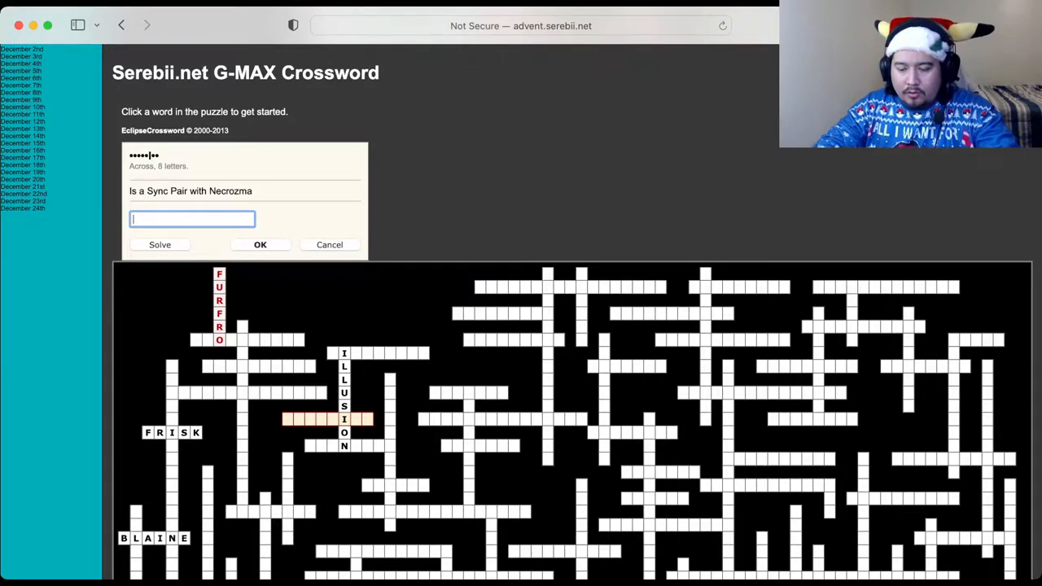
type("LUSAM")
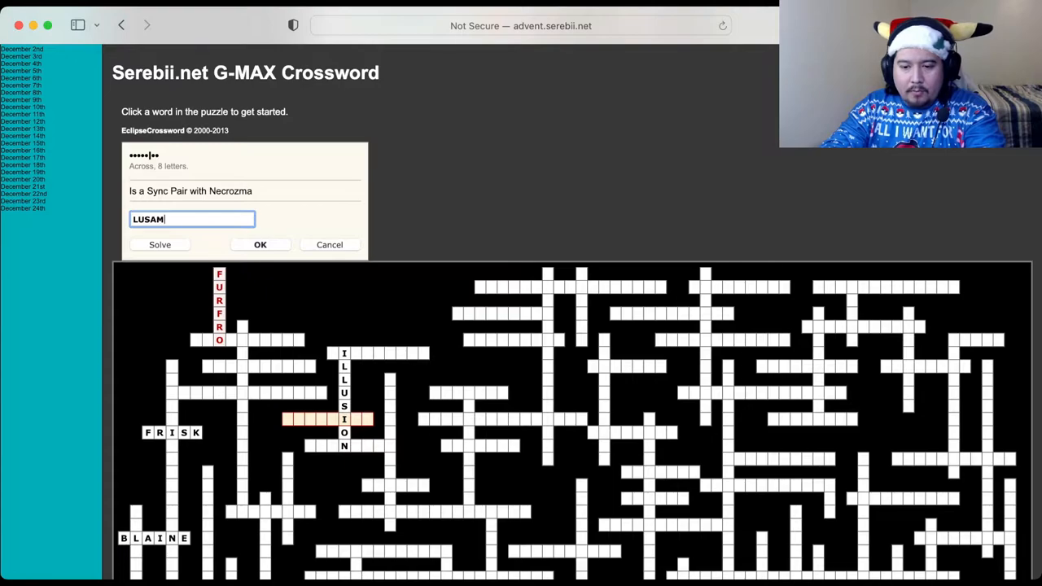
type("INE")
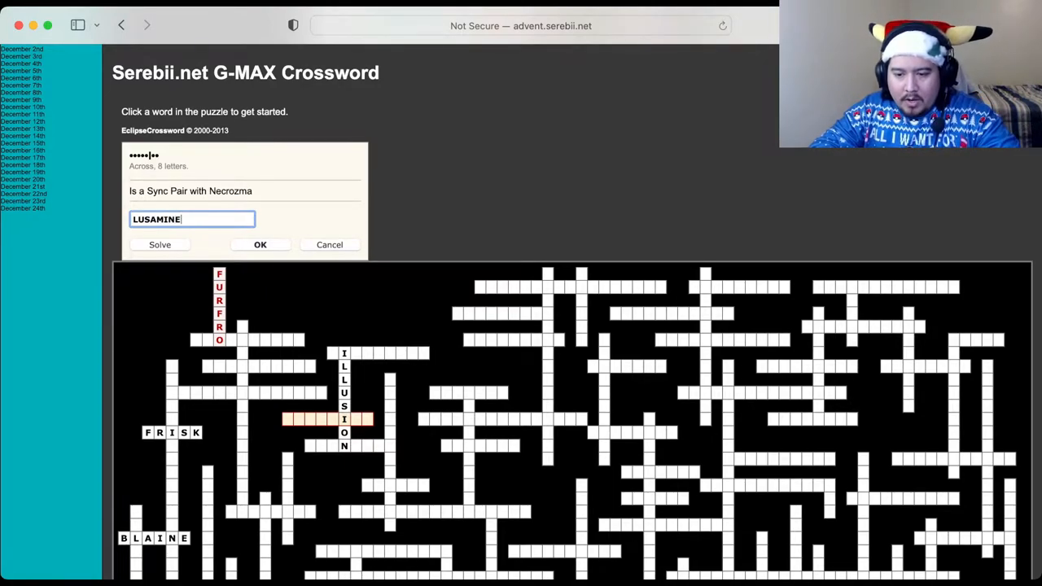
left_click(260, 245)
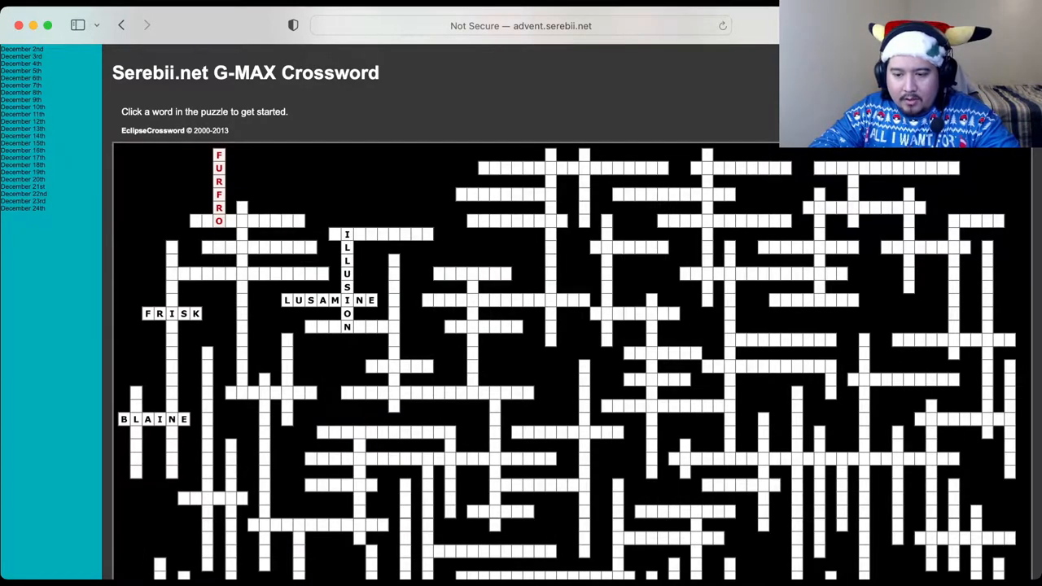
left_click(350, 446)
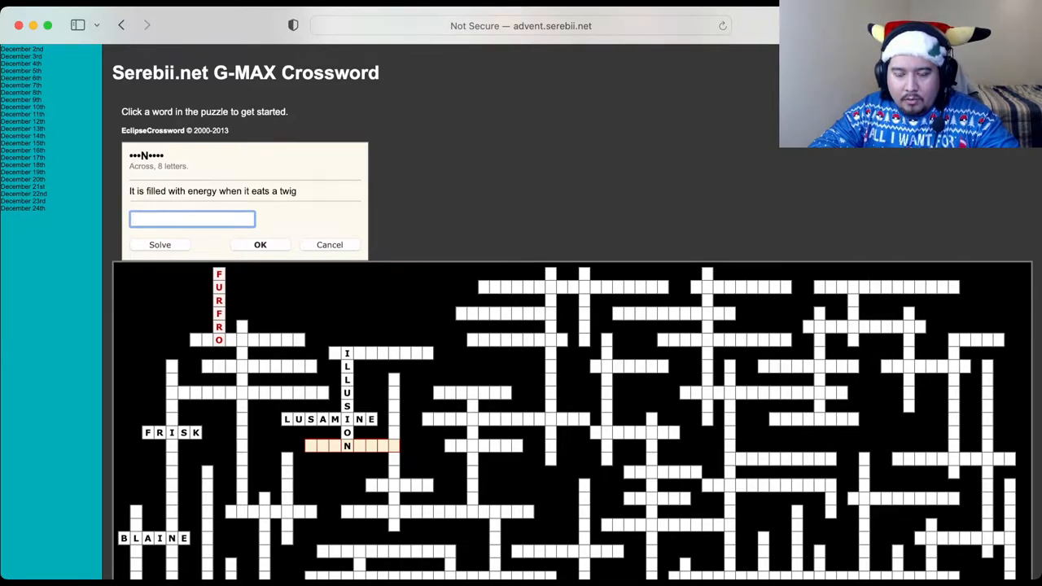
Step: Leave the crossword and open Serebii.net's news front page in another tab
scroll("down", 3)
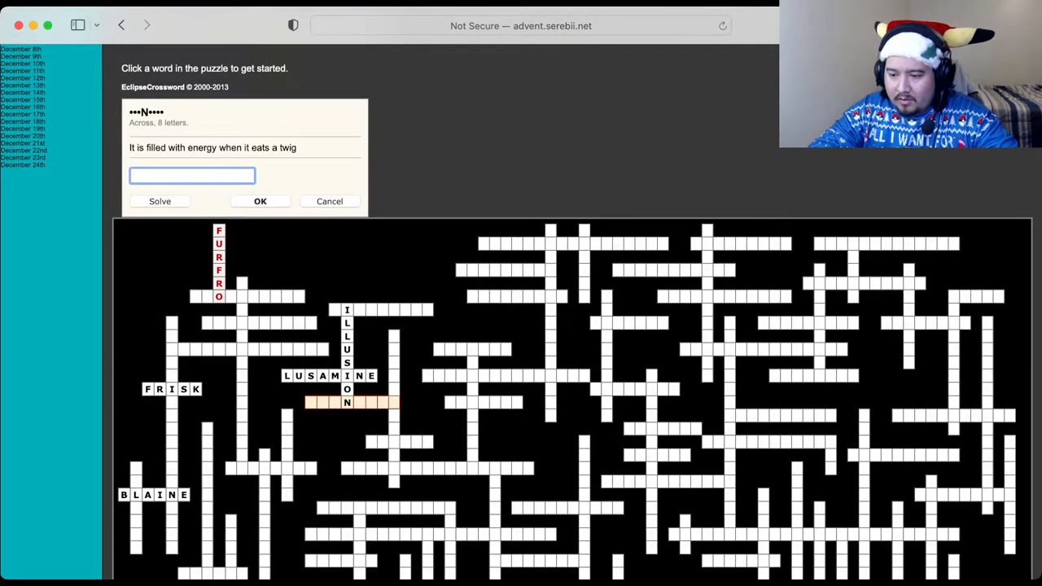
left_click(585, 277)
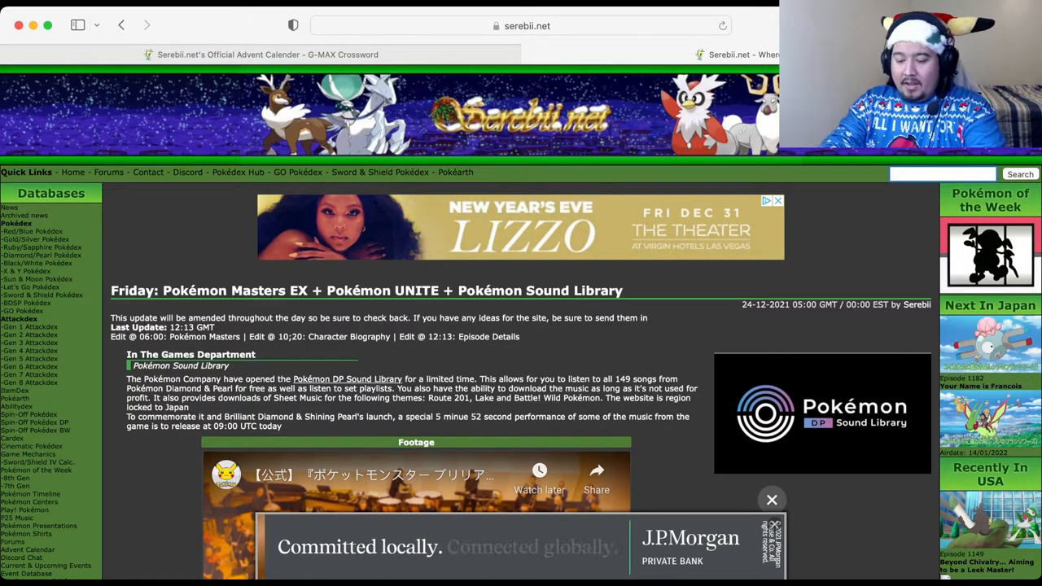
Step: Search for Jigglypuff, review its Pokédex entry, and move on to Clefairy #035
type("jigglypu")
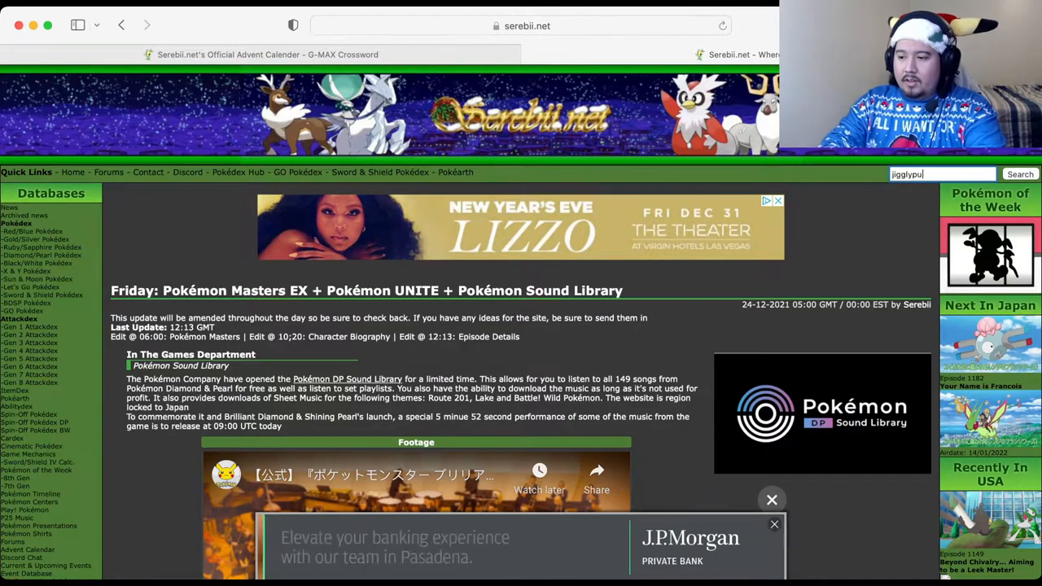
left_click(1019, 173)
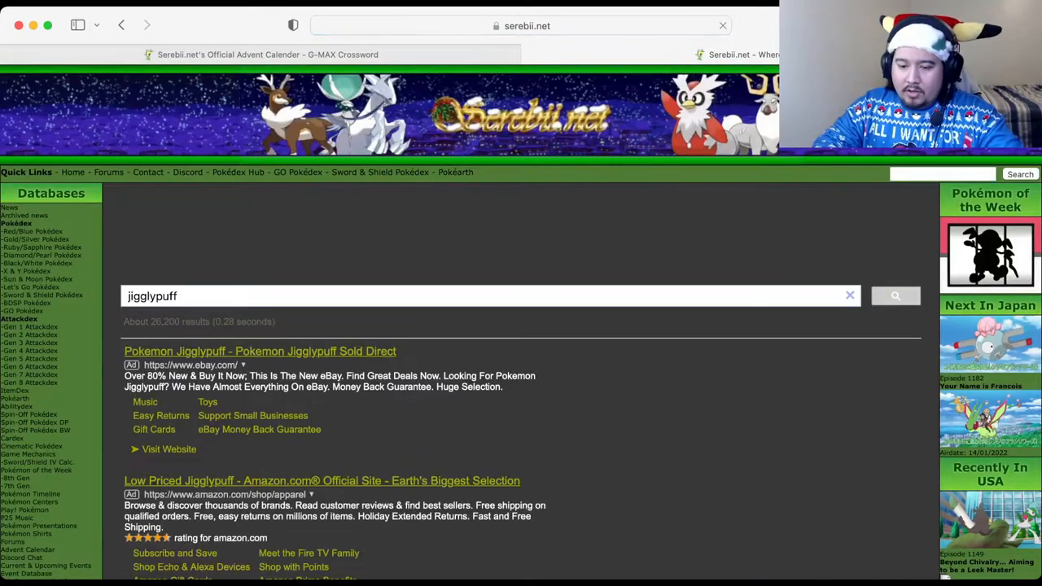
scroll("down", 3)
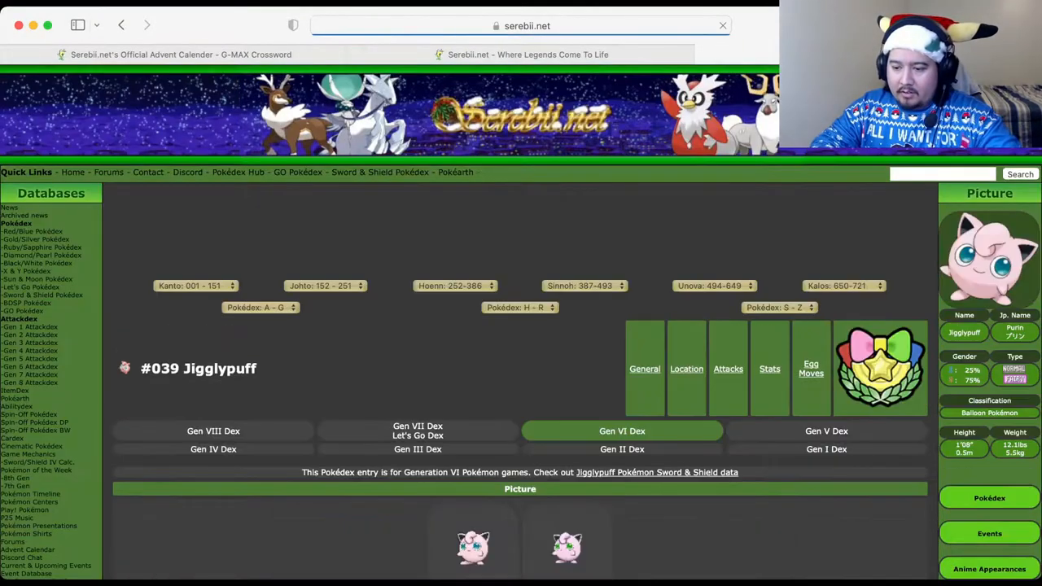
scroll("down", 3)
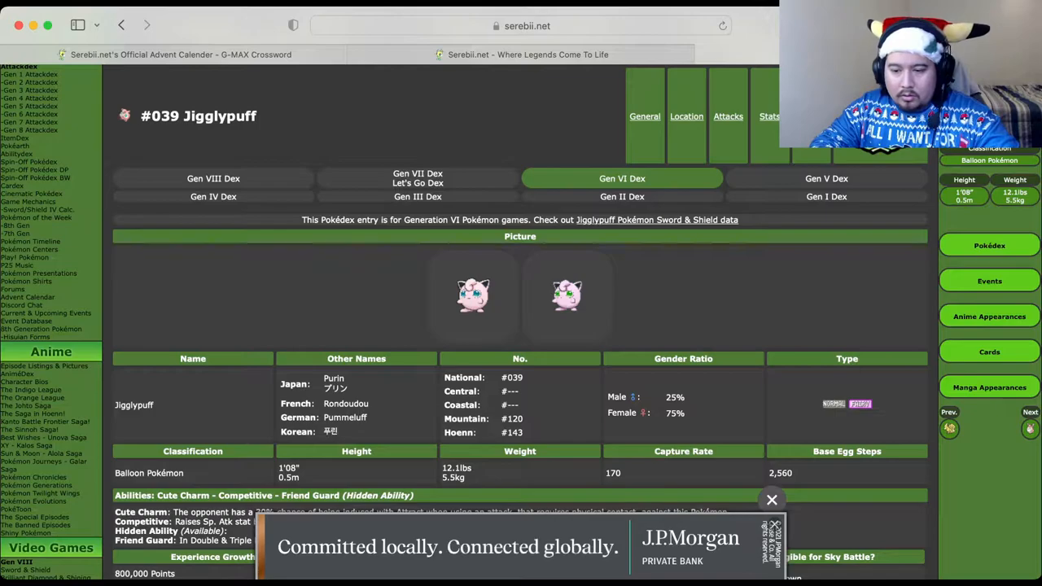
scroll("down", 3)
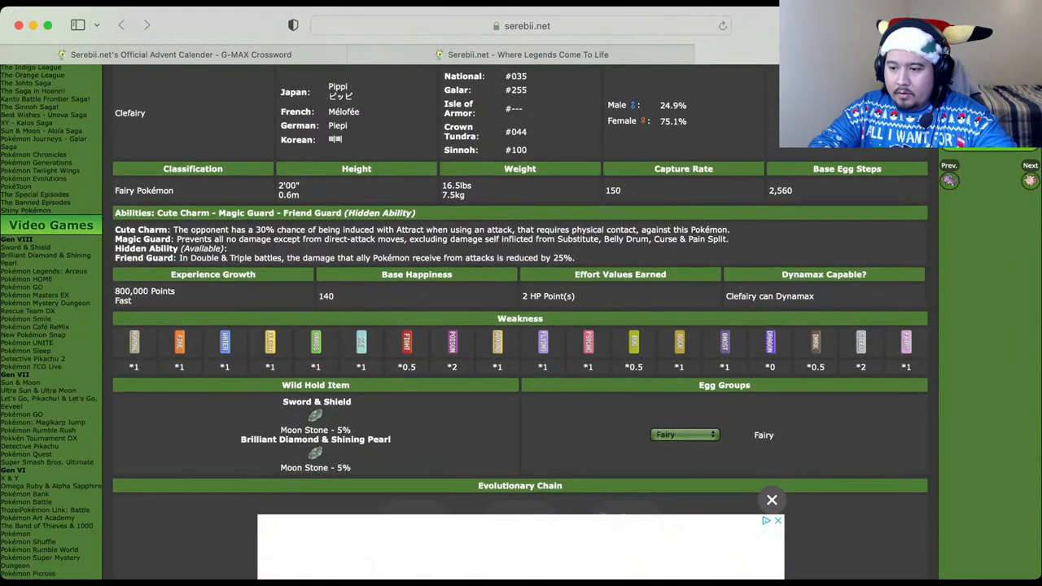
scroll("up", 3)
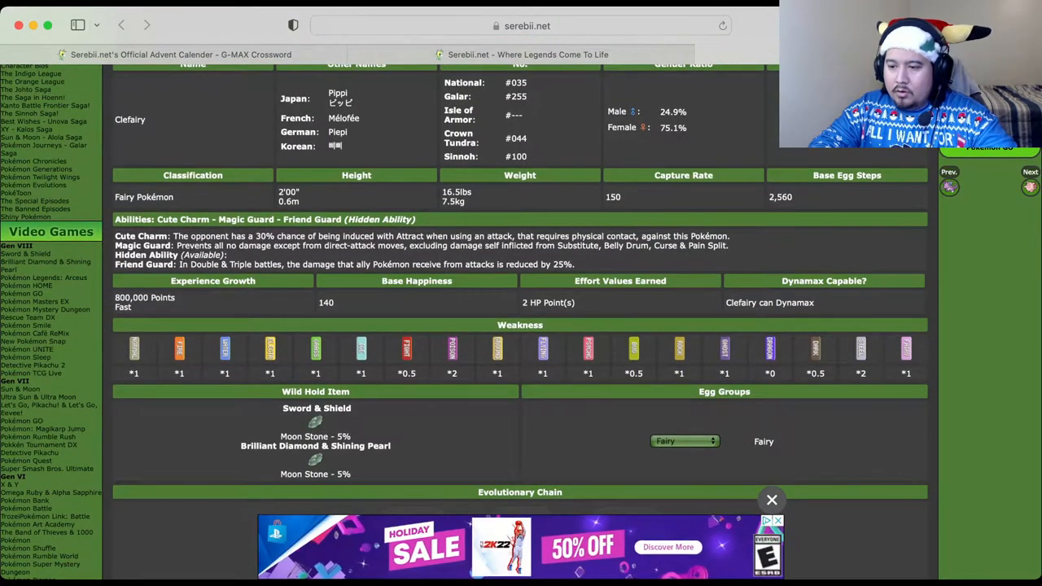
scroll("up", 3)
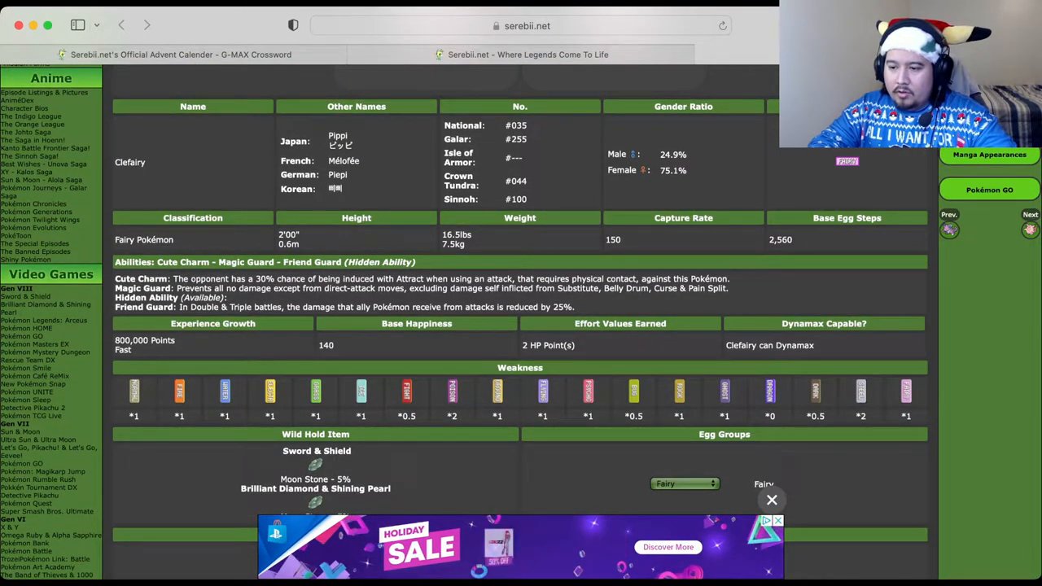
scroll("up", 3)
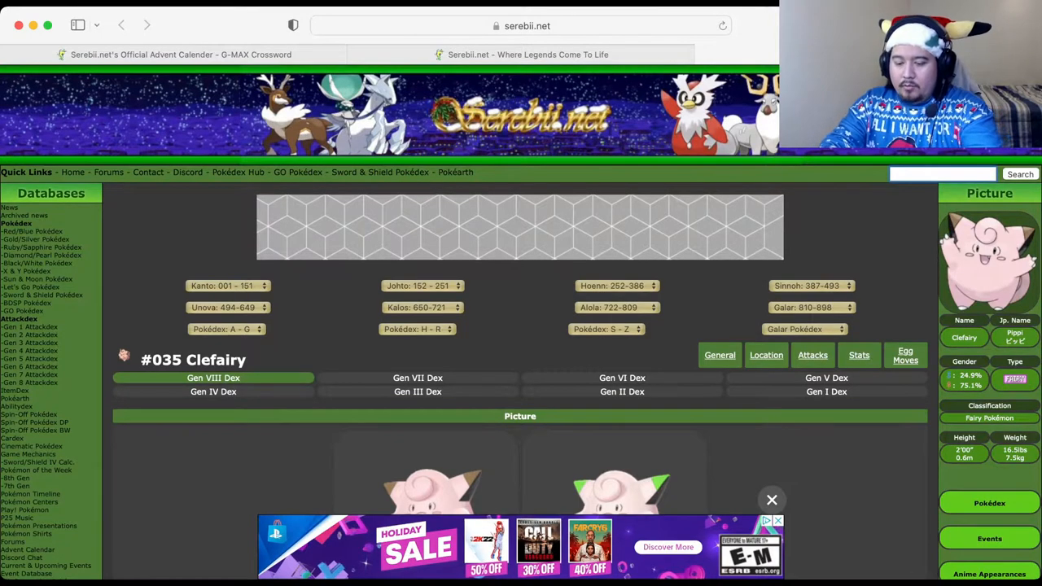
Step: Search 'gender ratio' and open the Gender Mechanics page, reviewing the male-only, female-only and genderless lists
type("gender ratio")
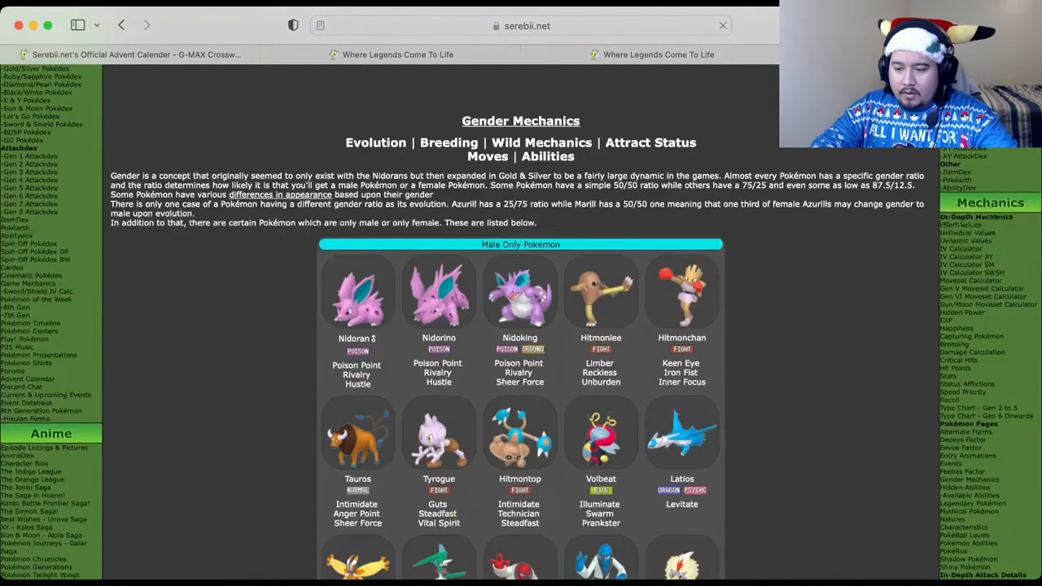
scroll("down", 3)
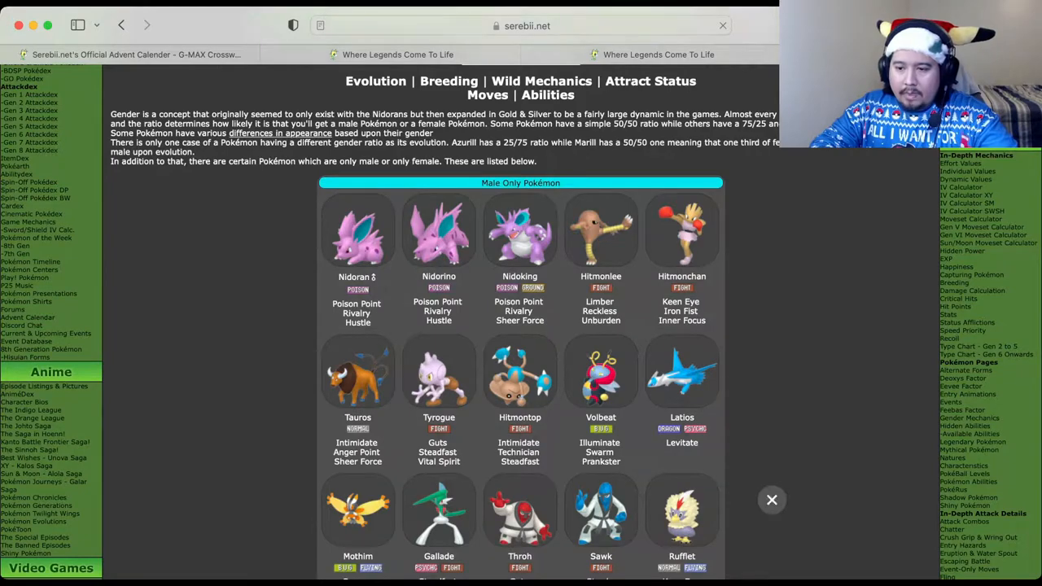
scroll("down", 3)
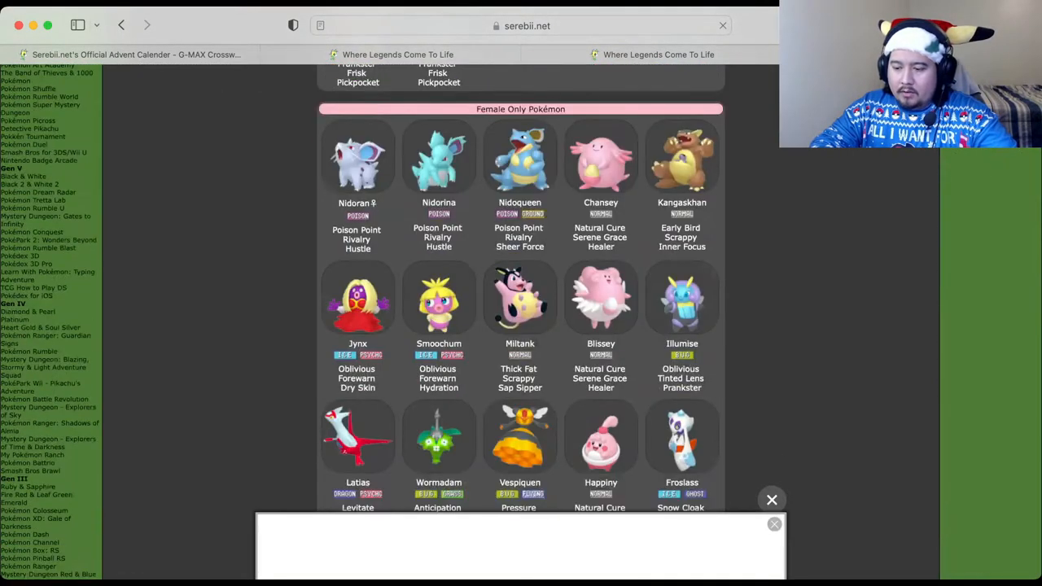
scroll("down", 3)
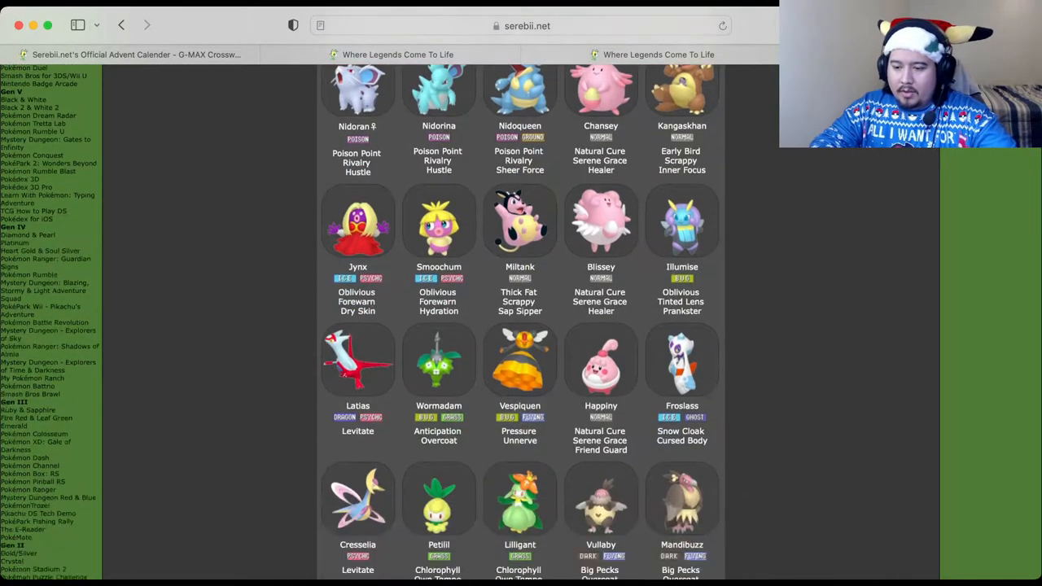
scroll("down", 3)
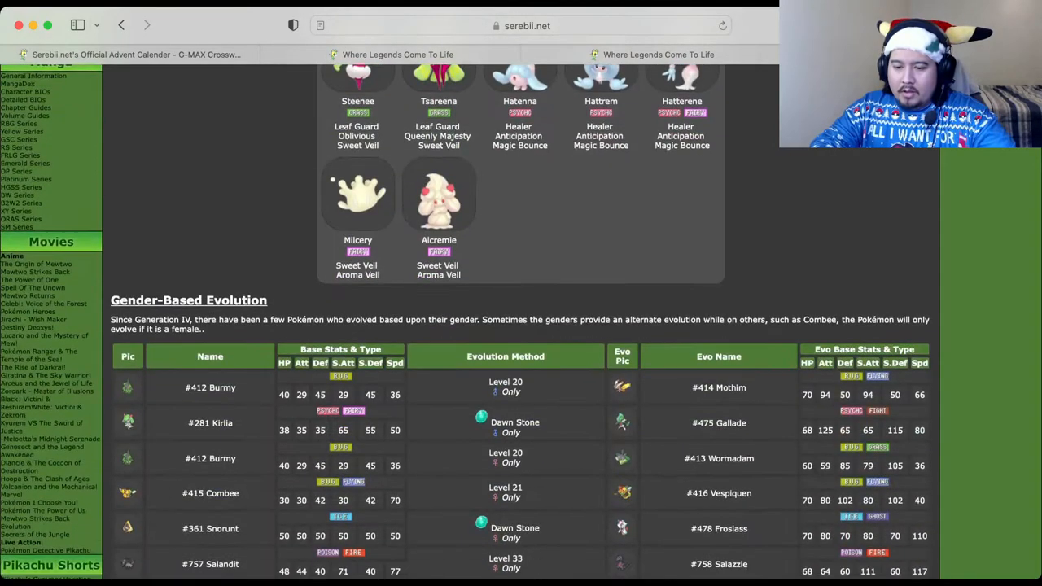
scroll("down", 3)
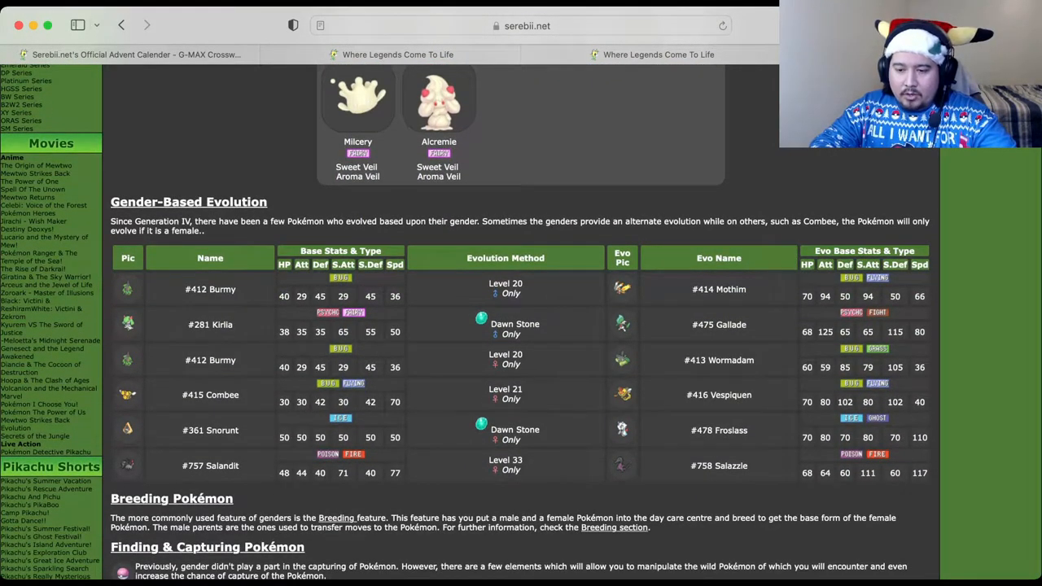
scroll("down", 3)
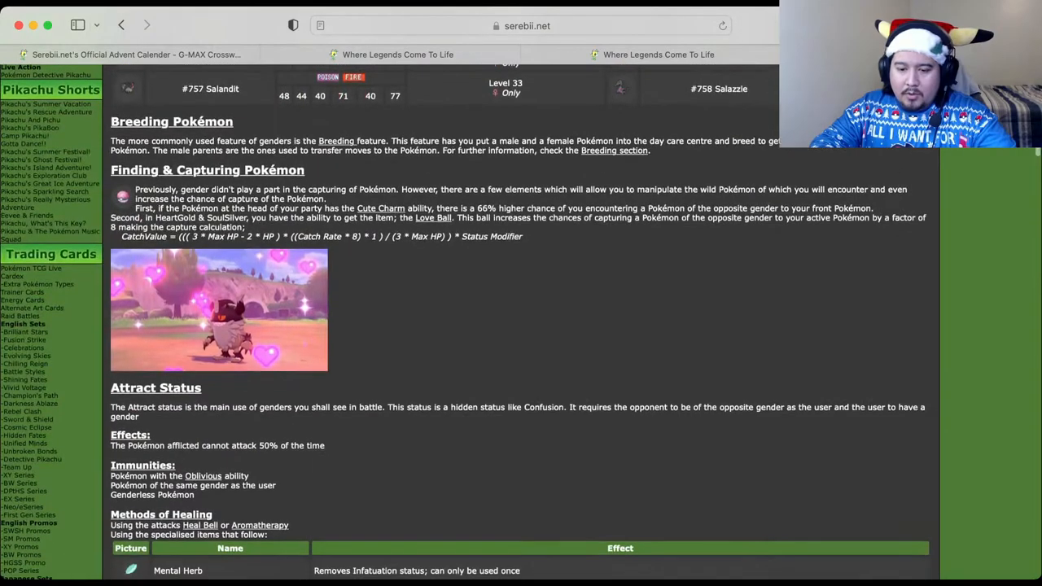
scroll("down", 3)
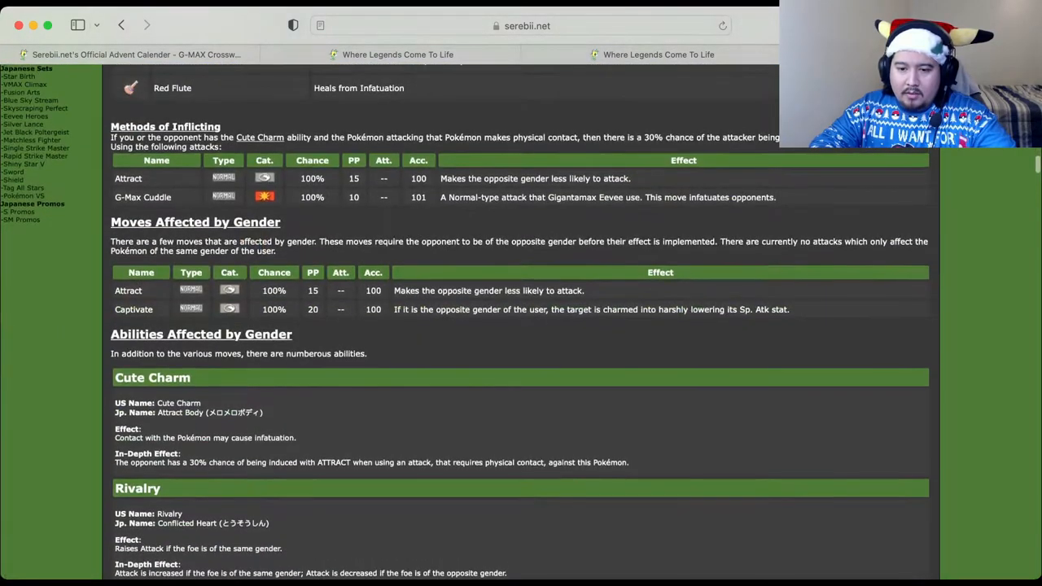
scroll("up", 3)
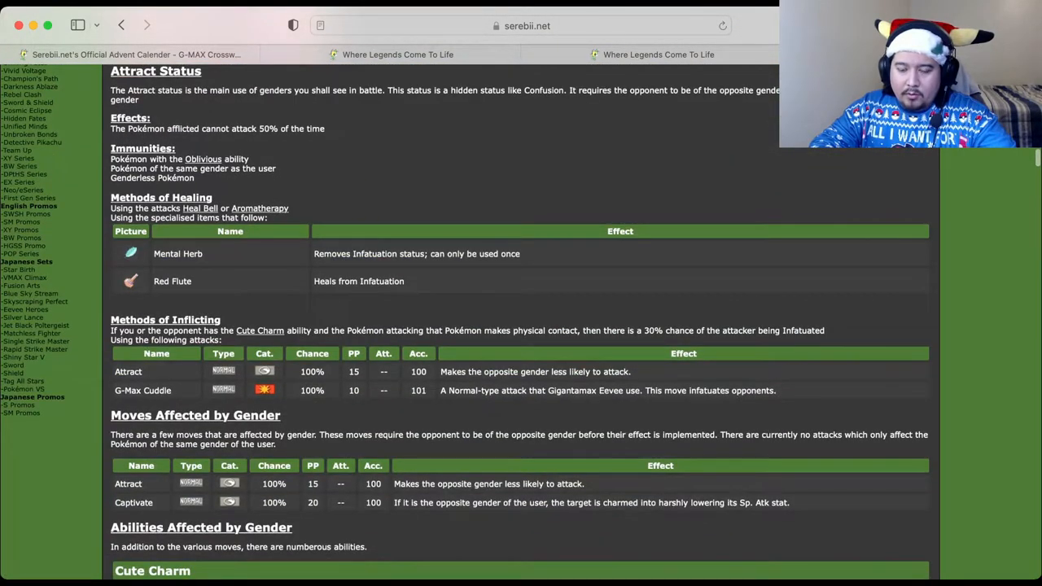
Step: Scroll through the Gender Differences table down to its final entry, Indeedee
scroll("down", 3)
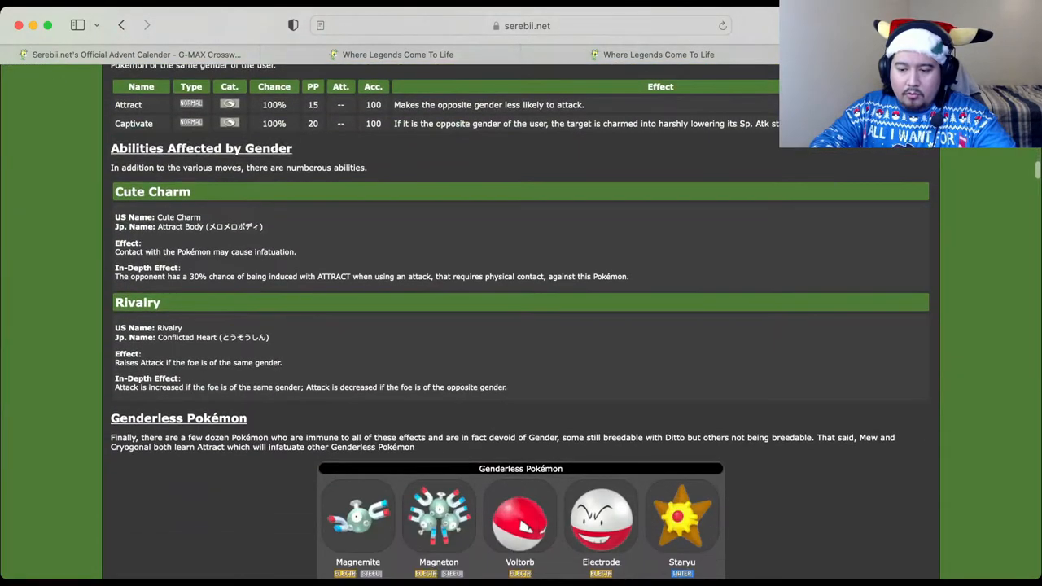
scroll("down", 3)
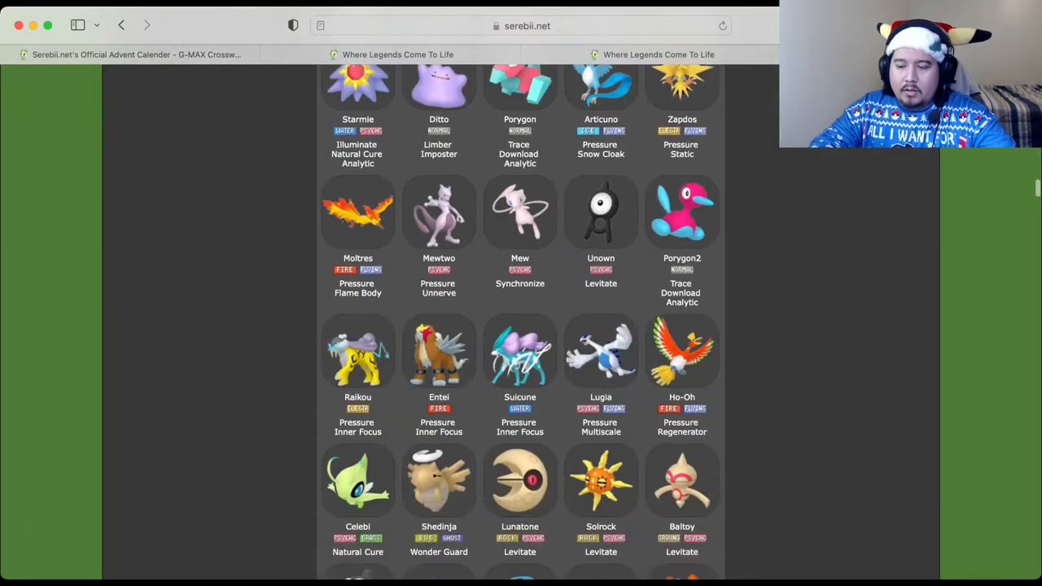
scroll("down", 3)
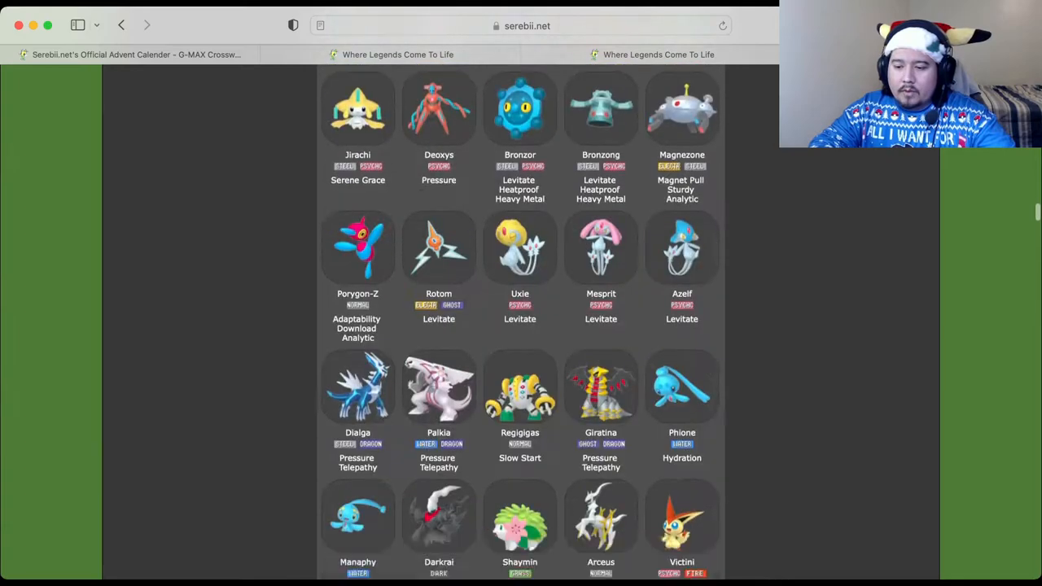
scroll("down", 3)
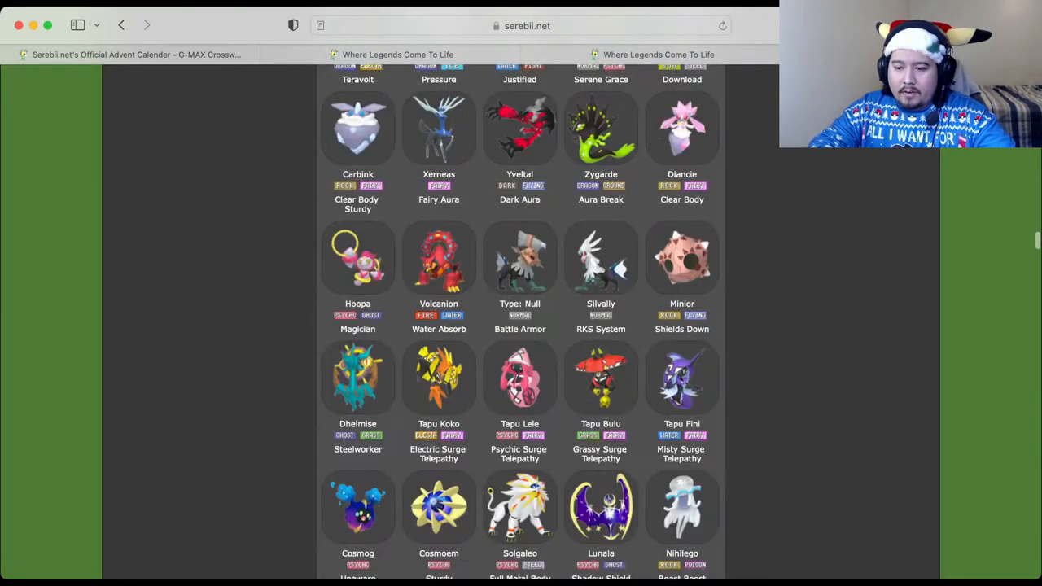
scroll("down", 3)
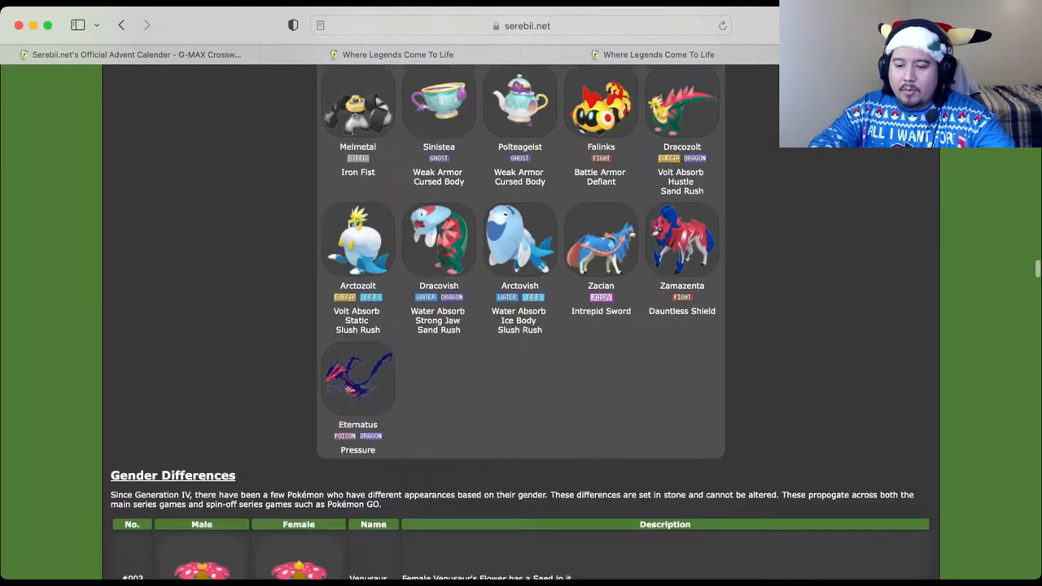
scroll("down", 3)
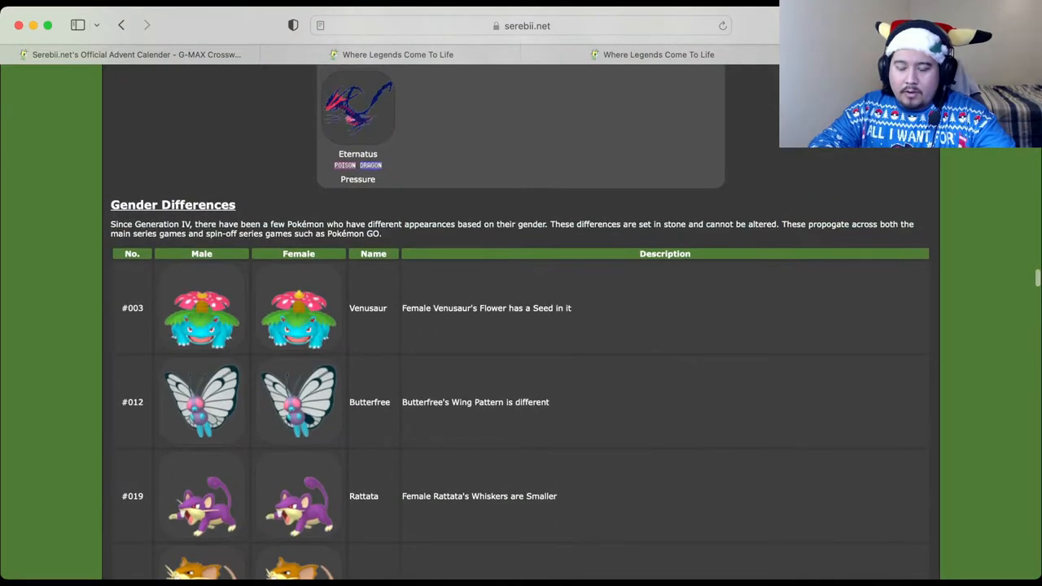
scroll("down", 3)
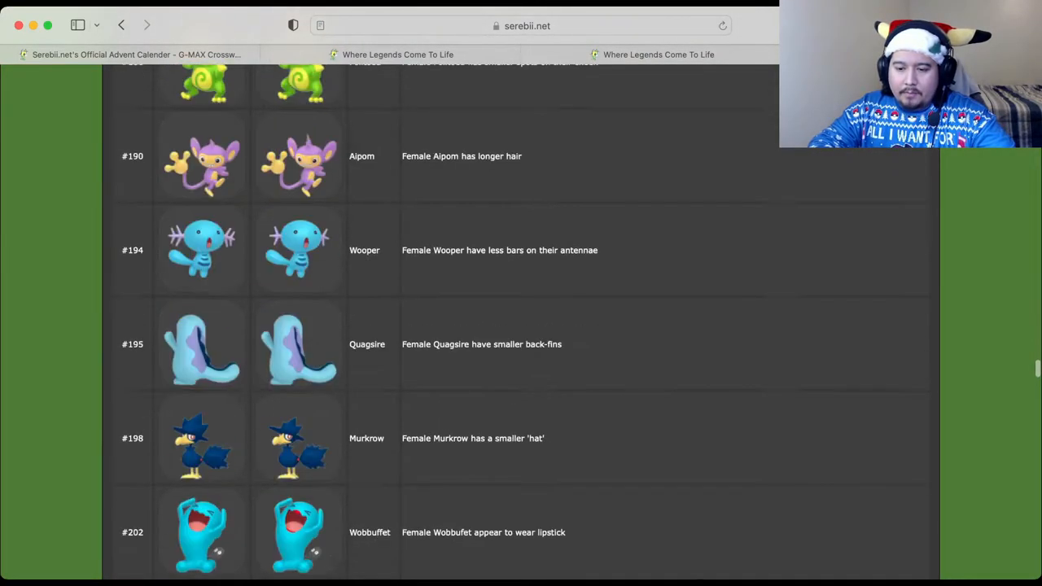
scroll("down", 3)
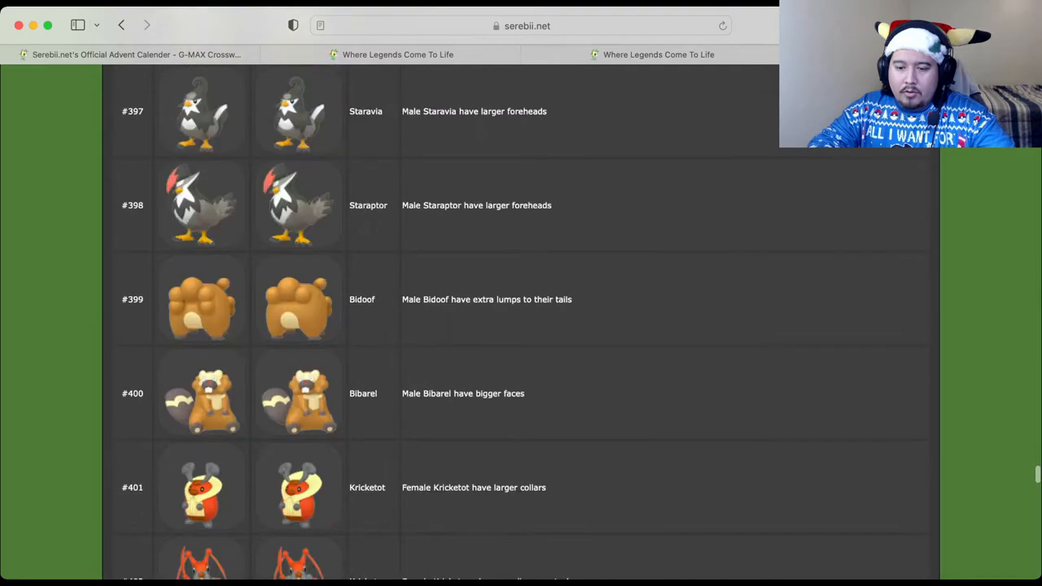
scroll("down", 3)
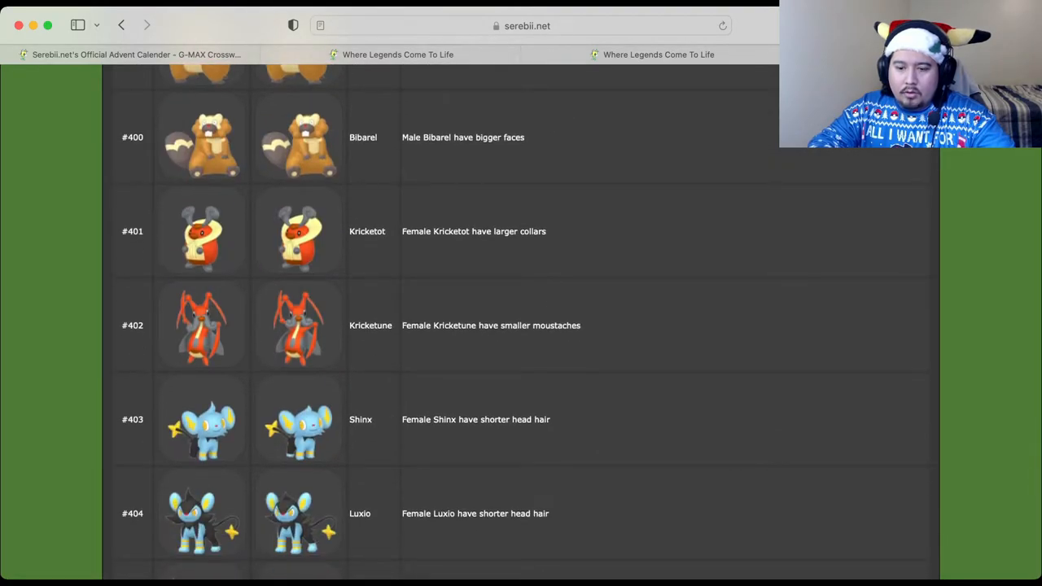
scroll("down", 3)
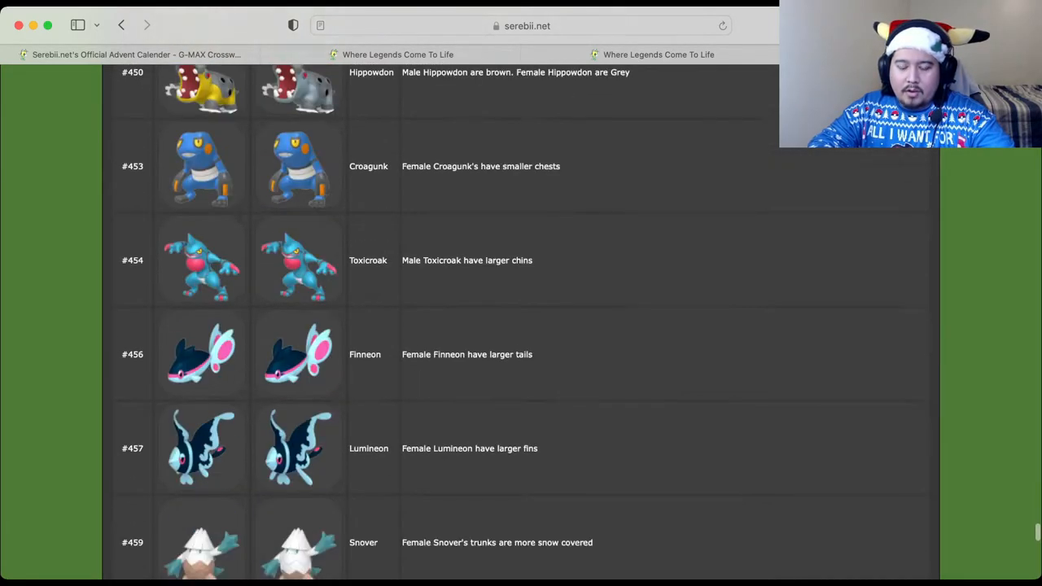
scroll("down", 3)
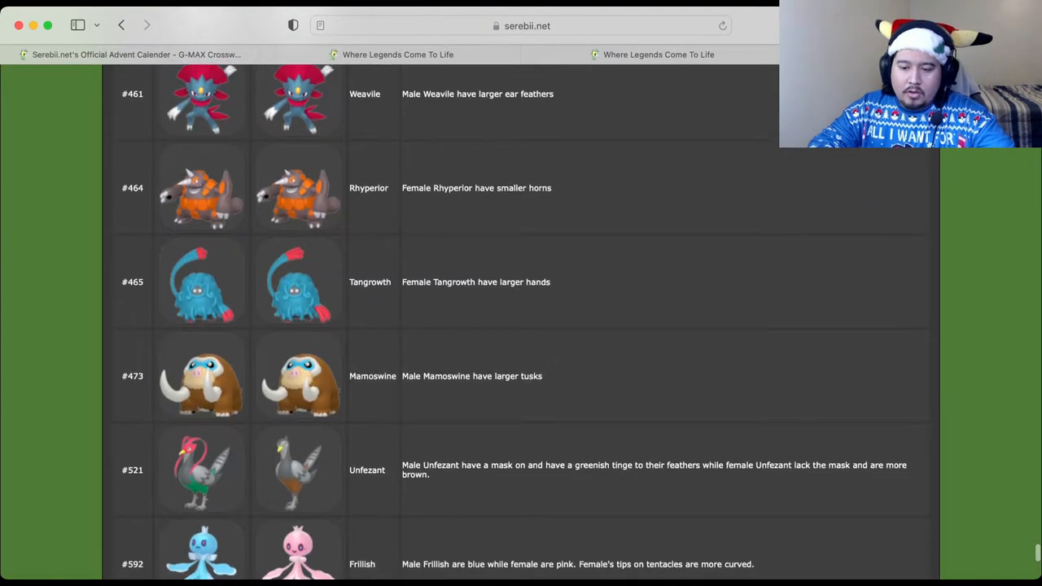
scroll("down", 3)
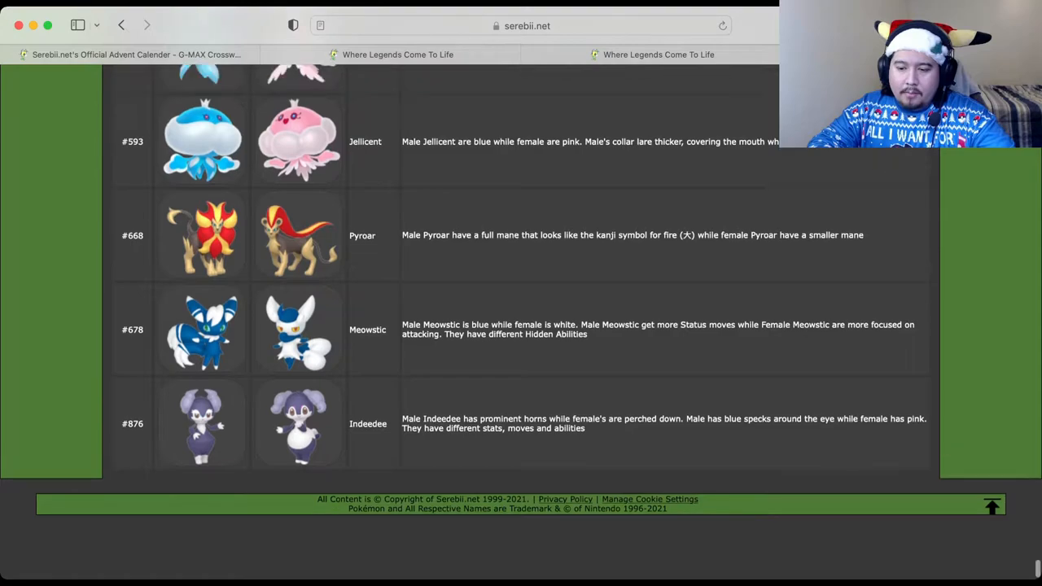
Step: Open Pyroar's #668 Pokédex entry from the Gender Differences table
scroll("up", 3)
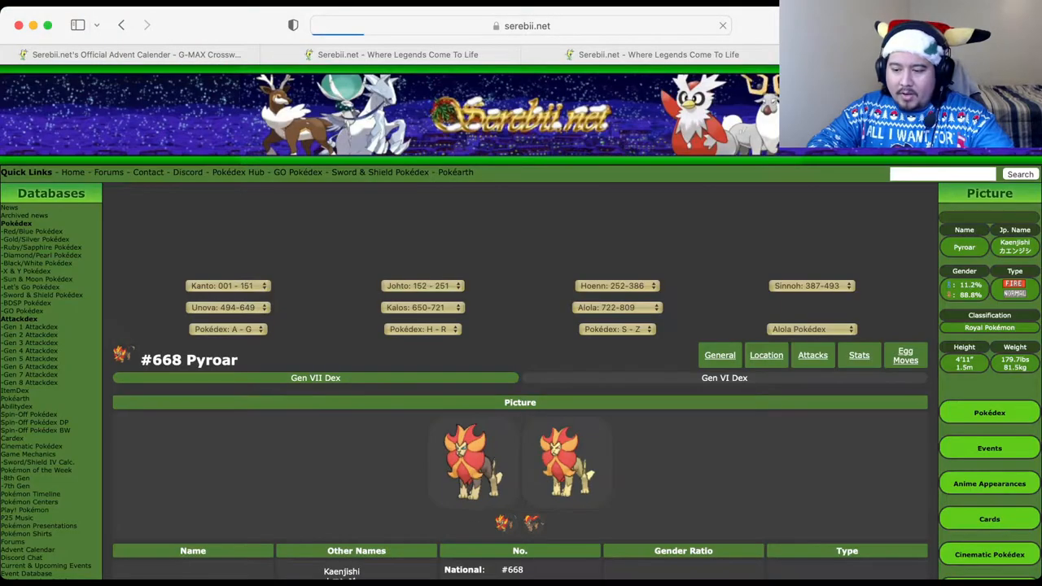
scroll("down", 3)
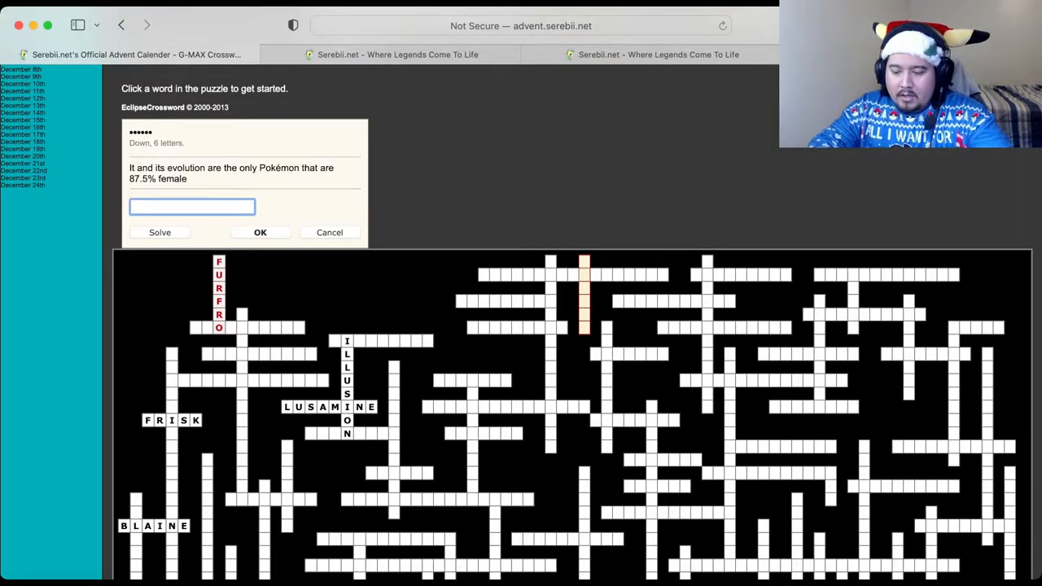
Step: Enter LITLEO for the 87.5% female Down clue and check the puzzle: 1 error, 394 incomplete
type("LITLEO")
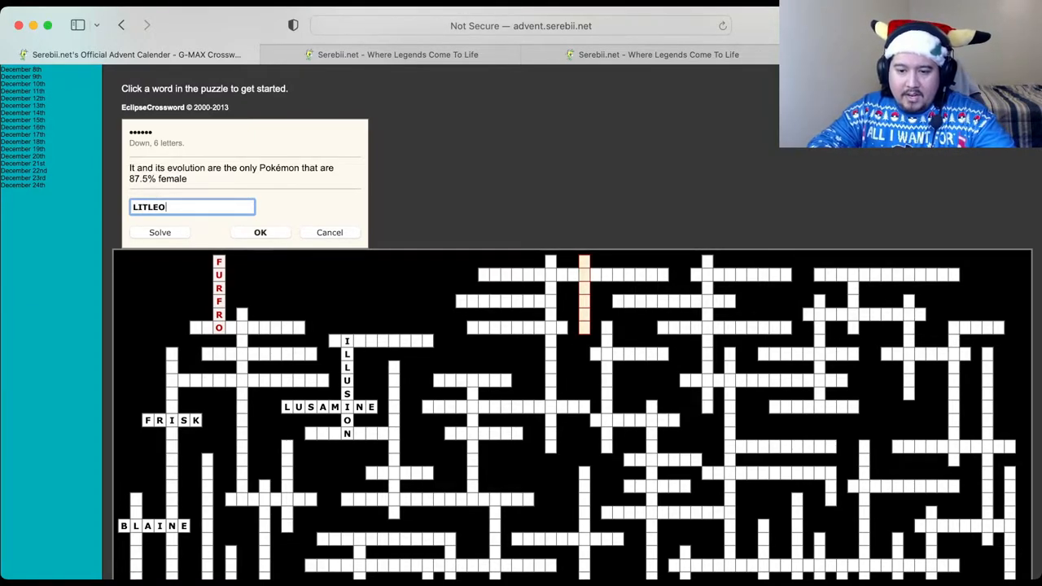
left_click(261, 232)
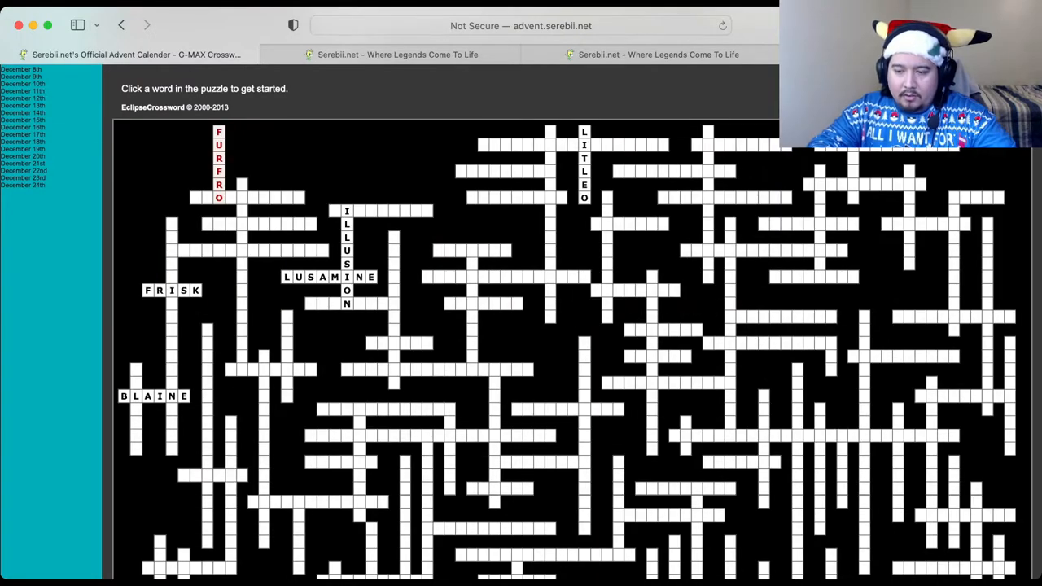
scroll("down", 3)
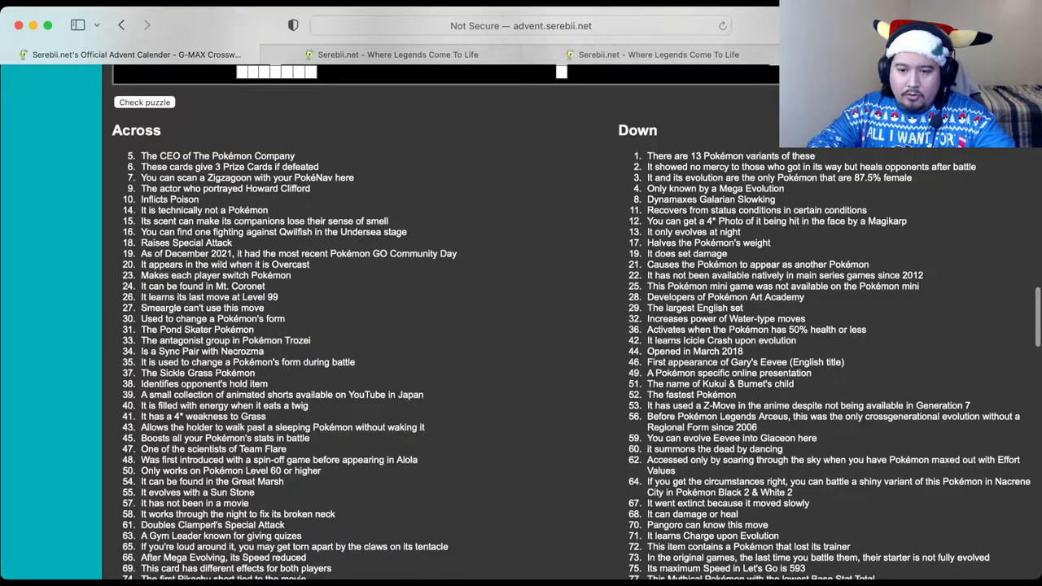
Step: Select the 9-letter Howard Clifford actor clue and switch to the Pokédex tab to research it
scroll("up", 3)
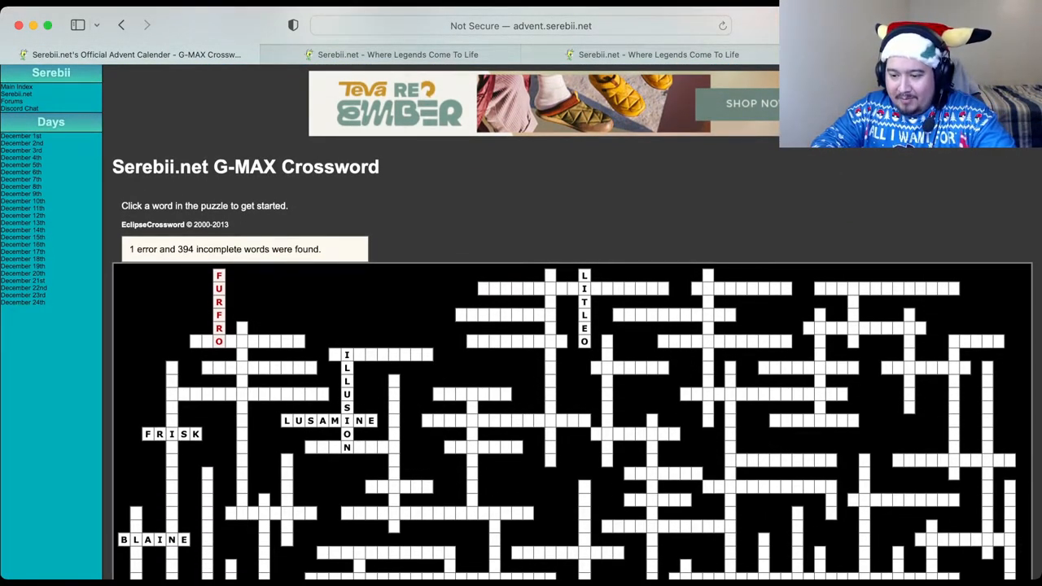
left_click(505, 407)
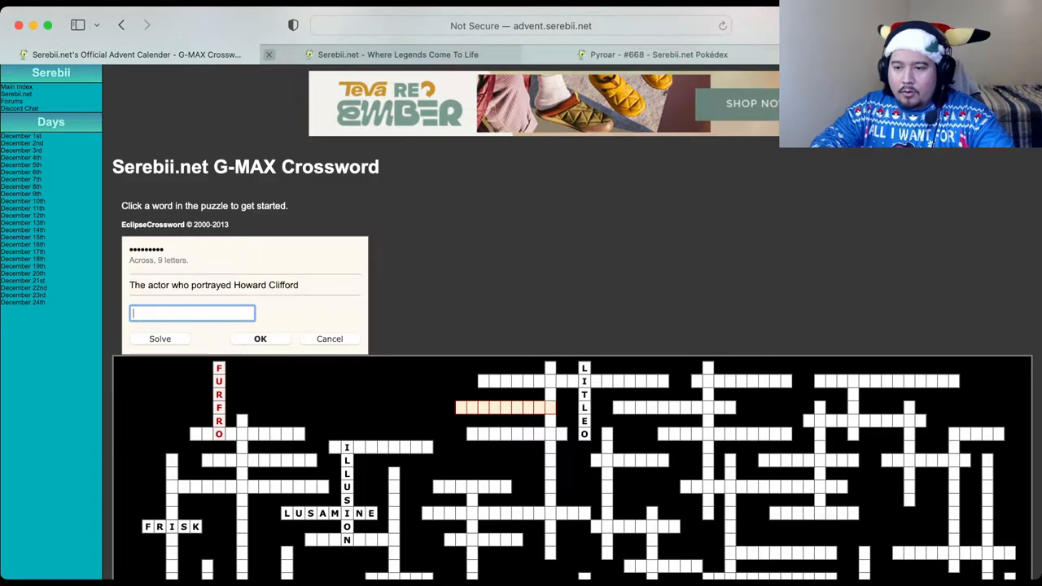
left_click(660, 56)
type("h")
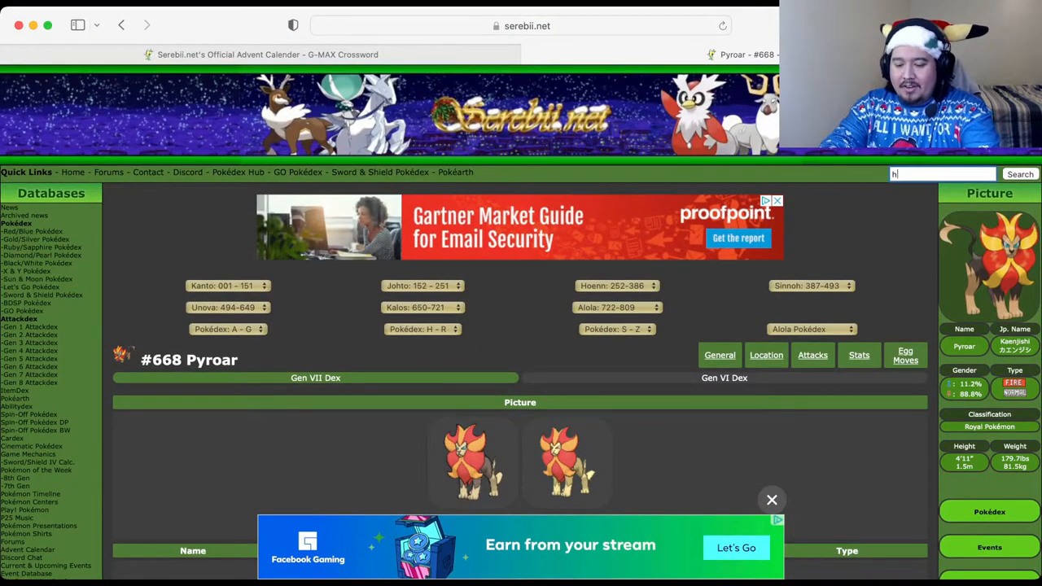
Step: Search Serebii for Howard Clifford and find his biography naming Bill Nighy
type("oward c")
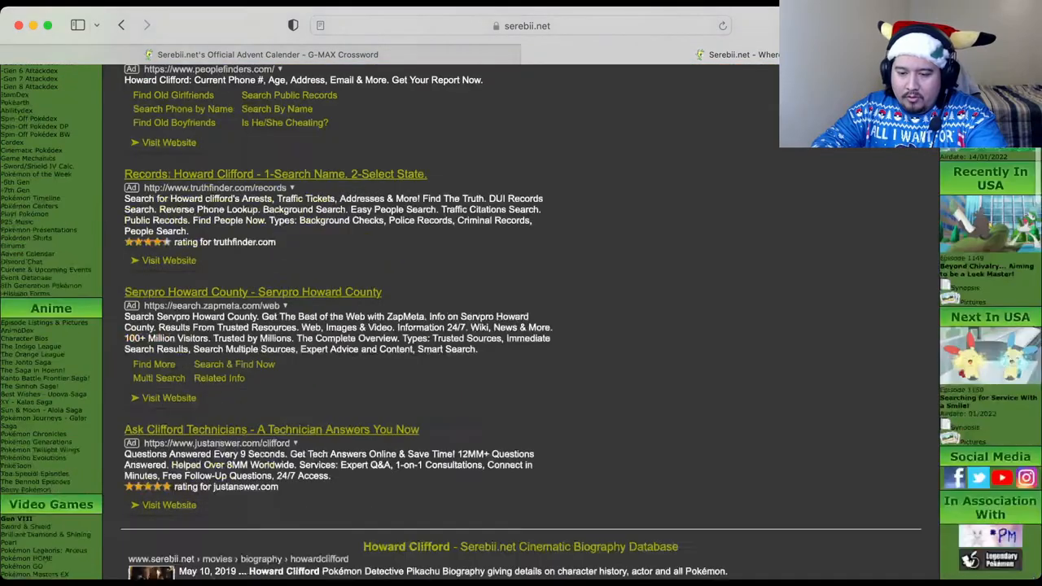
scroll("down", 3)
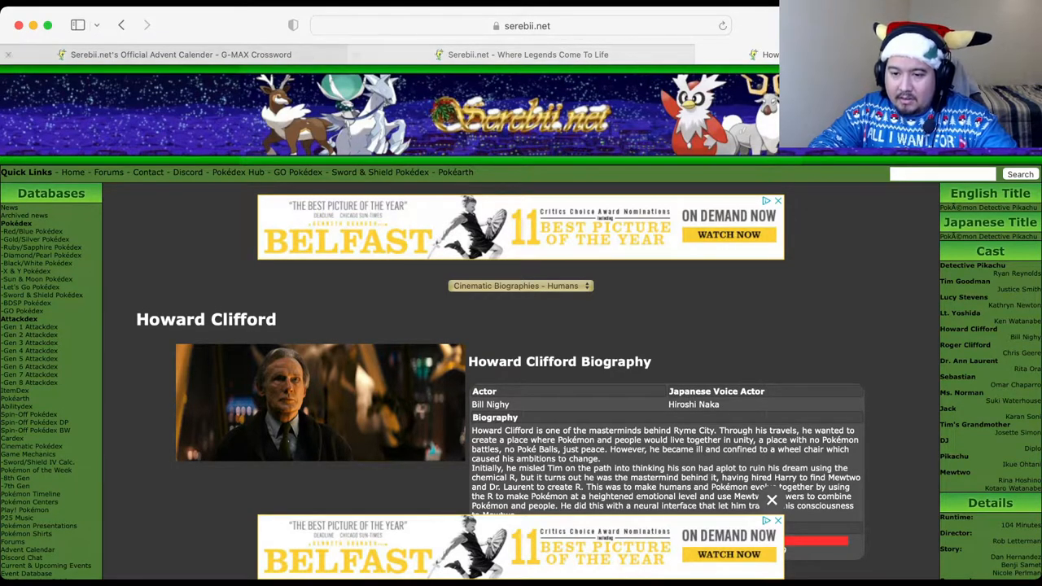
Step: Back in the crossword, enter BILLNIGHY as the nine-letter Howard Clifford actor answer
left_click(181, 55)
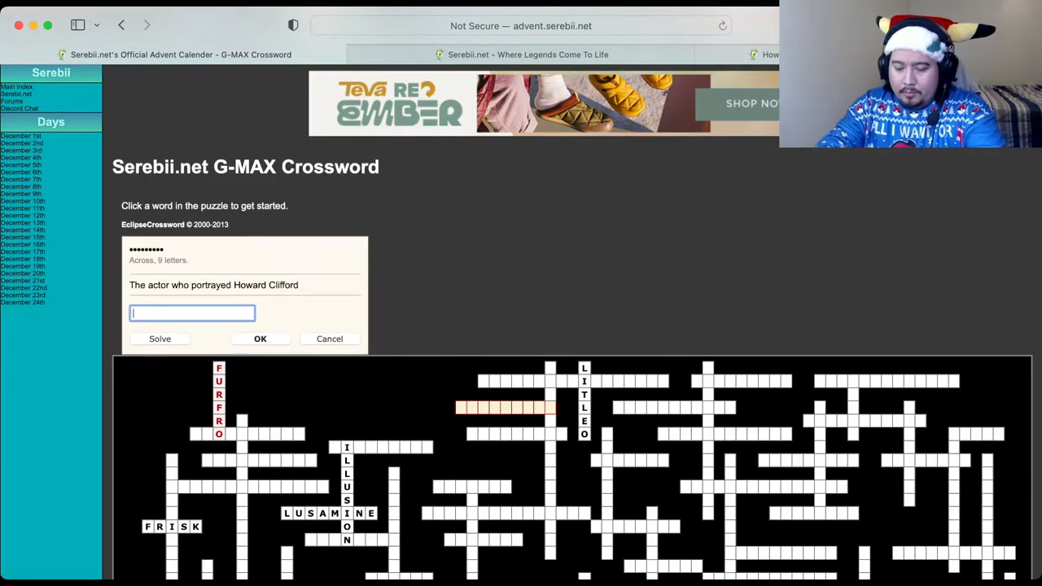
type("BILL")
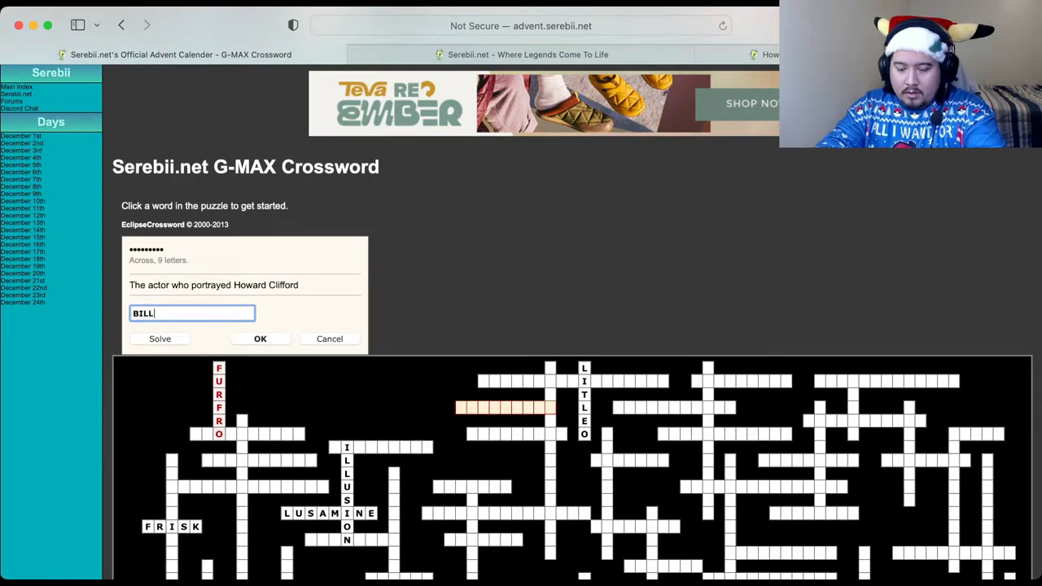
type("NIGHY")
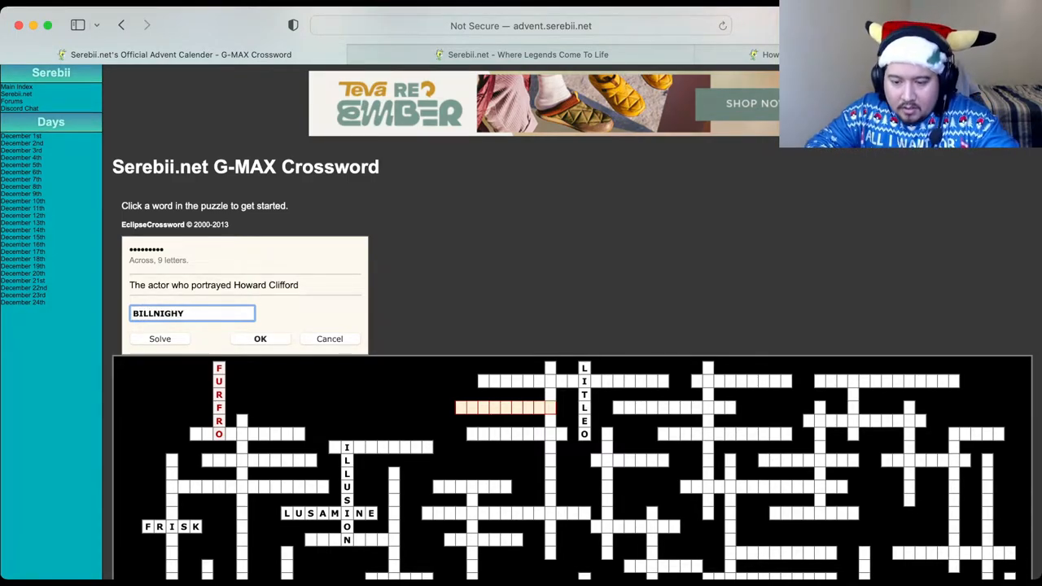
left_click(260, 339)
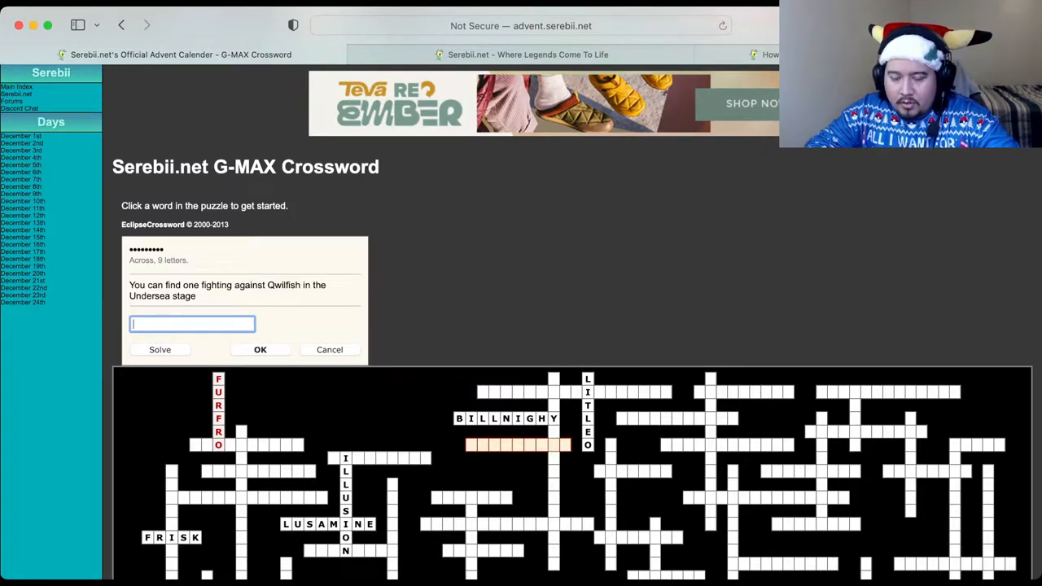
Step: Enter OCTILLERY for the Qwilfish Undersea stage clue
type("OCT")
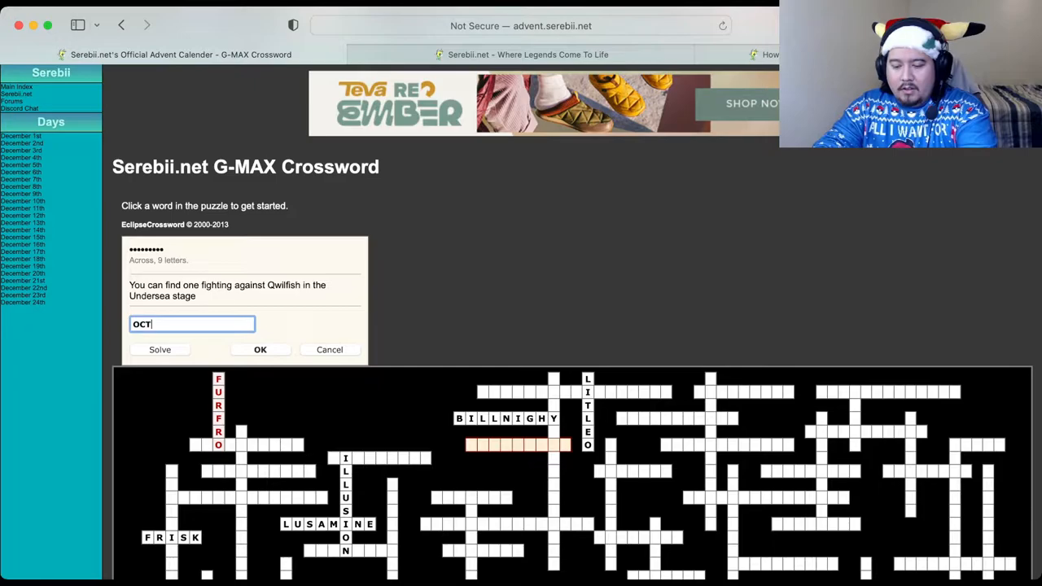
type("ILLERY")
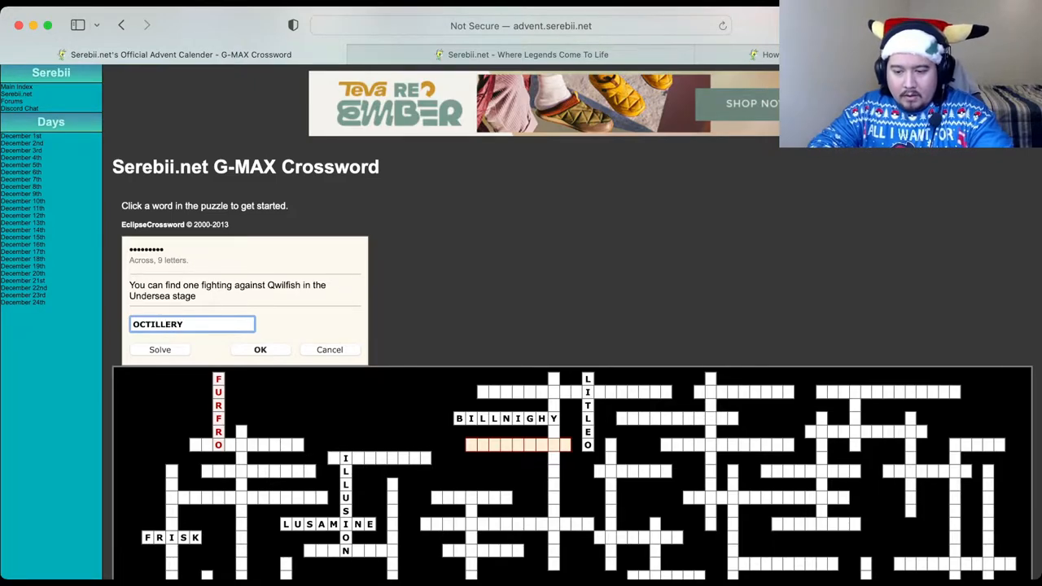
left_click(260, 348)
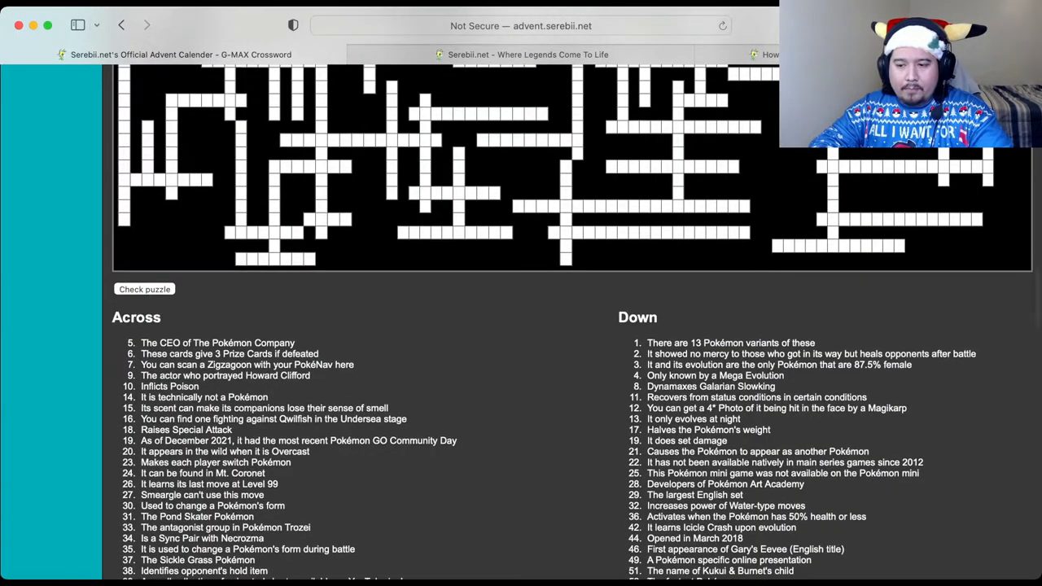
Step: Overwrite OCTILLERY with CLAWITZER and re-check the puzzle: 1 error, 392 incomplete words
scroll("up", 3)
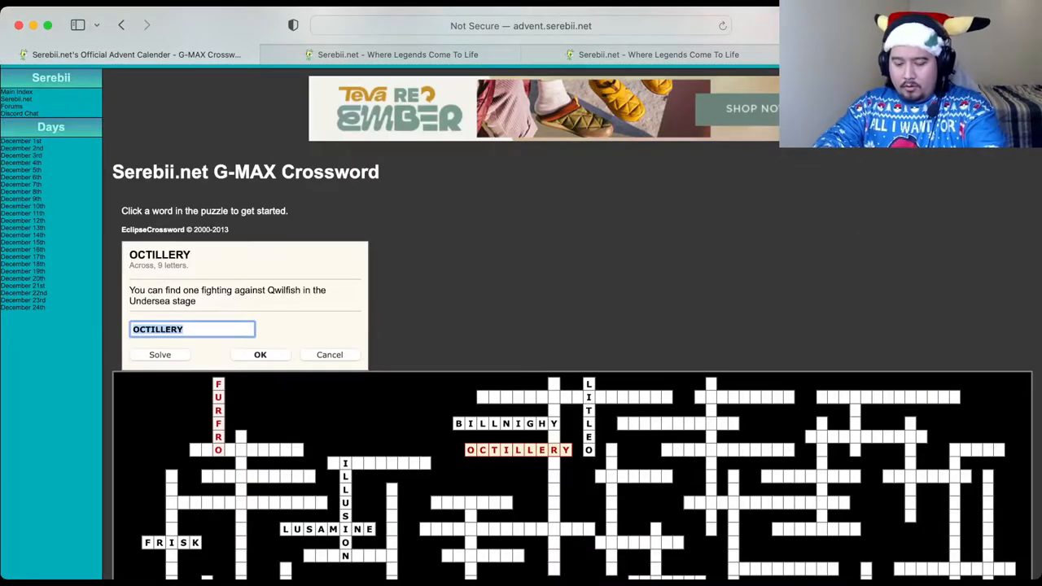
type("CLA")
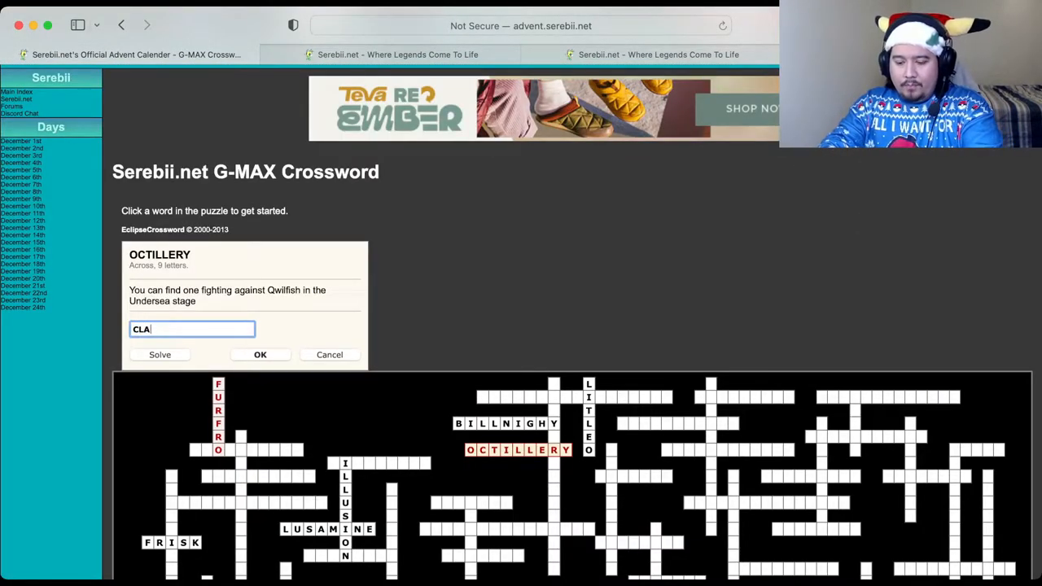
type("WITZER")
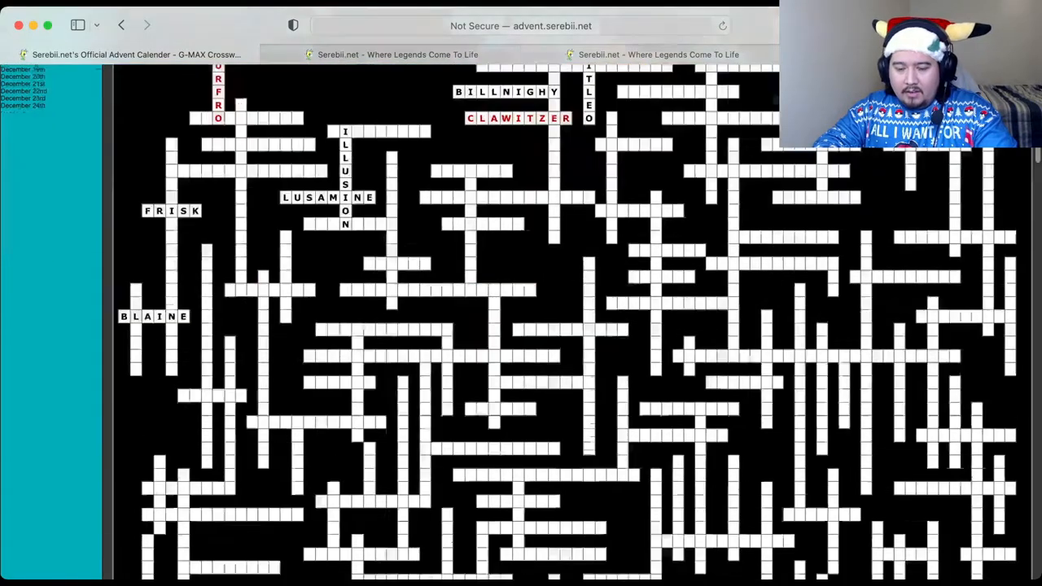
scroll("down", 3)
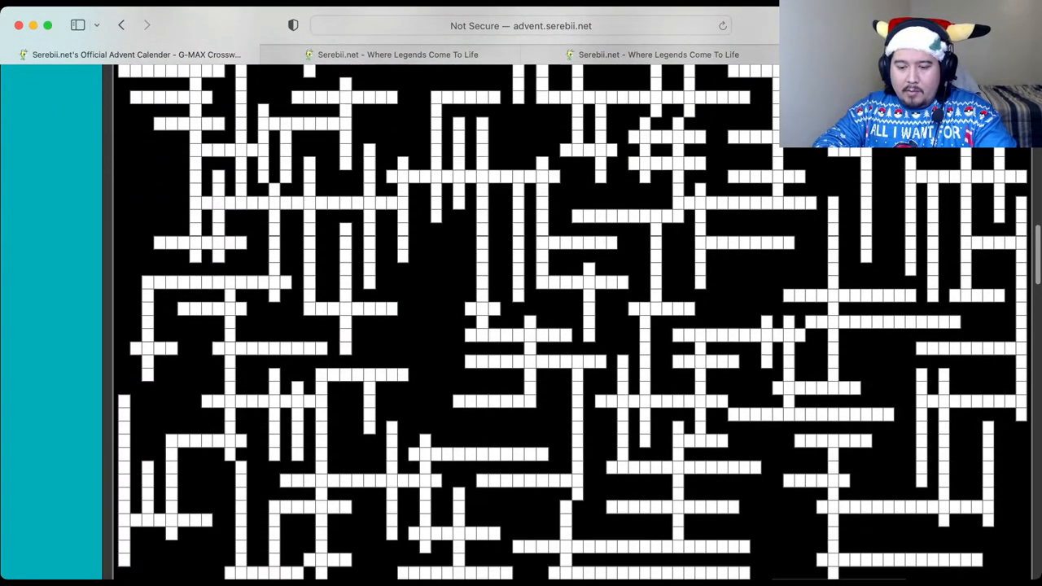
scroll("down", 3)
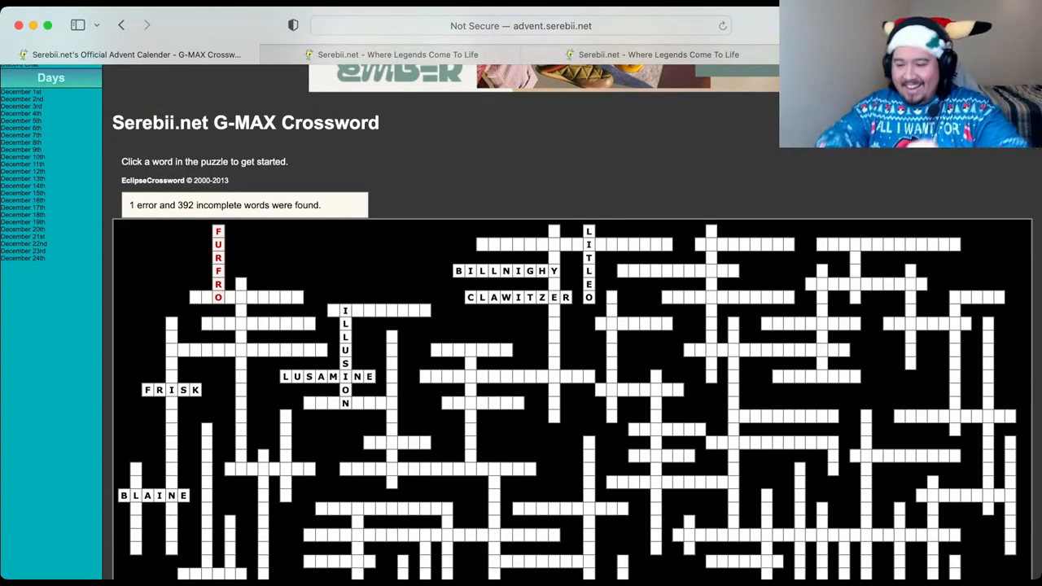
scroll("down", 3)
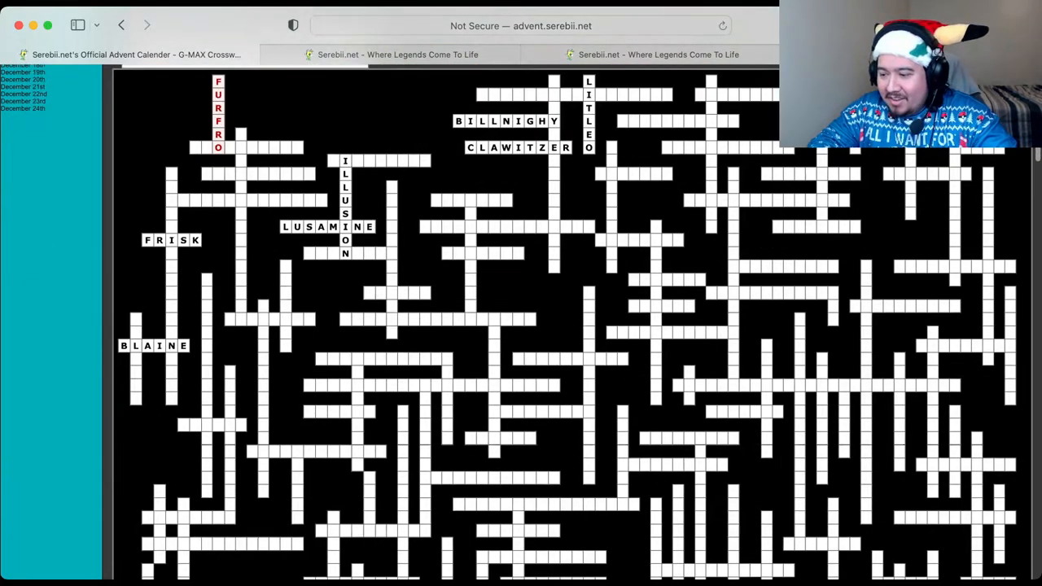
scroll("down", 3)
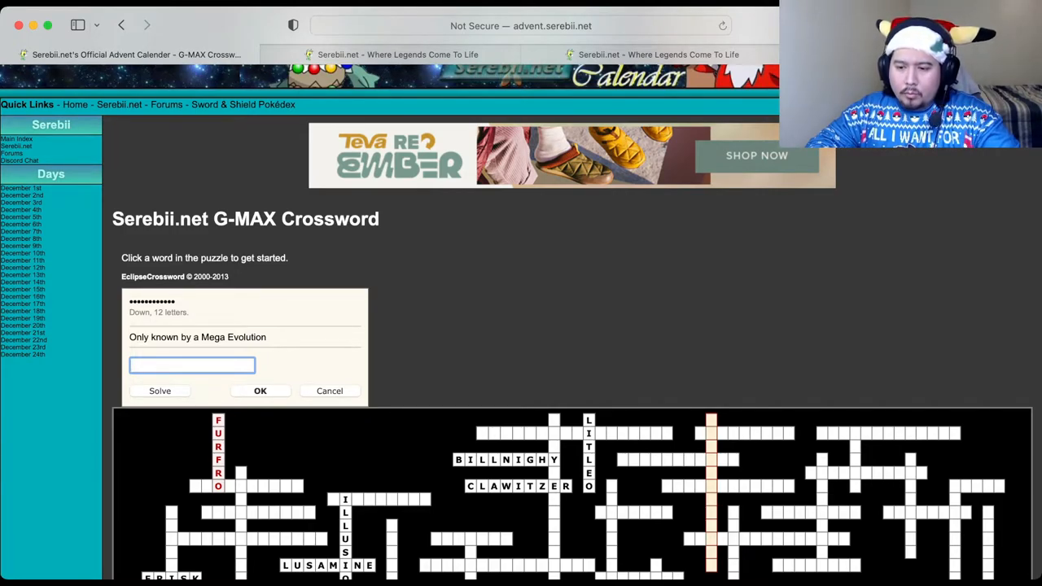
Step: Enter VMAXCARDS for the 3 Prize Cards clue, check (2 errors, 391 incomplete), and select the 12-letter Mega Evolution clue
left_click(746, 433)
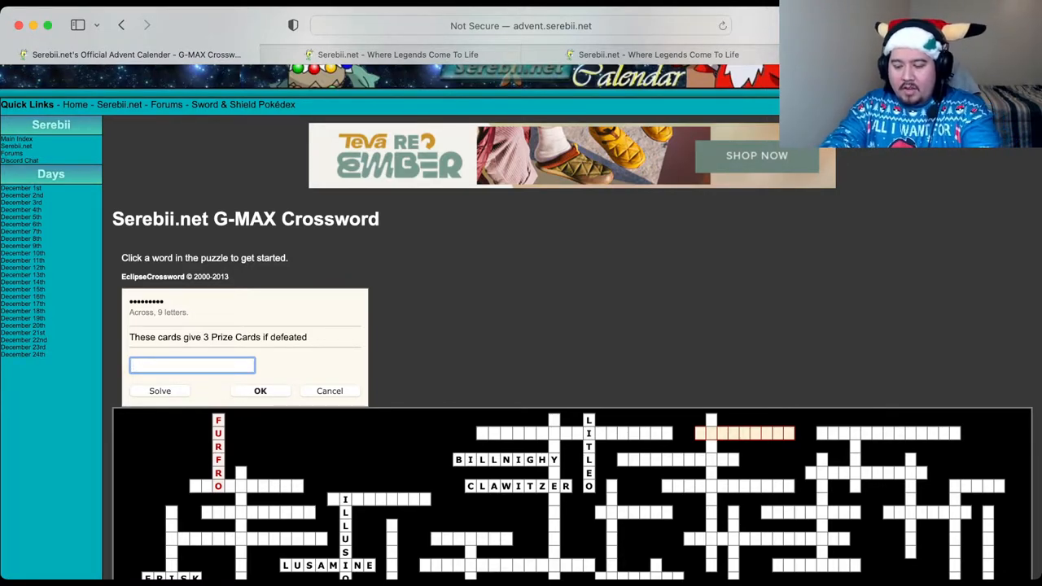
type("VMA")
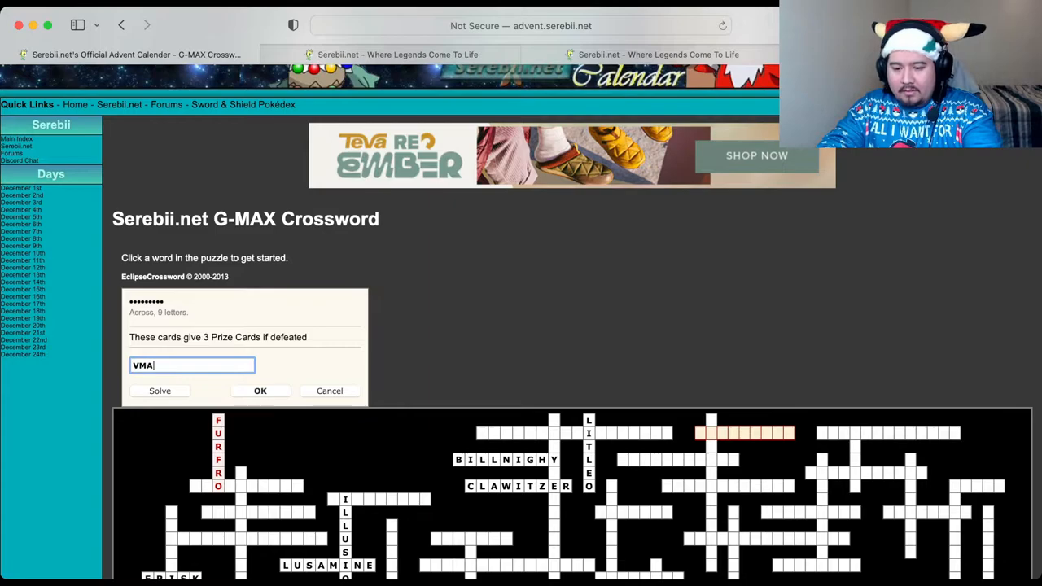
type("X")
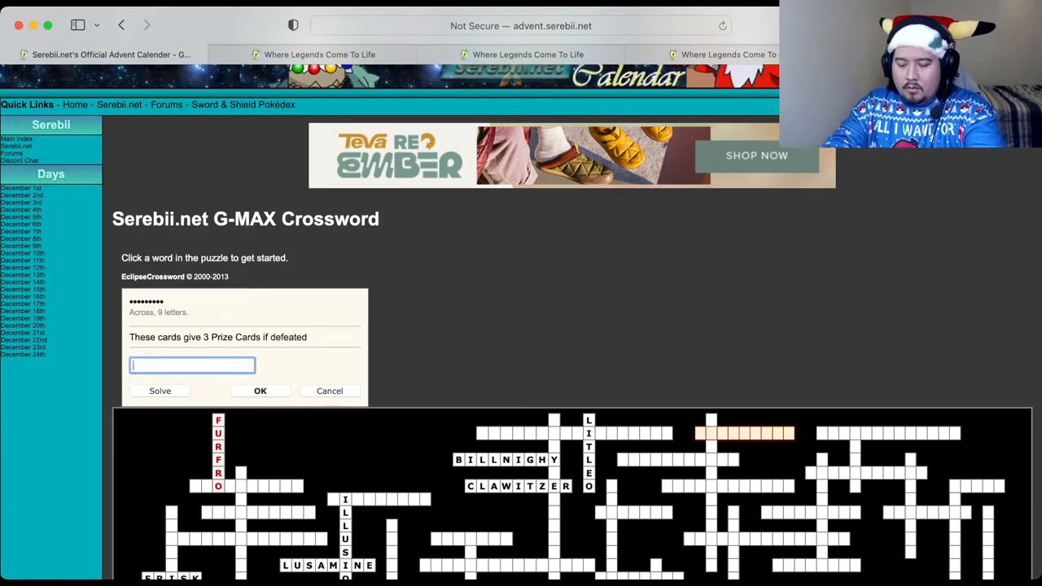
type("POKEMON")
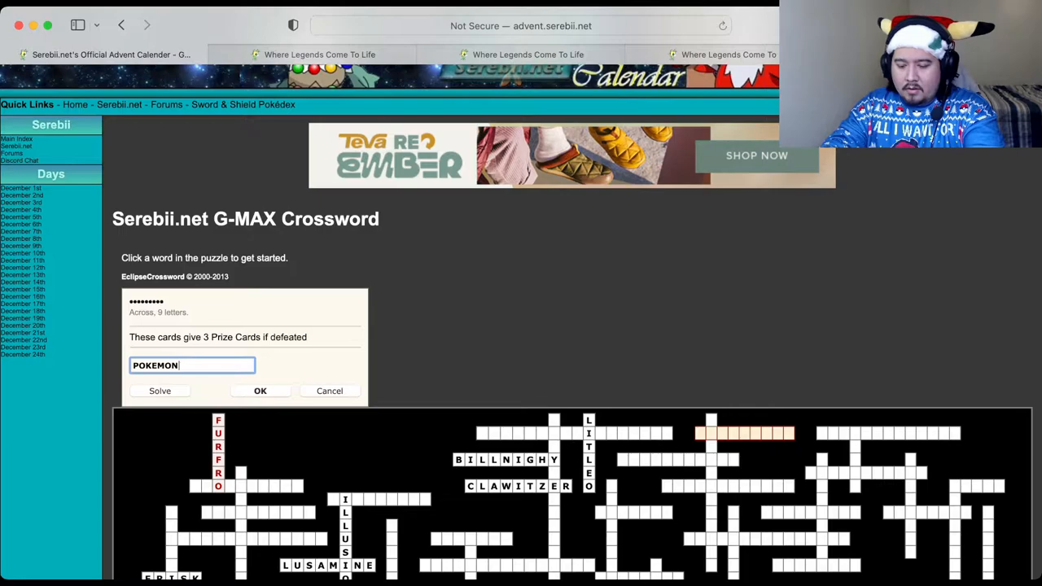
type("VMAX")
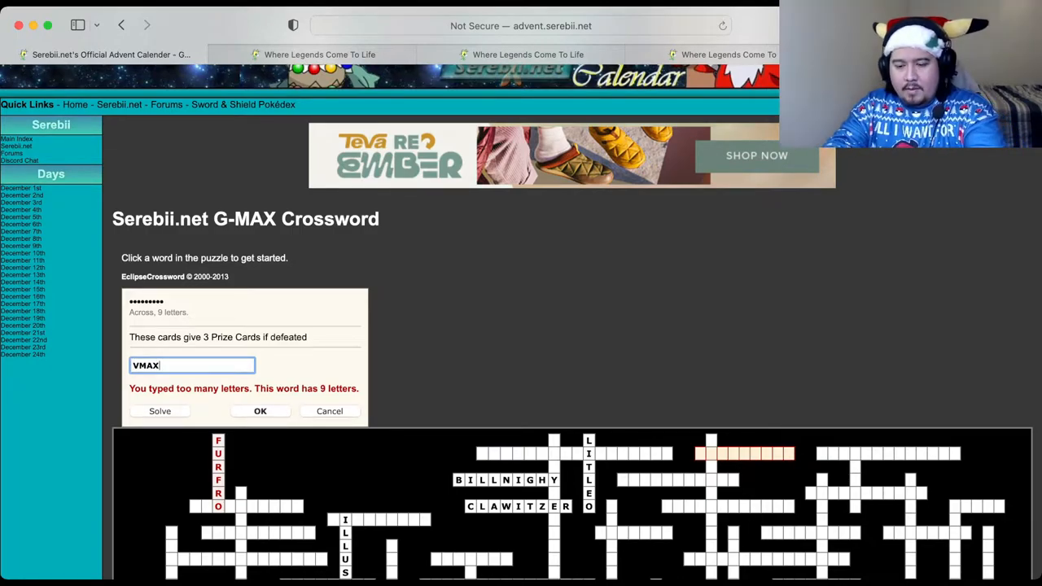
type("CARDS")
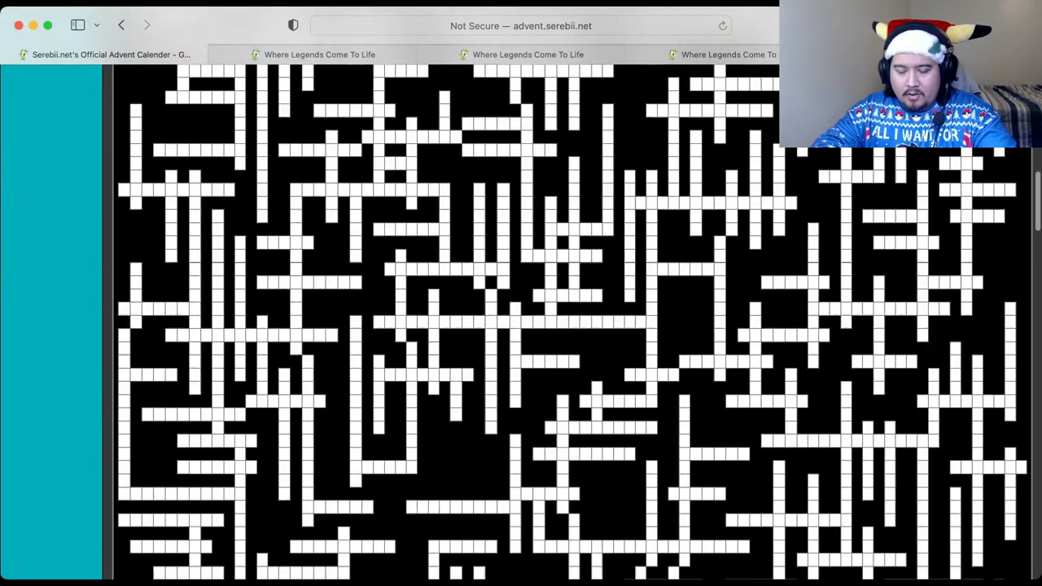
scroll("down", 3)
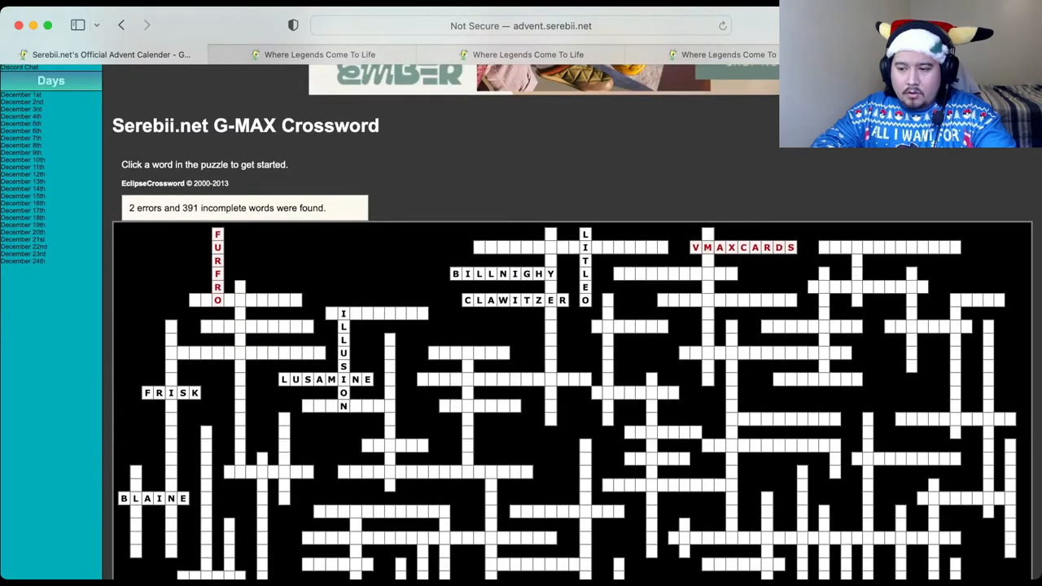
left_click(742, 248)
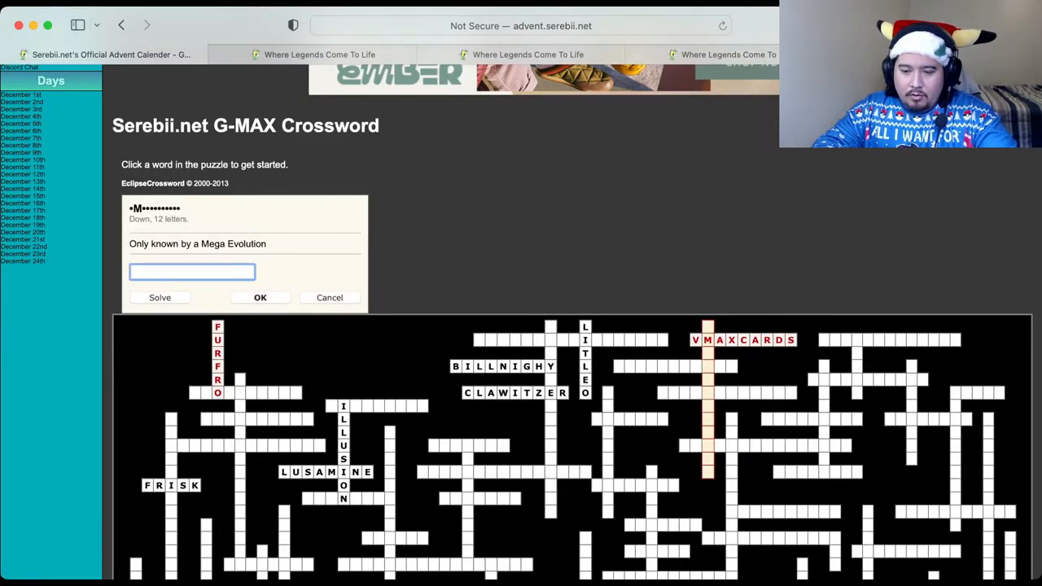
Step: Enter EFFECTSPORE as the 11-letter Across answer to 'Inflicts Poison'
left_click(674, 367)
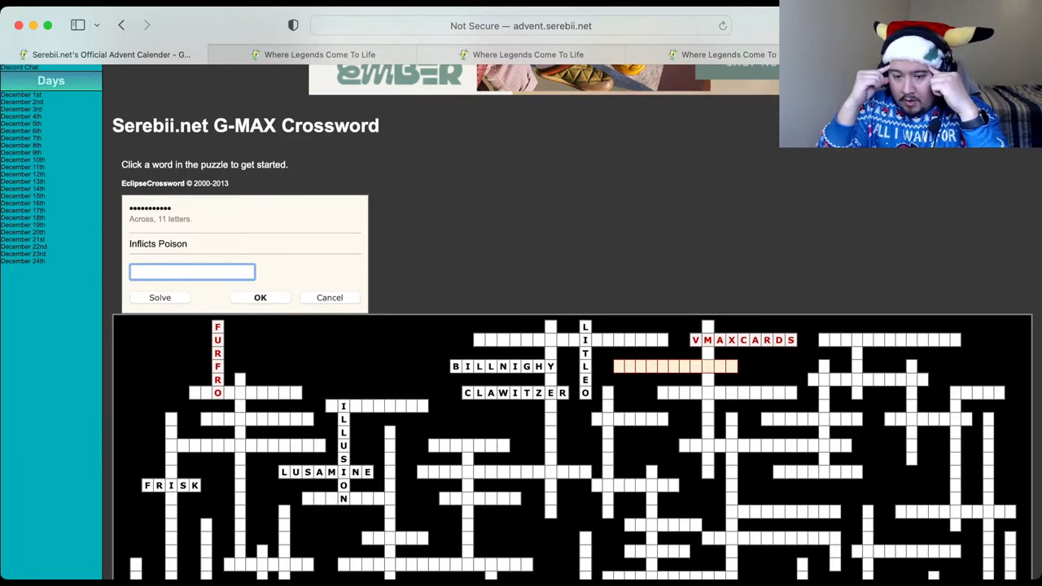
type("EFFE")
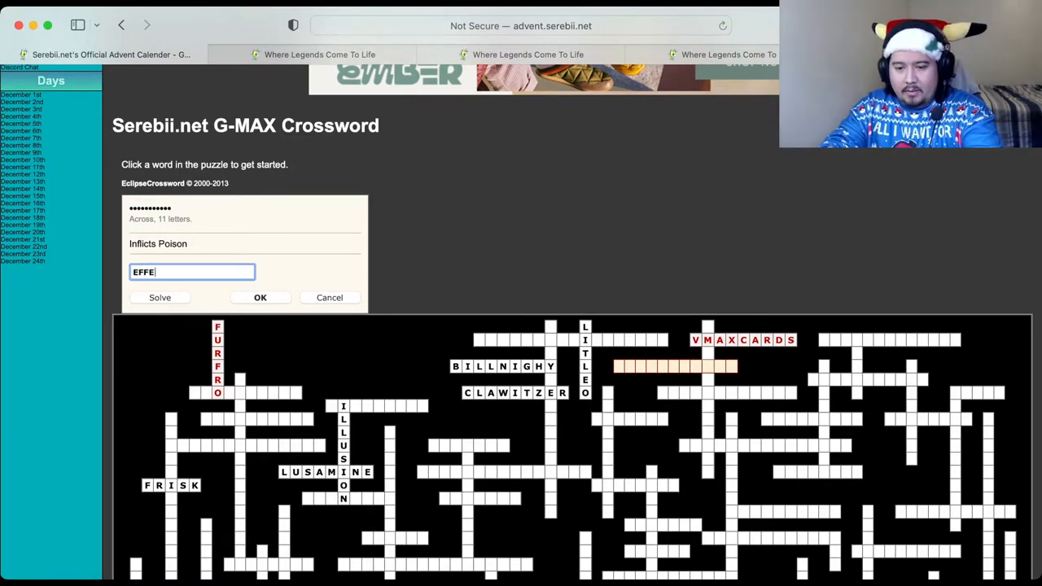
type("CT")
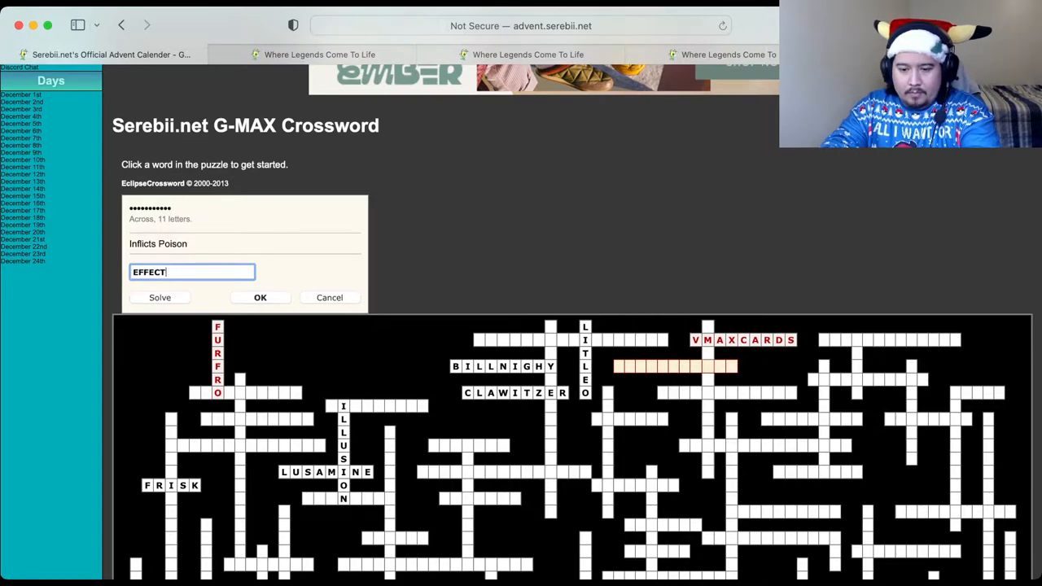
type("SPORE")
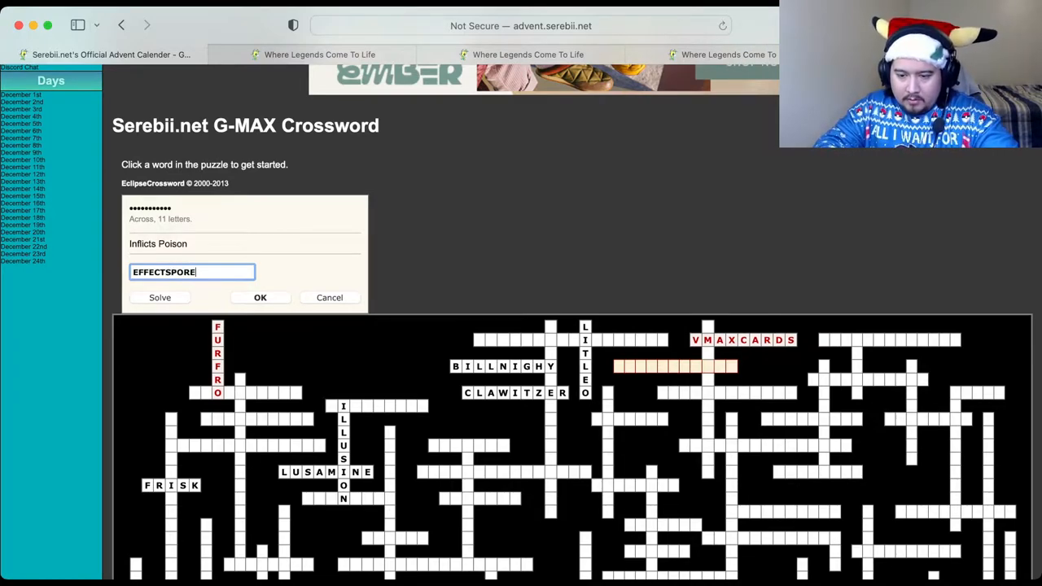
left_click(260, 297)
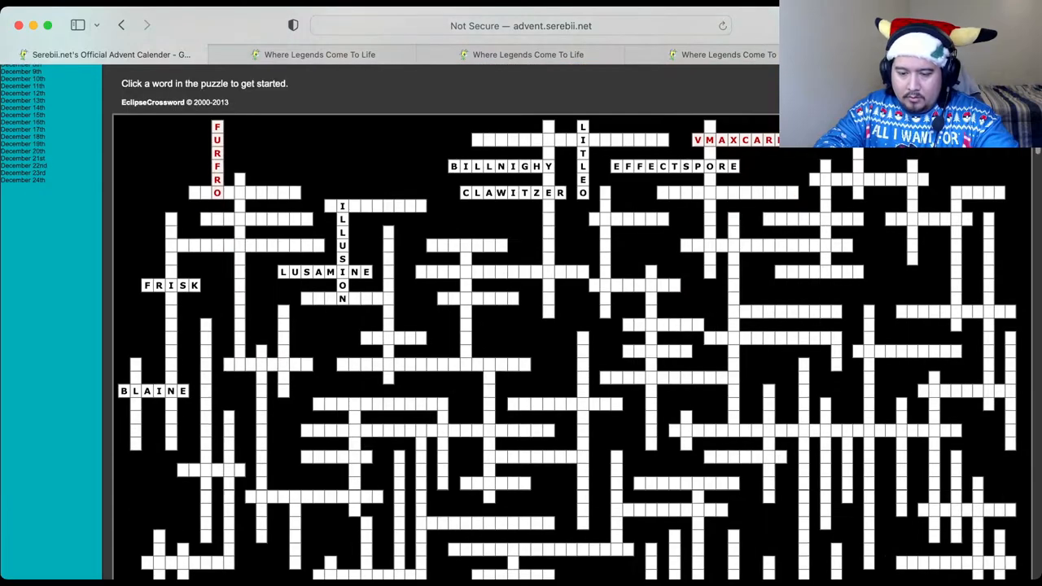
scroll("down", 3)
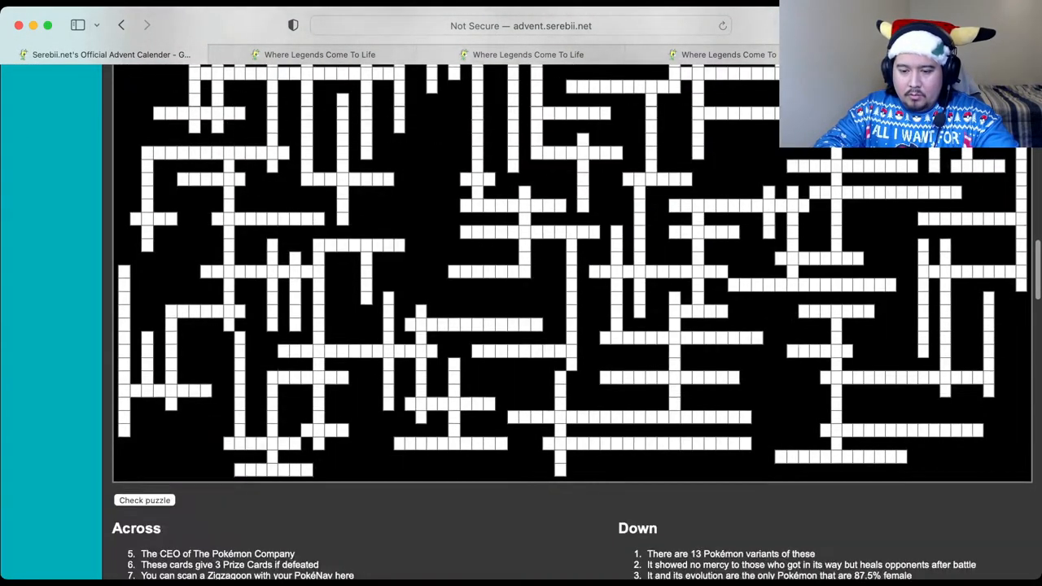
scroll("up", 3)
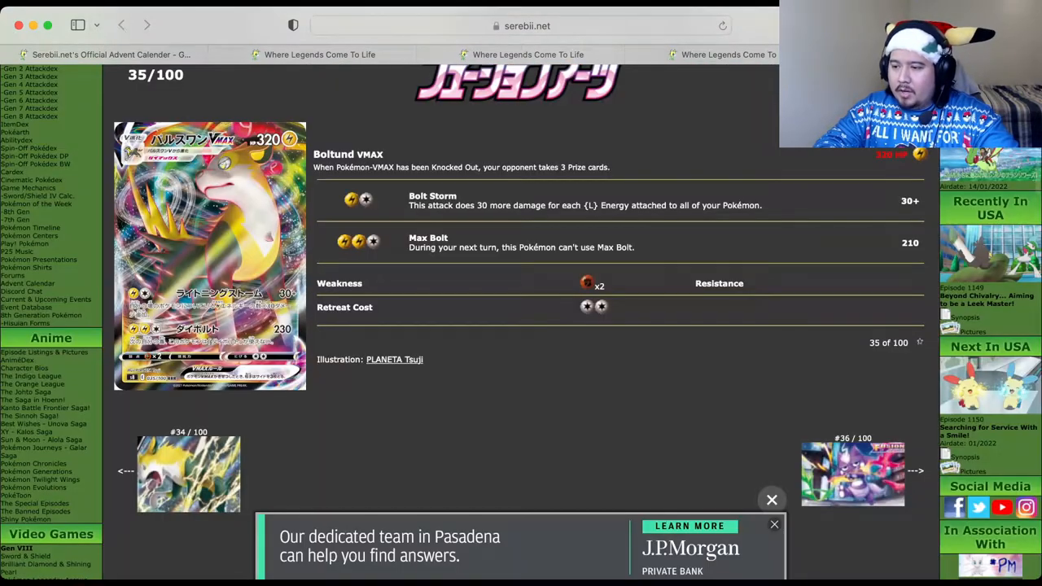
Step: Search Serebii for Isle of Armor and open the expansion page
scroll("up", 3)
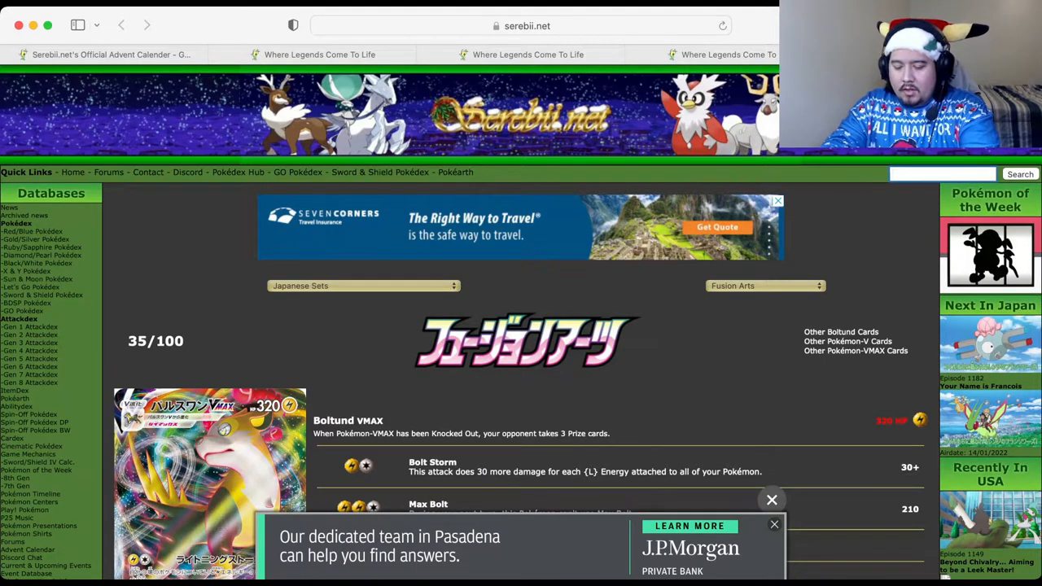
type("ISLE OF ARMOR")
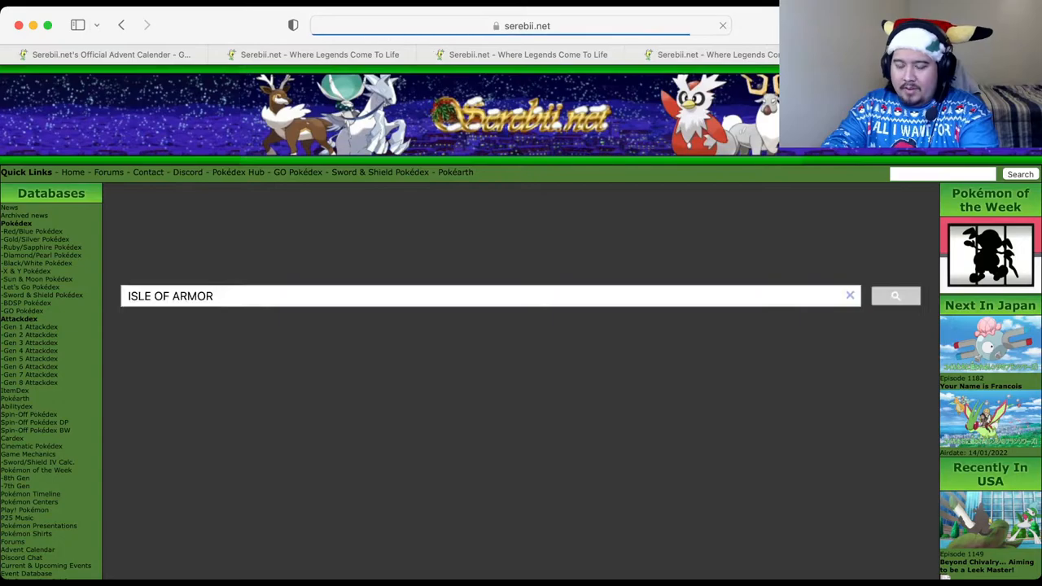
left_click(895, 296)
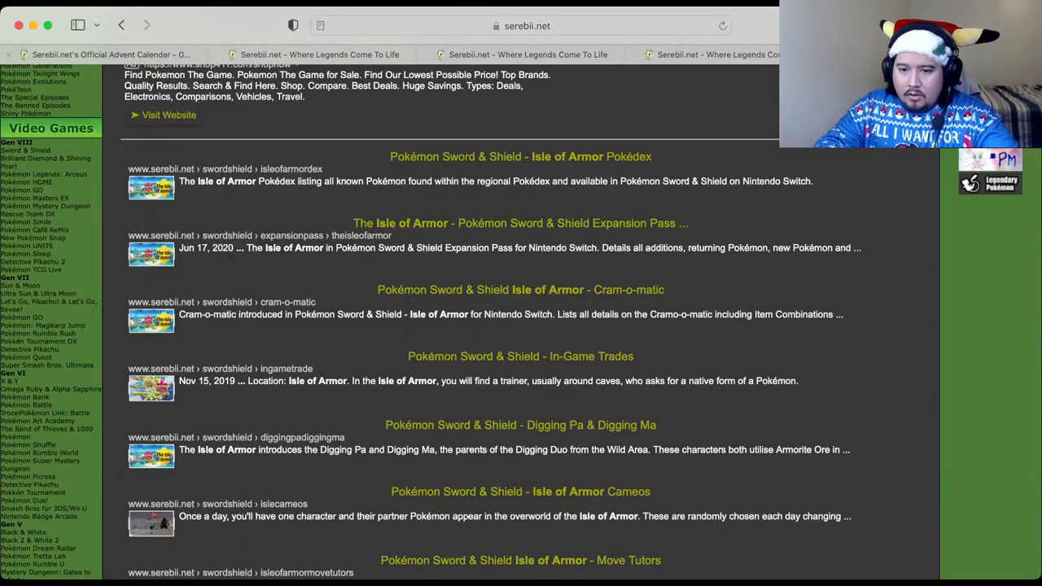
left_click(111, 56)
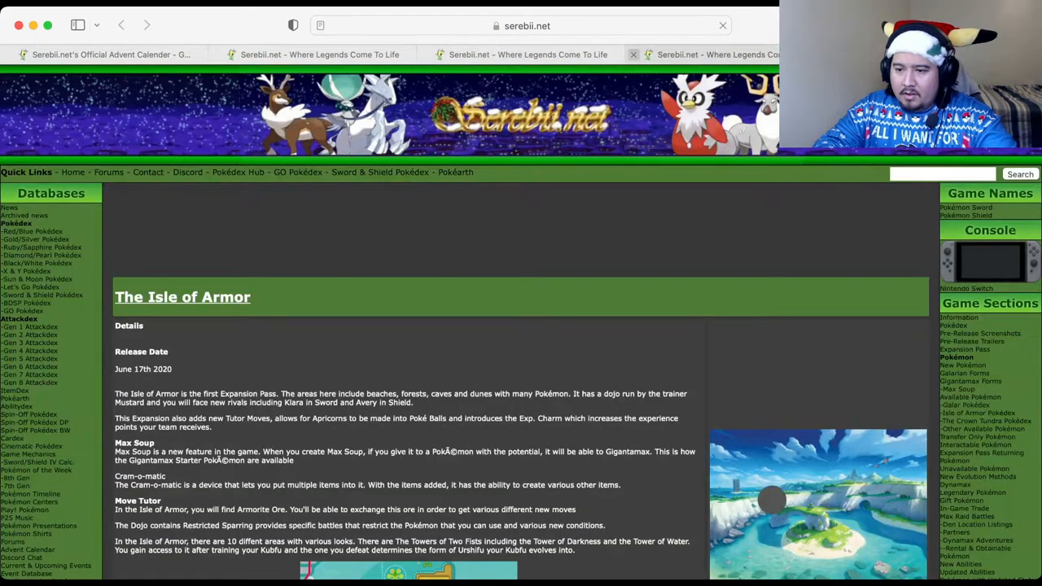
Step: Scroll through the Isle of Armor encounters to locate Slowbro
scroll("down", 3)
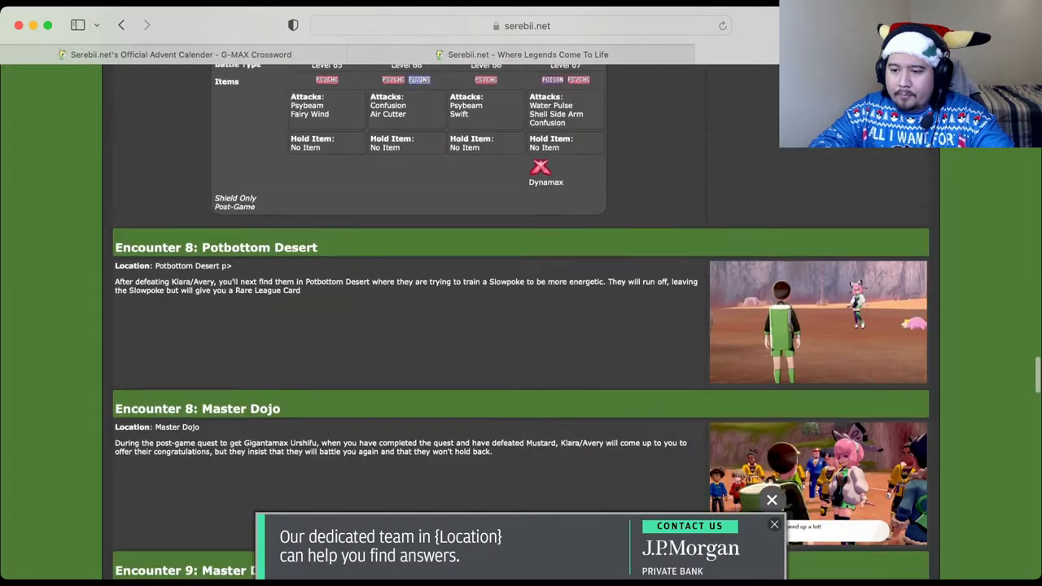
scroll("up", 3)
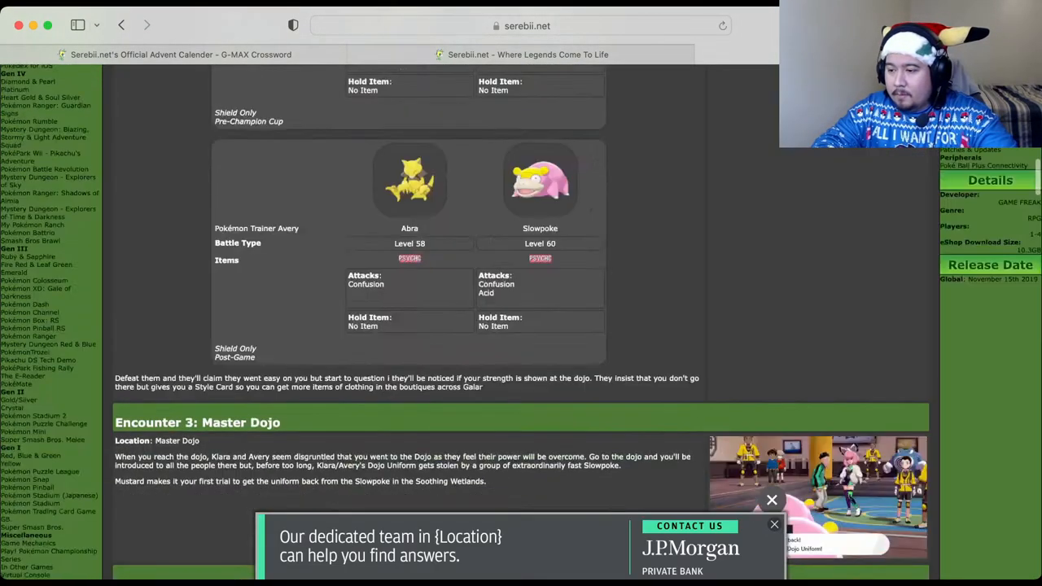
scroll("up", 3)
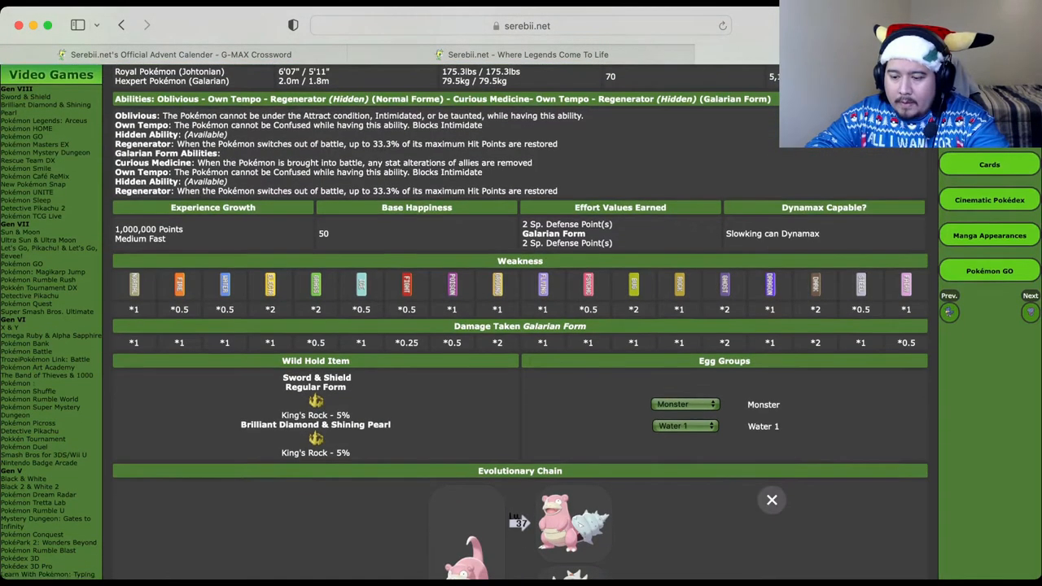
scroll("down", 3)
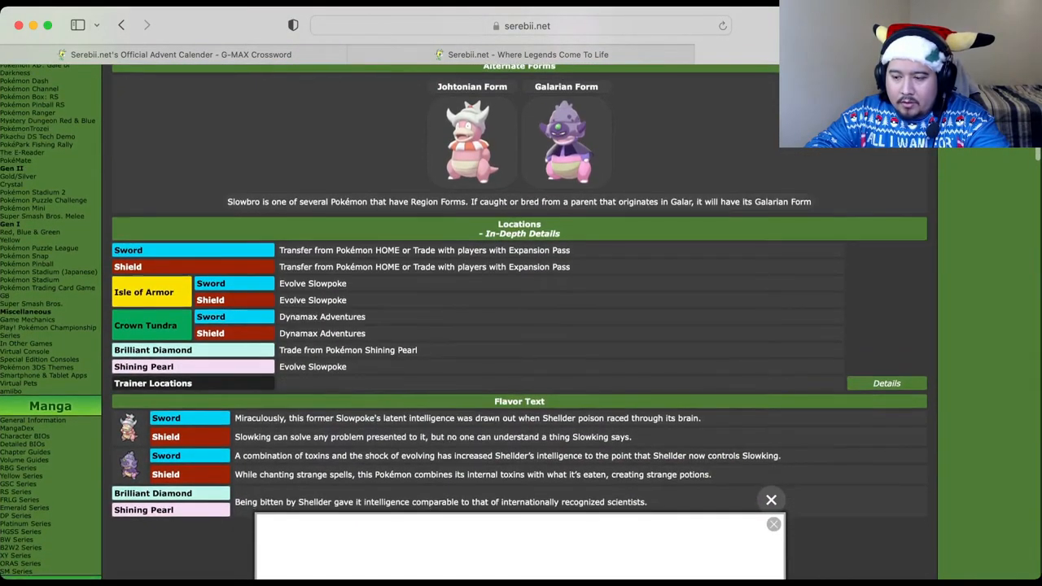
scroll("down", 3)
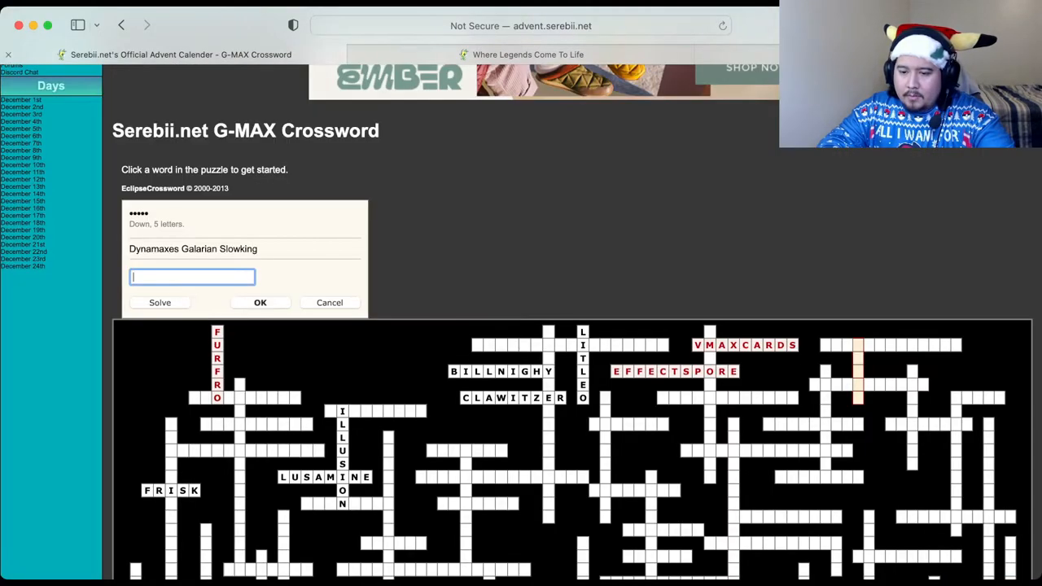
Step: Enter AVERY for the Galarian Slowking clue and look at the 13-letter Zigzagoon scanning clue
type("AVERY")
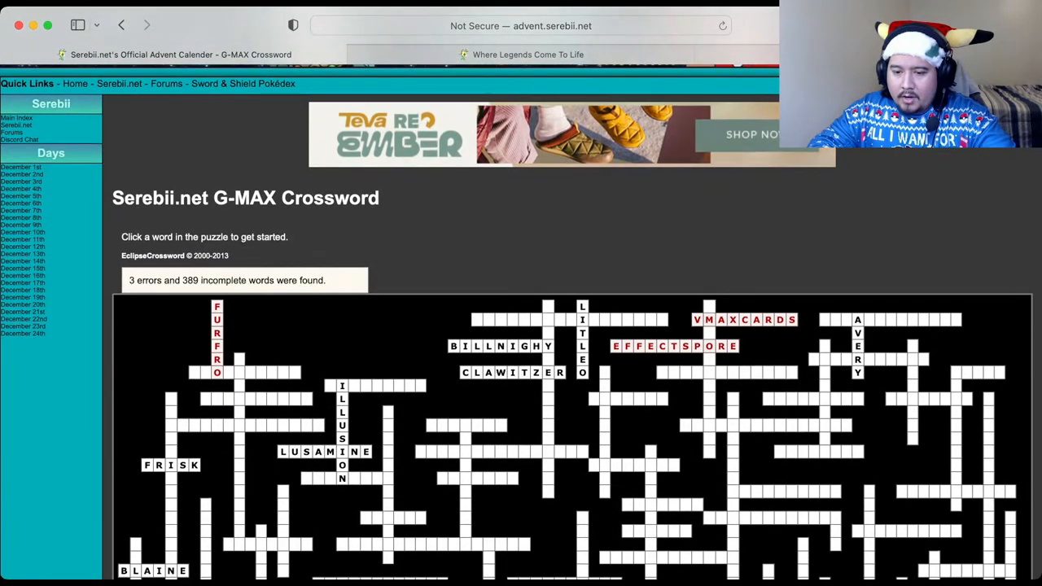
scroll("down", 3)
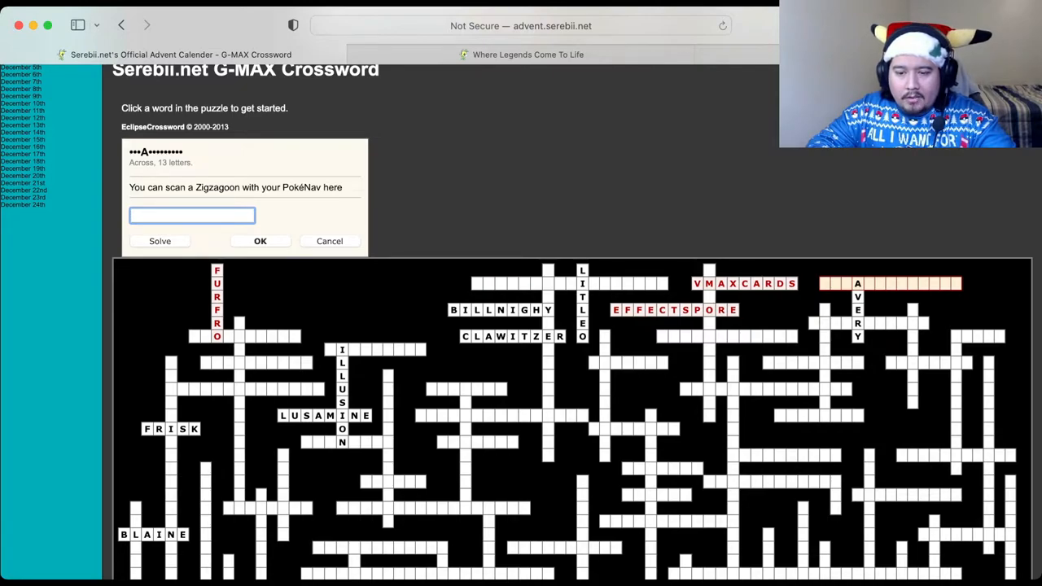
left_click(866, 322)
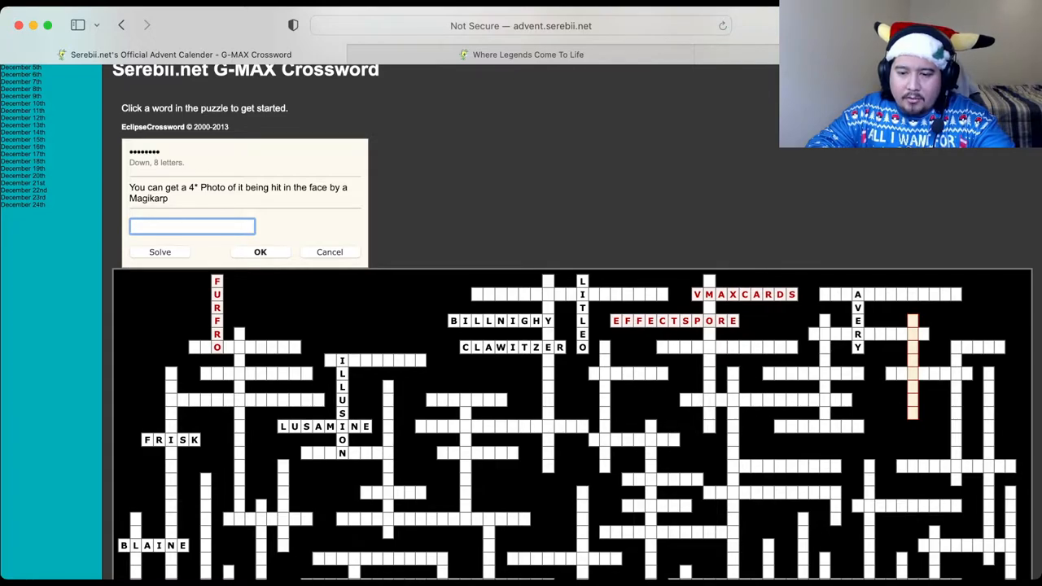
scroll("up", 3)
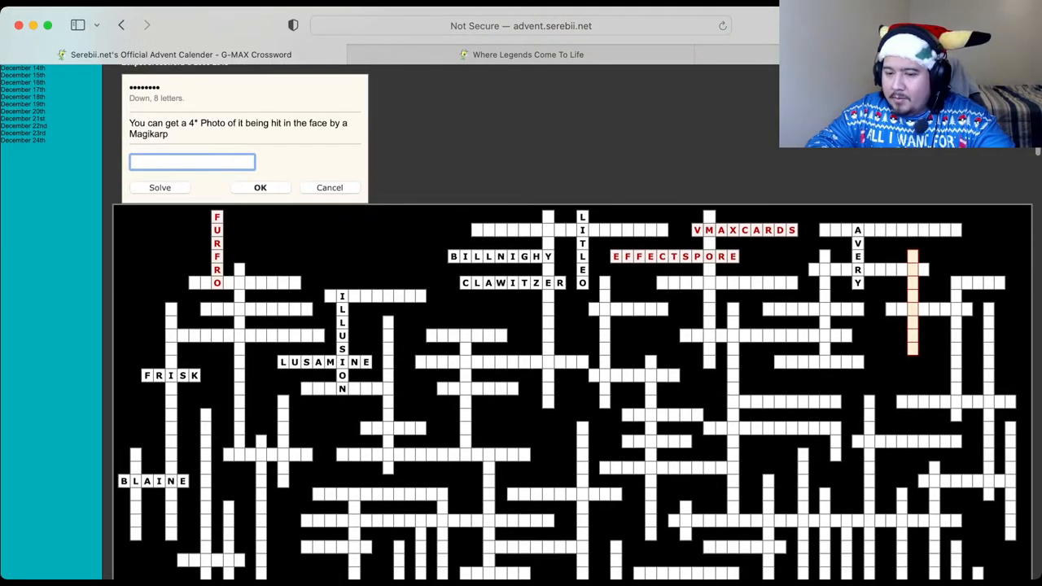
Step: Enter SHINX for the Pokémon GO Community Day clue
left_click(977, 283)
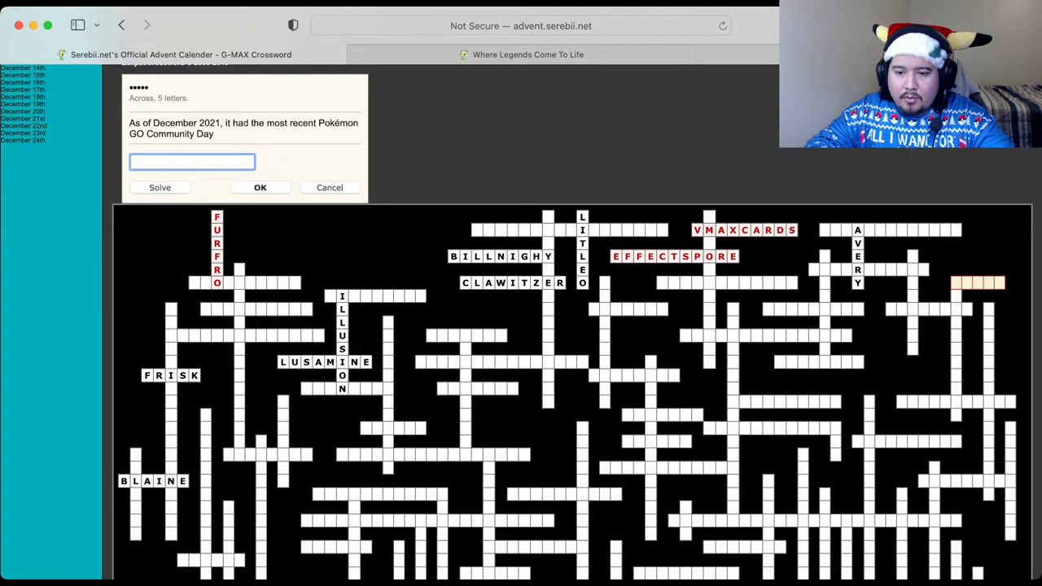
type("SH")
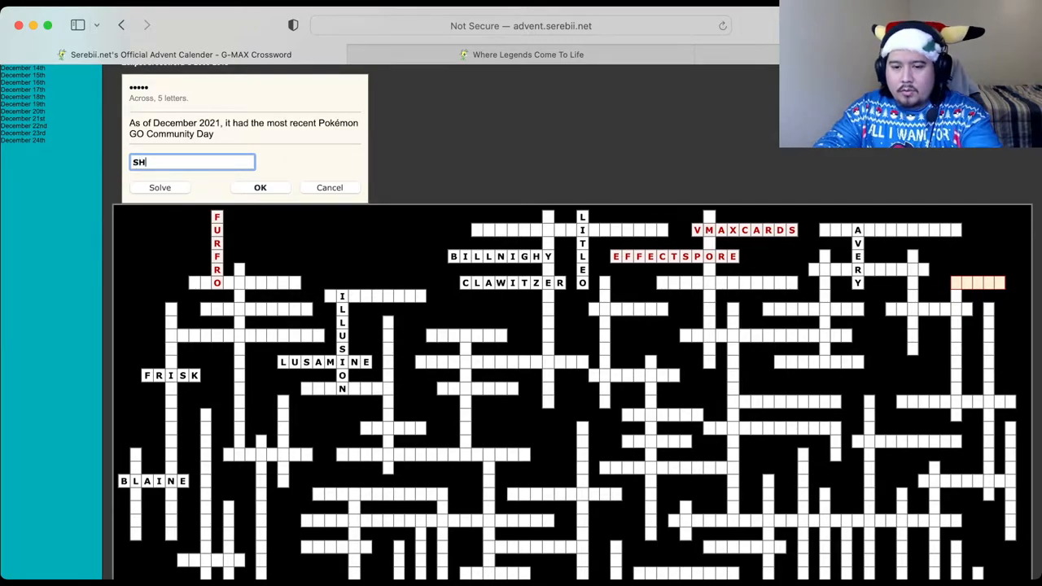
type("INX")
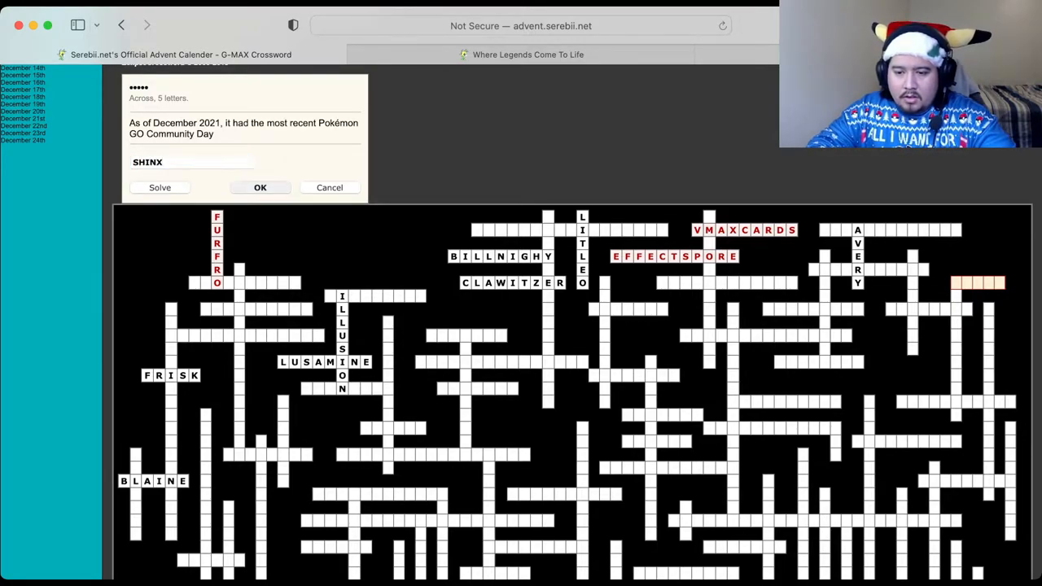
left_click(260, 187)
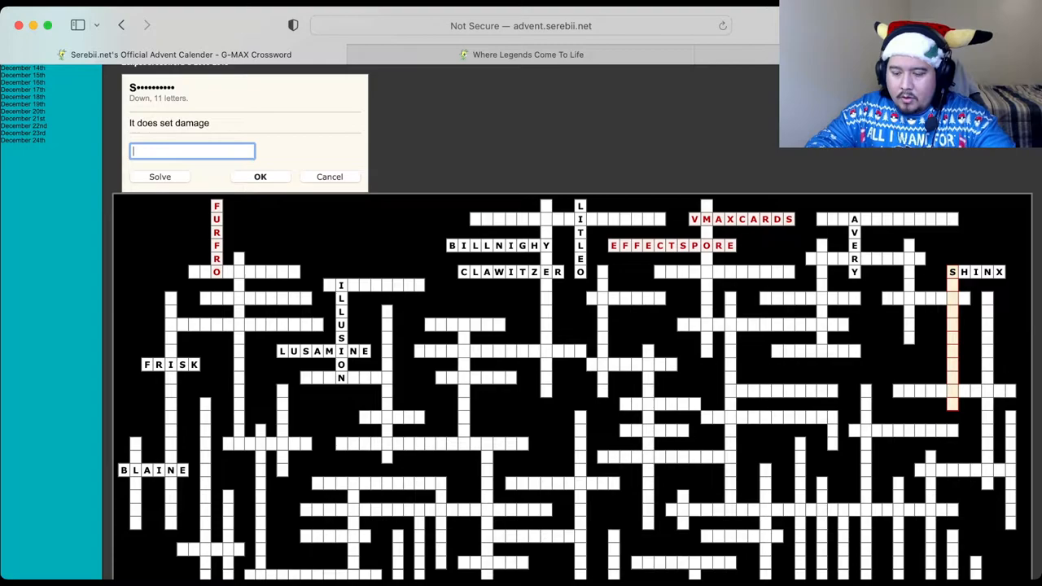
Step: Type an ONICBOOM attempt, then fill in DARKVOID
type("ONICB")
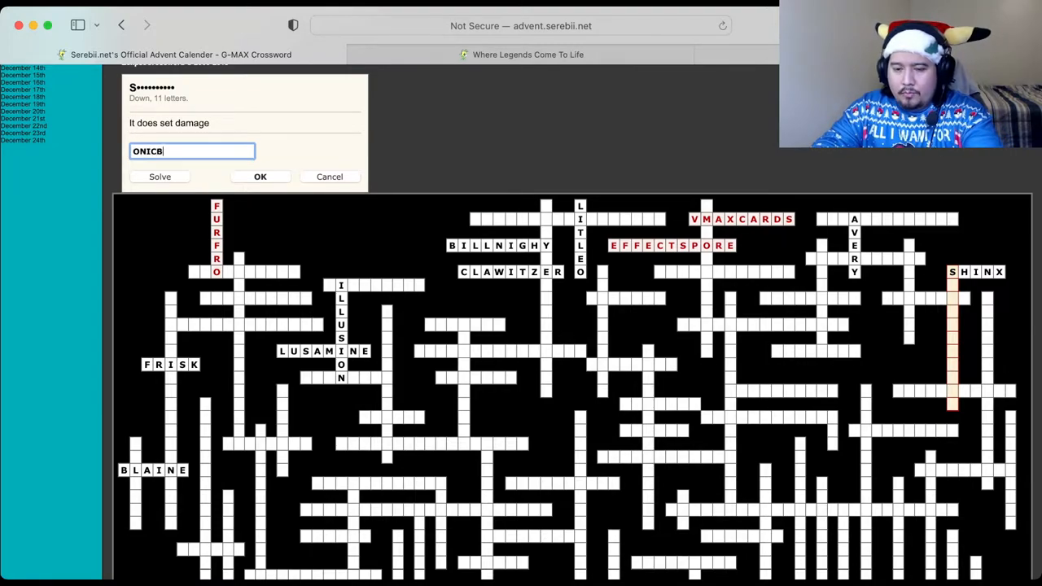
type("OOM")
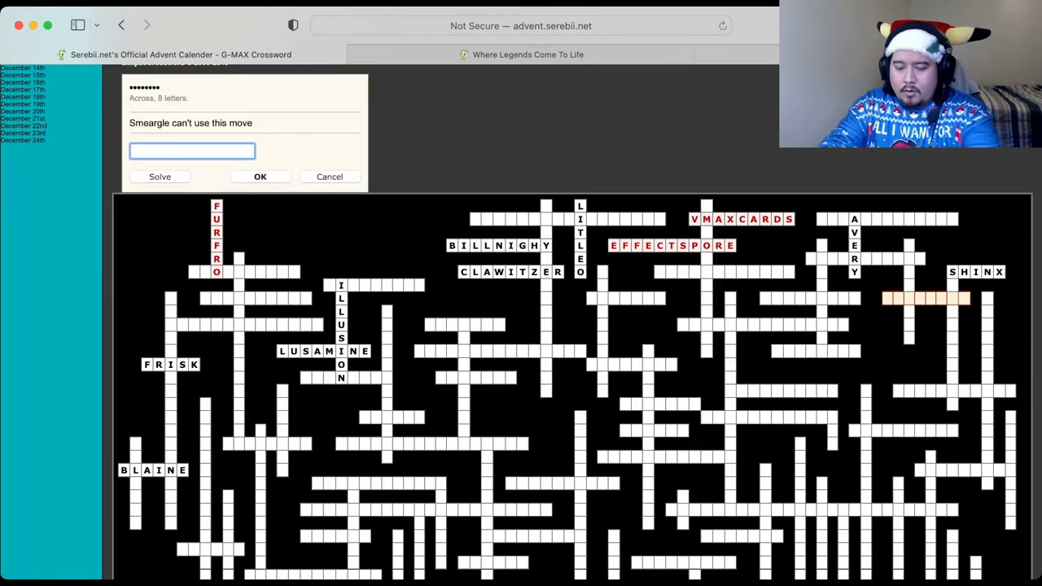
type("DAR")
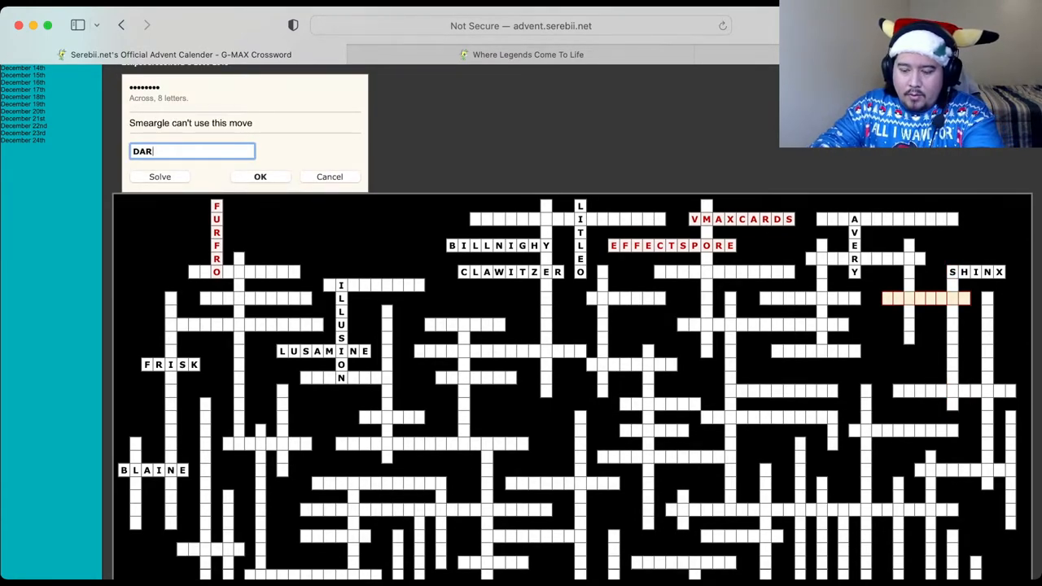
type("KVOIC")
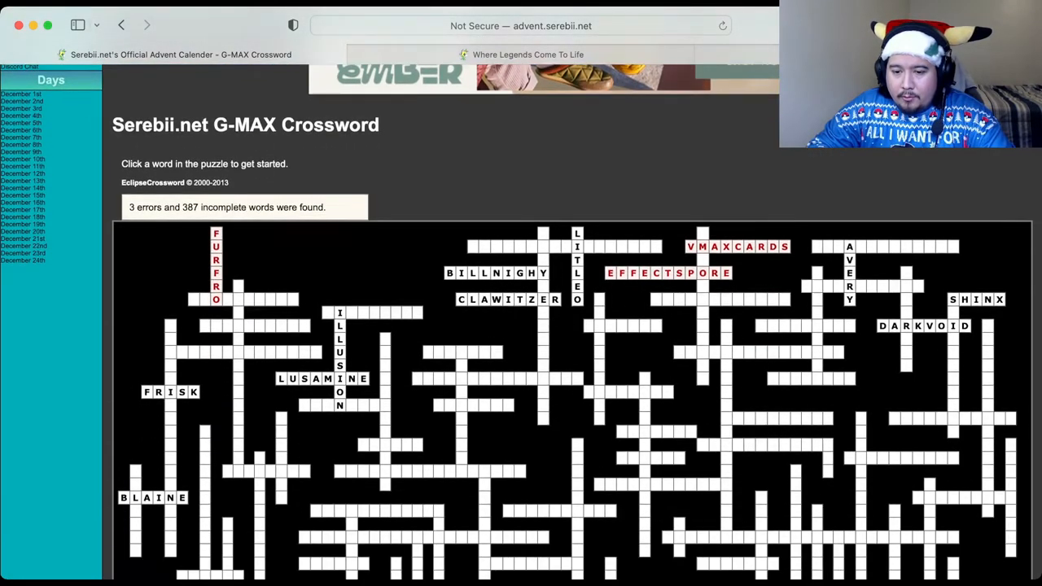
Step: Check the puzzle and review the grid: 3 errors, 387 incomplete words
scroll("down", 3)
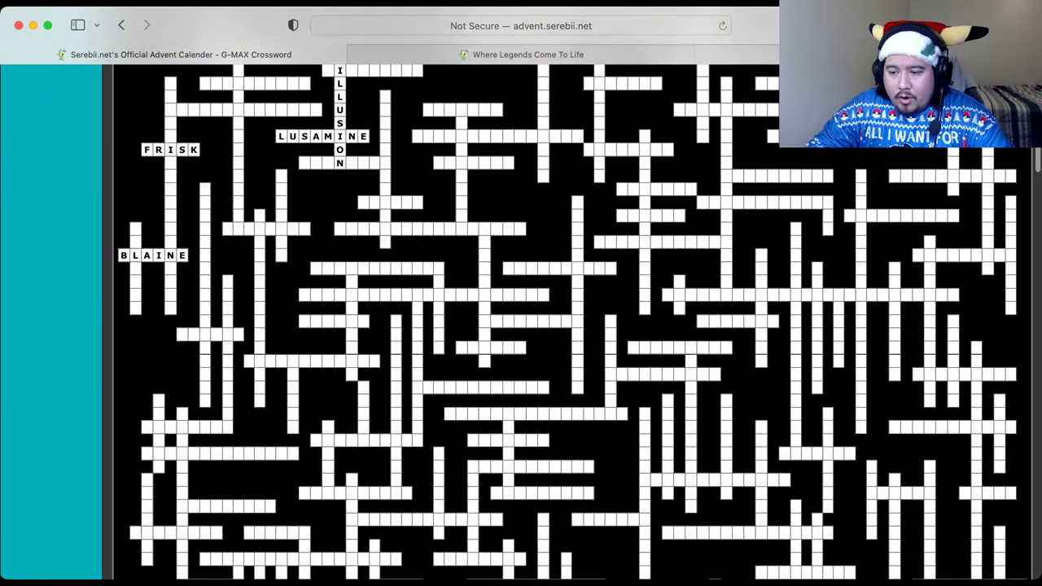
scroll("up", 3)
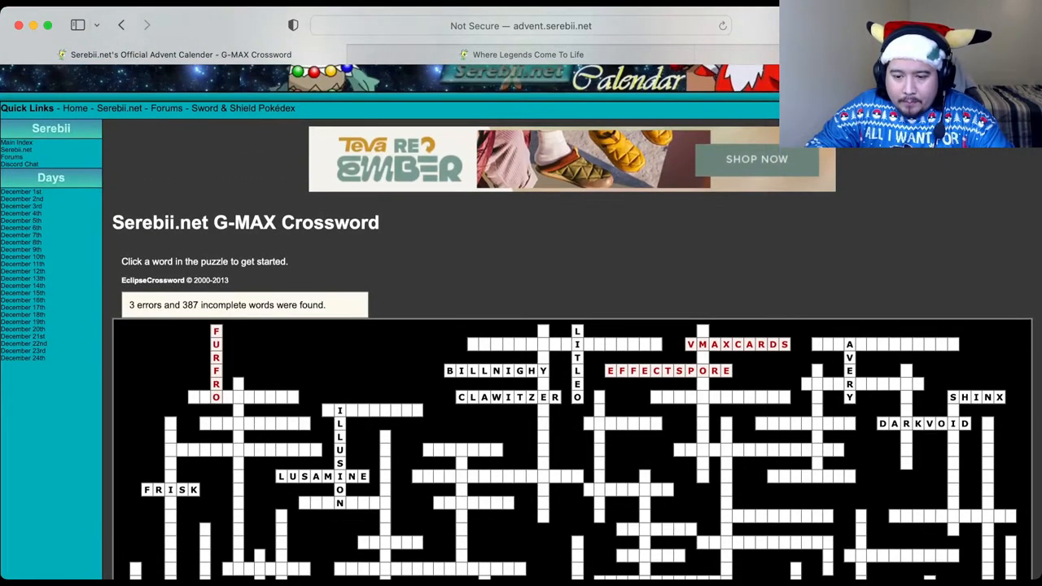
scroll("down", 3)
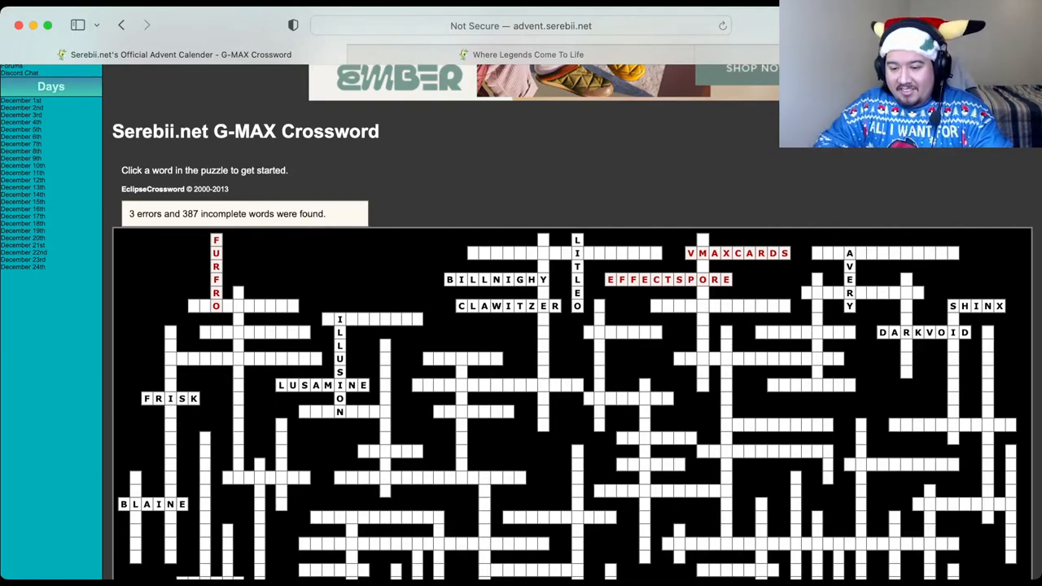
scroll("down", 3)
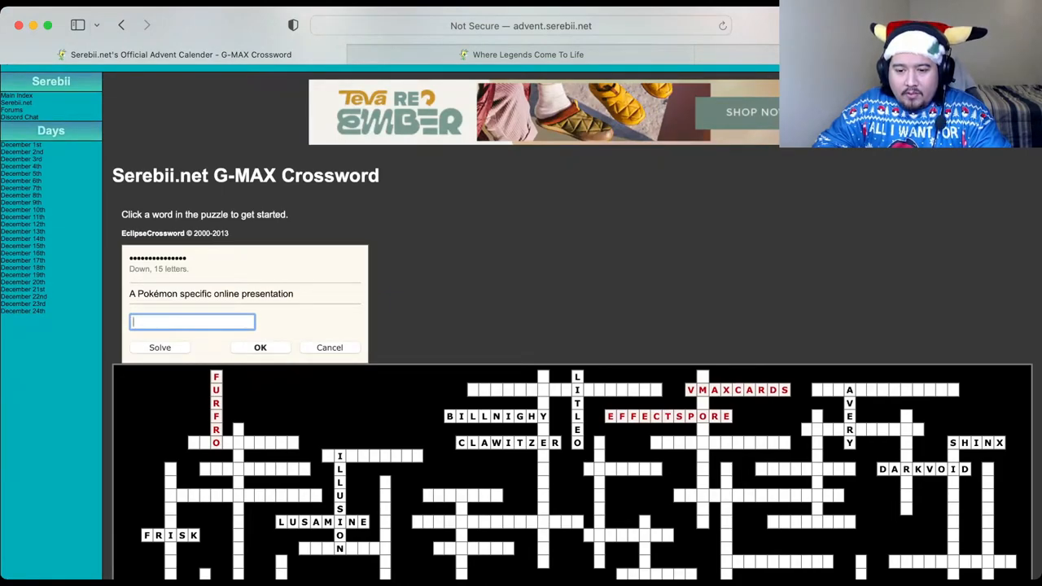
Step: Enter the online presentation answer, correcting POKEMONDIREC to POKEMONPRESENTS
type("POK")
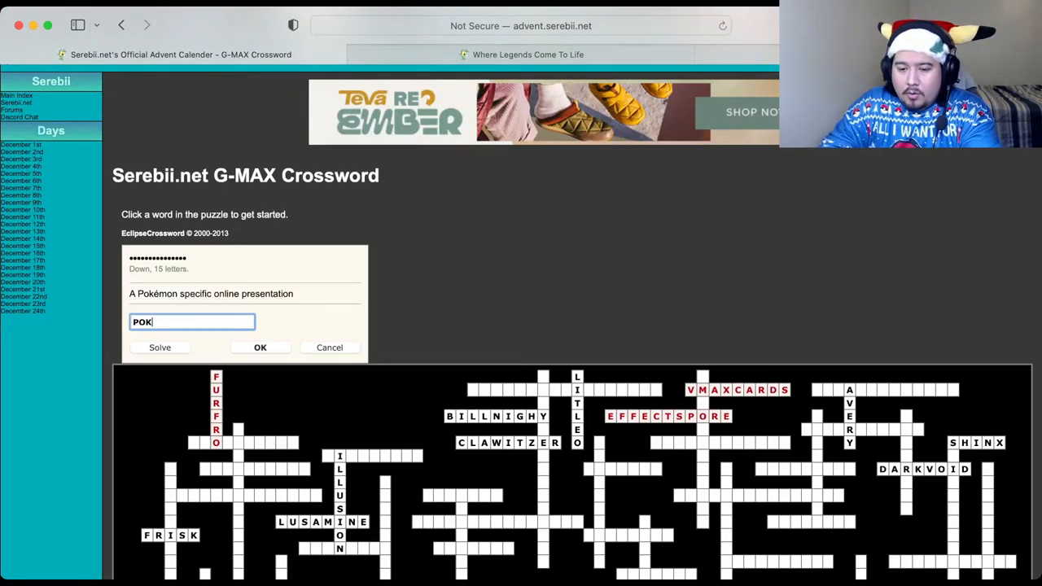
type("EMONDIREC")
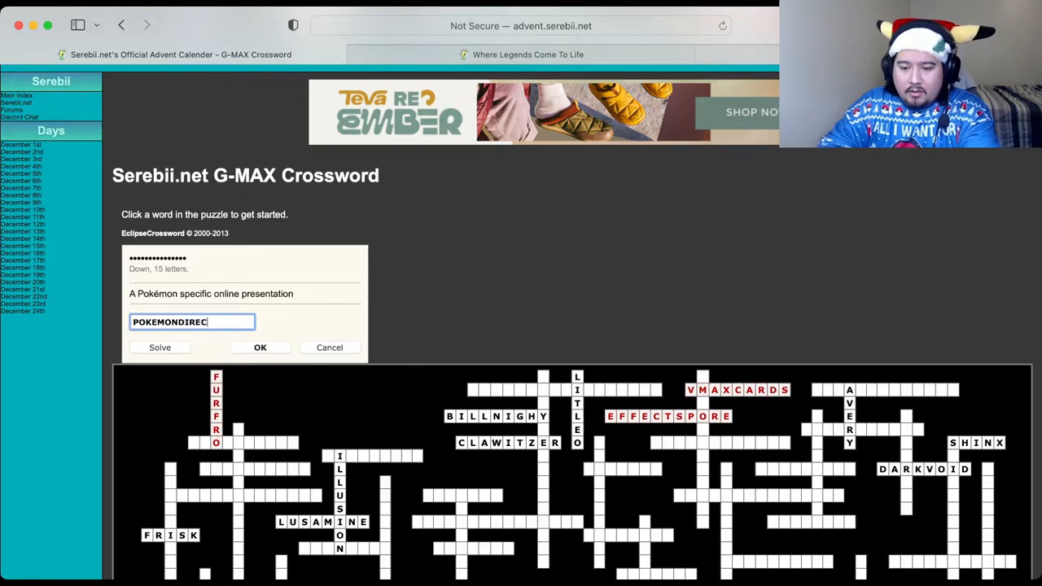
left_click(261, 349)
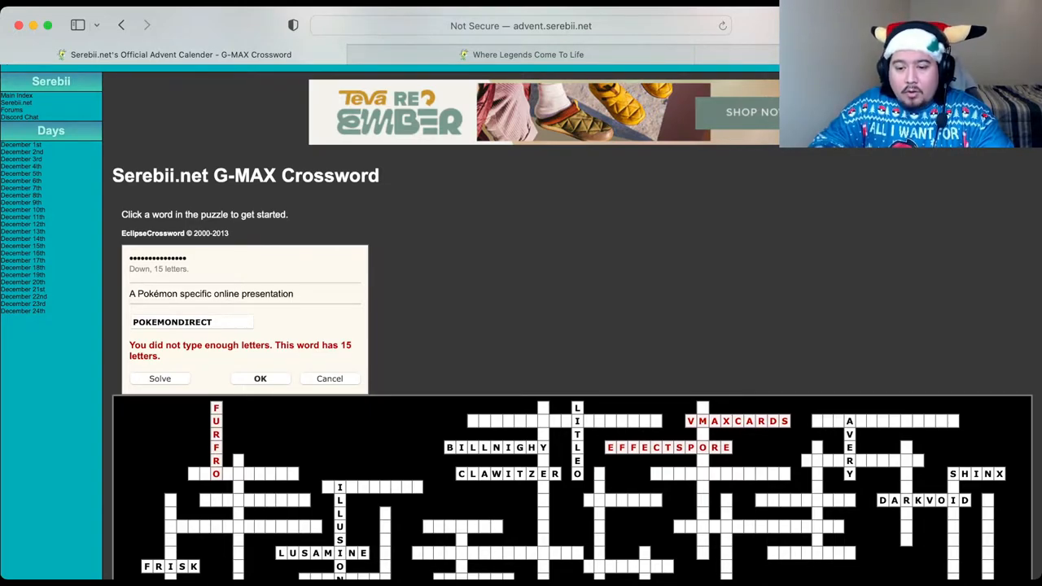
key("BackSpace")
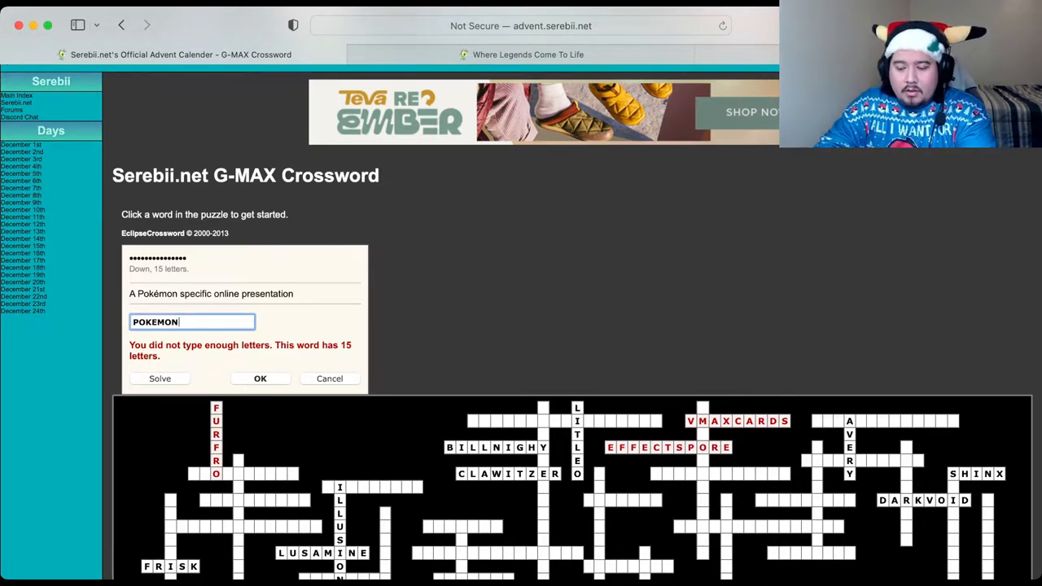
type("PRESENTS")
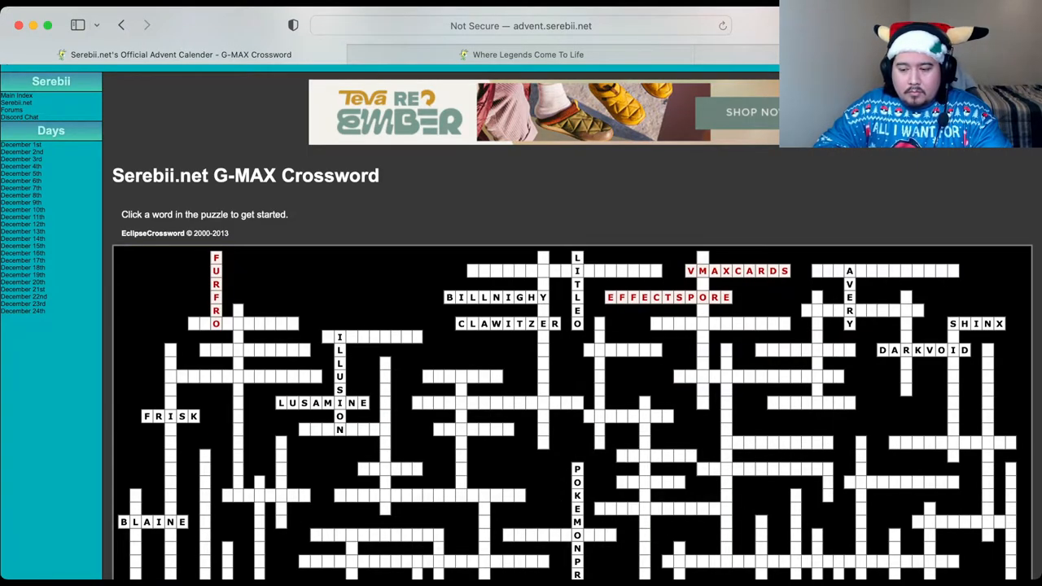
scroll("down", 3)
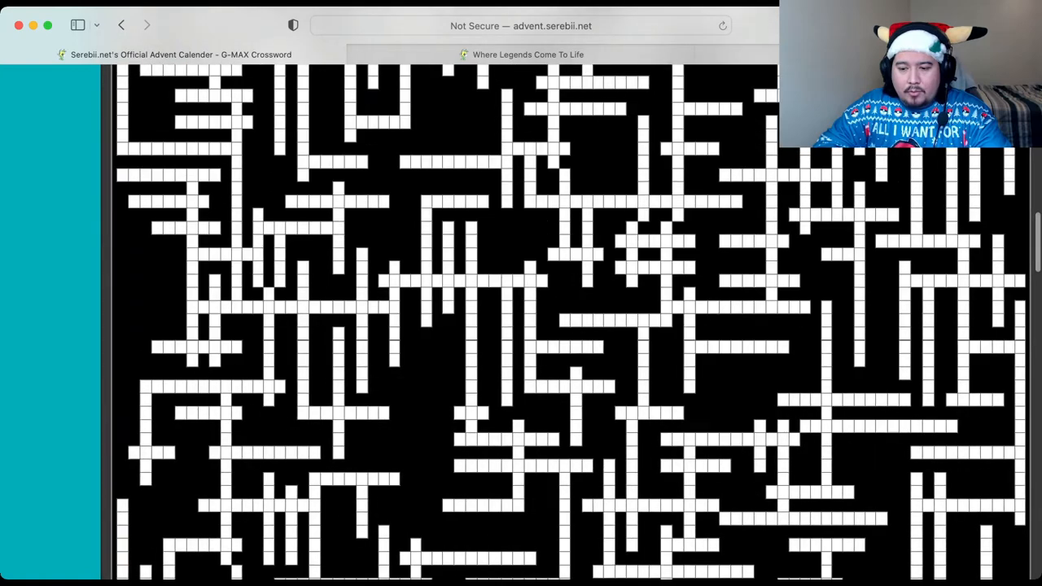
scroll("down", 3)
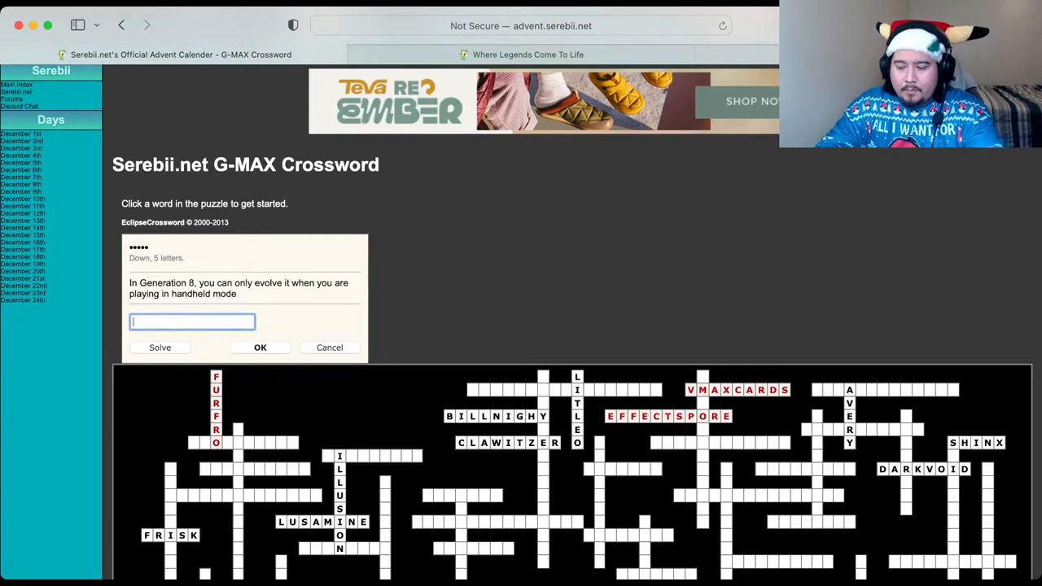
Step: Enter INKAY and BALLFETCH in their clue dialogs
type("IN")
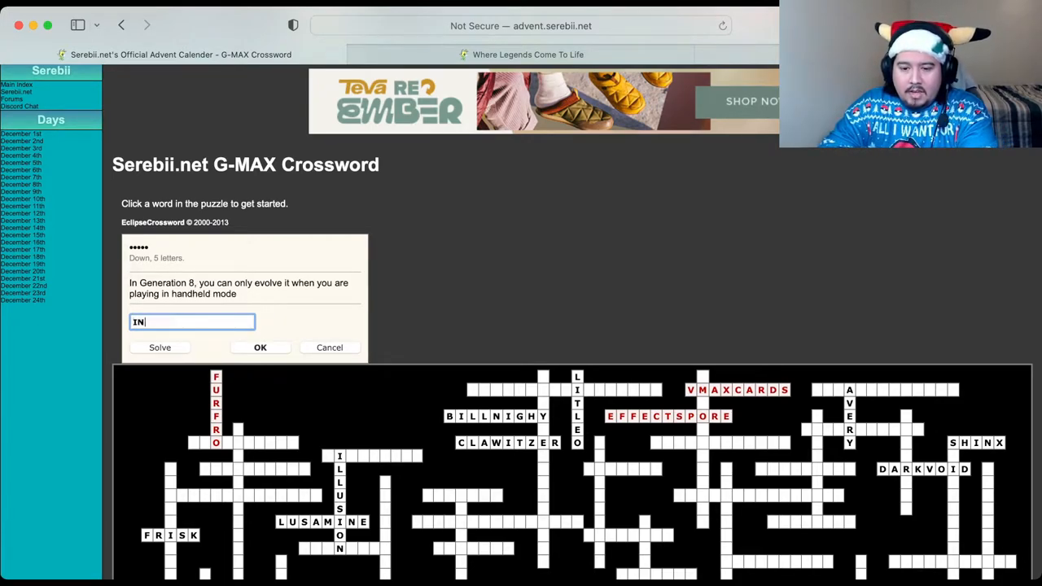
type("KAY")
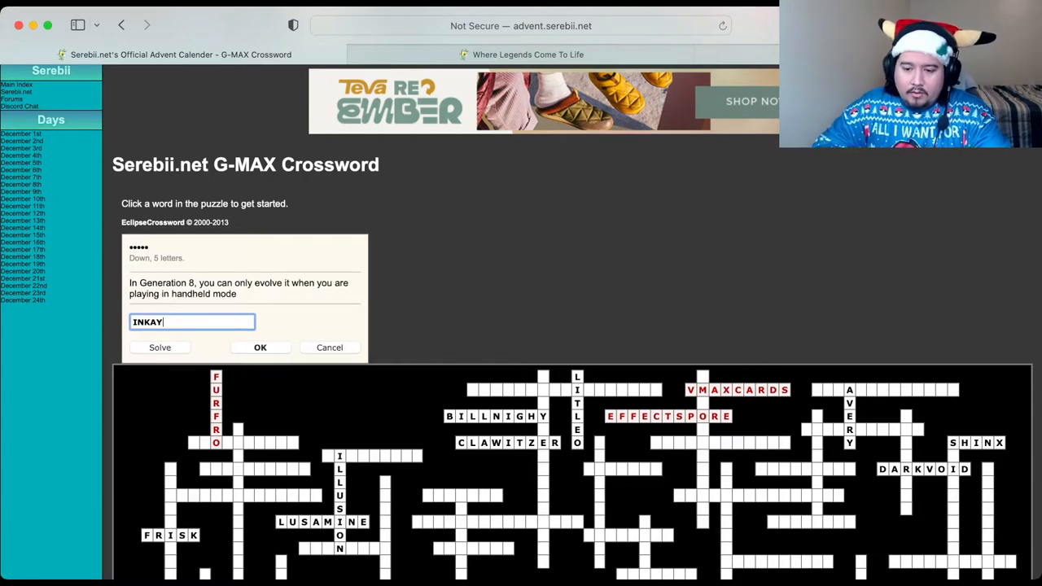
left_click(261, 347)
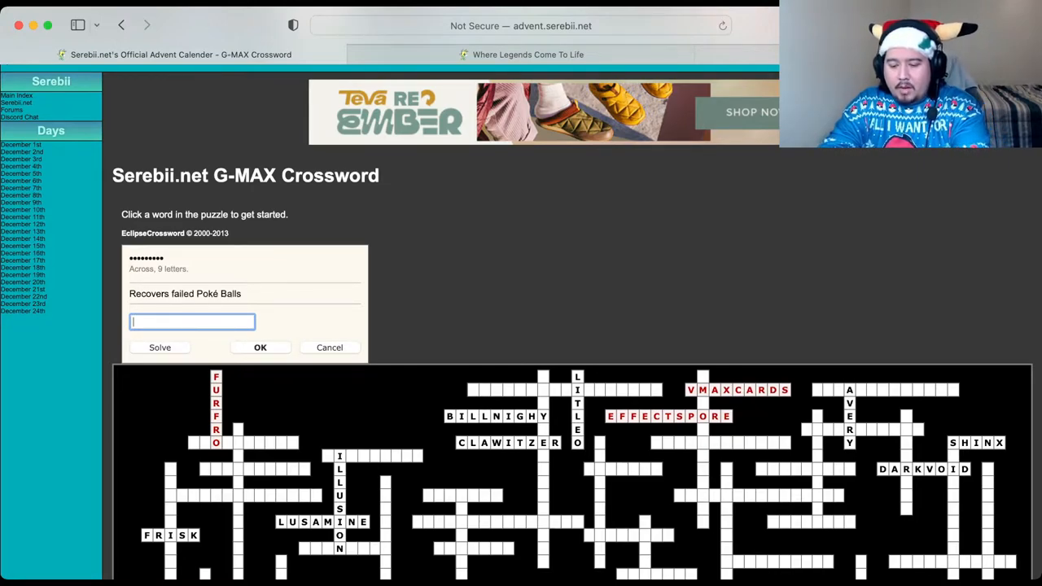
type("BALLFETCH")
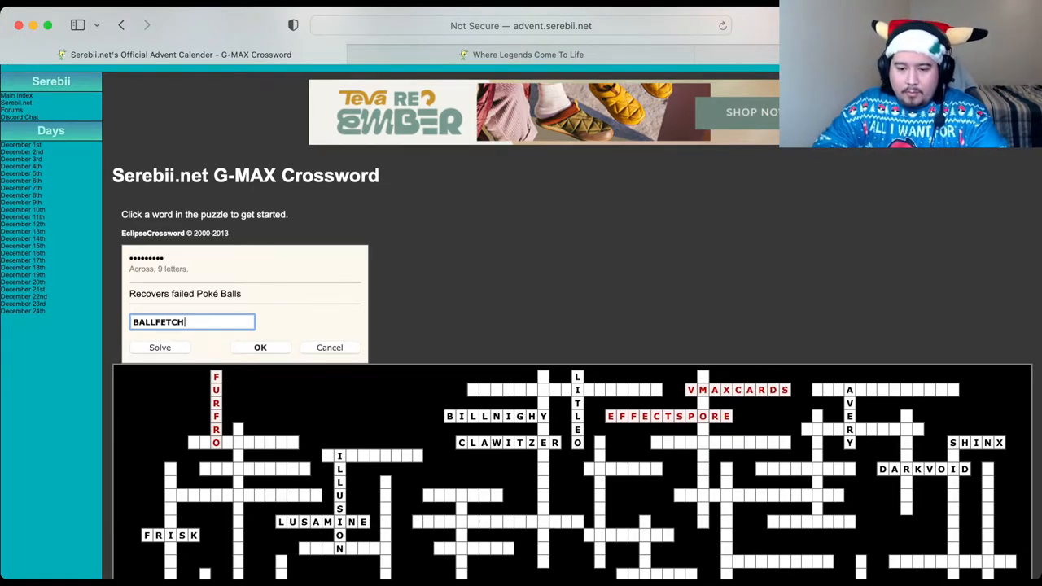
left_click(260, 348)
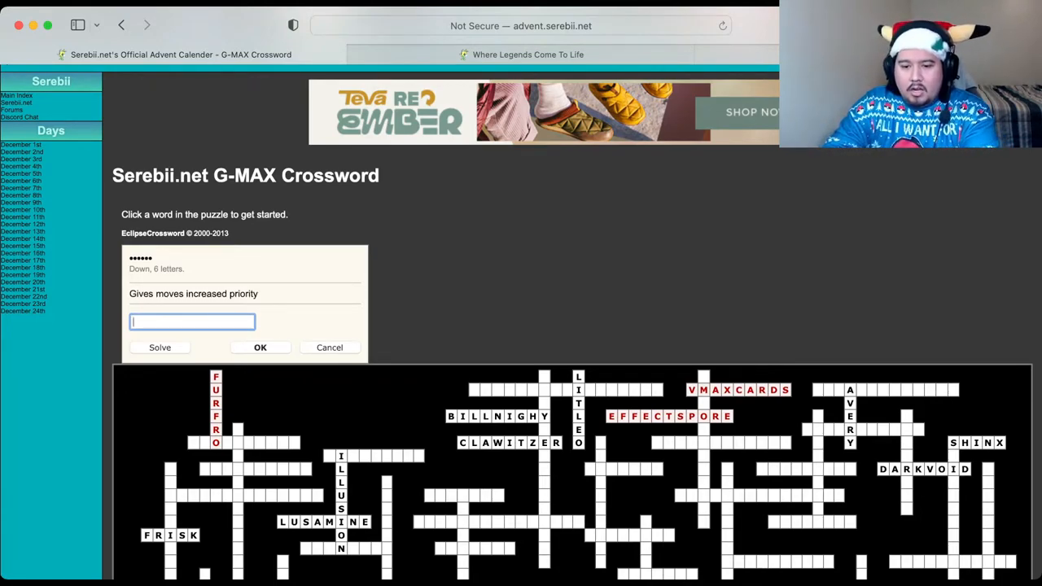
Step: Start and clear a partial answer for the six-letter 'increased priority' clue
type("P")
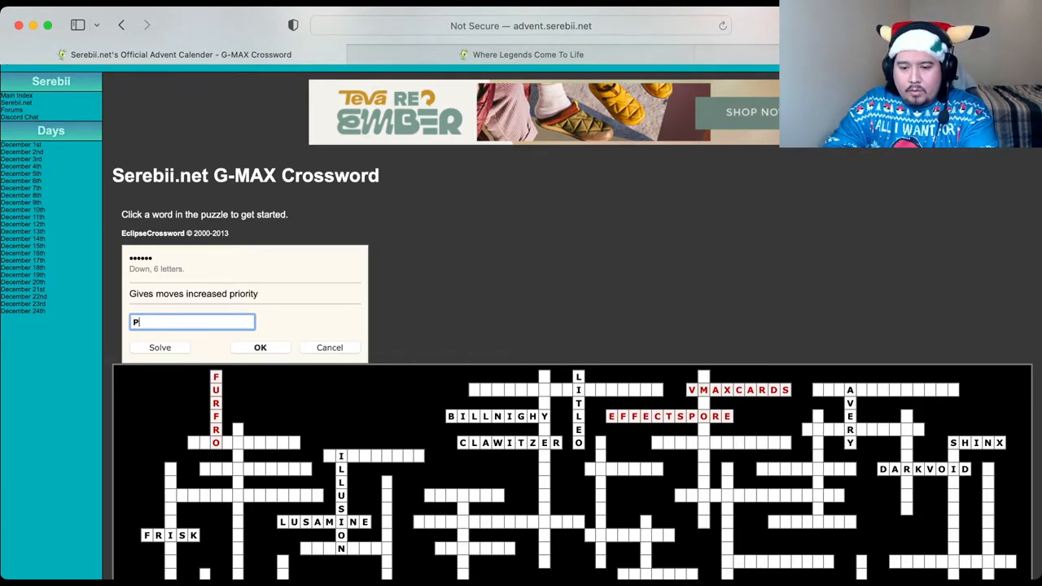
key("backspace")
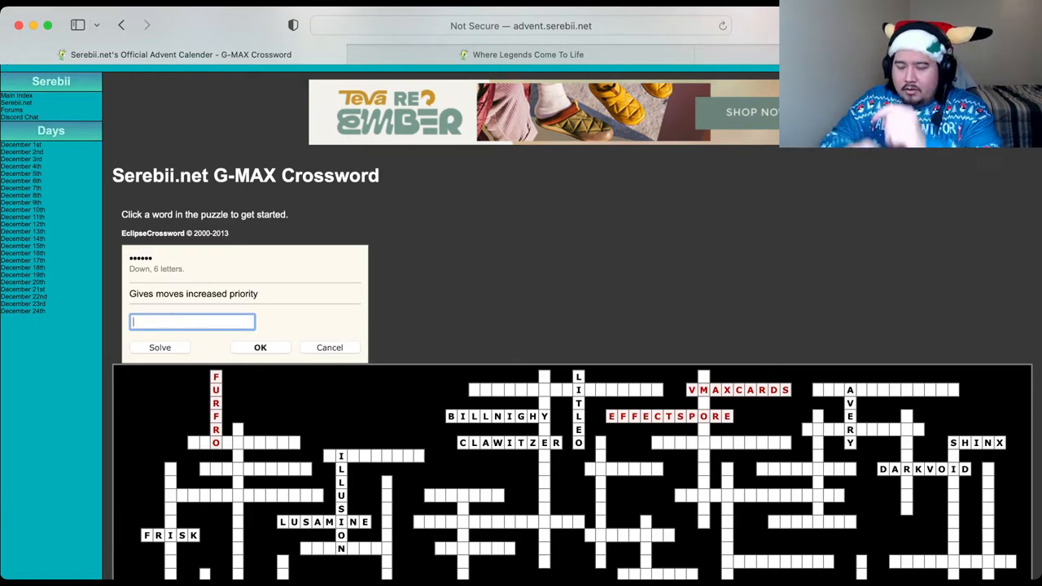
scroll("down", 3)
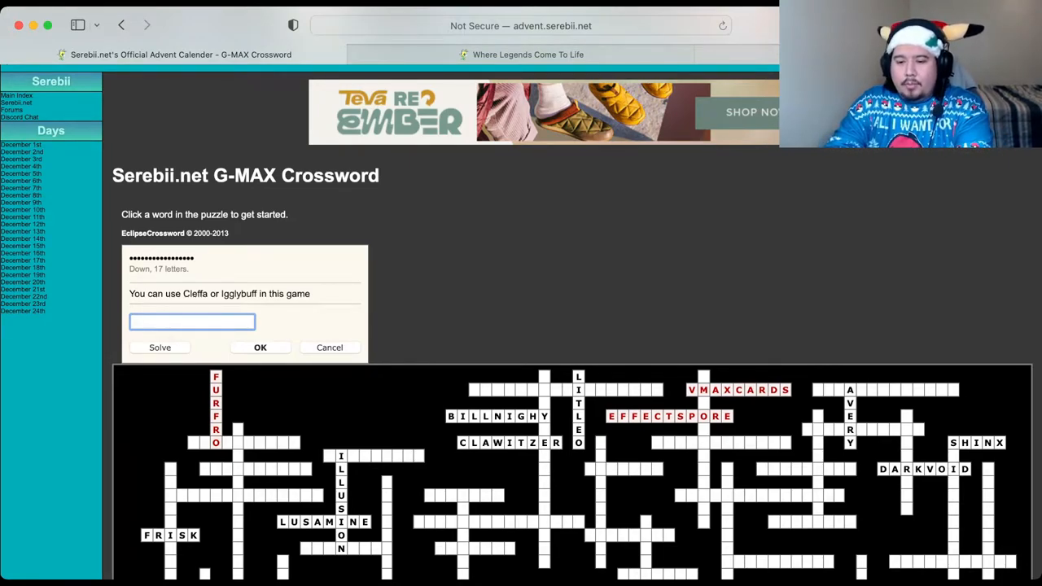
Step: Submit POKEMONSTADIUM2 for the 17-letter Cleffa/Igglybuff clue, which is rejected as too short
type("POKEMONS")
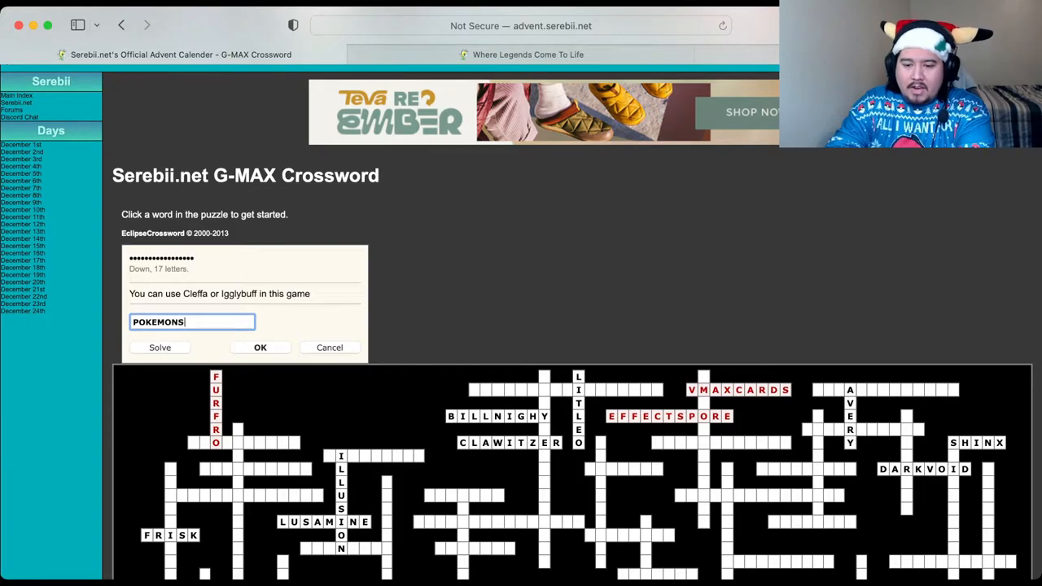
type("TADIU")
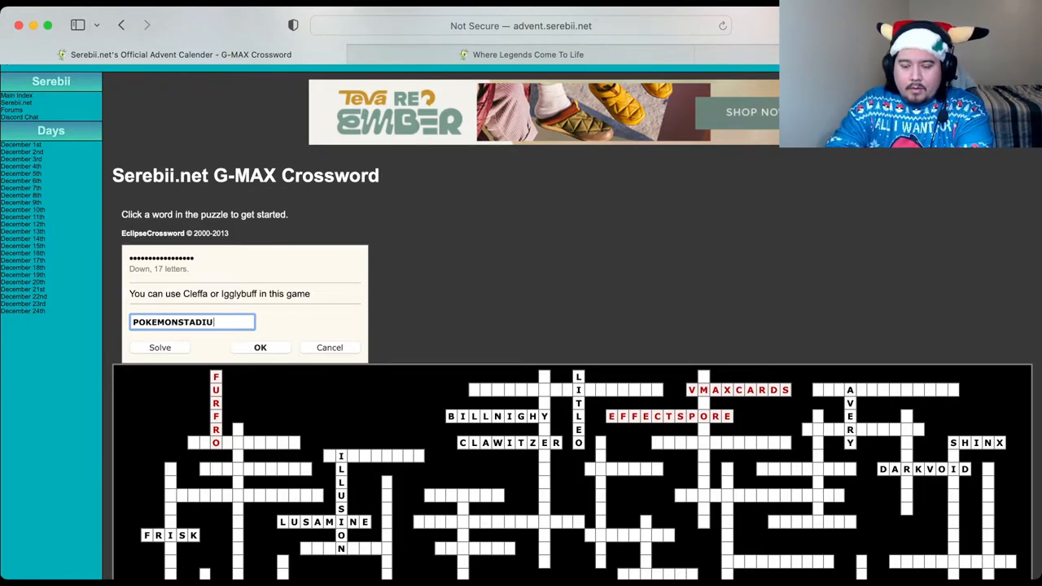
type("2")
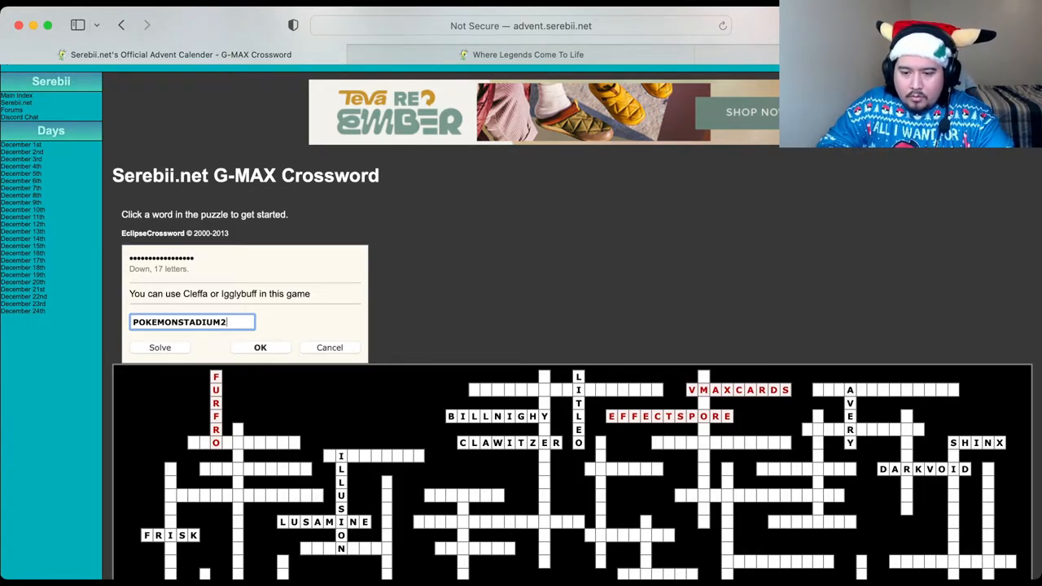
left_click(261, 348)
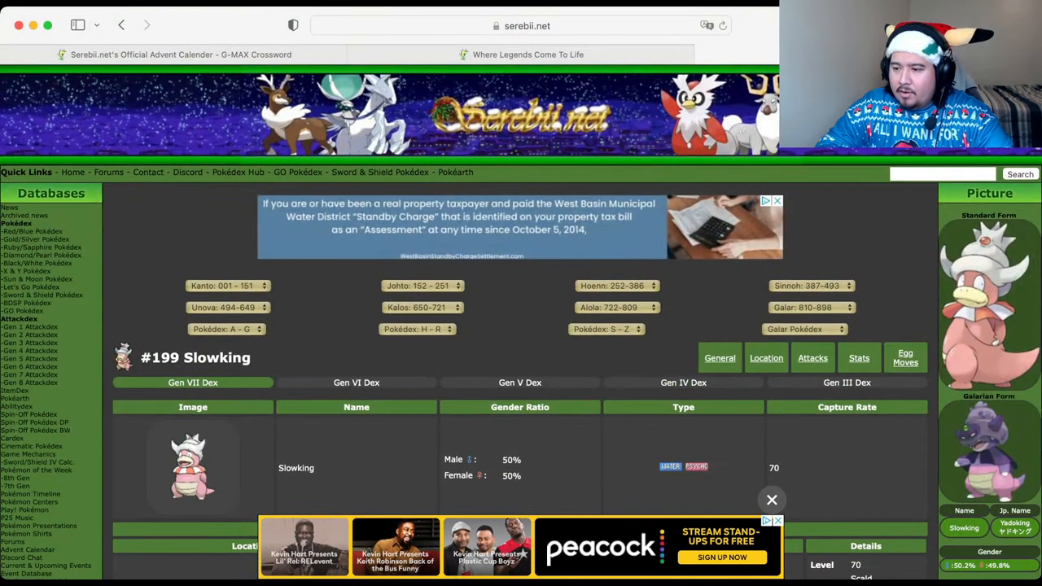
Step: Search Serebii.net for 'POKEMONSTADIUM 2' and scan down the results
type("POKEMON")
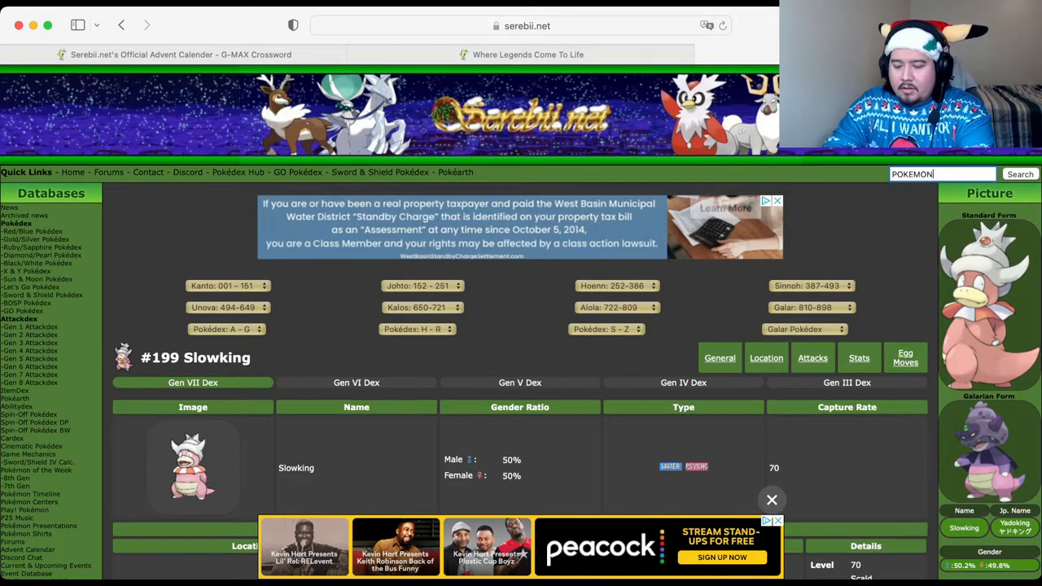
type("STADIUM 2")
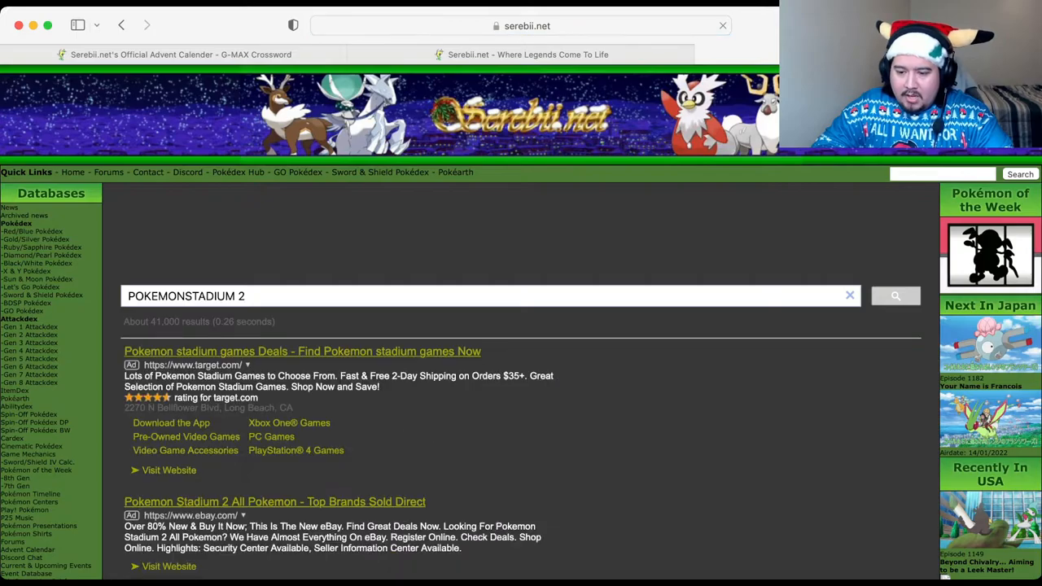
scroll("down", 3)
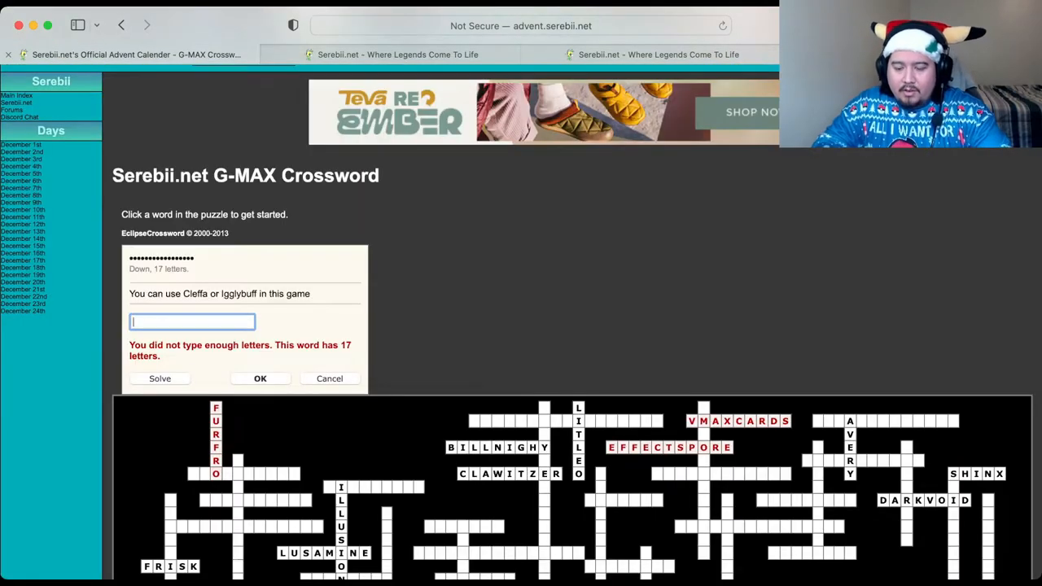
Step: Enter STREAMINGSTAMPEDE for the long Down clue, try RH, and scroll to the four-letter Down word
type("STREAMI")
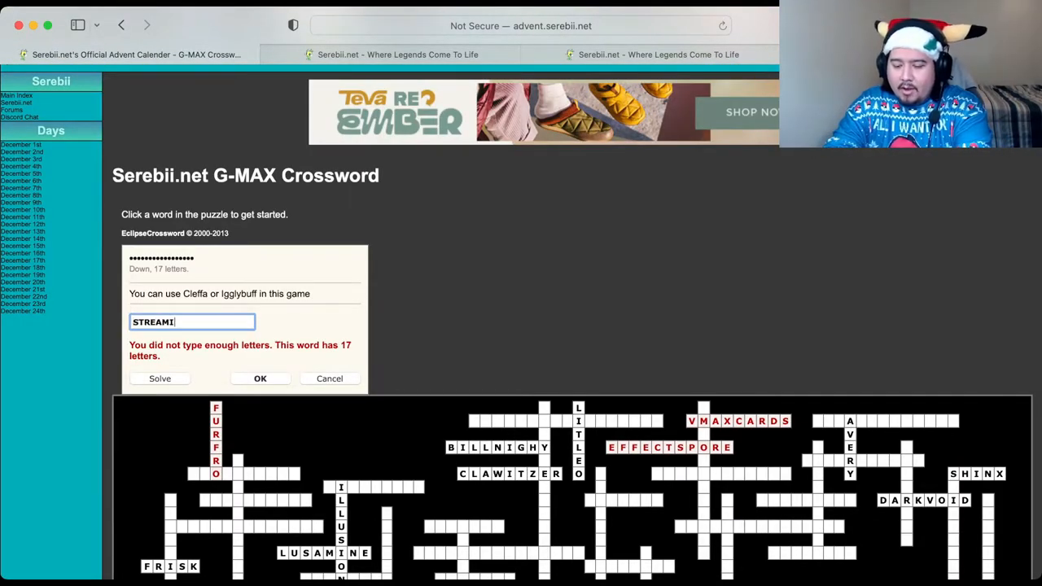
type("NGSTAMPEDE")
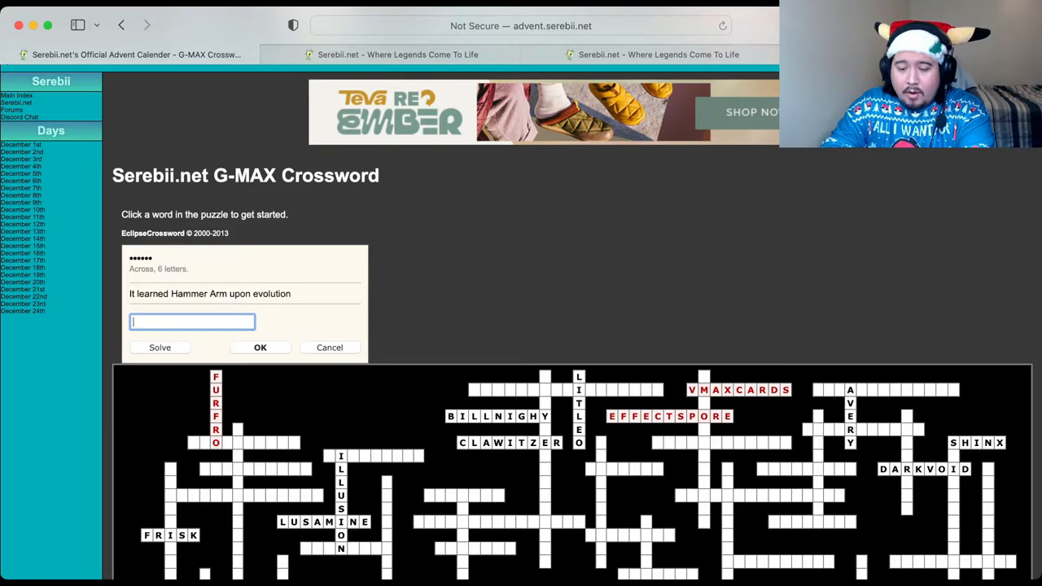
type("RH")
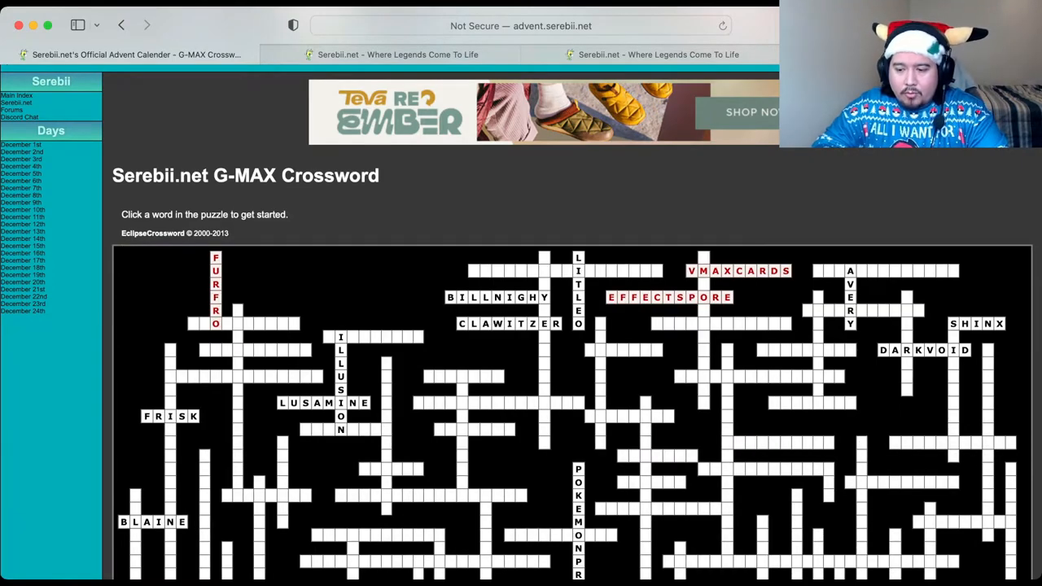
scroll("down", 3)
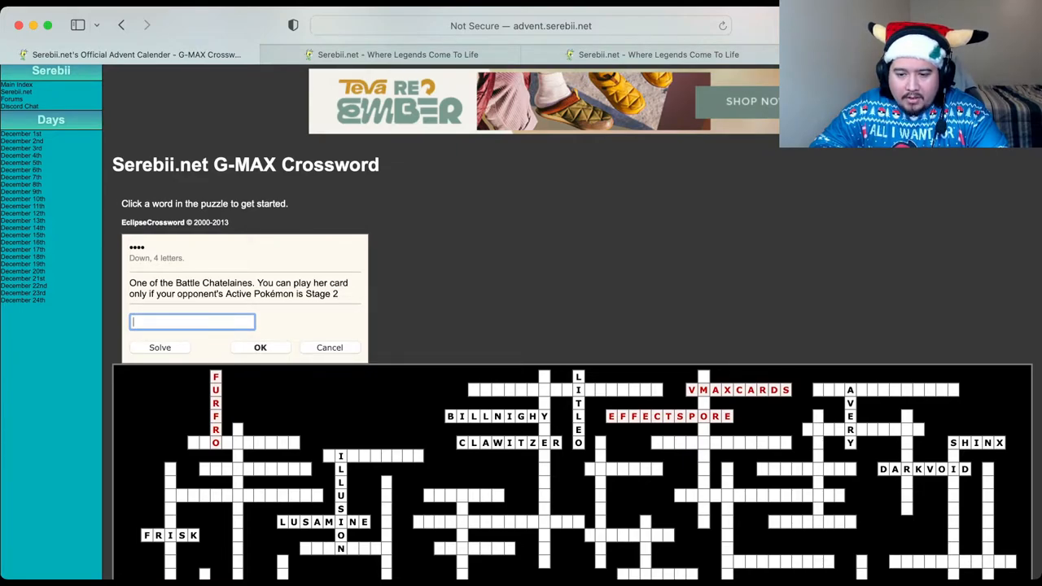
scroll("down", 3)
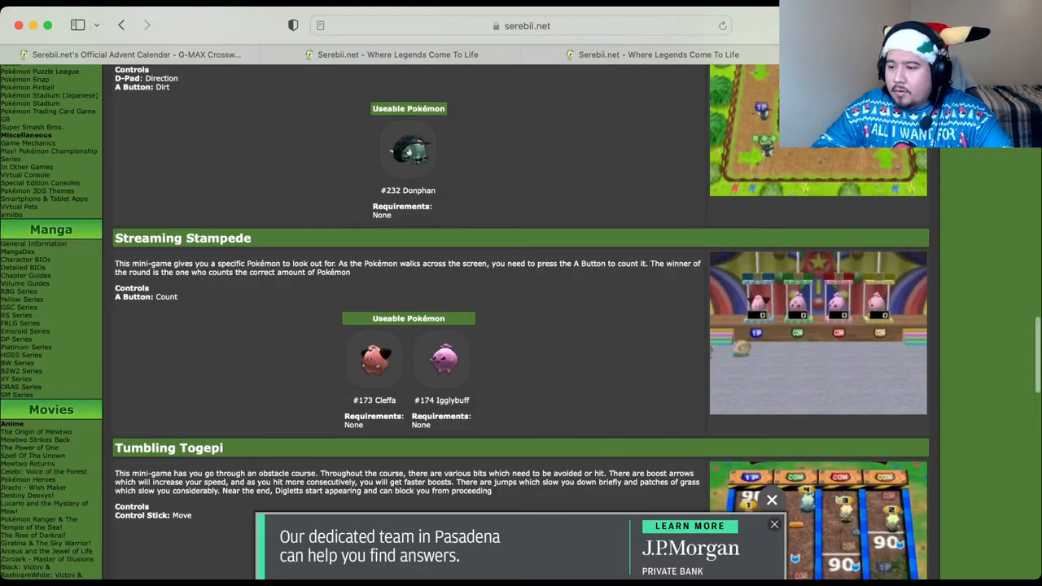
Step: Review the Pokémon Stadium 2 mini-games page and start a POKEMON search
scroll("up", 3)
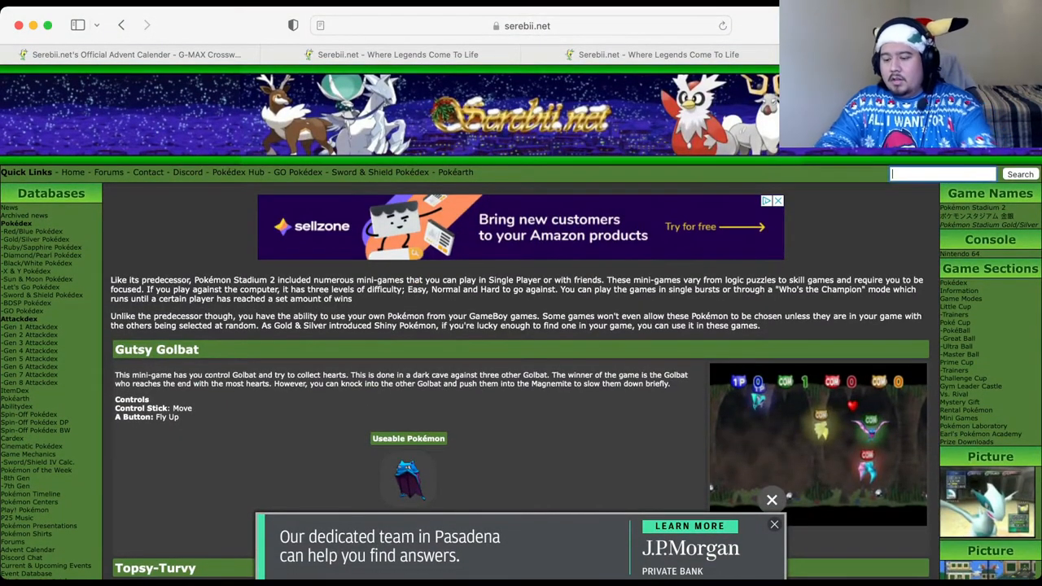
type("POKEMON")
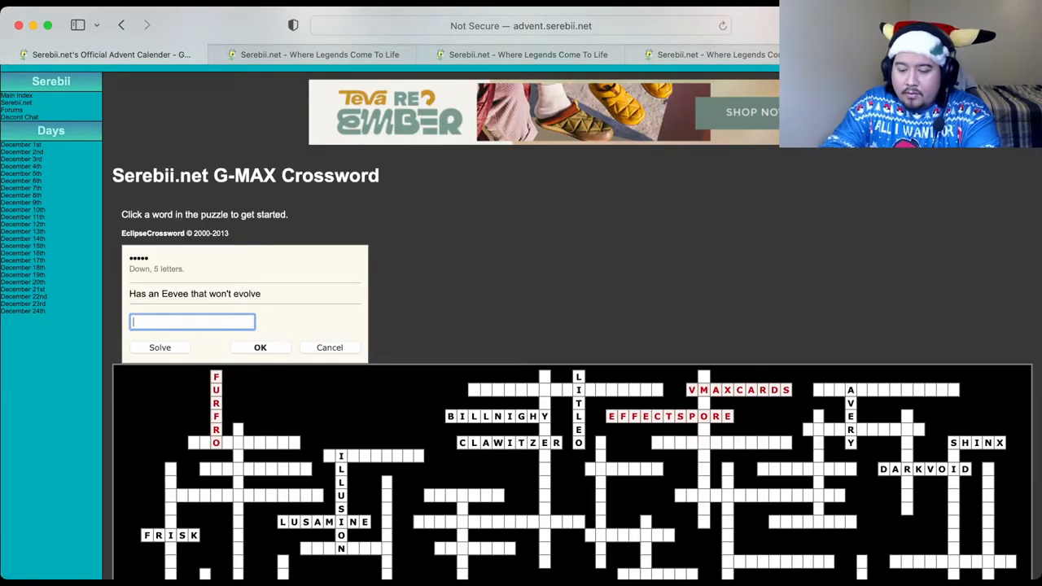
Step: Answer the Eevee-that-won't-evolve clue with CHLOE and look at the Battle Chatelaine clue
type("CHLOE")
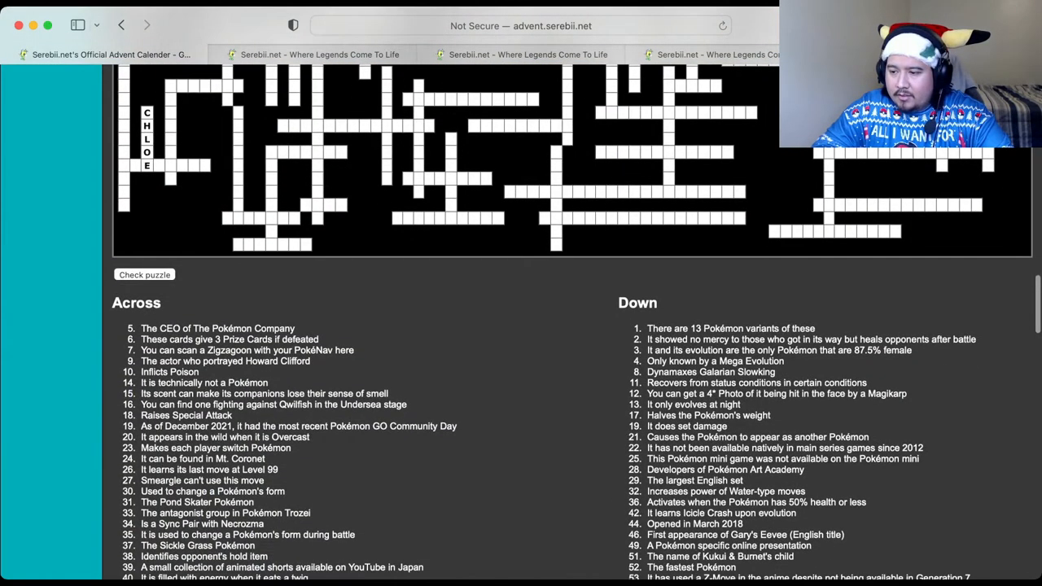
scroll("up", 3)
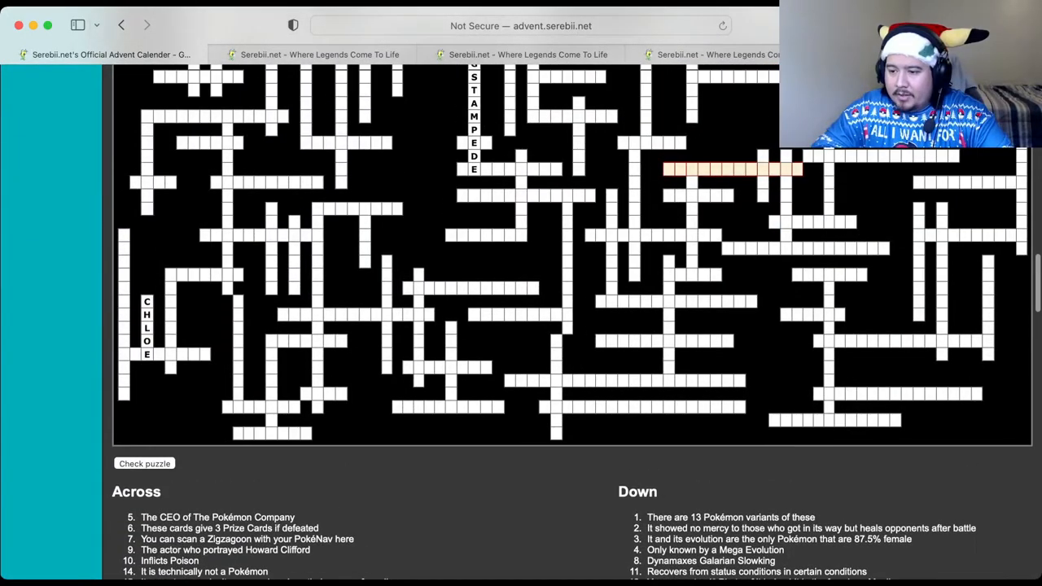
left_click(733, 169)
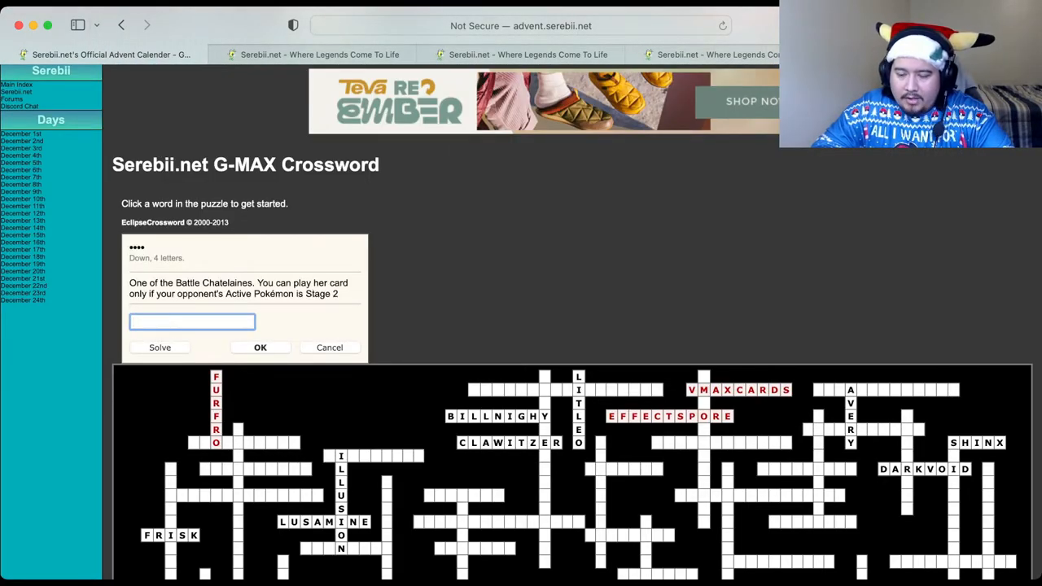
scroll("down", 3)
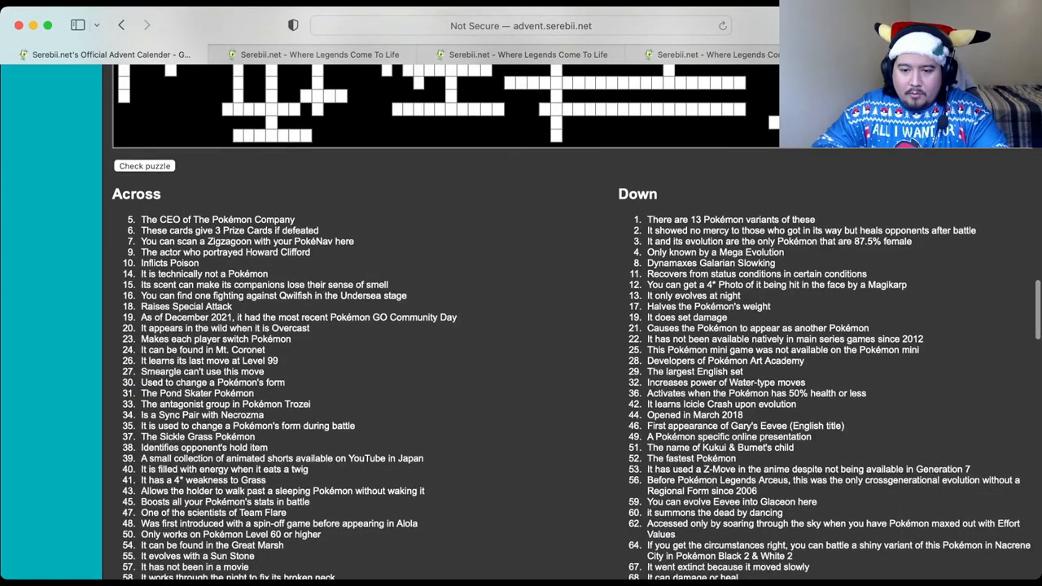
scroll("up", 3)
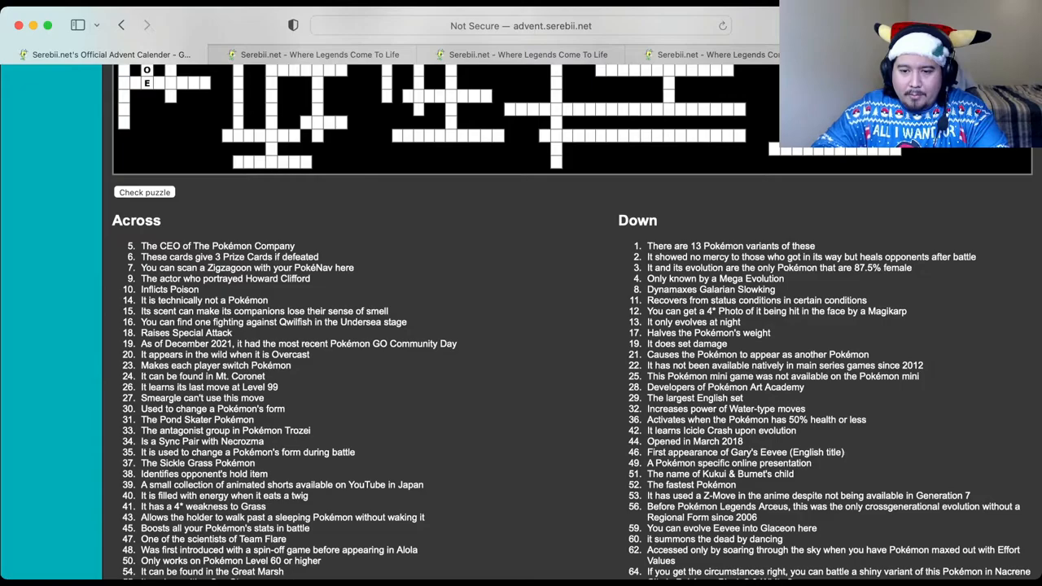
Step: Scroll through the grid reviewing entries after the check reports 4 errors
scroll("up", 3)
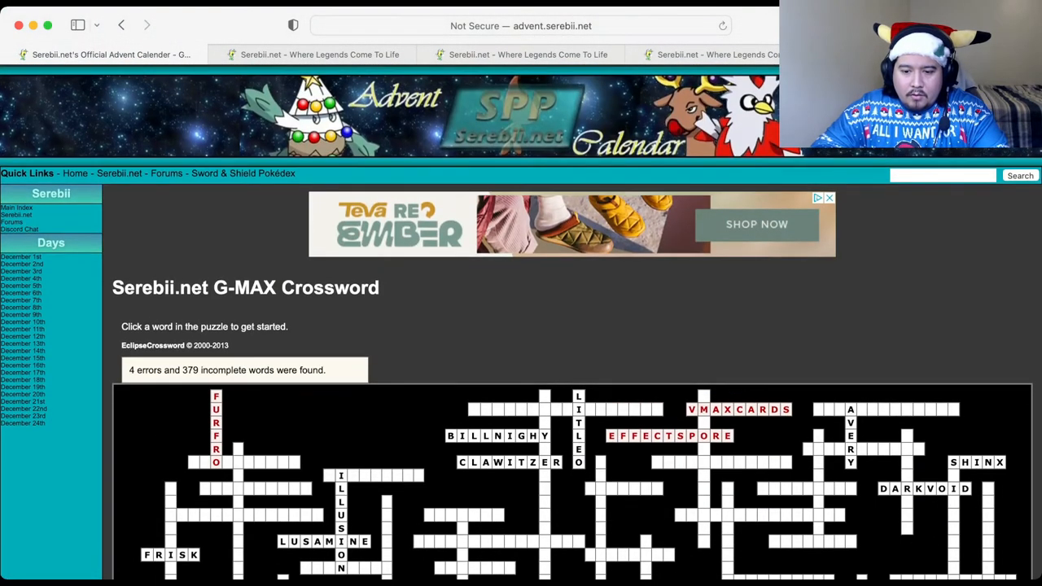
scroll("down", 3)
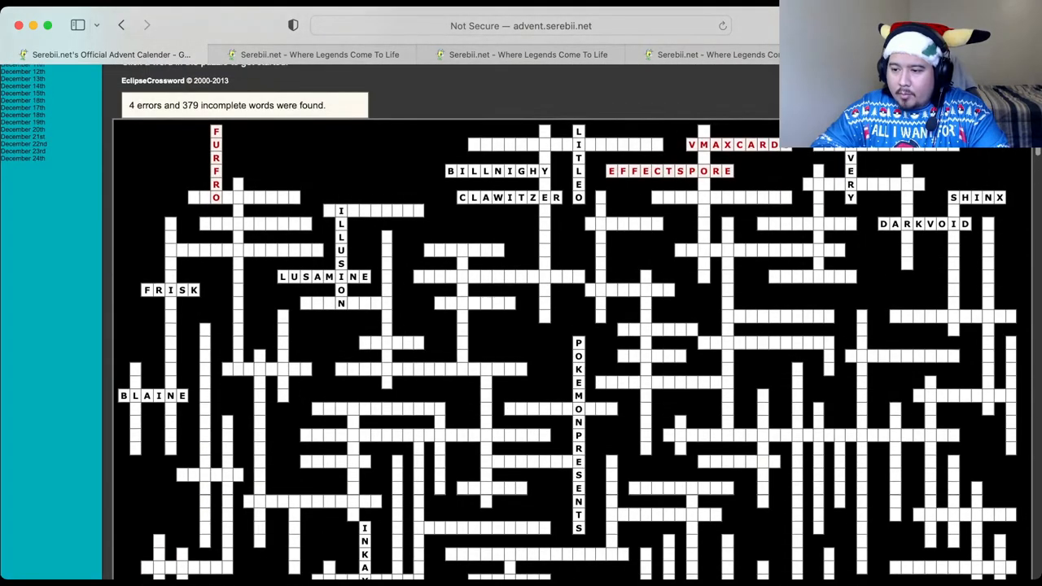
scroll("down", 3)
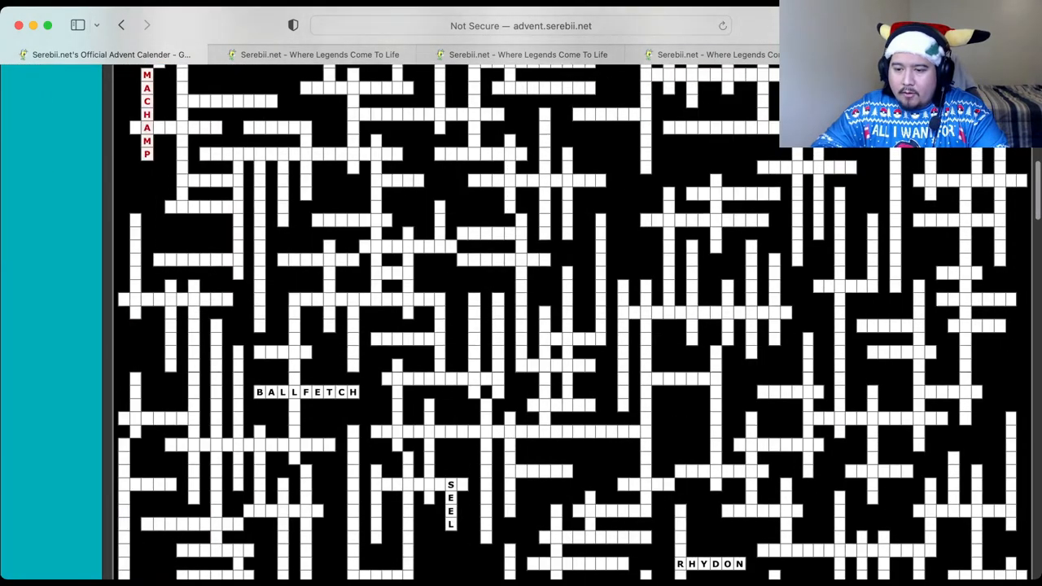
scroll("down", 3)
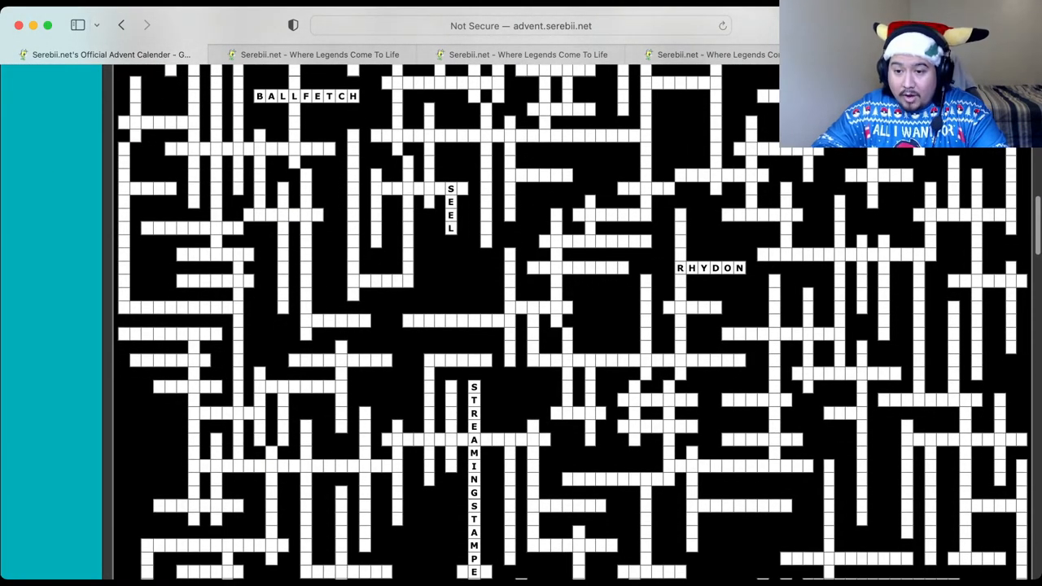
scroll("down", 3)
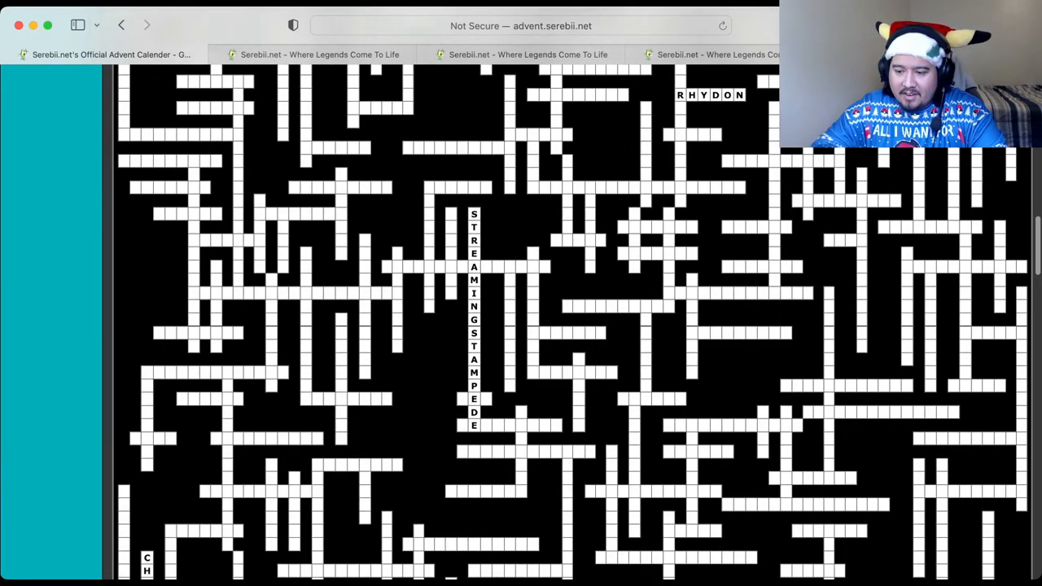
Step: Replace MACHAMP with FLAPPLE for the Gigantamax clue, then retry with MEOWTH
scroll("up", 3)
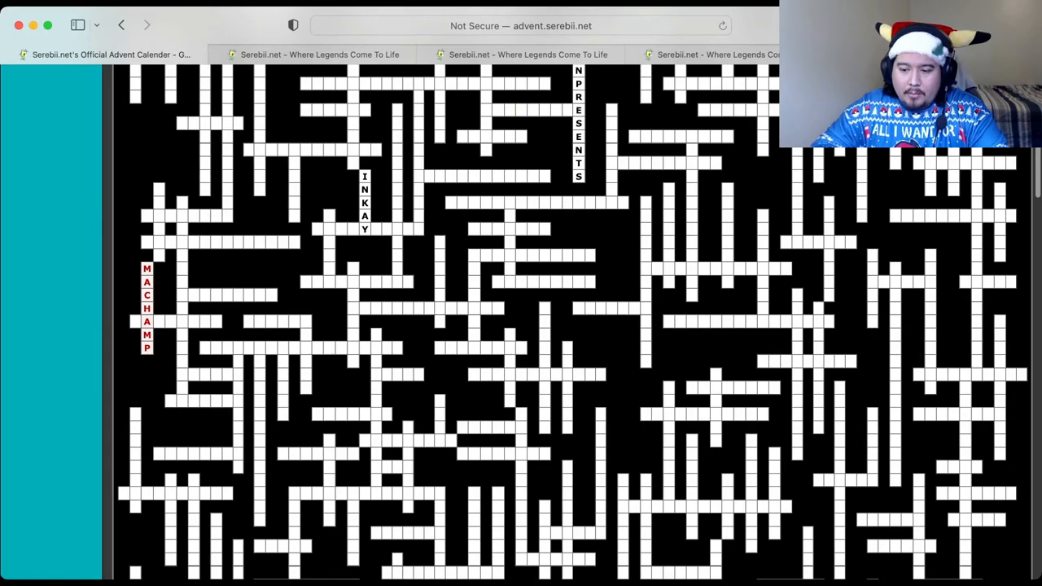
scroll("down", 3)
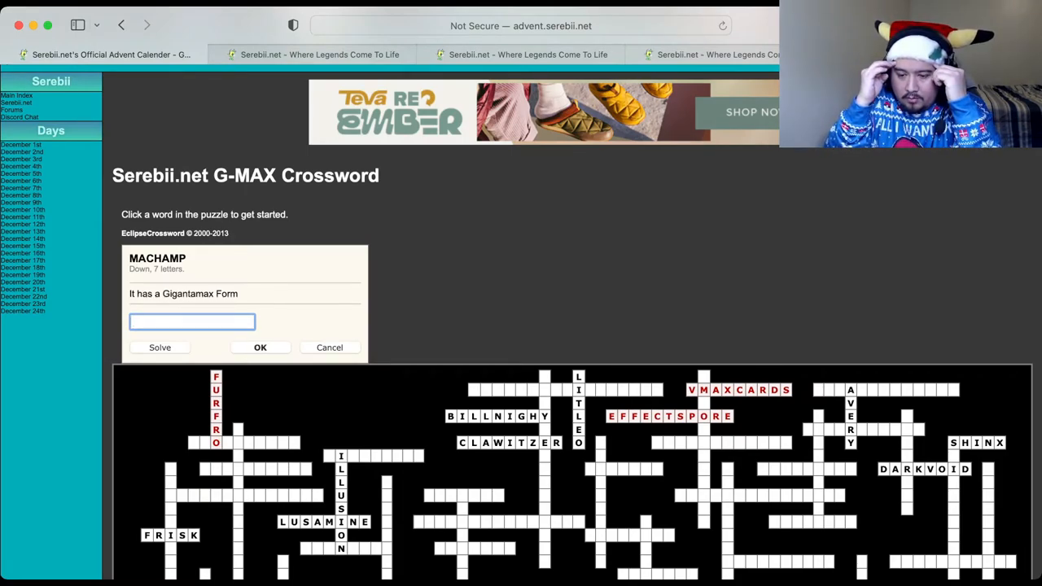
type("FLAPPL")
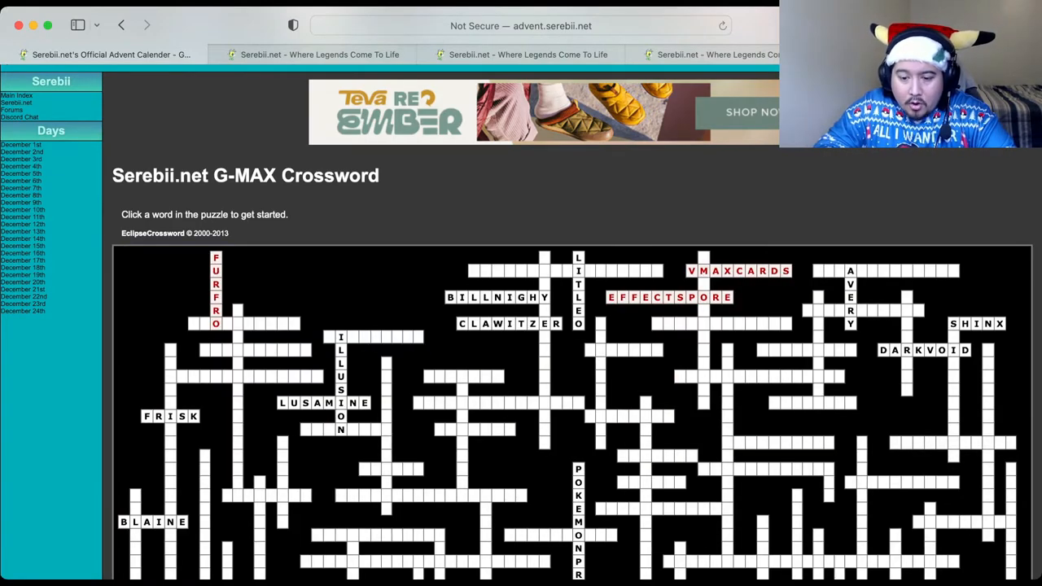
scroll("down", 3)
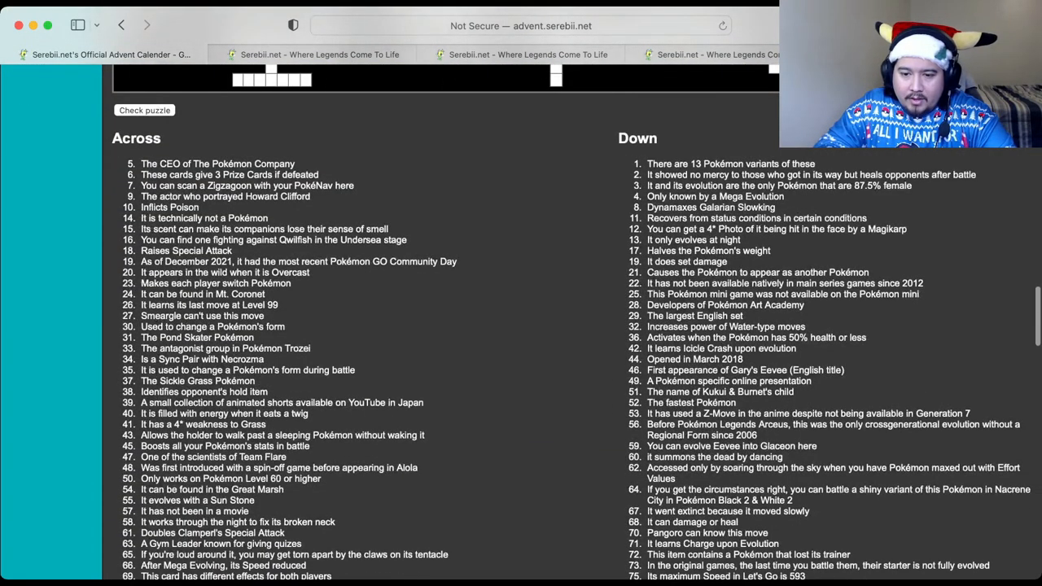
scroll("up", 3)
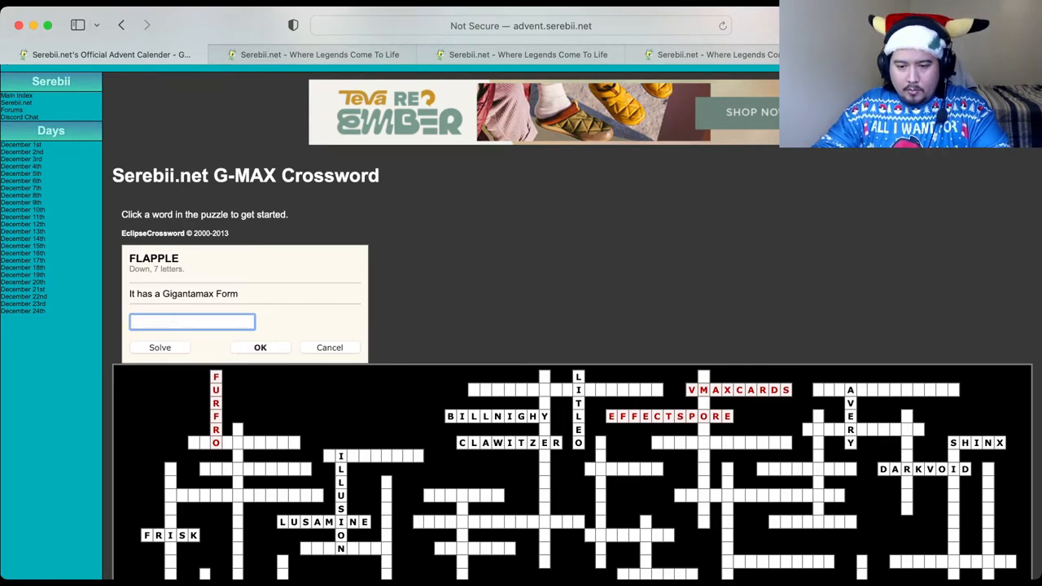
type("MEOWTH")
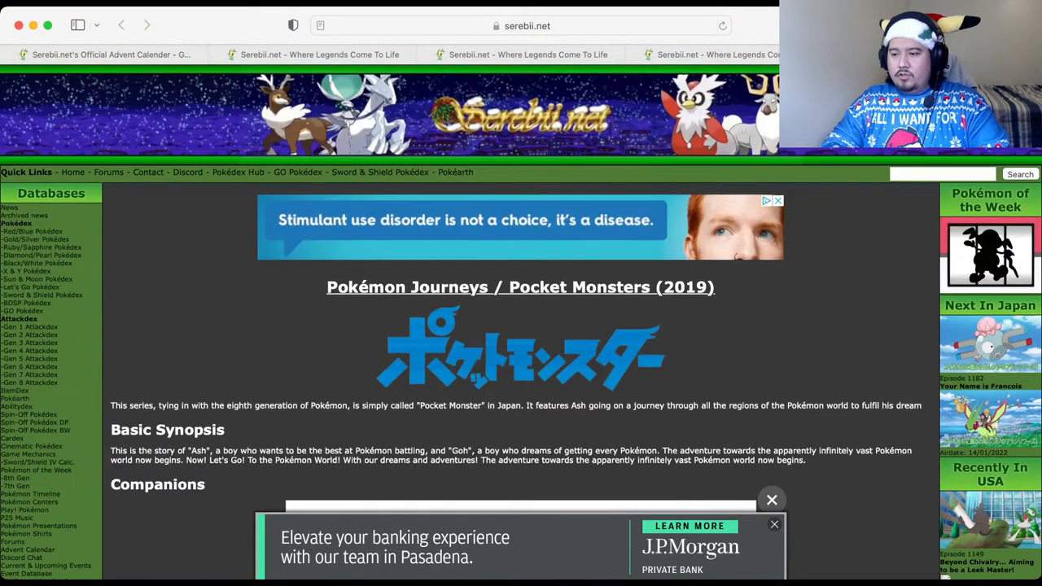
Step: Type GMA, then scroll down the grid to the nine-letter reduced-base-stats clue
type("GMA")
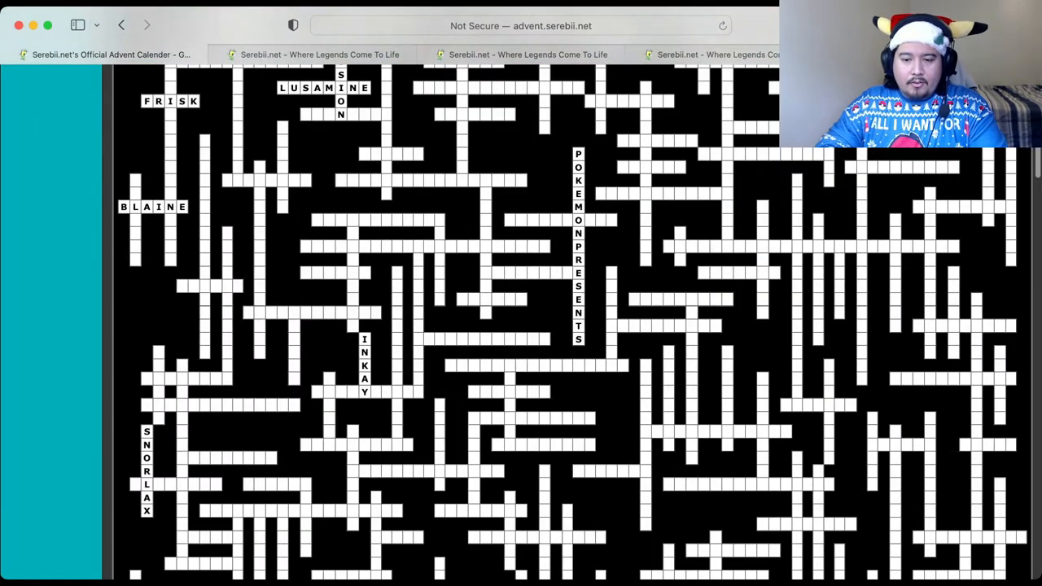
scroll("down", 3)
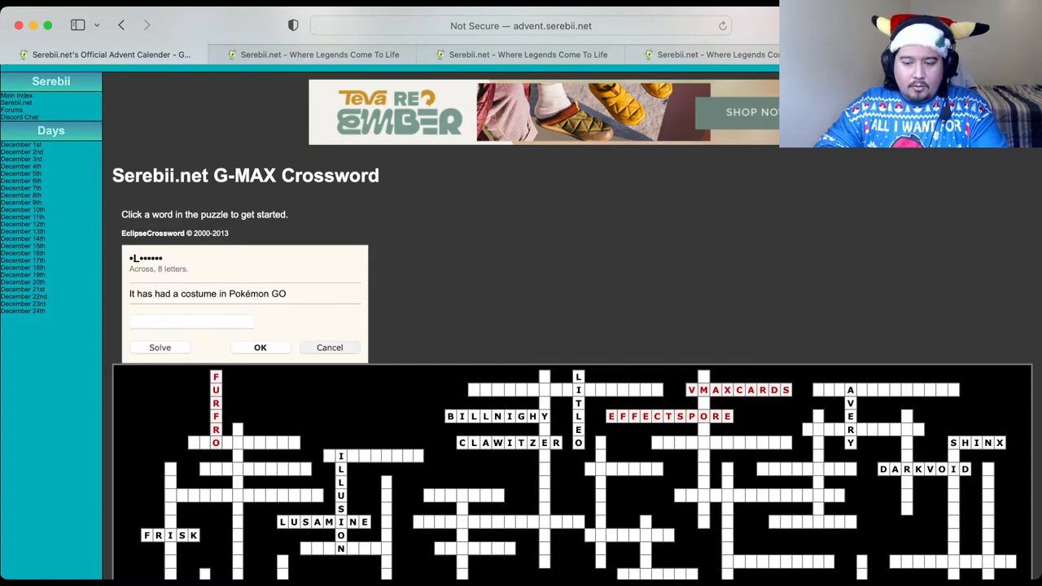
scroll("down", 3)
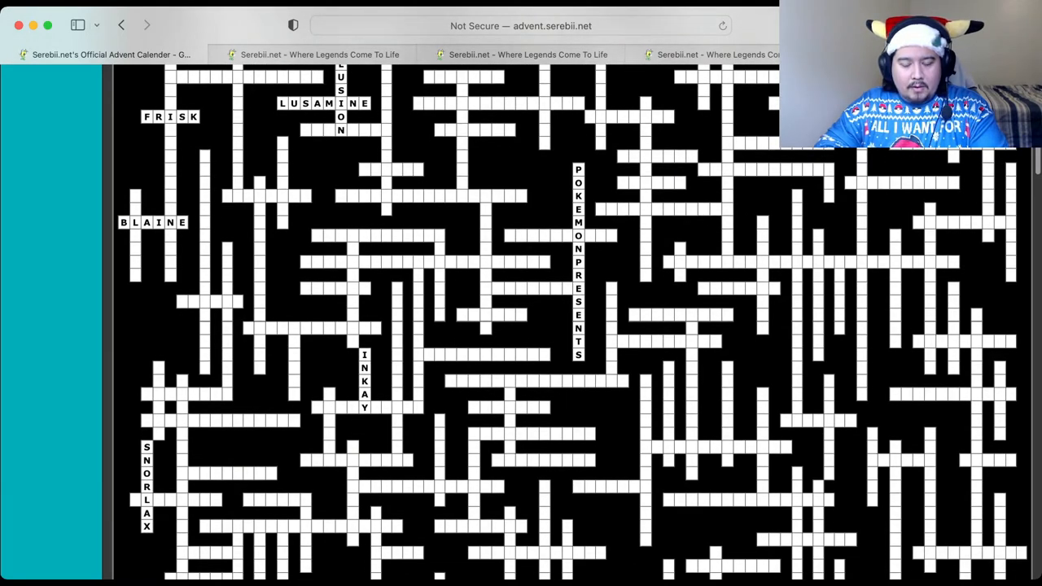
scroll("down", 3)
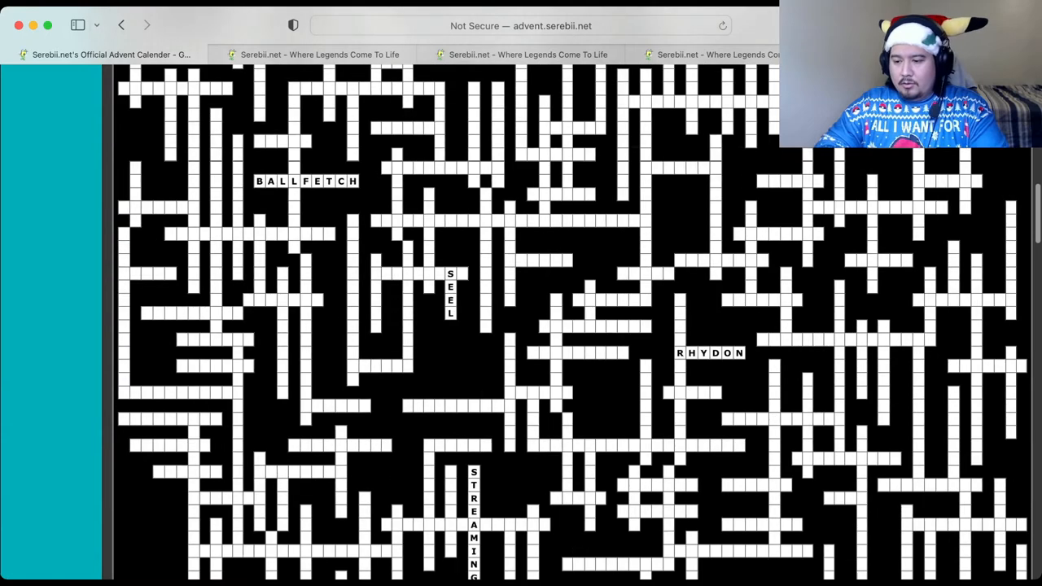
scroll("down", 3)
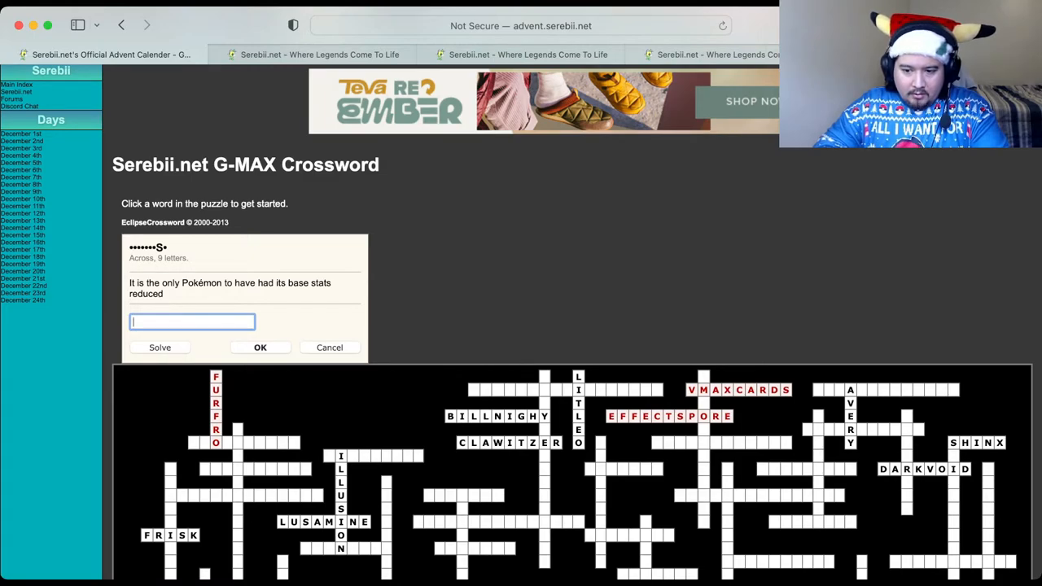
Step: Enter AEGISLASH for the nine-letter reduced-base-stats clue and scroll to the 26-letter clue
type("AE")
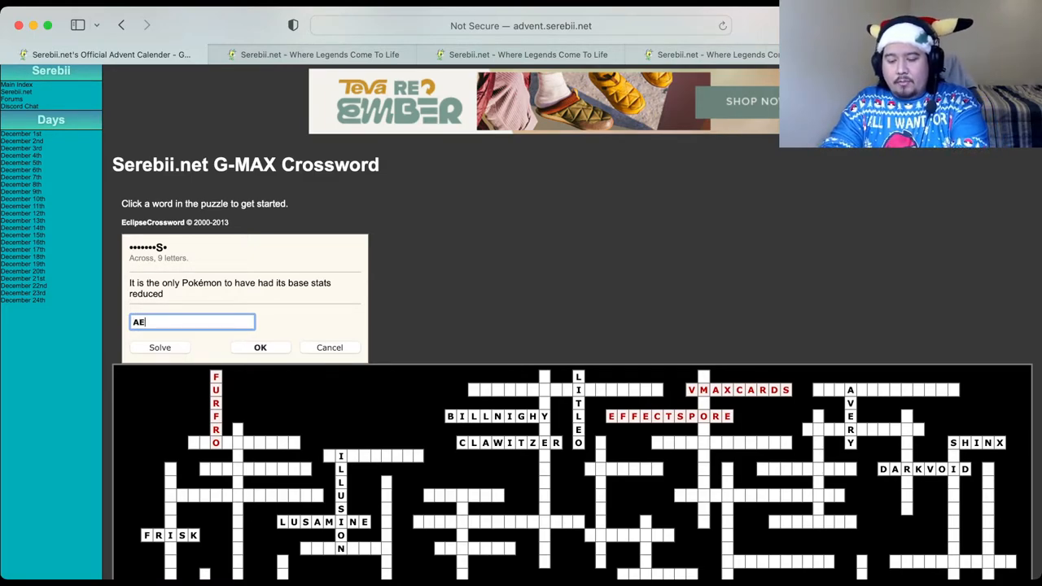
type("GISLASH")
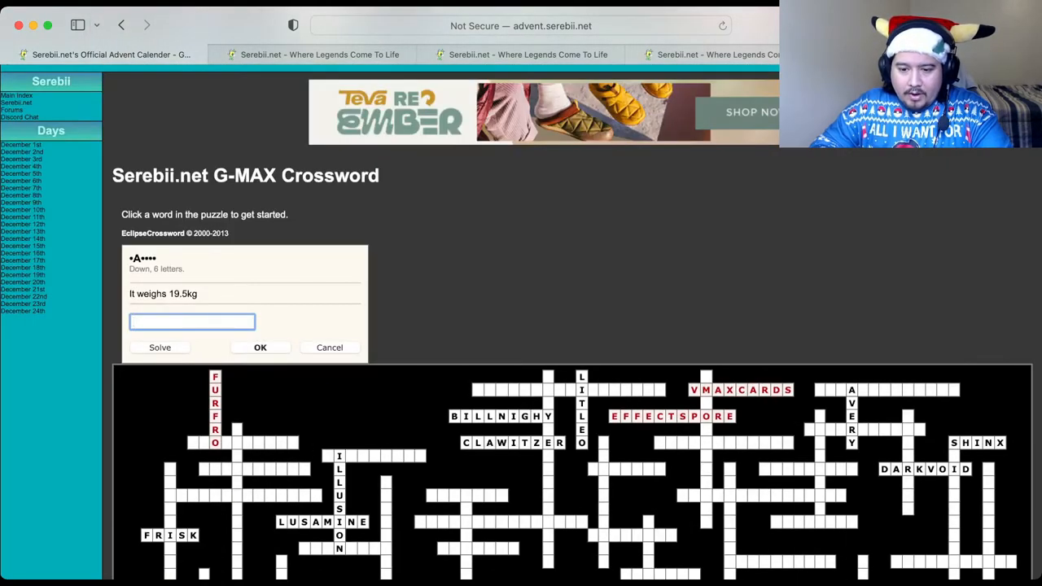
scroll("down", 3)
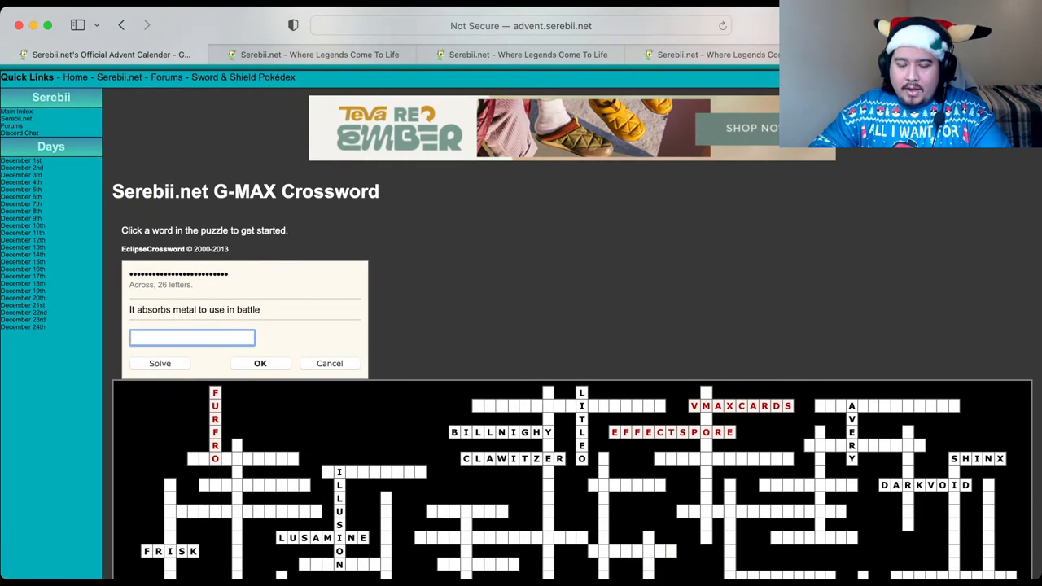
Step: Start GI on the absorbs-metal clue, check the puzzle, and scroll to Todd's vehicle clue
type("GIGANTIMAXMELMETAL")
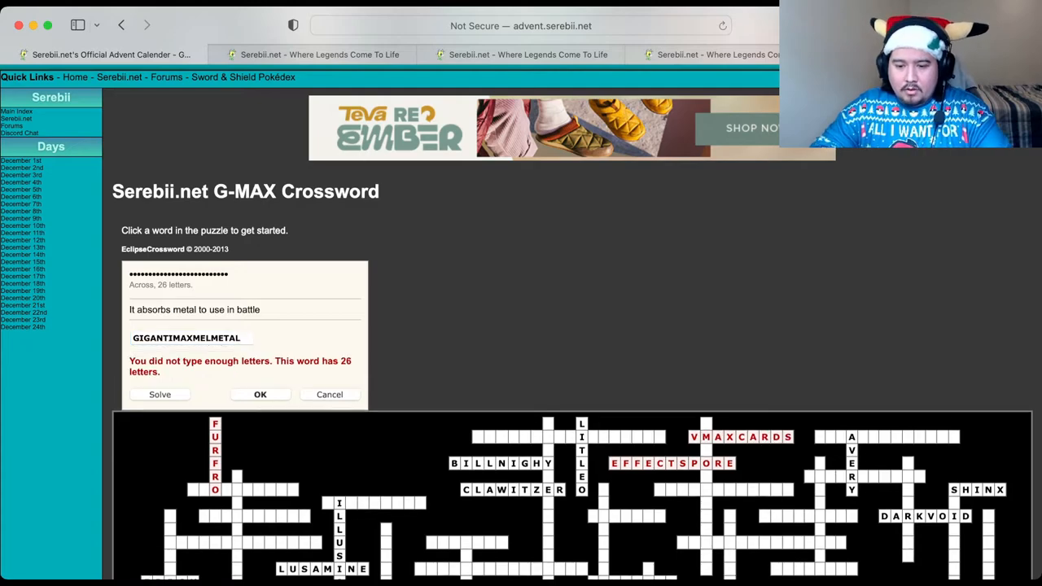
scroll("down", 3)
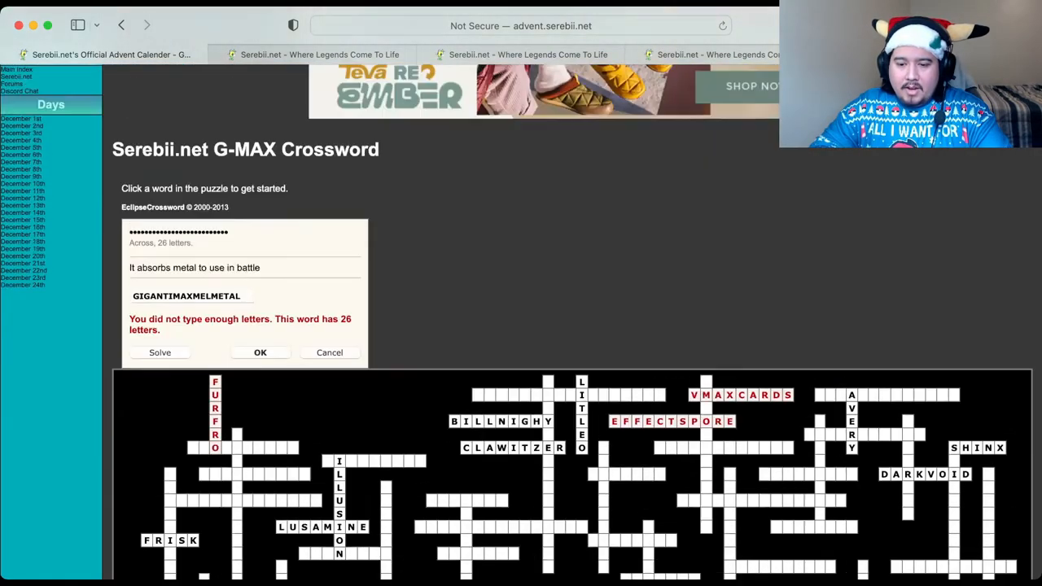
scroll("up", 3)
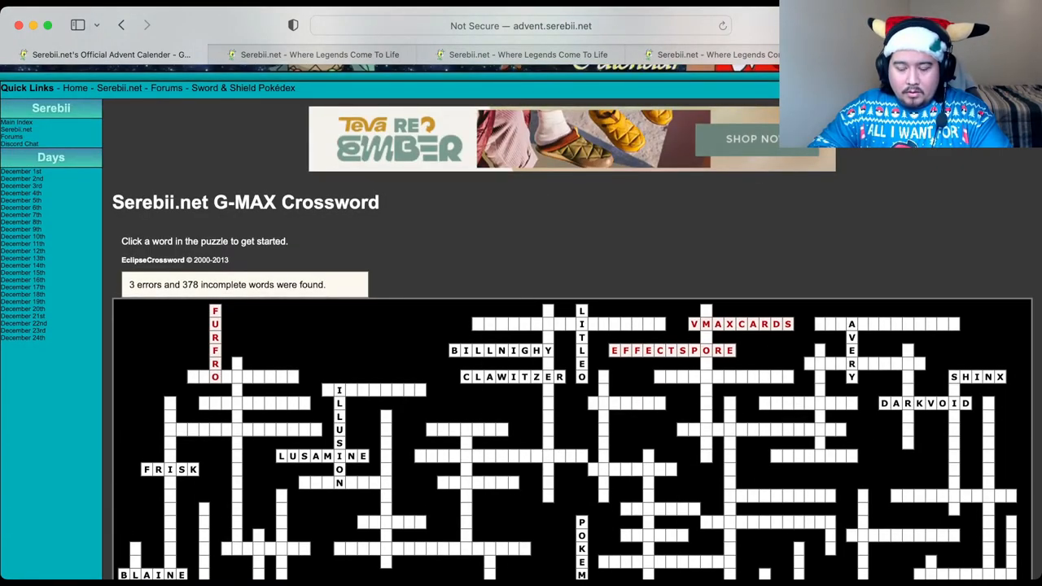
scroll("down", 3)
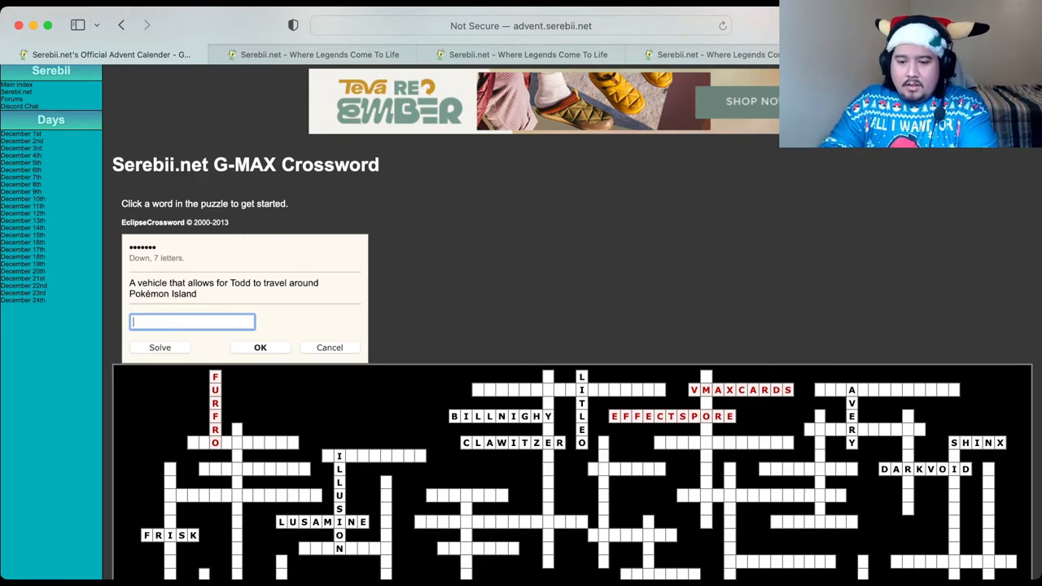
Step: Try ZERO for Todd's vehicle clue, dismiss it, and scroll up to the CEO clue
type("ZERO")
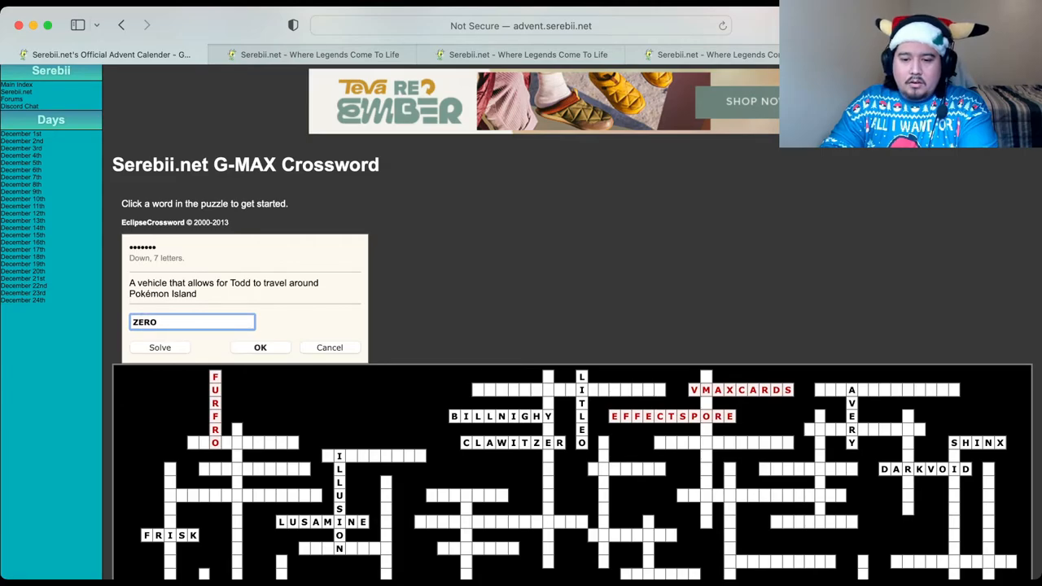
left_click(261, 348)
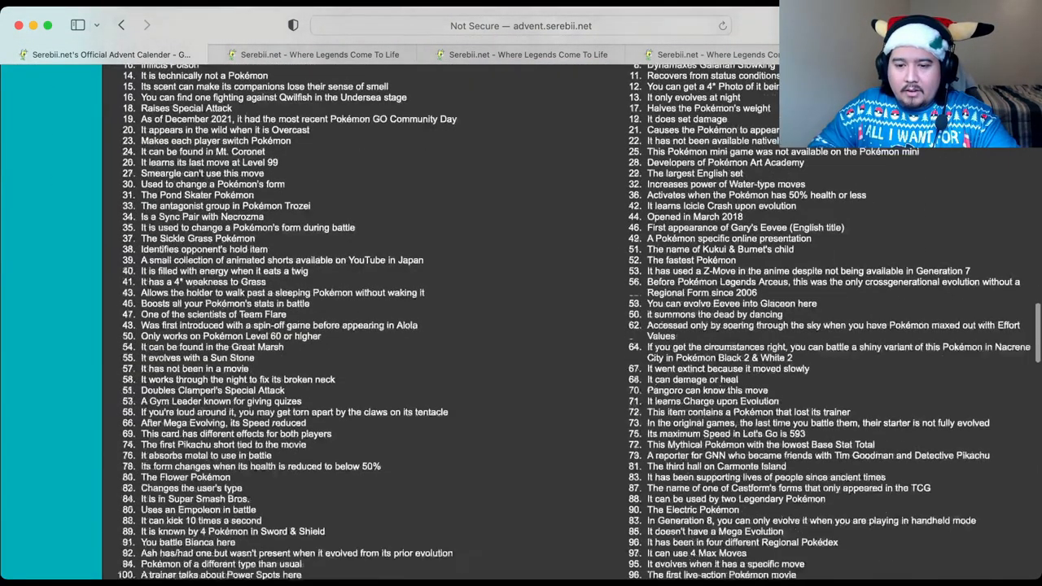
scroll("up", 3)
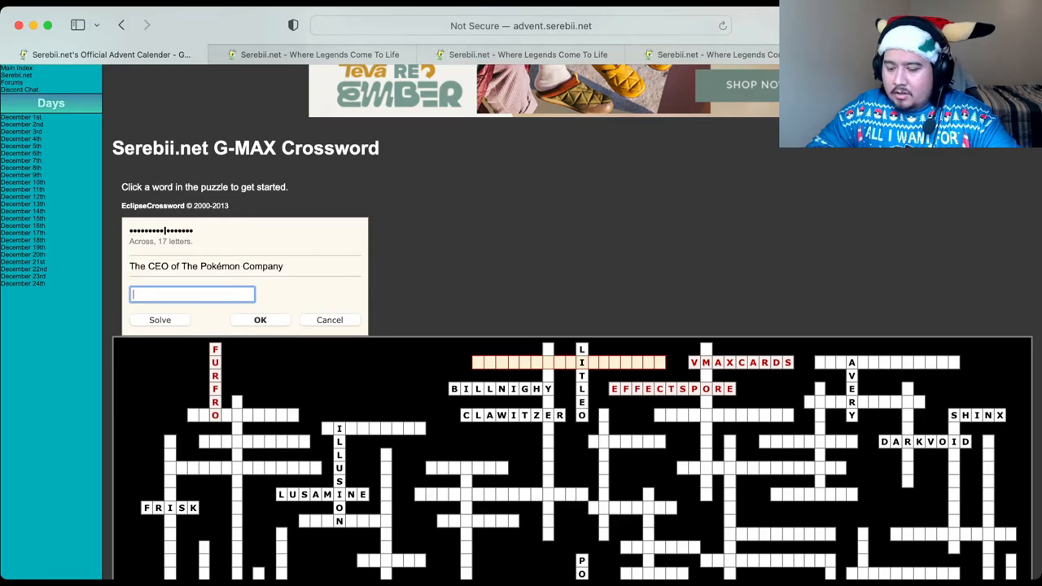
Step: Type TEZUKAISH toward TEZUKAISHIHARA for the Pokémon Company CEO clue
type("T")
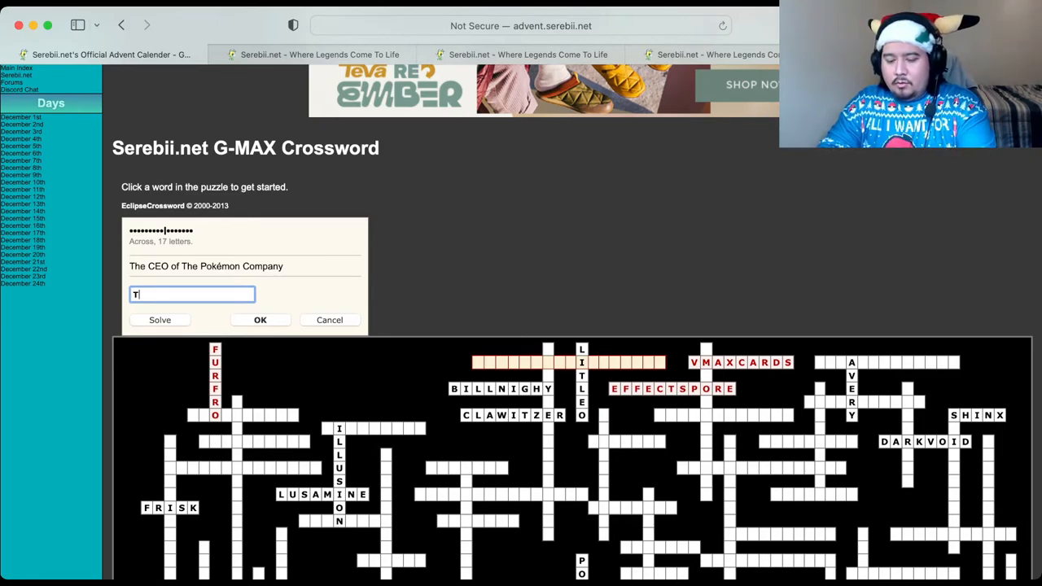
type("EZ")
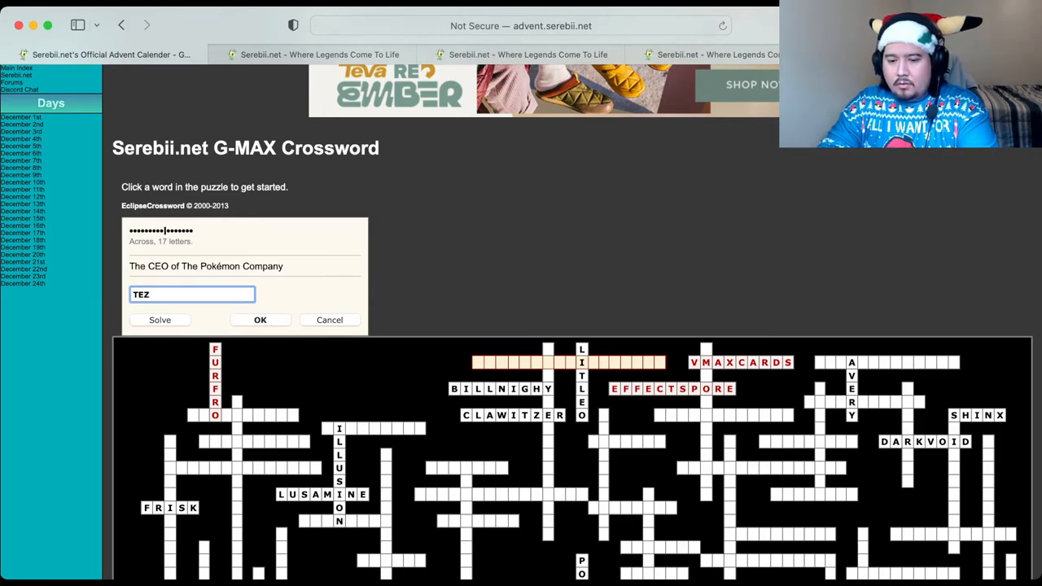
type("UKA")
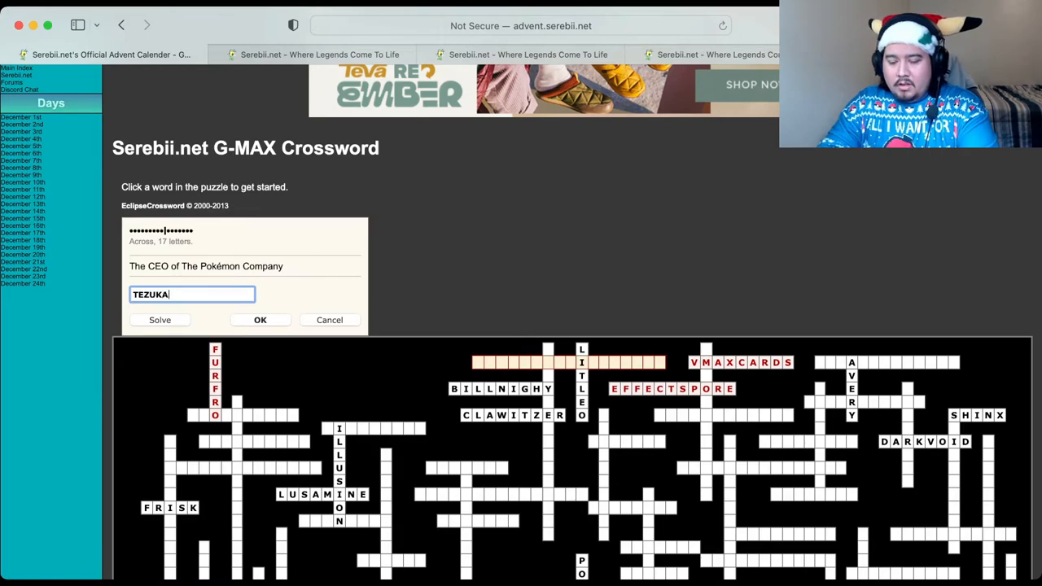
type("ISHIHARA")
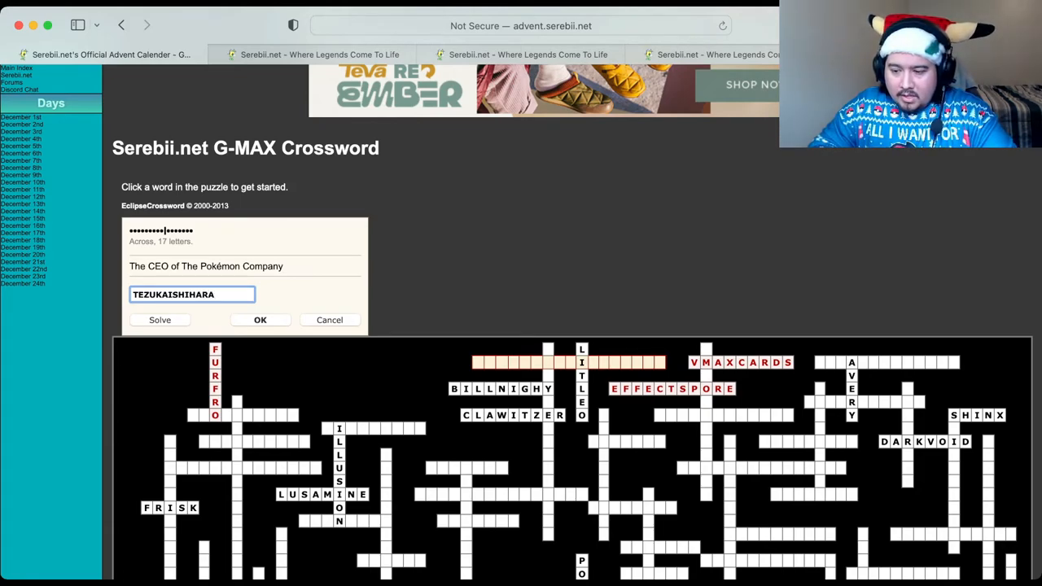
Step: Submit TEZUKAISHIHARA (rejected as too short) and grab the CEO's full name, Tsunekazu Ishihara, from search results
left_click(261, 319)
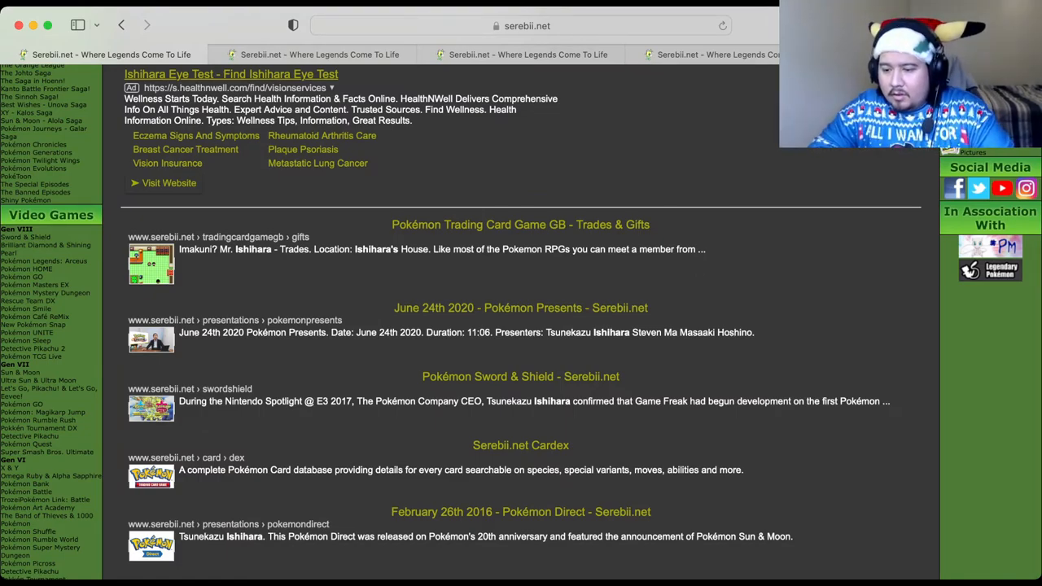
double_click(586, 332)
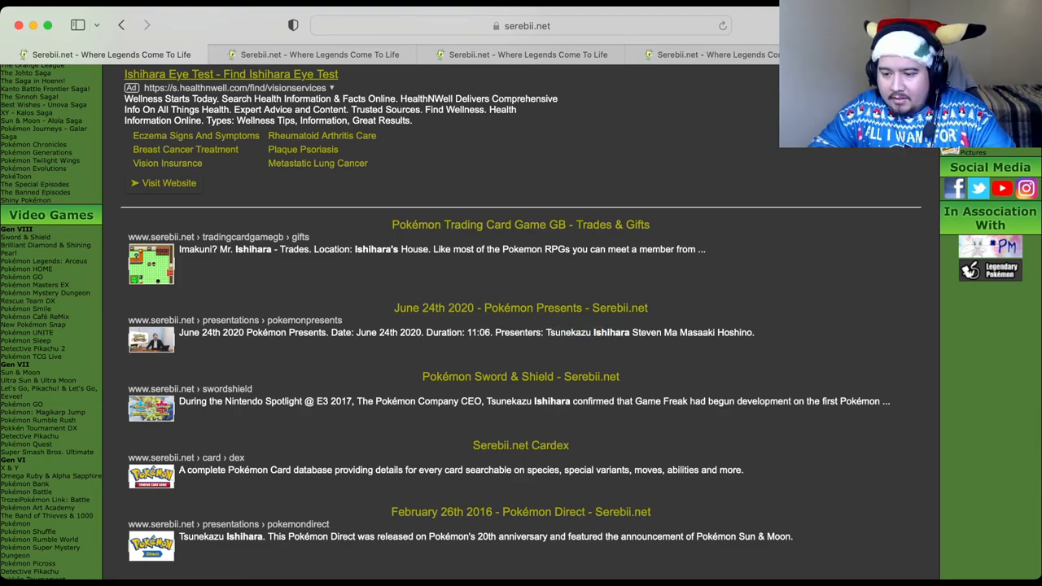
double_click(568, 333)
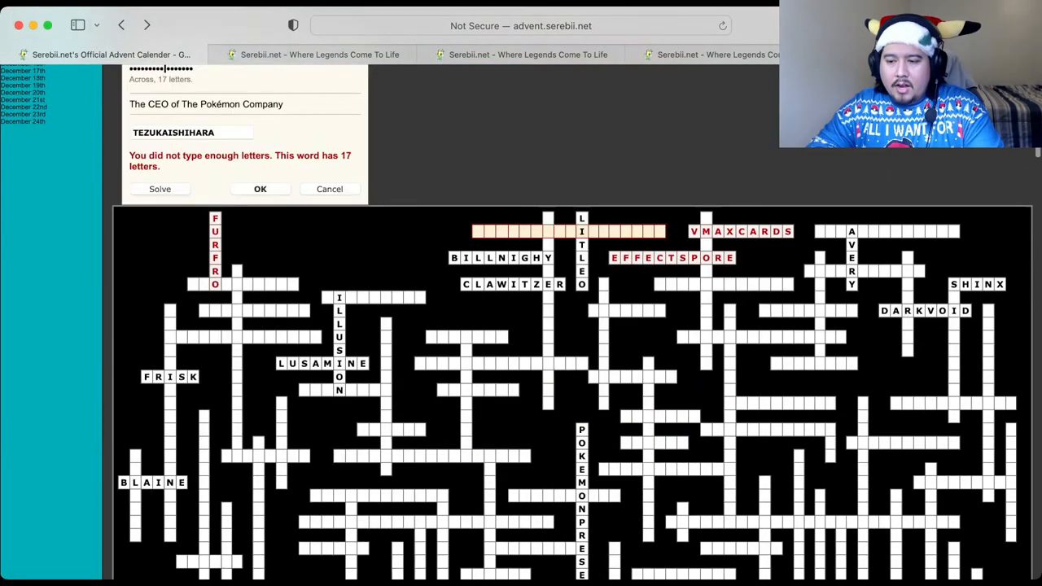
Step: Replace the answer with TSUNEKAZUISHIHARA and submit it for the 17-letter CEO Across clue
scroll("up", 3)
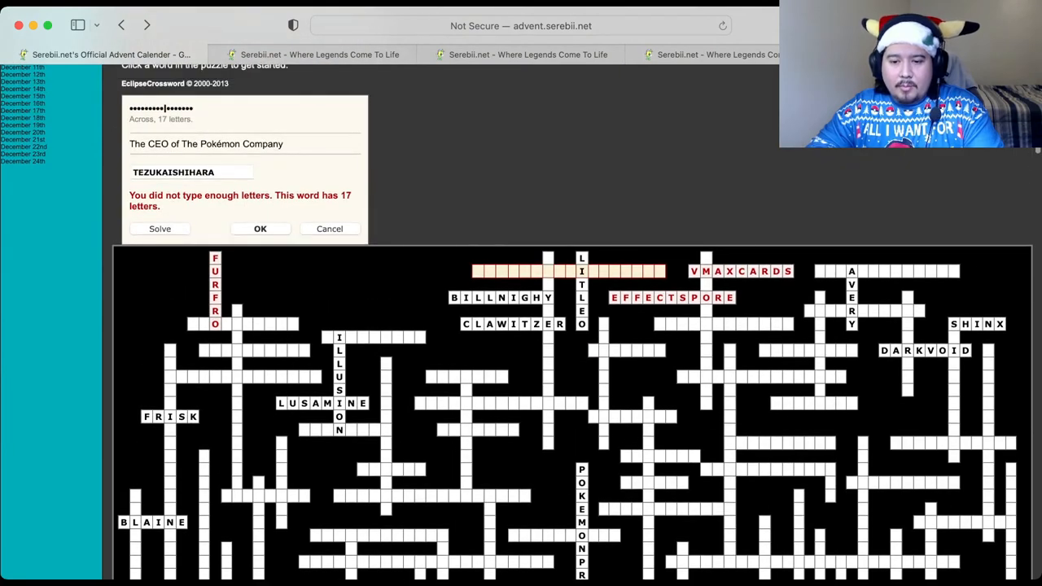
key("Backspace")
type("V")
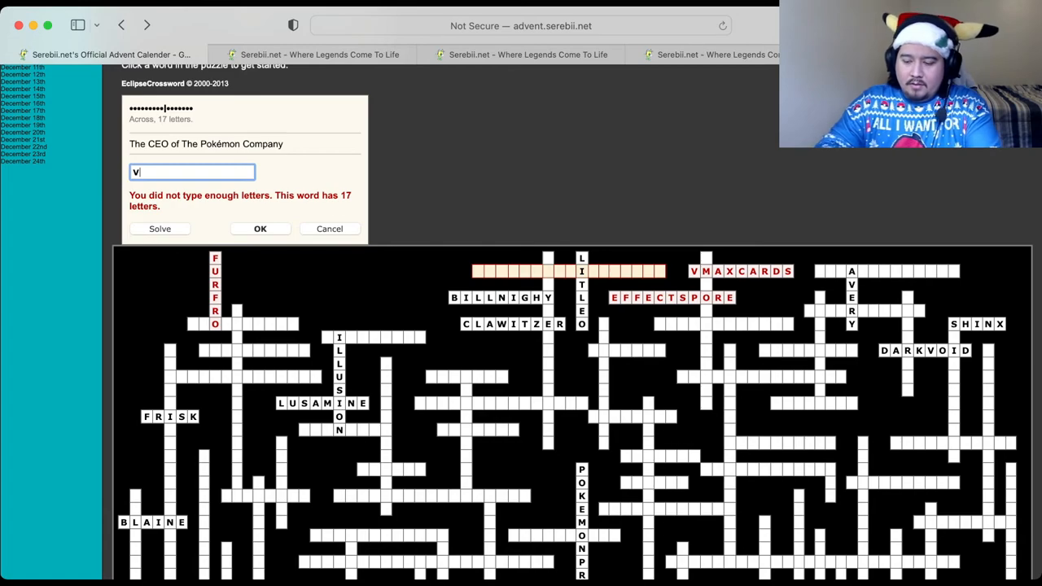
key("backspace")
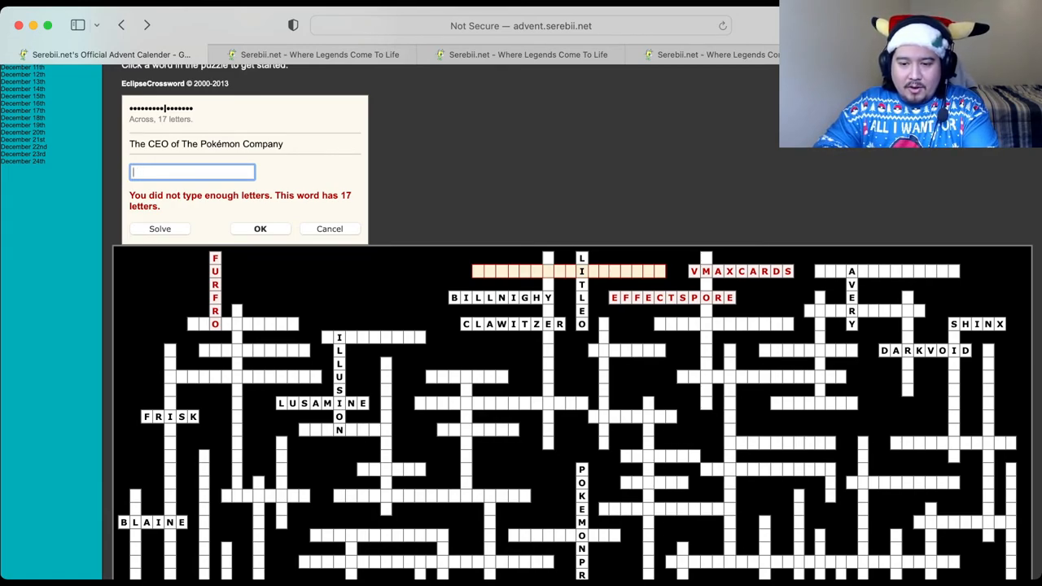
type("TSUNEKAZUISHIHARA")
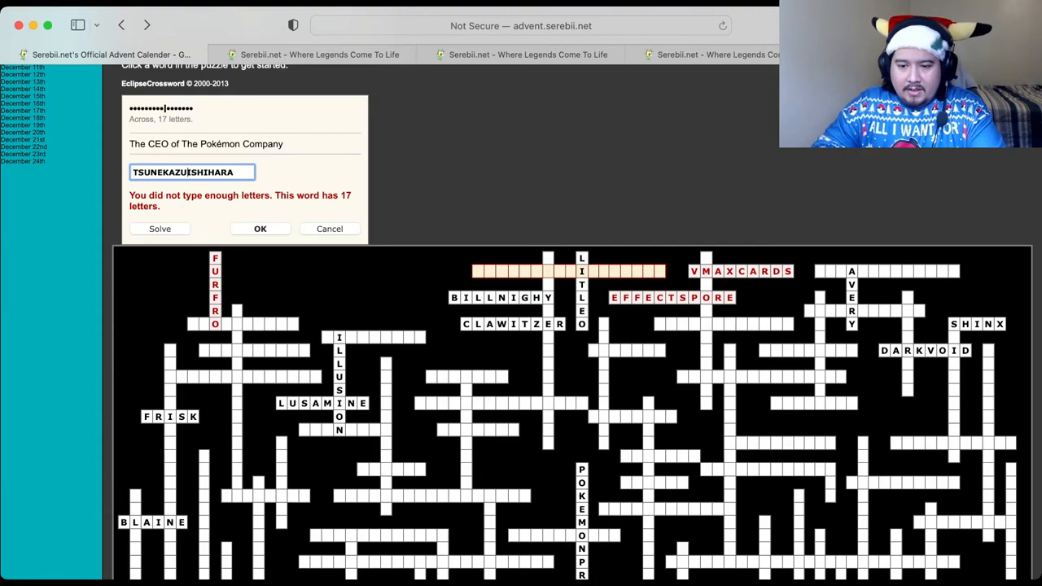
left_click(261, 228)
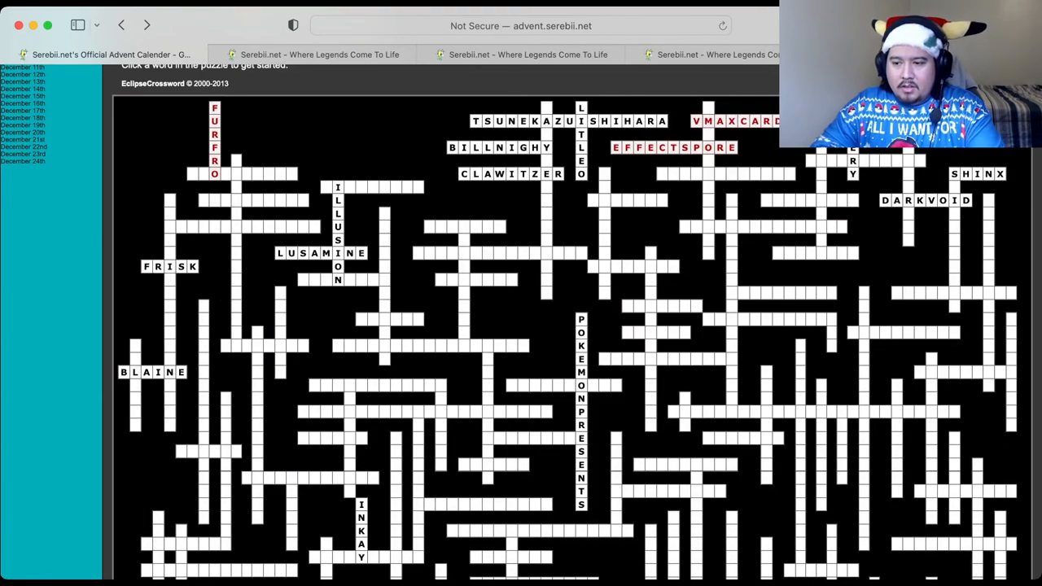
scroll("down", 3)
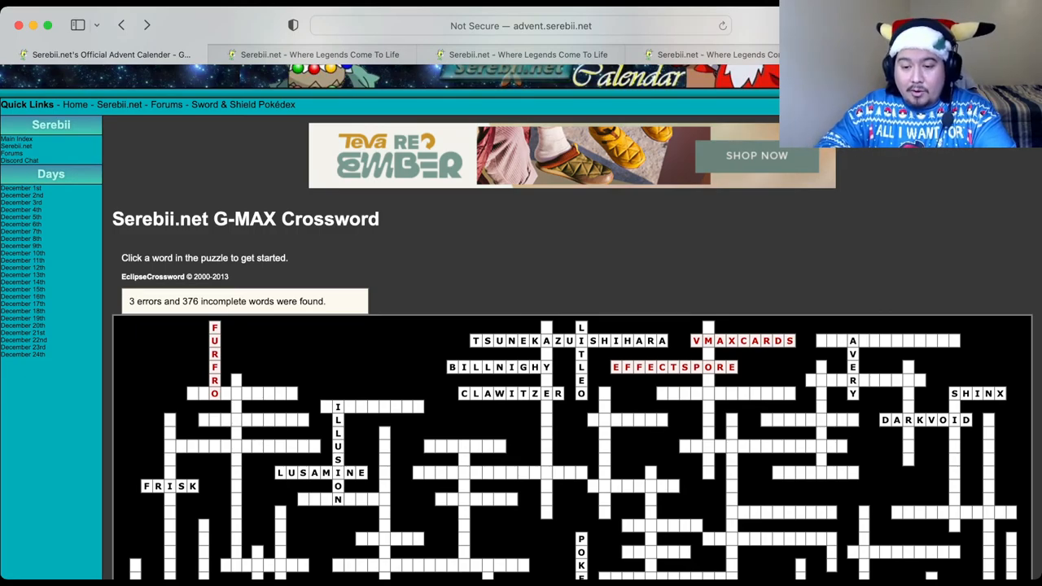
Step: Reveal AROMATISSE and other answers via Solve, then select the 6-letter spin-off game clue
scroll("down", 3)
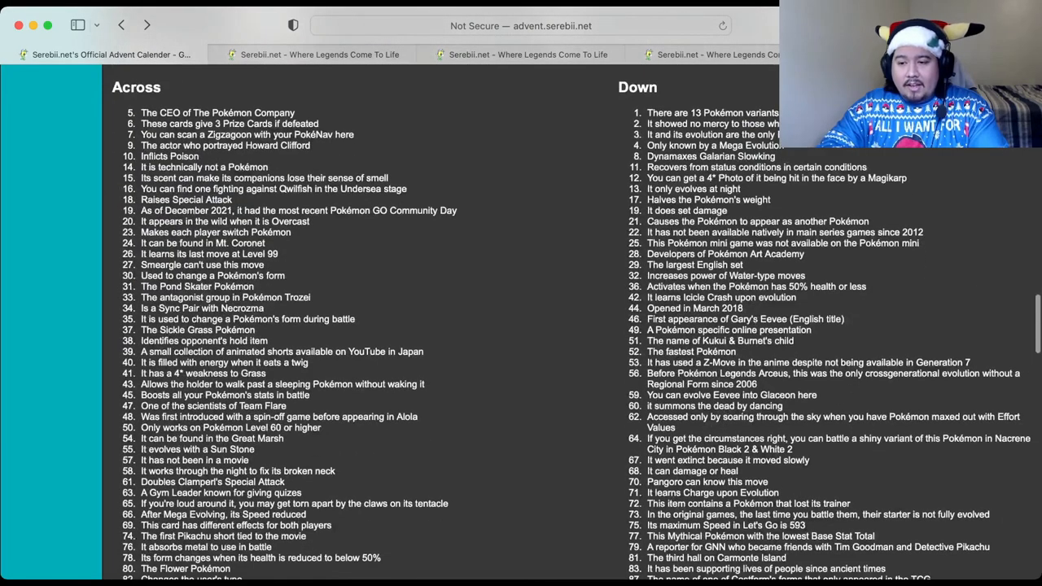
scroll("down", 3)
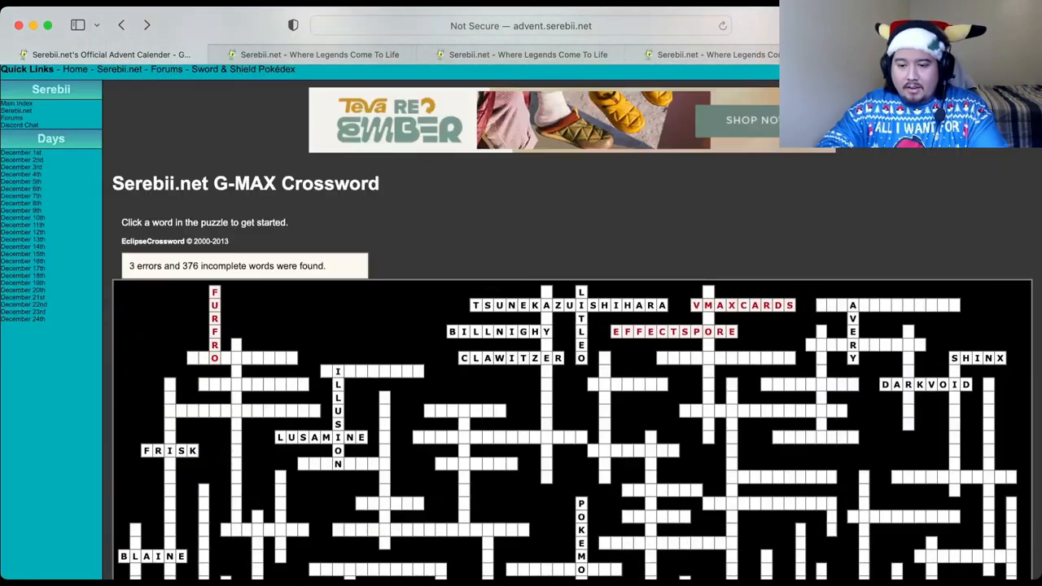
left_click(244, 358)
type("AROMATISSE")
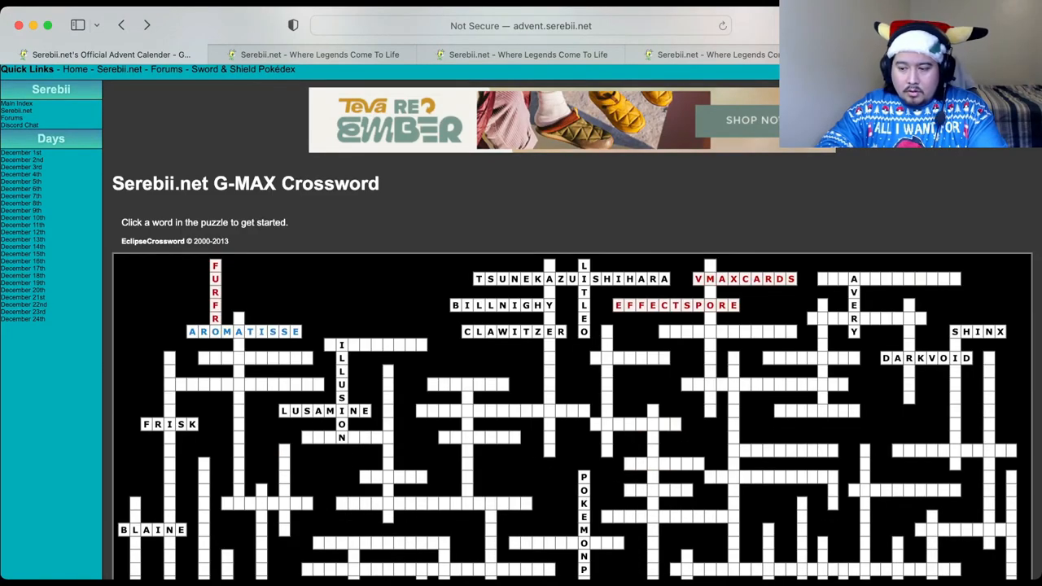
scroll("down", 3)
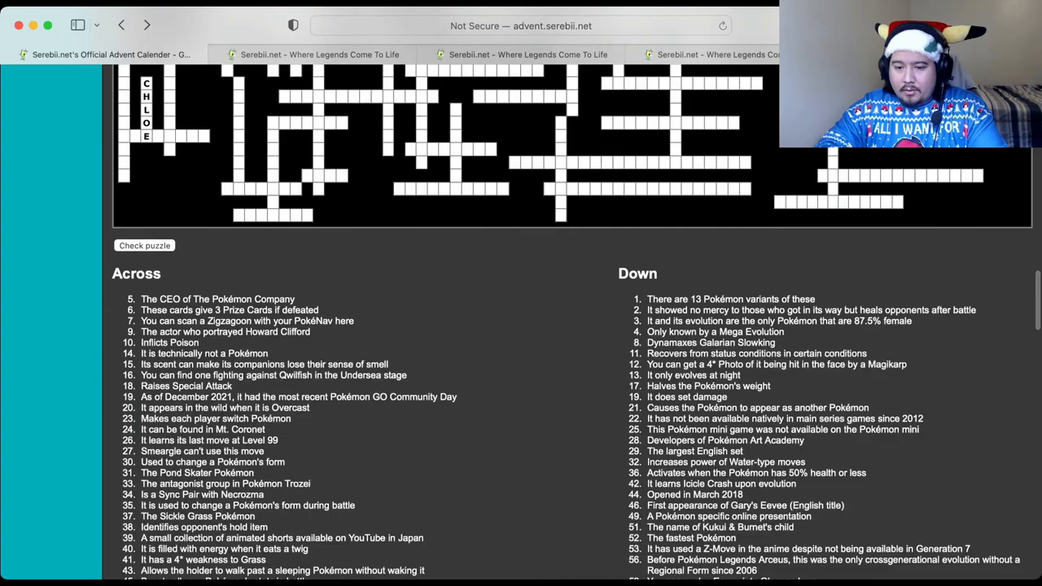
scroll("down", 3)
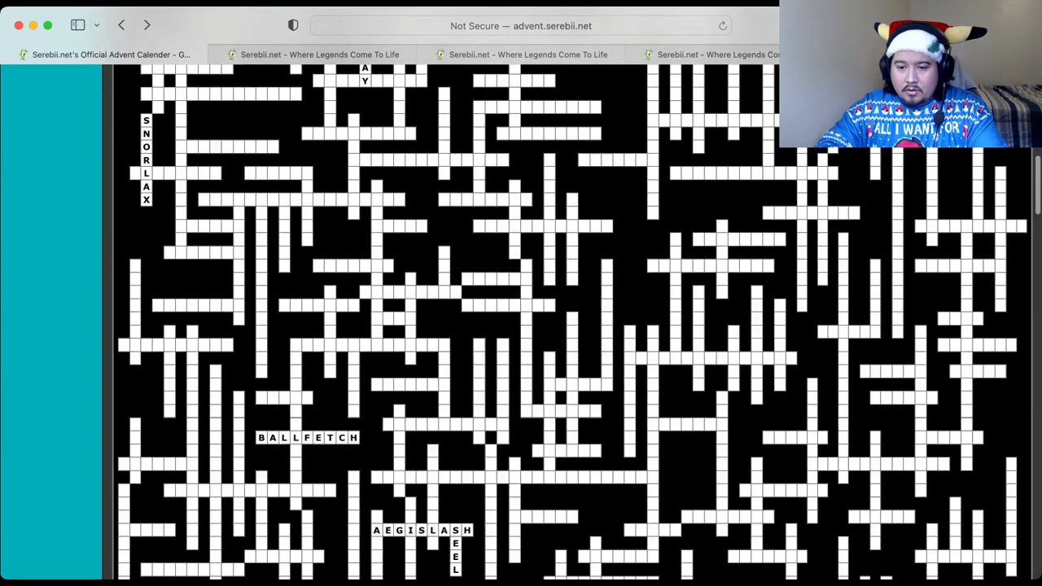
scroll("up", 3)
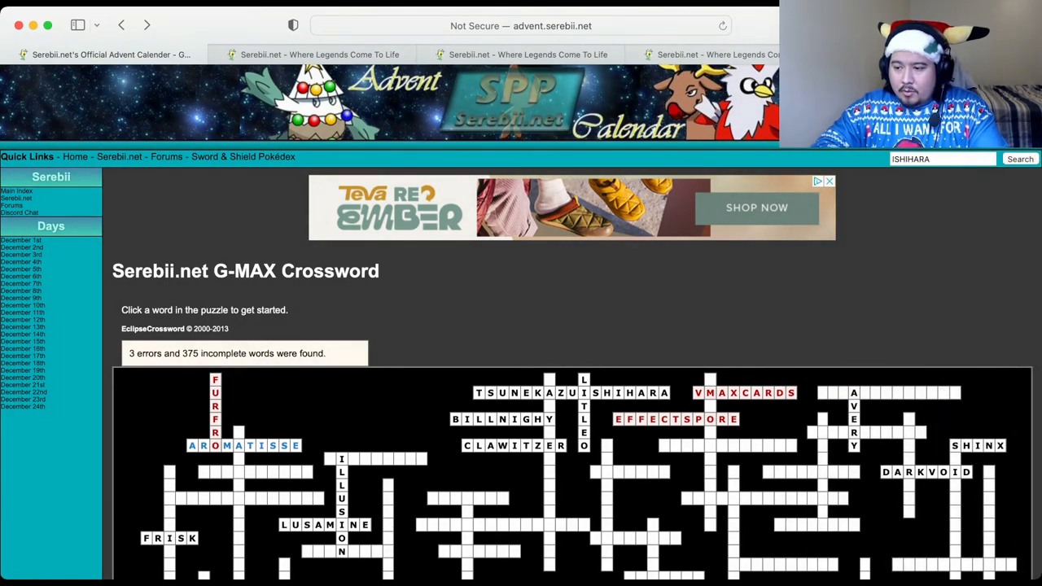
scroll("down", 3)
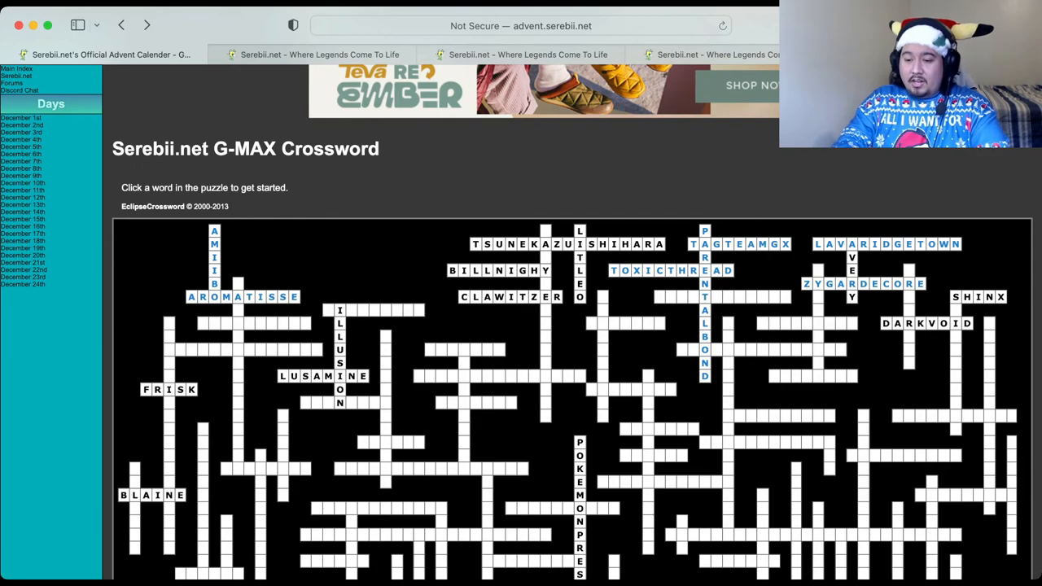
left_click(391, 425)
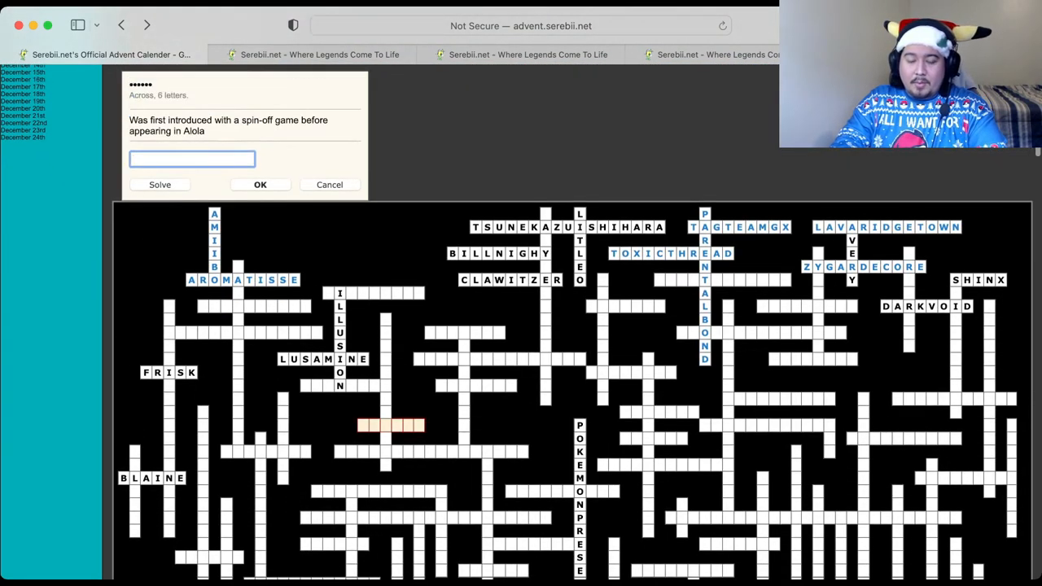
scroll("up", 3)
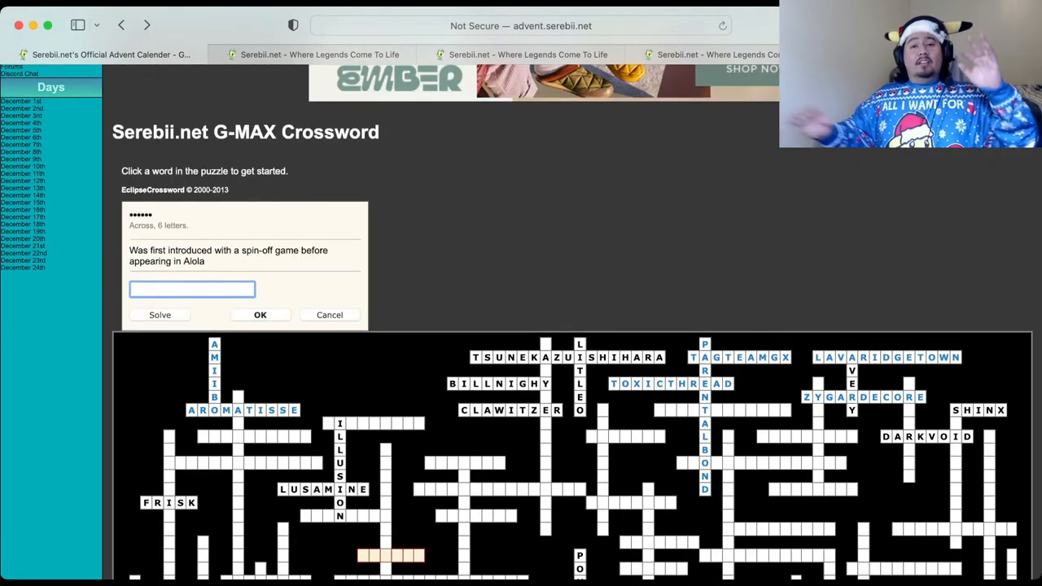